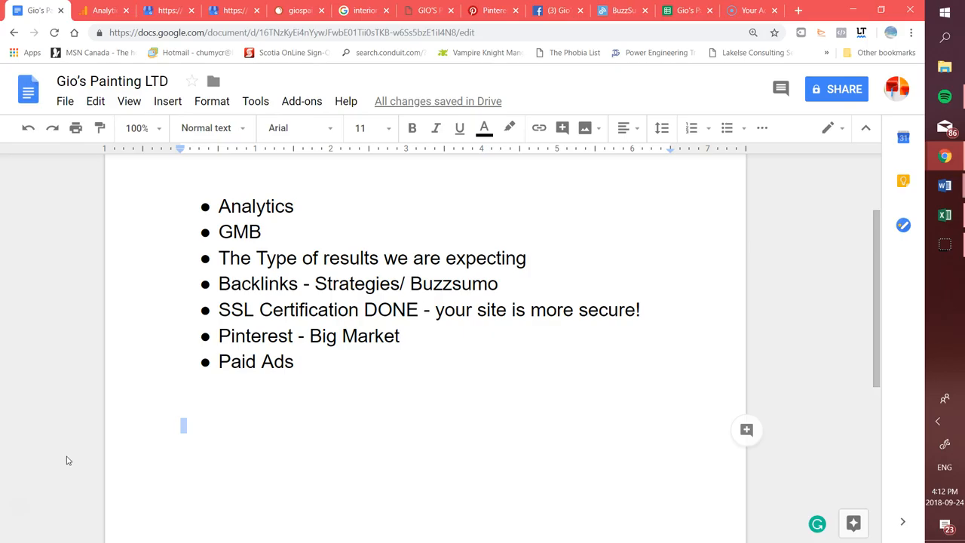
pyautogui.moveTo(65, 443)
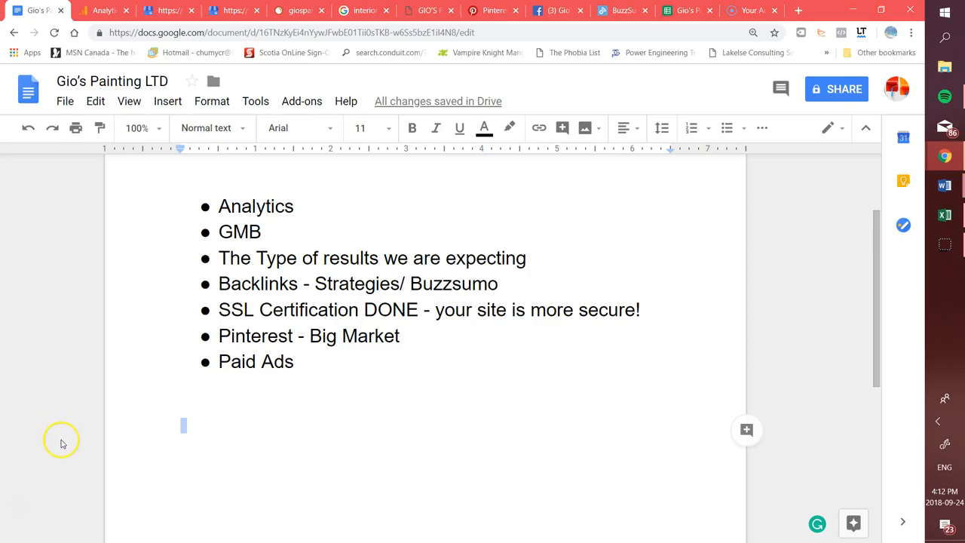
pyautogui.moveTo(222, 356)
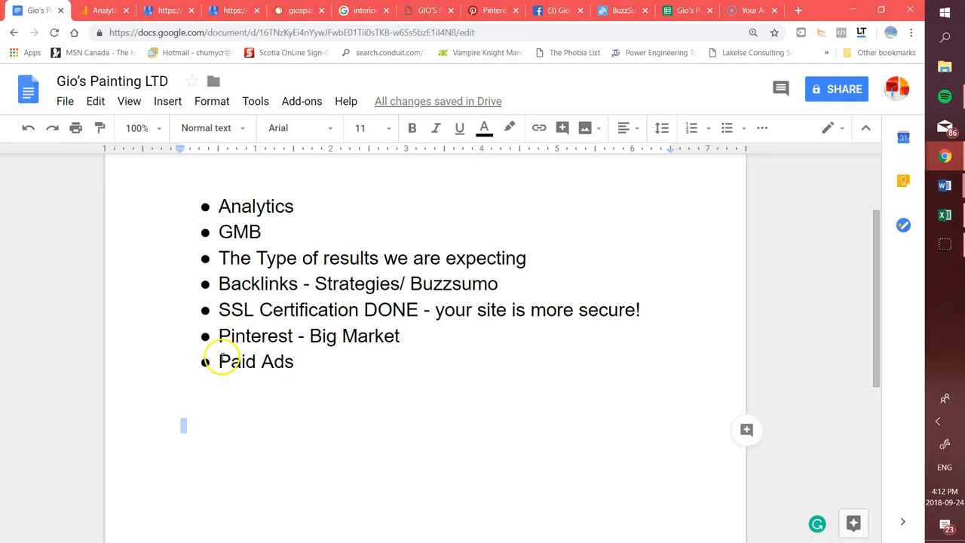
# Step: Highlight the Paid Ads, Analytics, expected results, Backlinks and SSL Certification agenda items
pyautogui.doubleClick(256, 361)
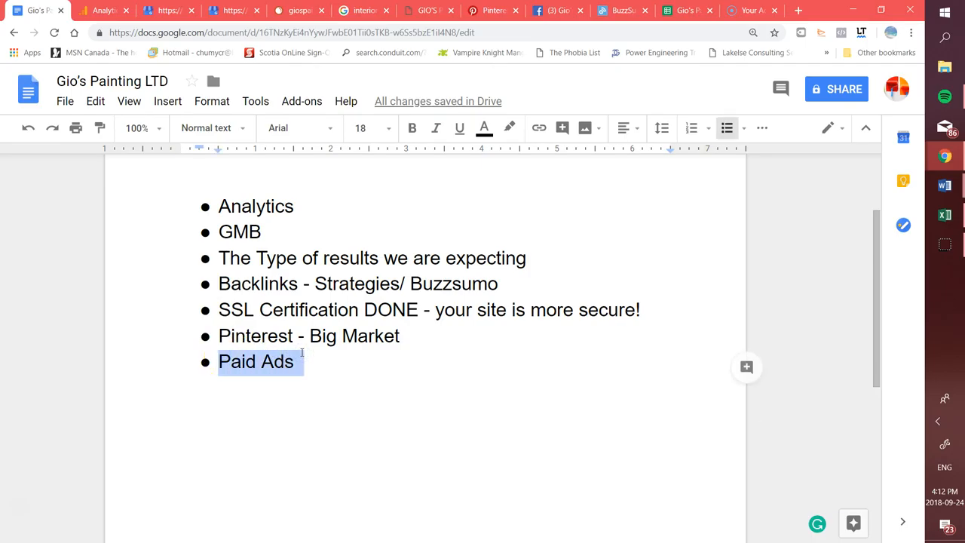
pyautogui.moveTo(306, 225)
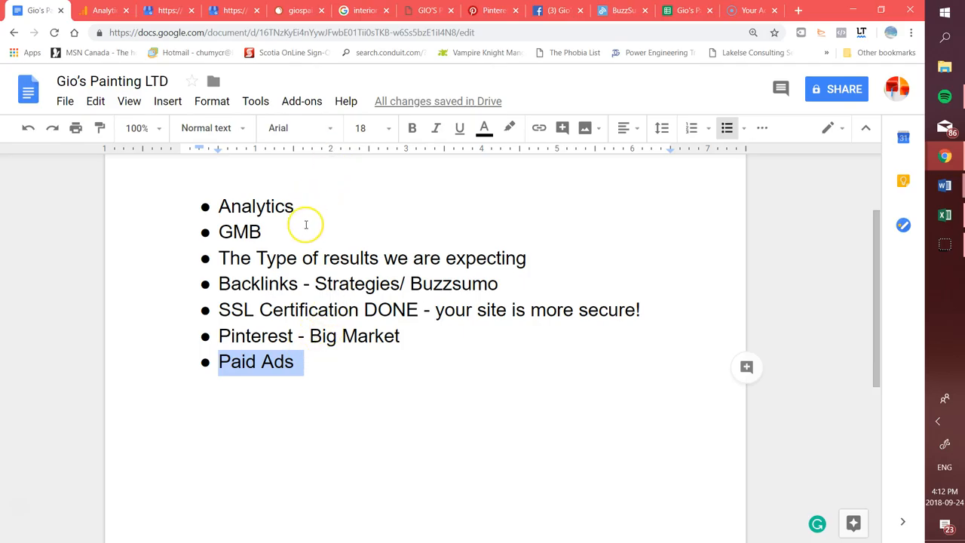
pyautogui.click(298, 361)
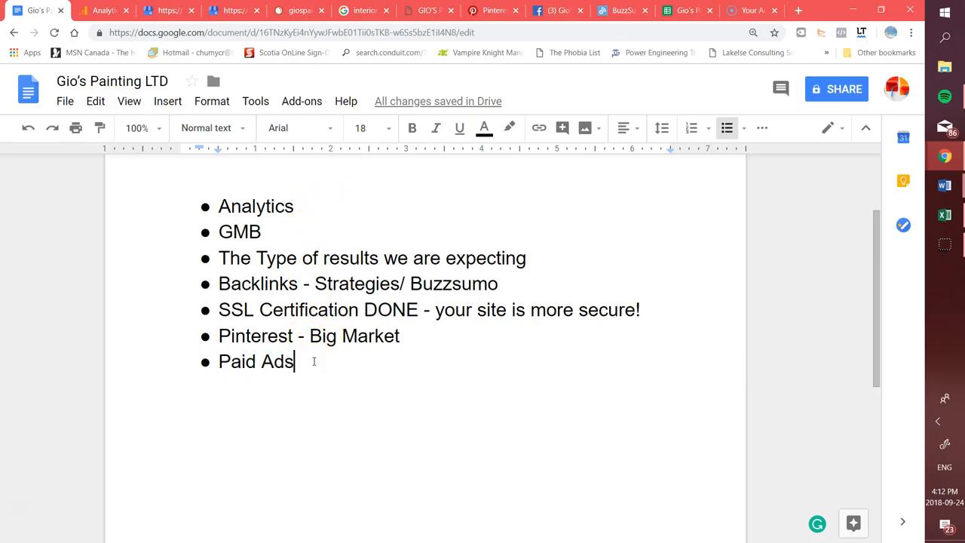
pyautogui.moveTo(293, 209)
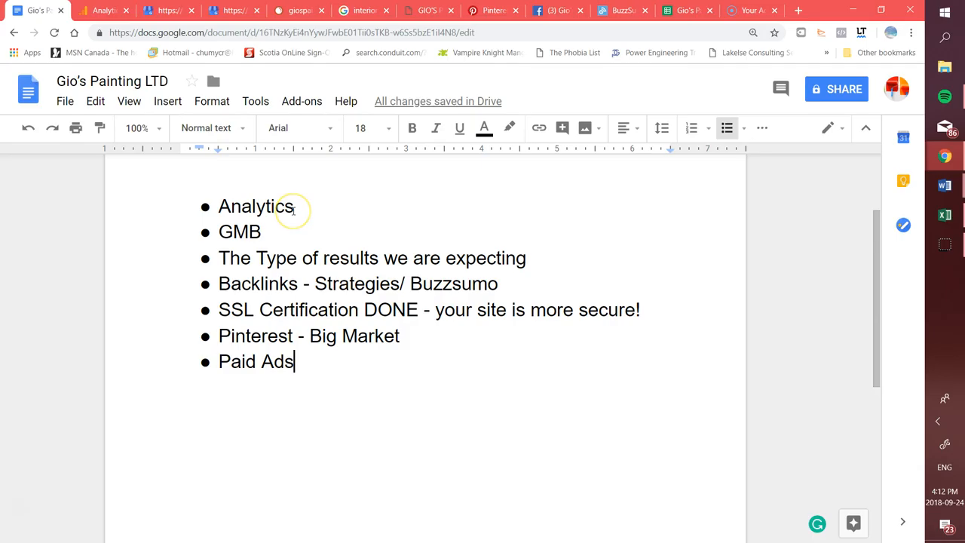
pyautogui.moveTo(422, 314)
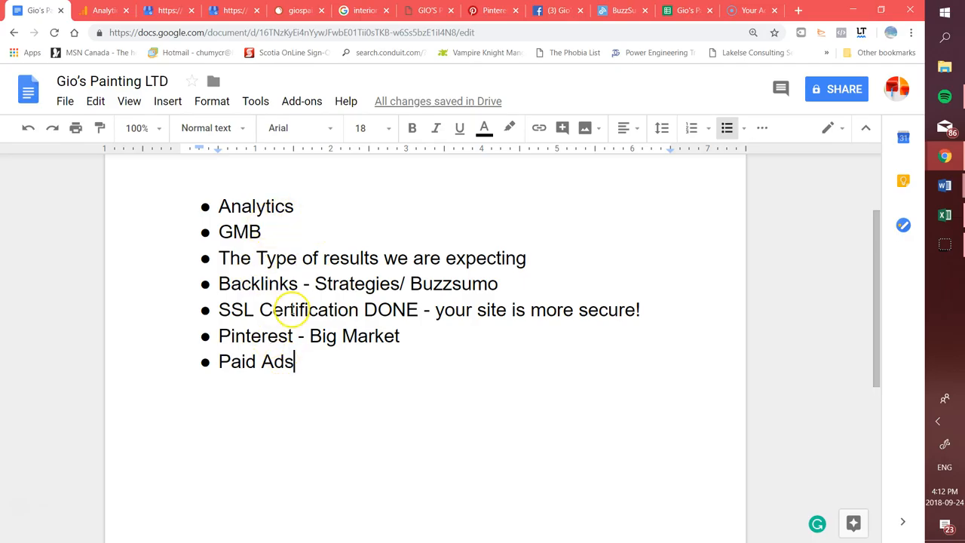
pyautogui.moveTo(297, 206)
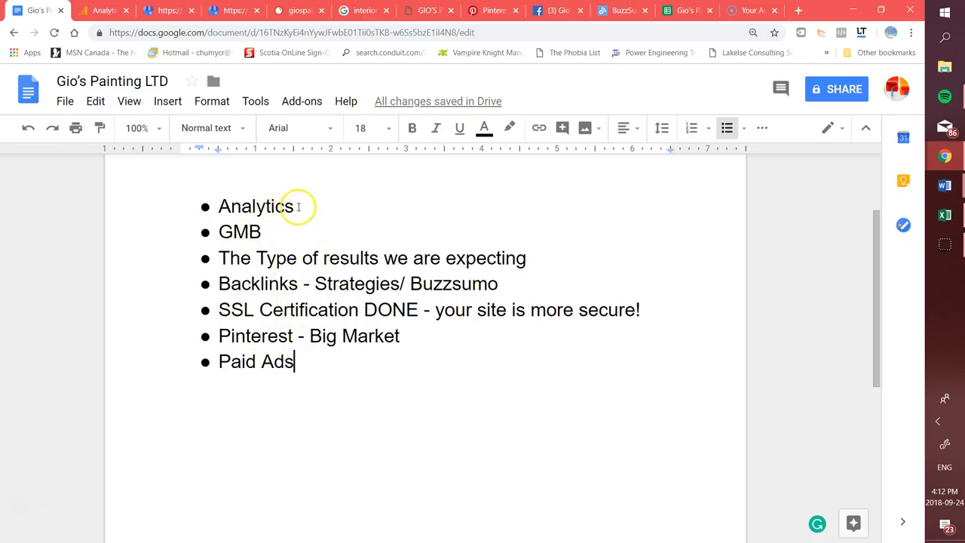
pyautogui.doubleClick(256, 206)
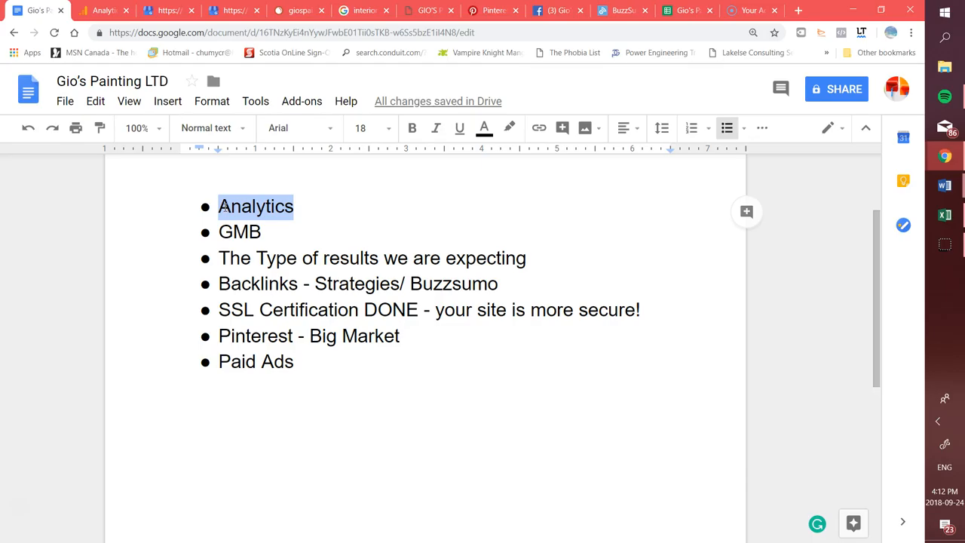
pyautogui.doubleClick(240, 232)
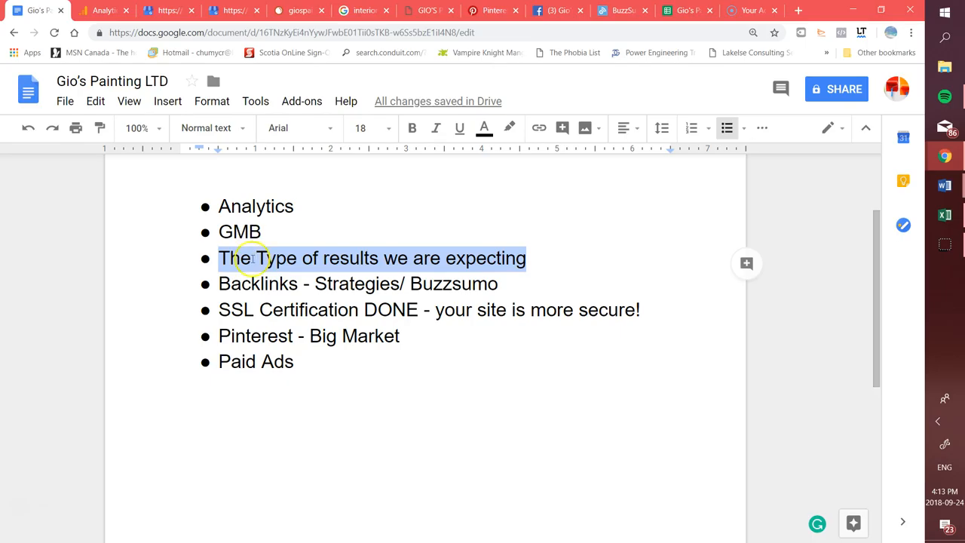
pyautogui.doubleClick(258, 283)
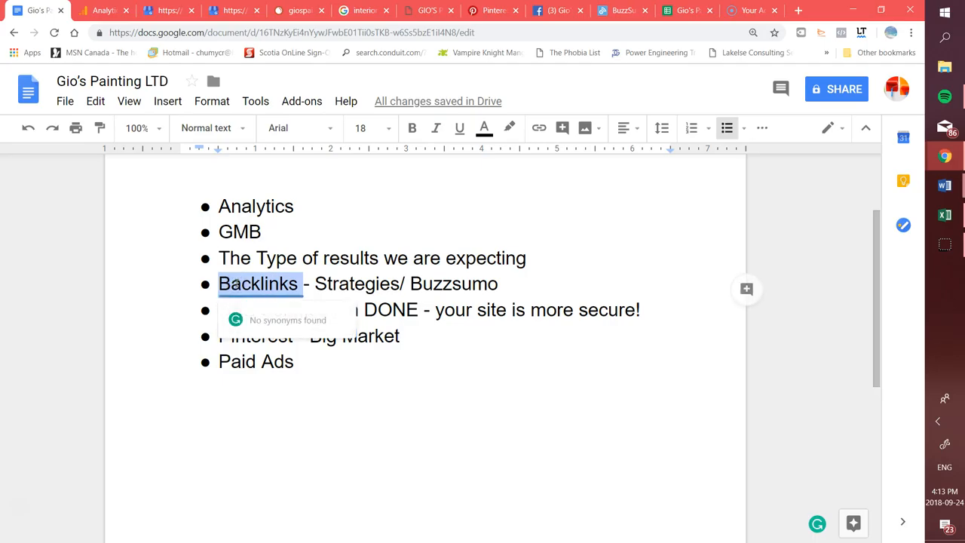
pyautogui.moveTo(282, 283)
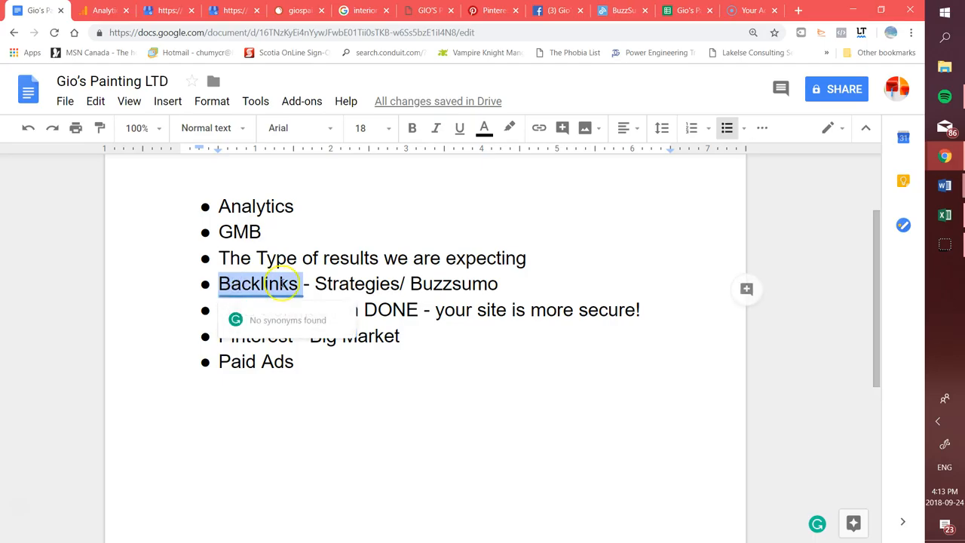
pyautogui.click(396, 430)
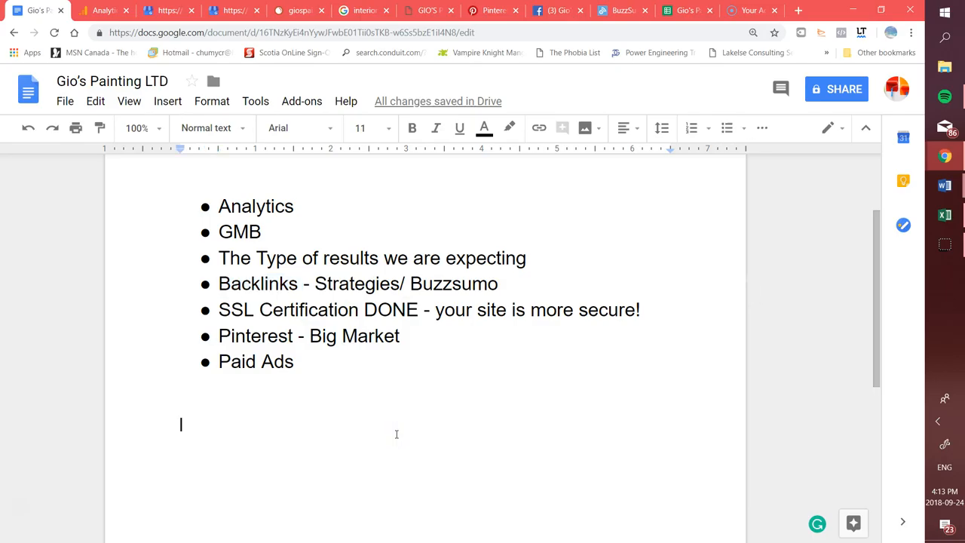
pyautogui.doubleClick(234, 309)
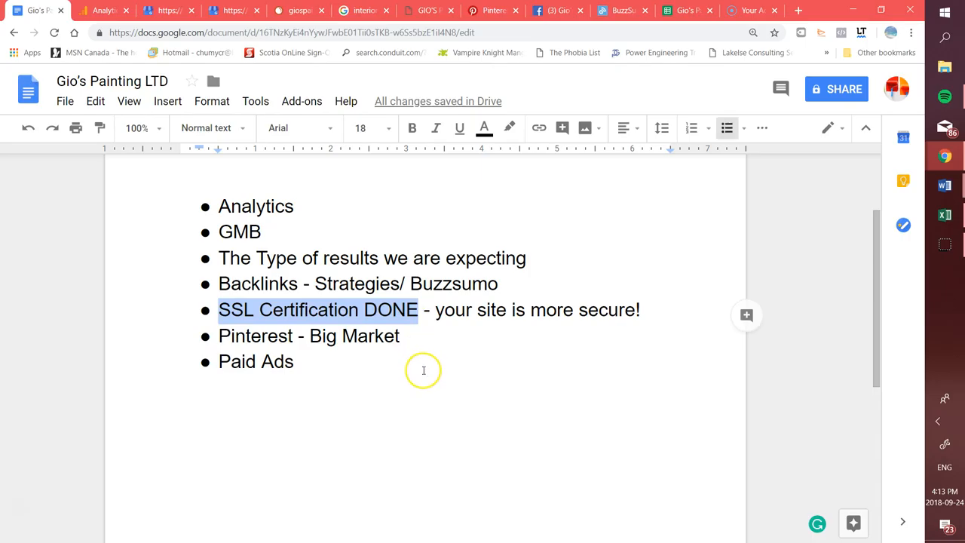
pyautogui.moveTo(422, 370)
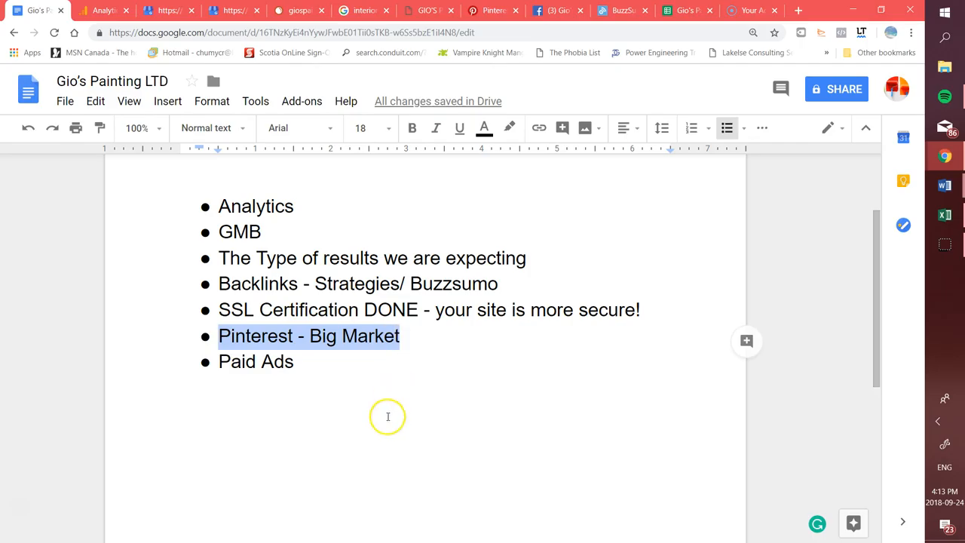
pyautogui.moveTo(346, 424)
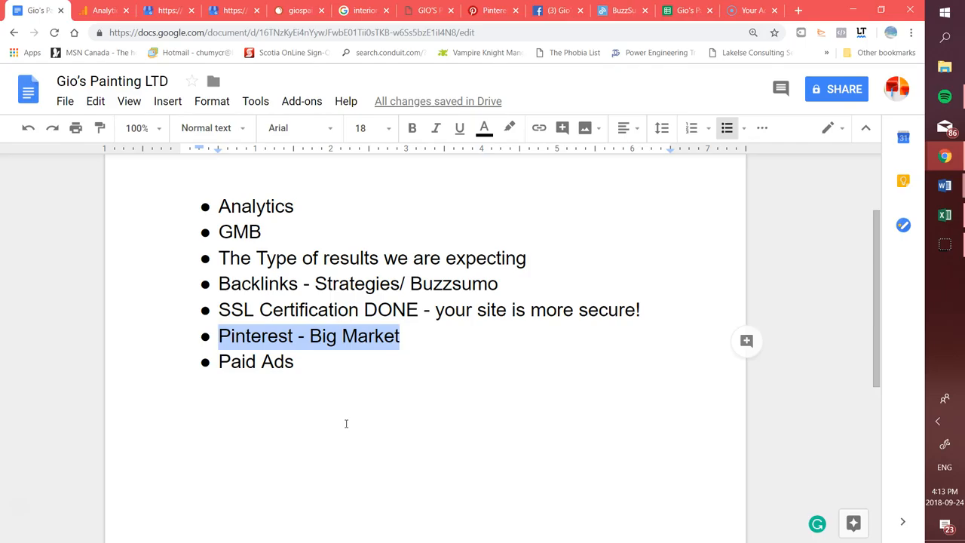
pyautogui.doubleClick(256, 361)
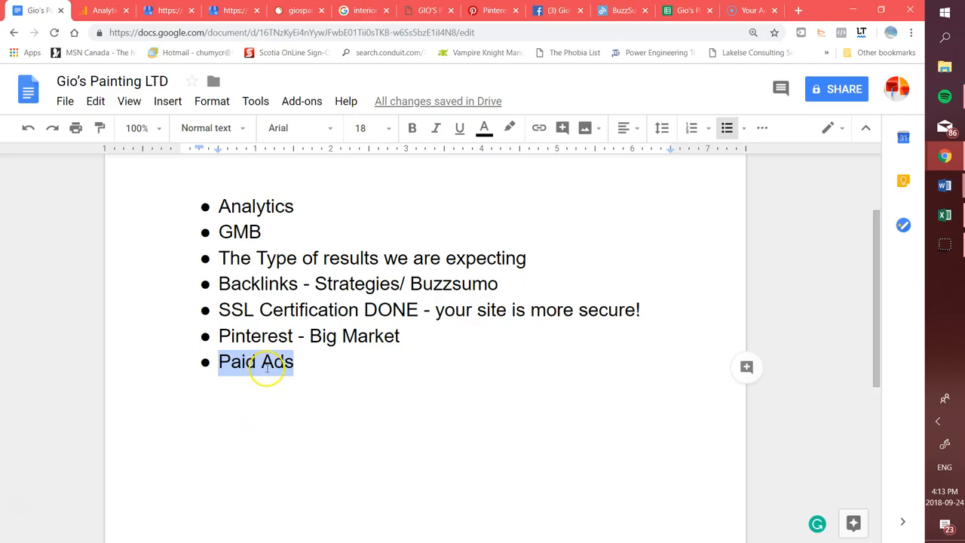
pyautogui.moveTo(390, 433)
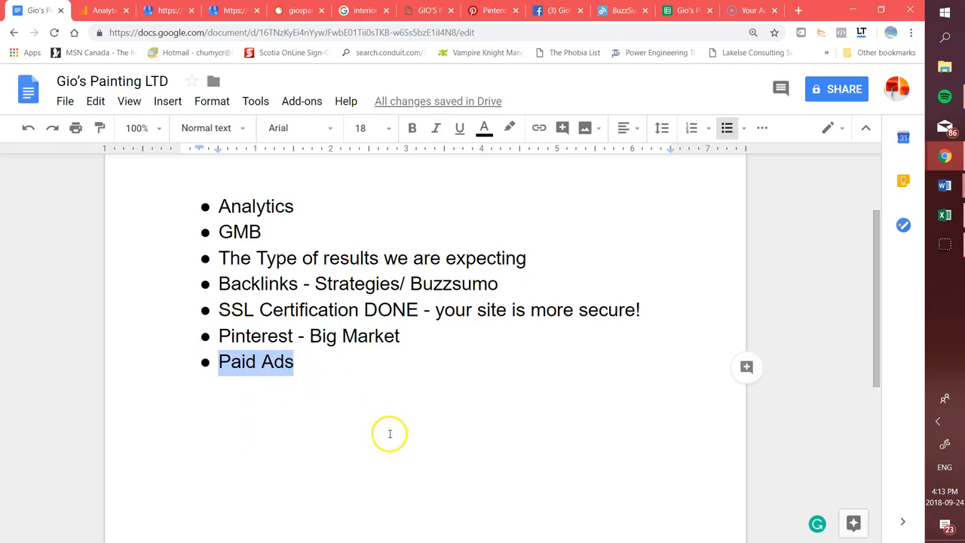
pyautogui.moveTo(264, 206)
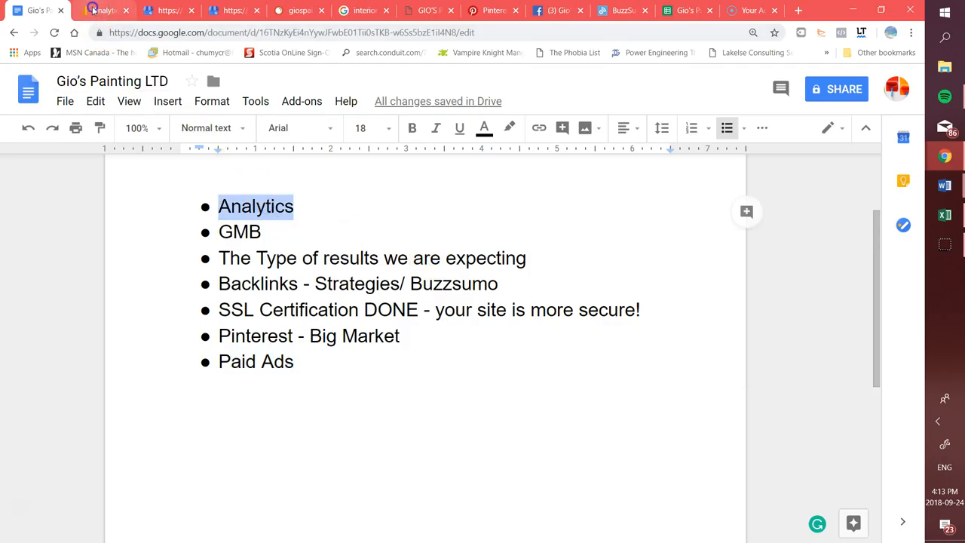
# Step: Review Google Analytics home: 120 users, 149 sessions, 81.21% bounce rate
pyautogui.click(103, 10)
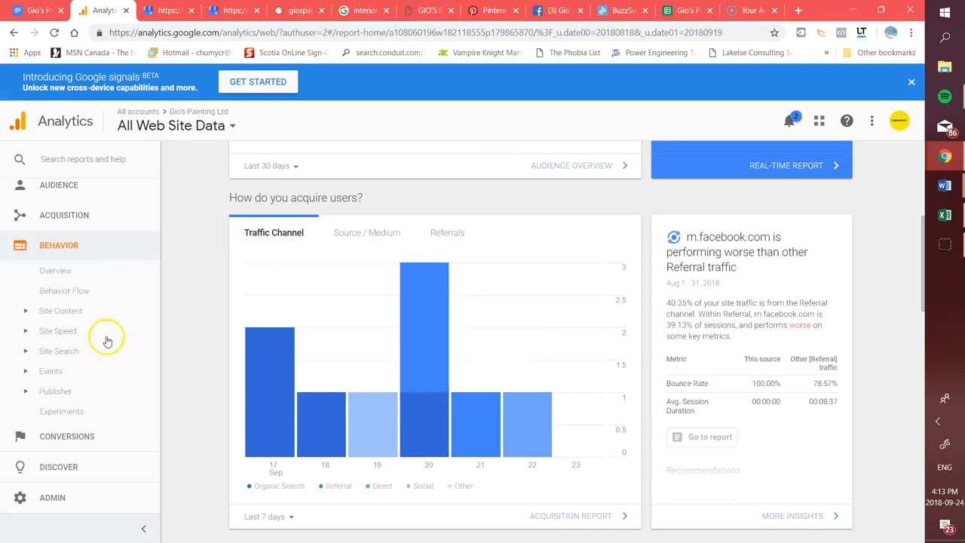
pyautogui.moveTo(247, 320)
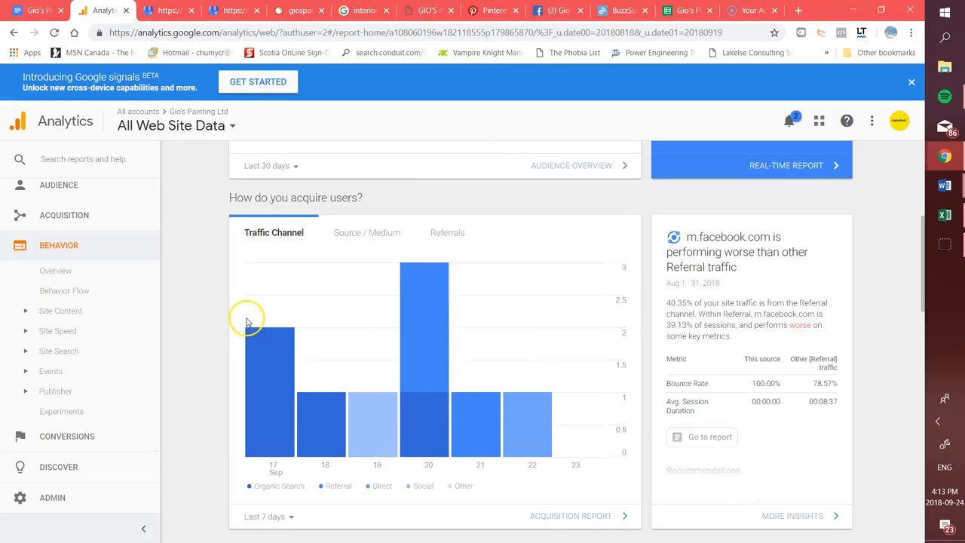
pyautogui.moveTo(249, 320)
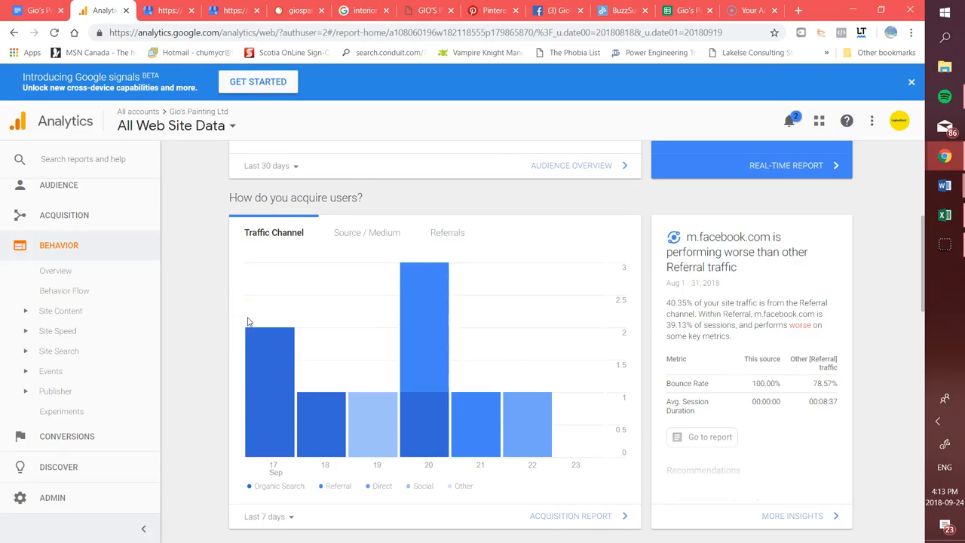
pyautogui.moveTo(203, 261)
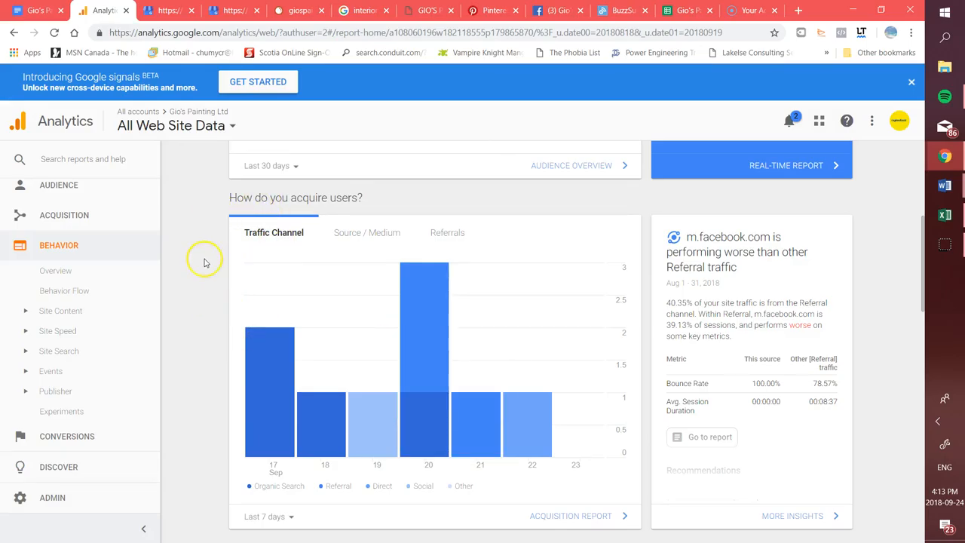
pyautogui.moveTo(205, 246)
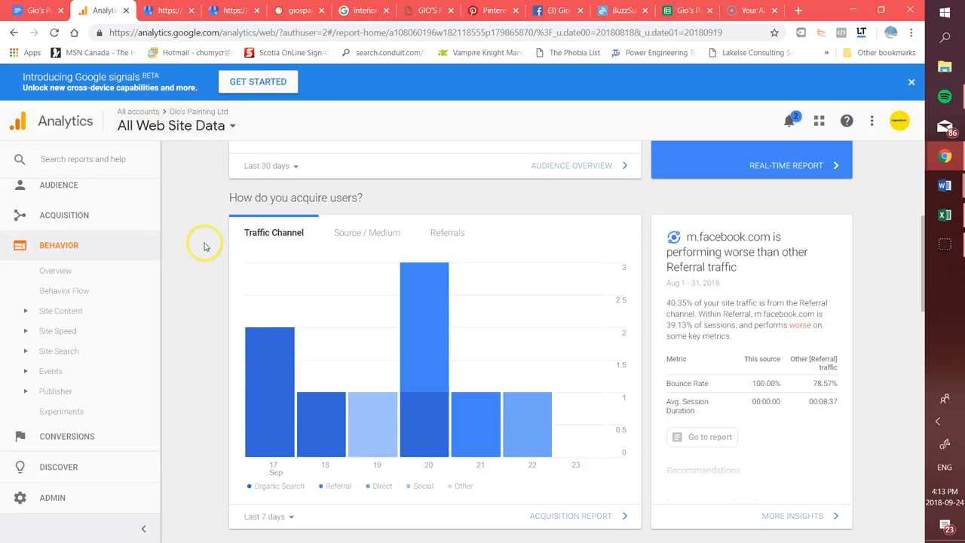
pyautogui.moveTo(203, 247)
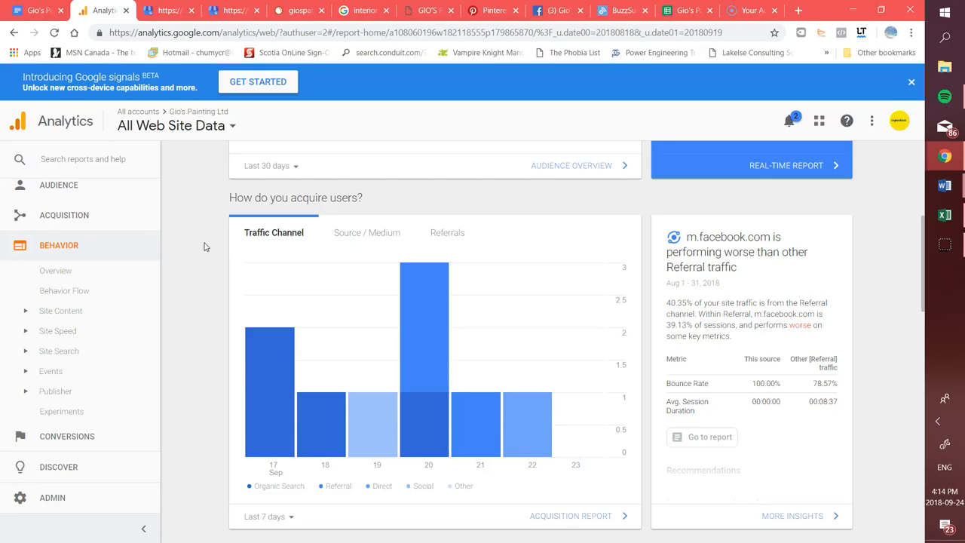
pyautogui.moveTo(200, 246)
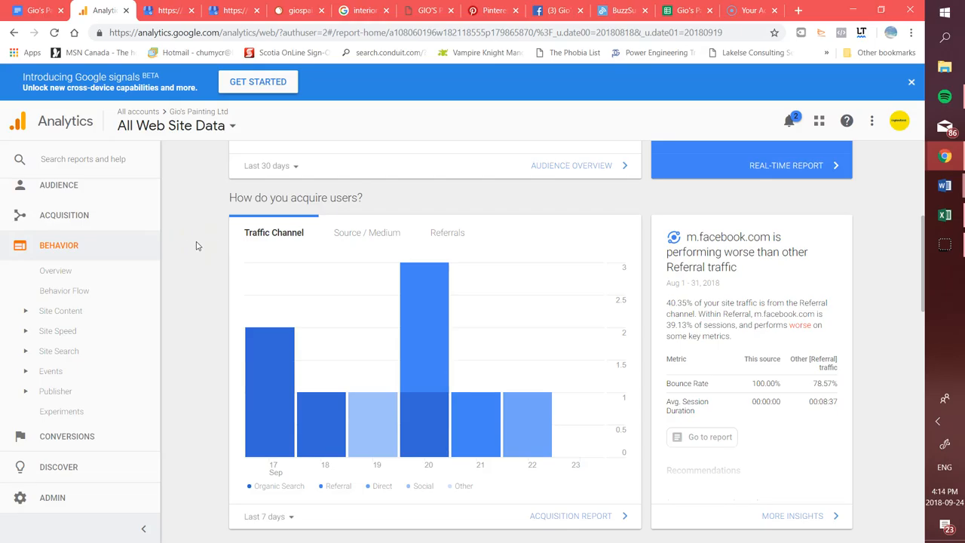
pyautogui.scroll(-3)
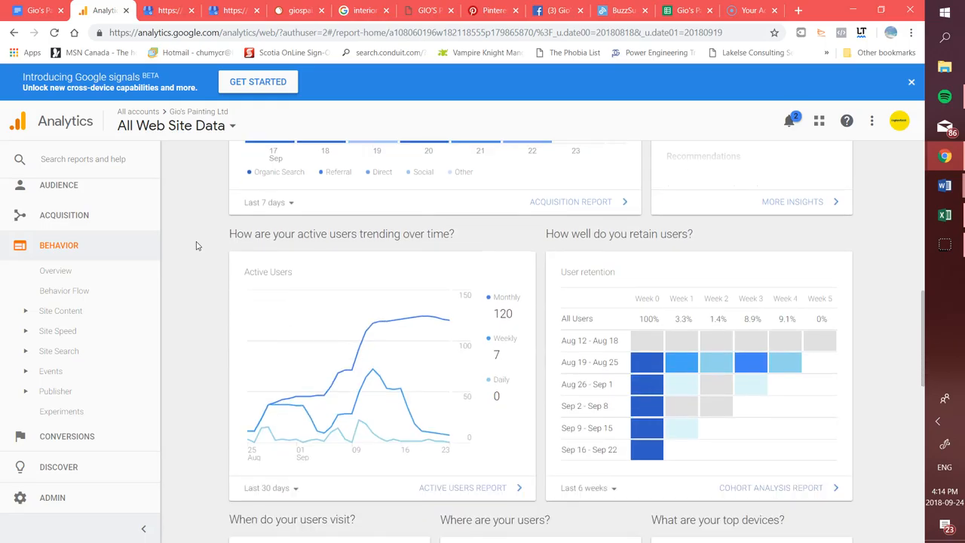
pyautogui.scroll(-3)
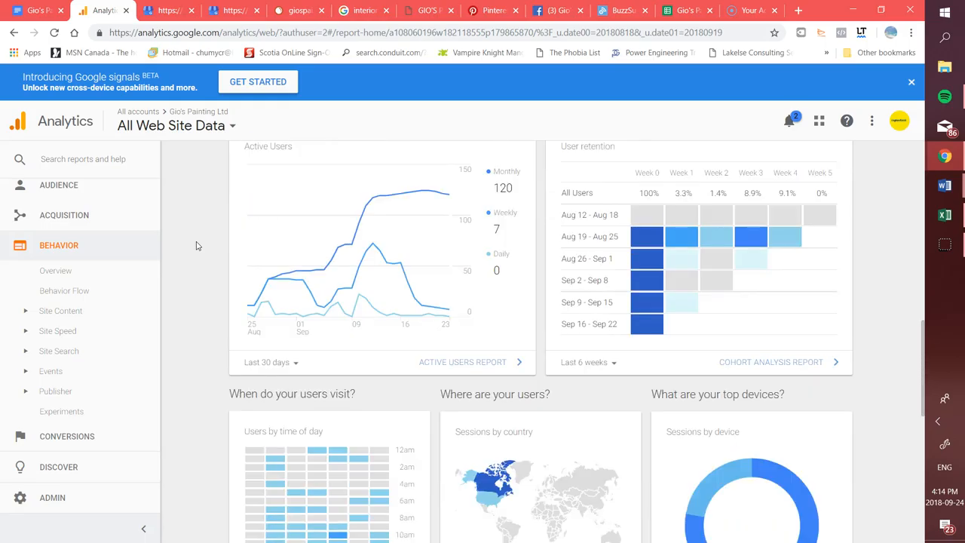
pyautogui.scroll(-3)
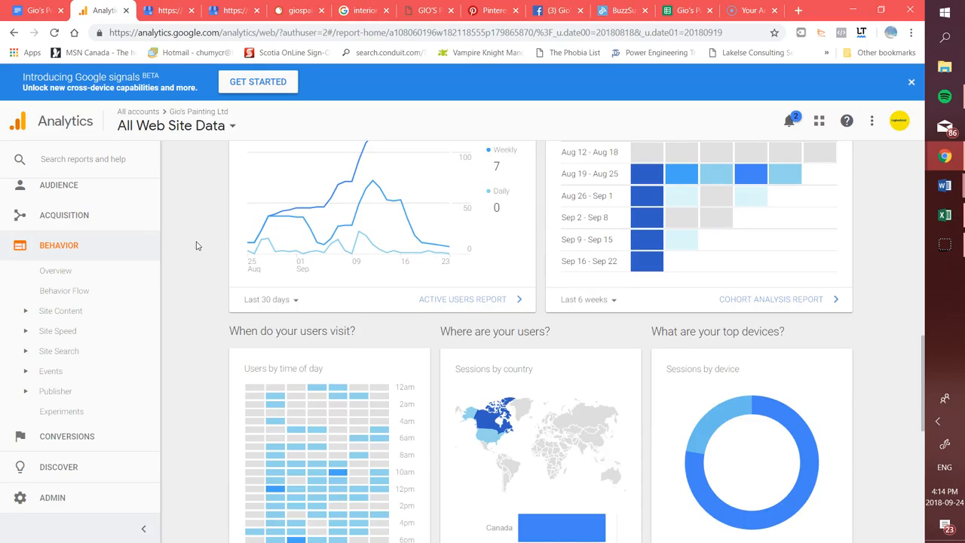
pyautogui.moveTo(183, 303)
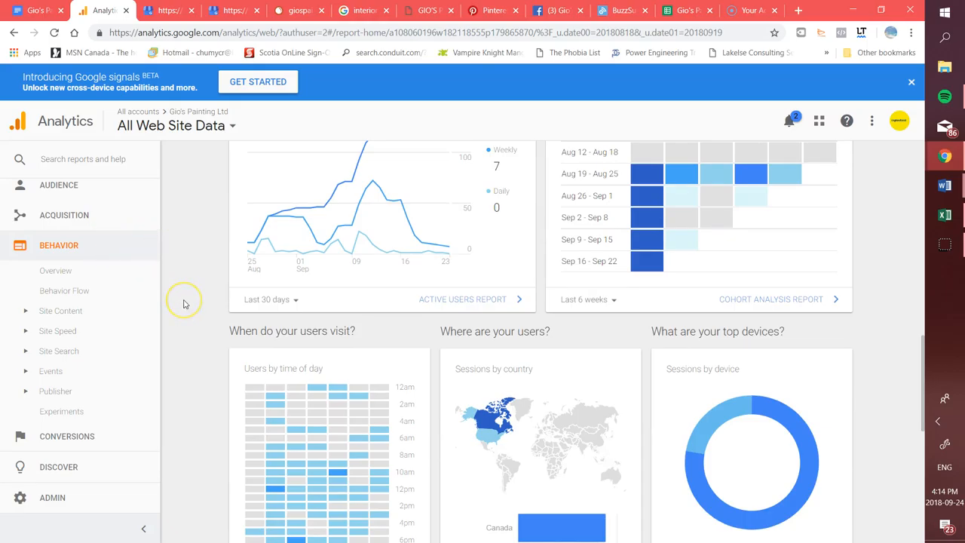
pyautogui.scroll(-3)
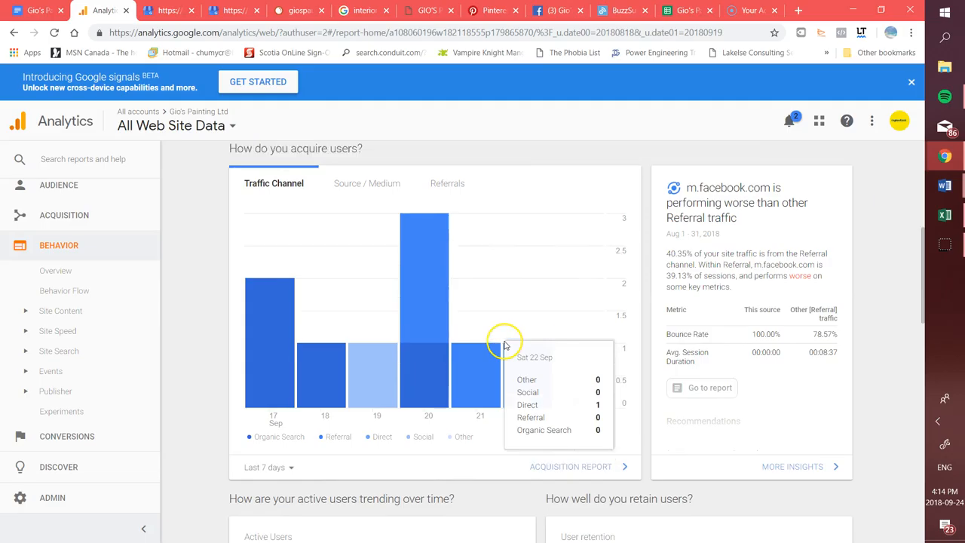
pyautogui.scroll(3)
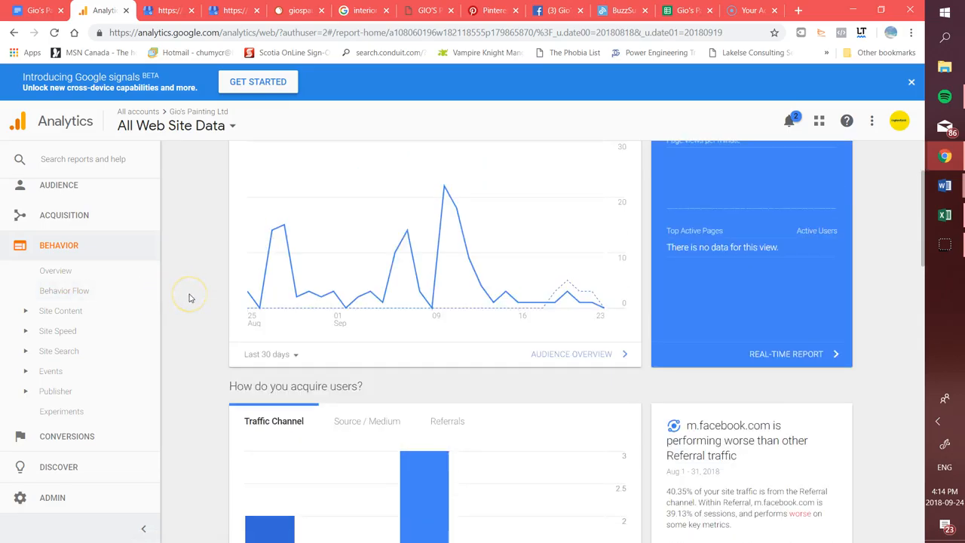
pyautogui.scroll(3)
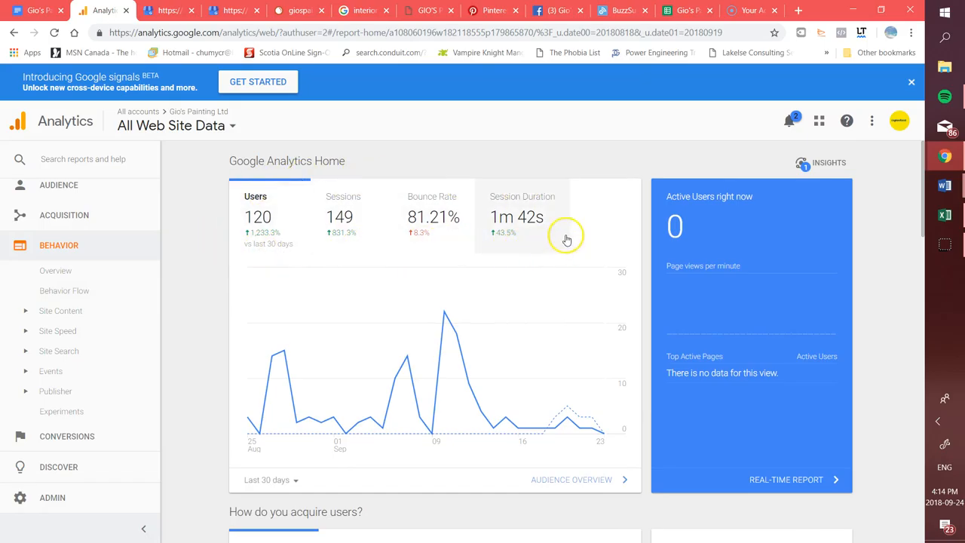
pyautogui.moveTo(195, 285)
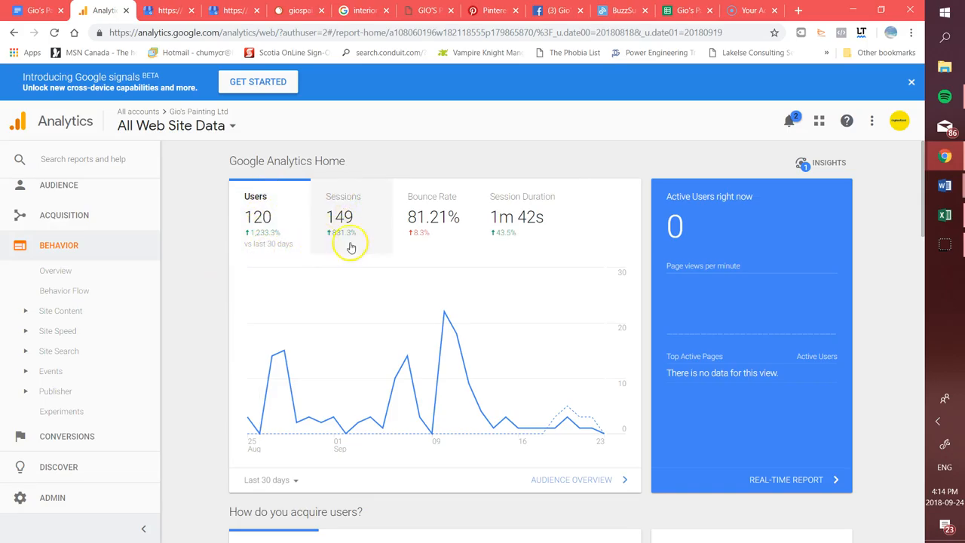
pyautogui.moveTo(520, 219)
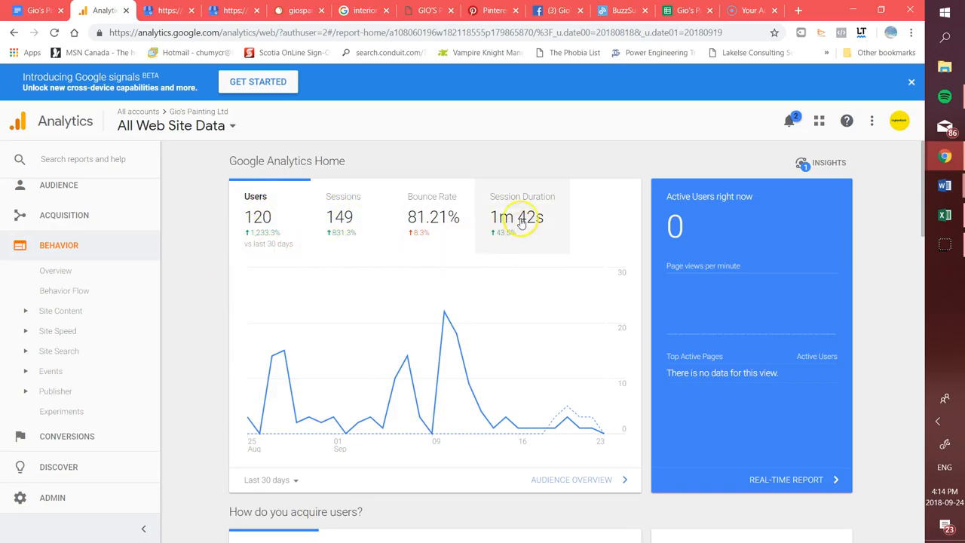
pyautogui.moveTo(522, 217)
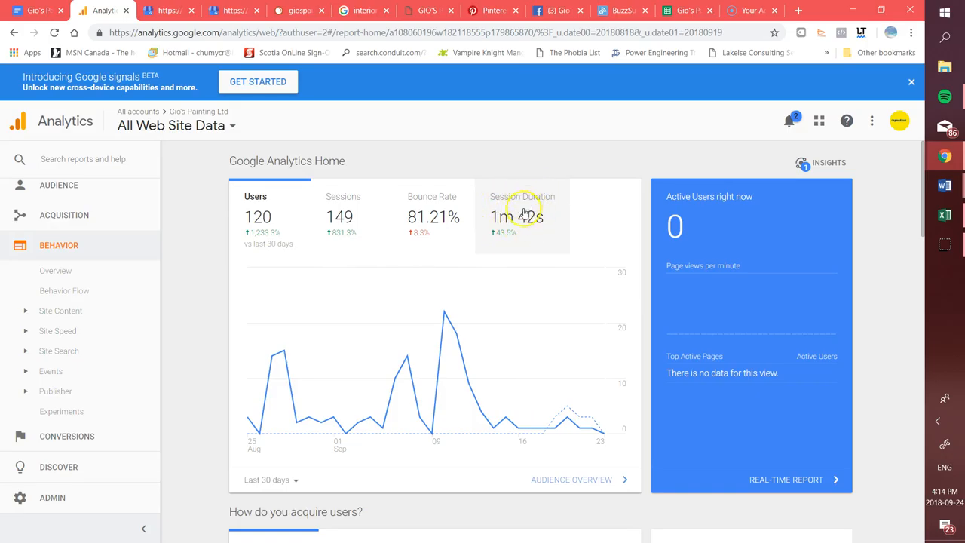
pyautogui.moveTo(433, 208)
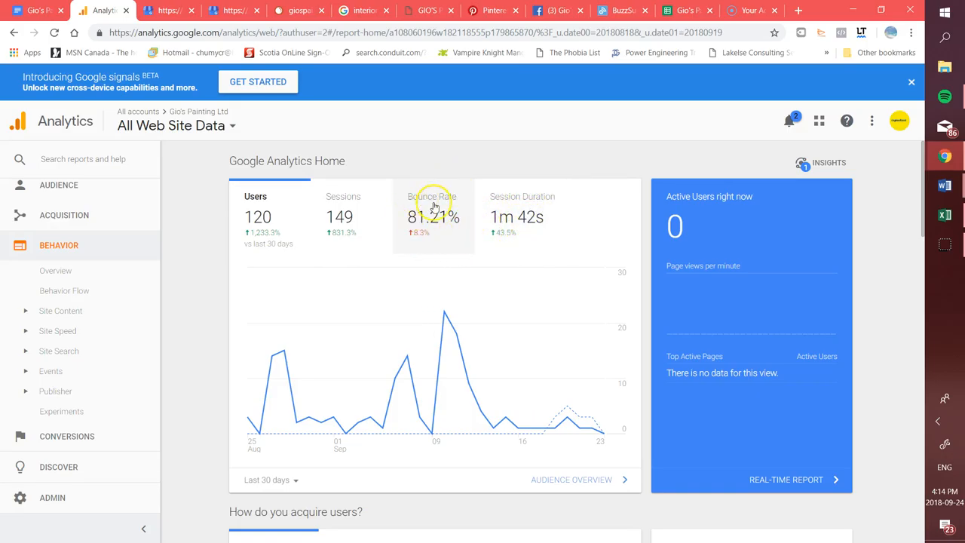
pyautogui.moveTo(403, 240)
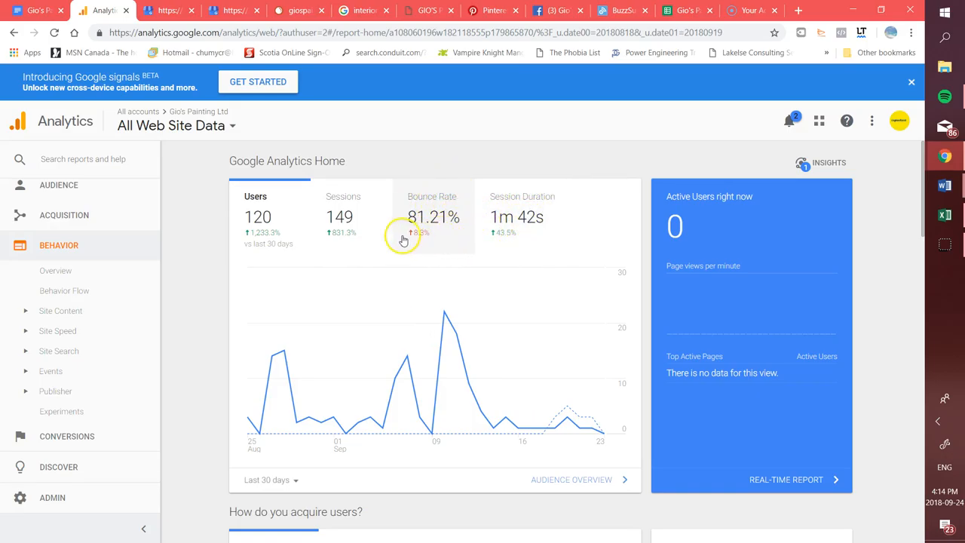
pyautogui.moveTo(400, 226)
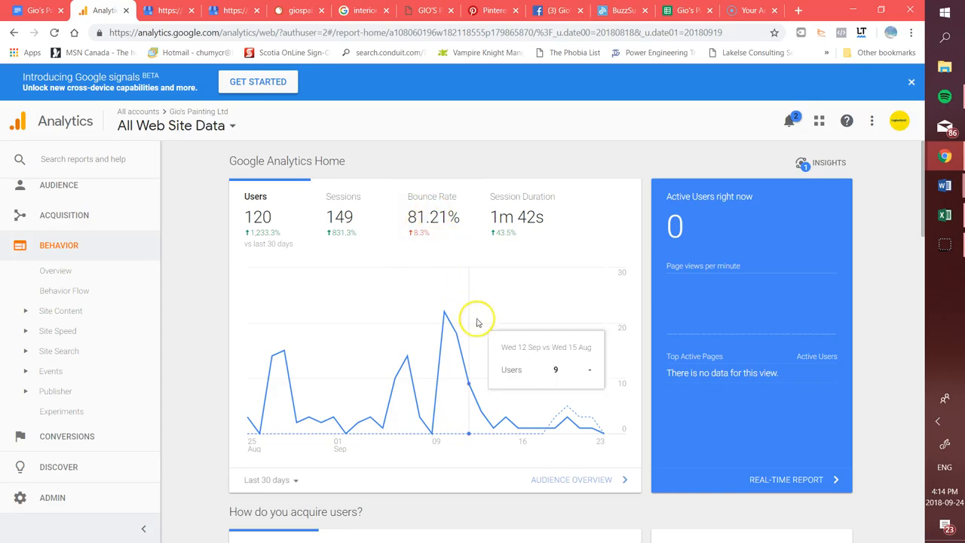
# Step: Change the 'How do you acquire users?' date range from Last 7 days to Last 30 days
pyautogui.scroll(-3)
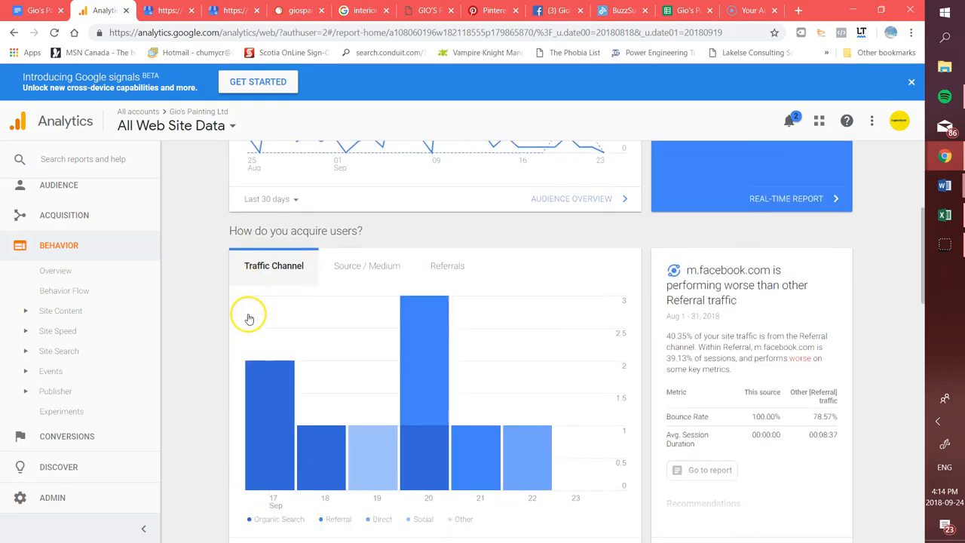
pyautogui.scroll(-3)
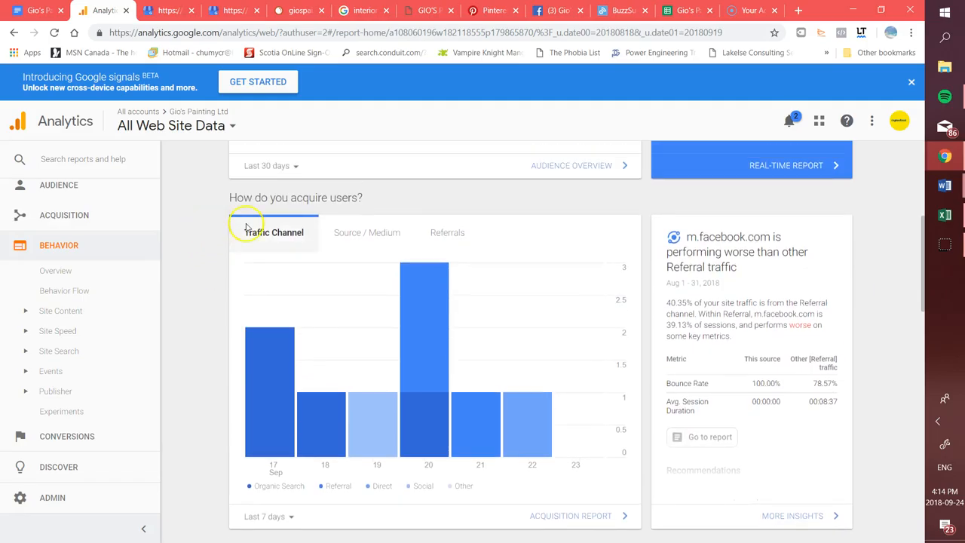
pyautogui.scroll(-3)
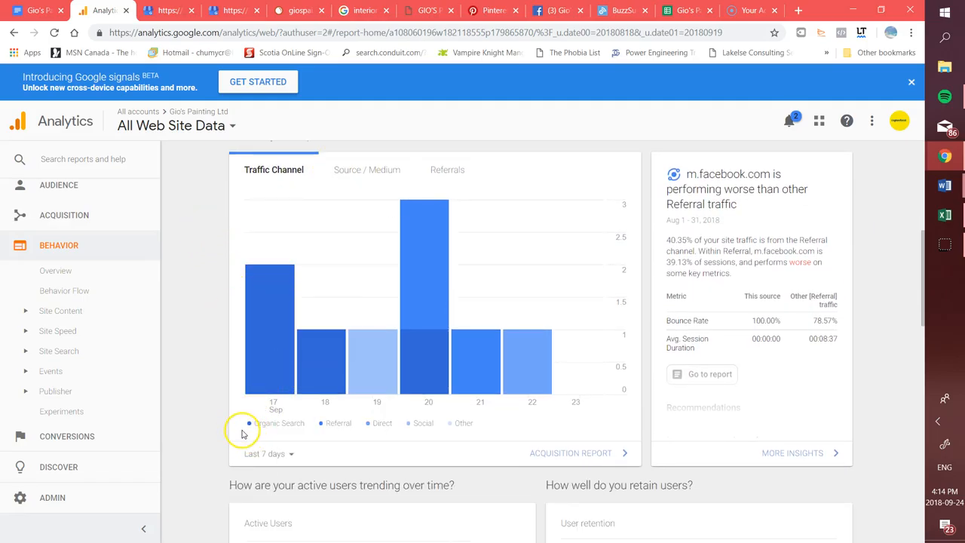
pyautogui.moveTo(333, 439)
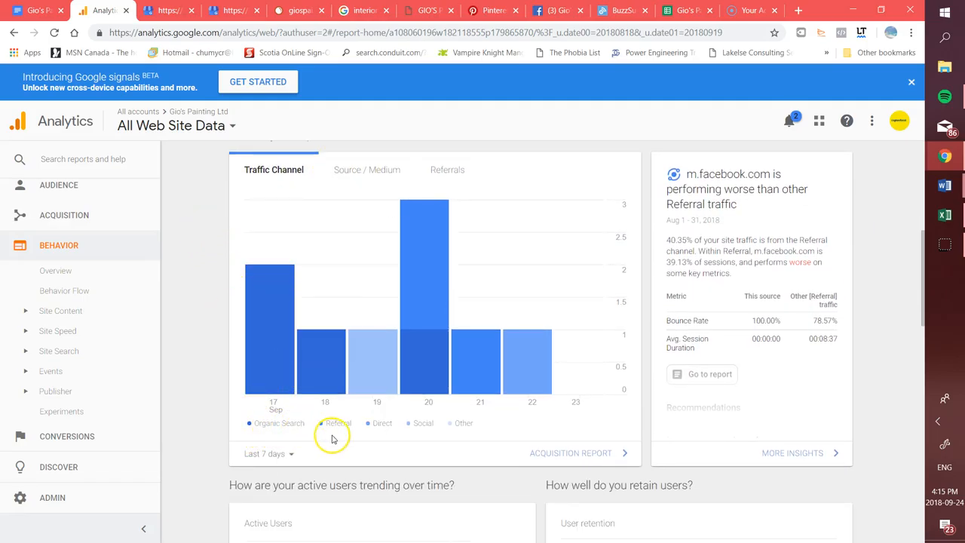
pyautogui.moveTo(447, 300)
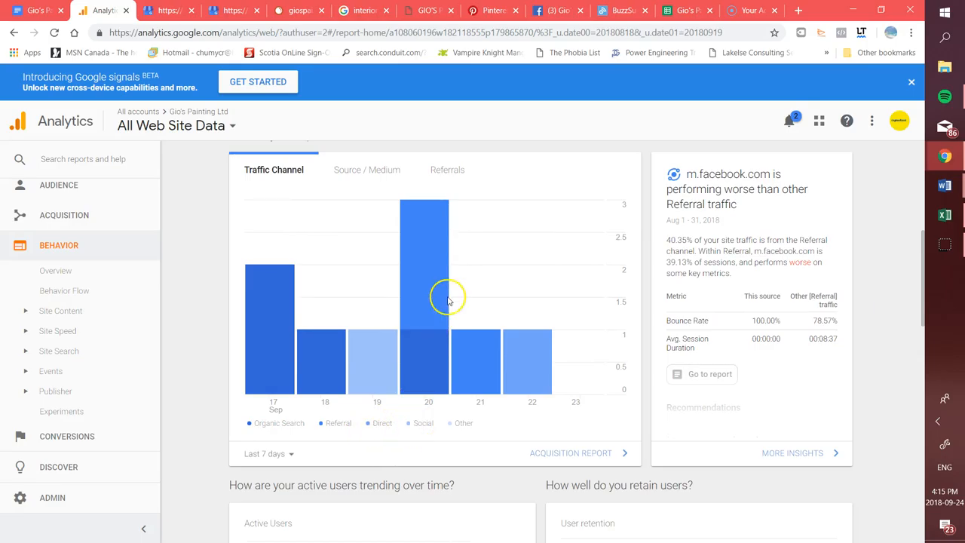
pyautogui.moveTo(324, 362)
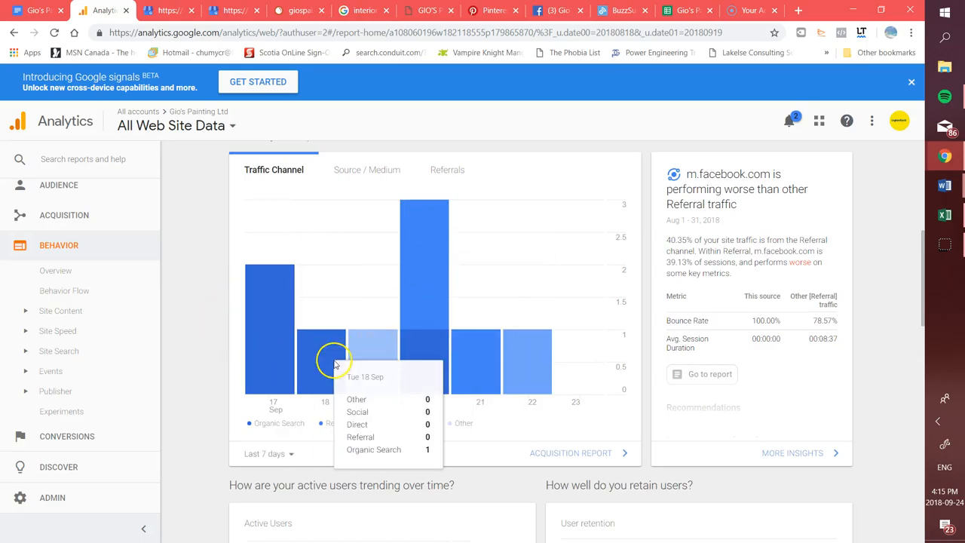
pyautogui.moveTo(195, 314)
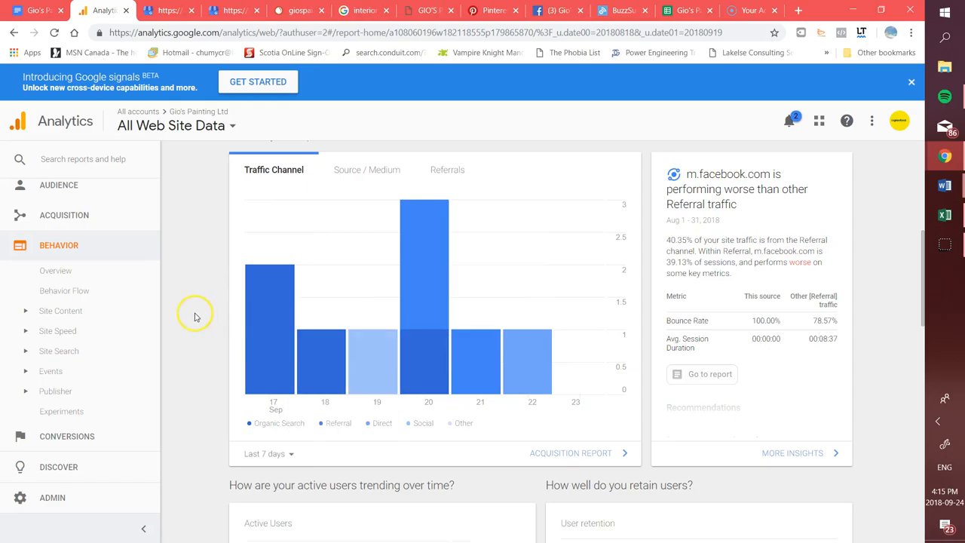
pyautogui.click(268, 453)
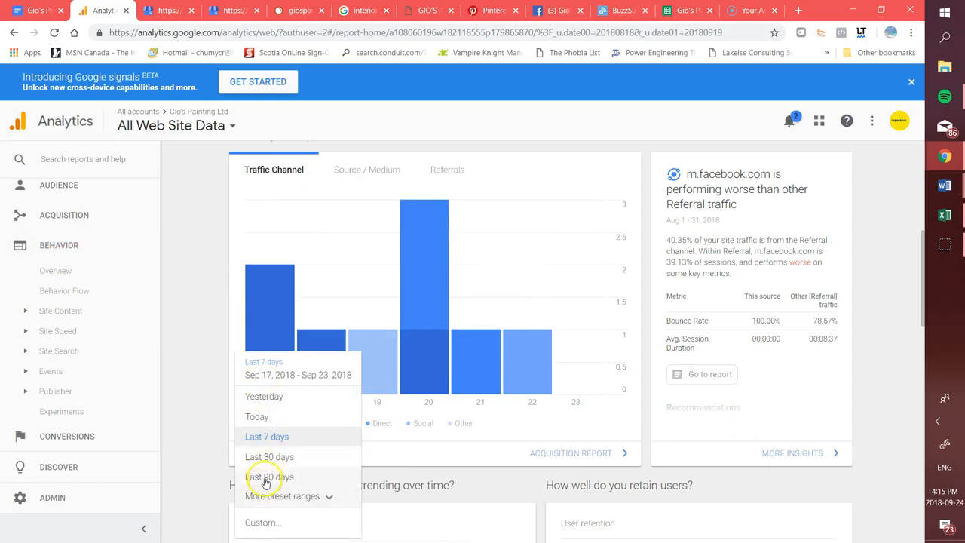
pyautogui.click(269, 456)
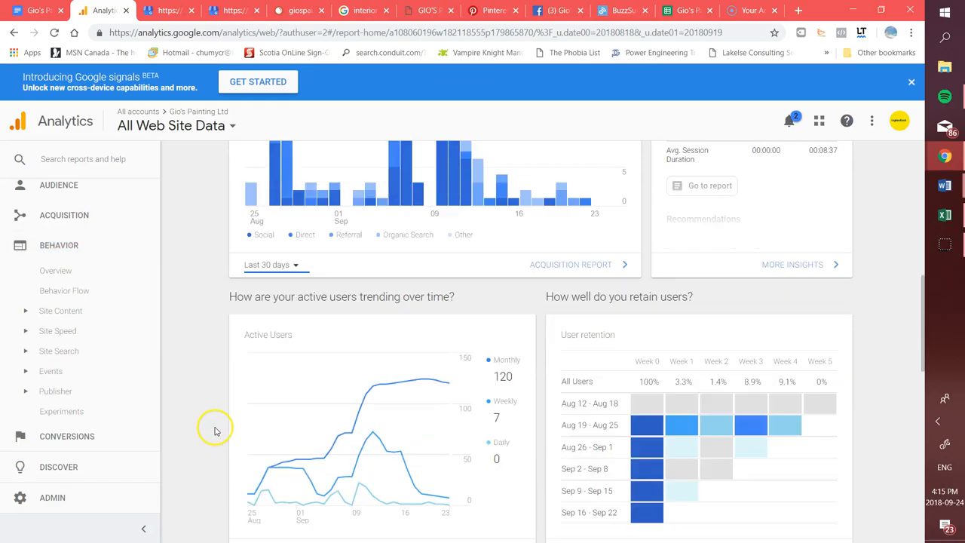
pyautogui.scroll(-3)
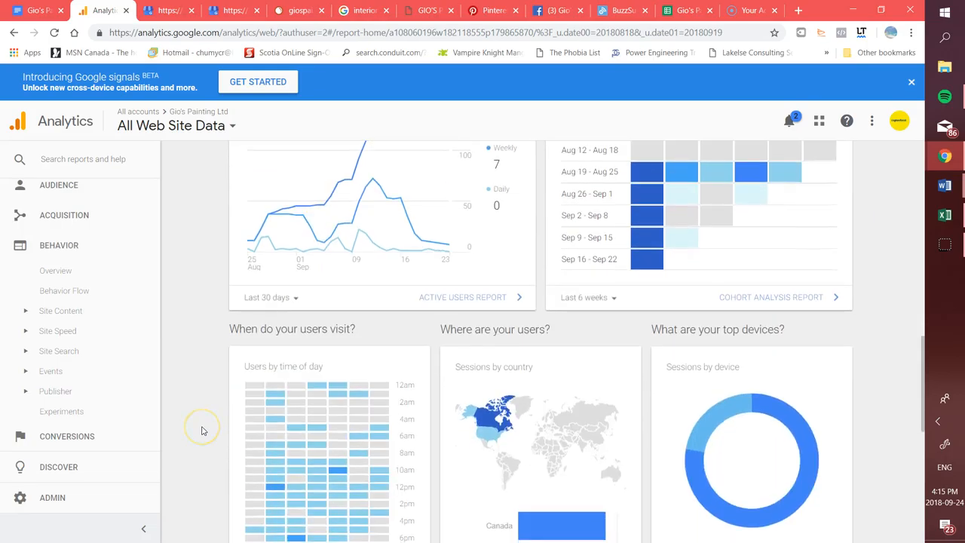
pyautogui.scroll(-3)
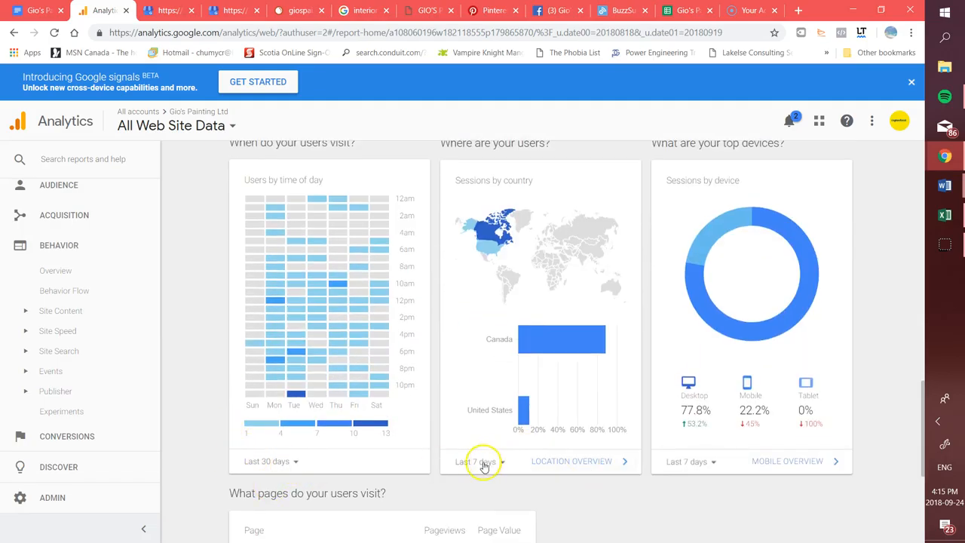
pyautogui.moveTo(568, 353)
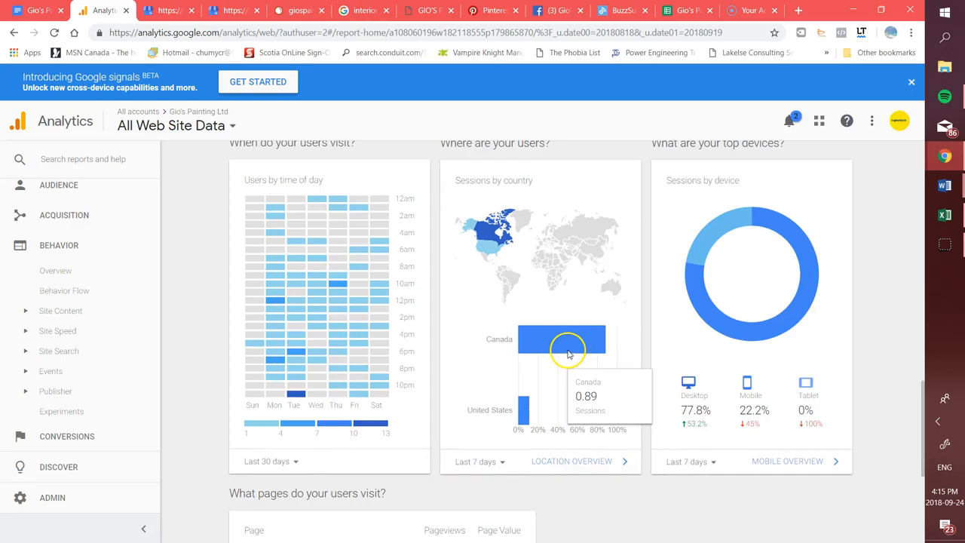
pyautogui.moveTo(498, 222)
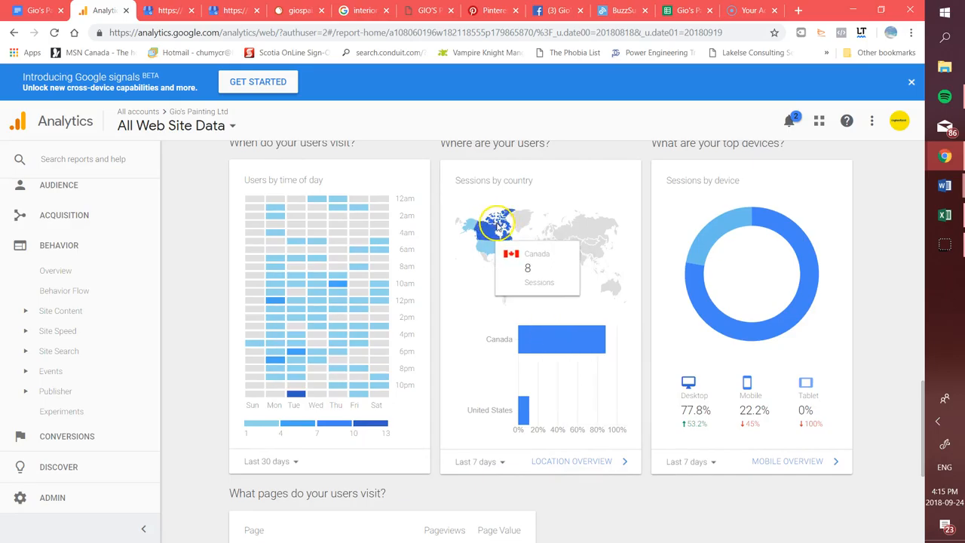
pyautogui.moveTo(565, 387)
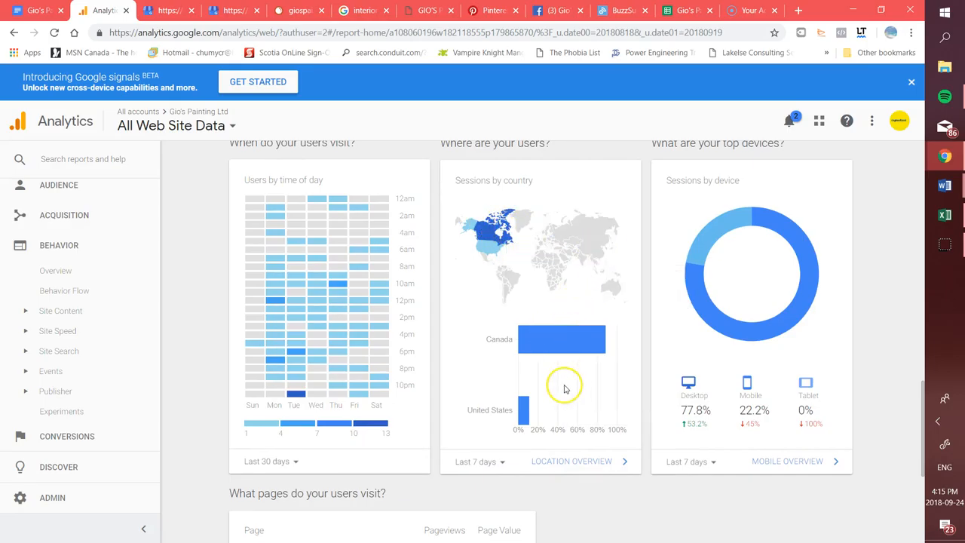
pyautogui.moveTo(670, 422)
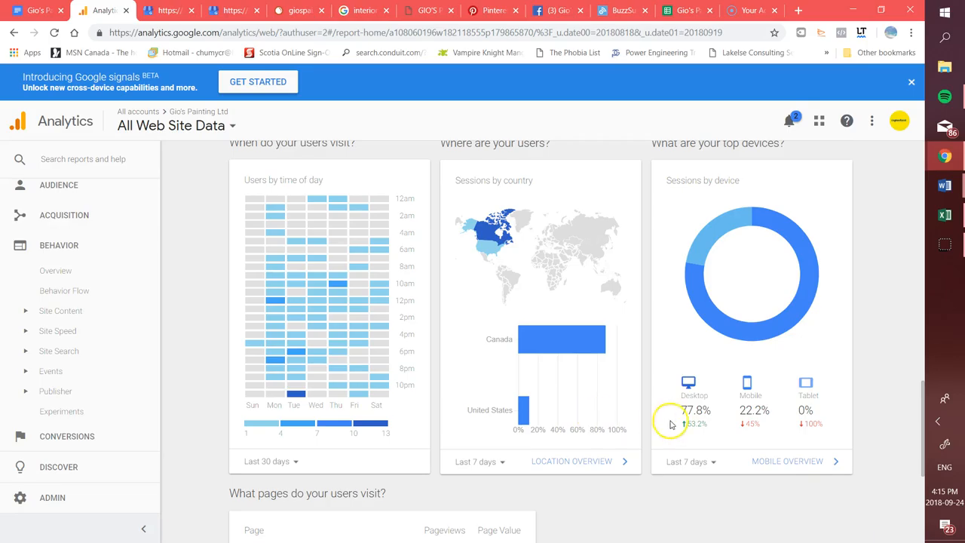
pyautogui.moveTo(694, 433)
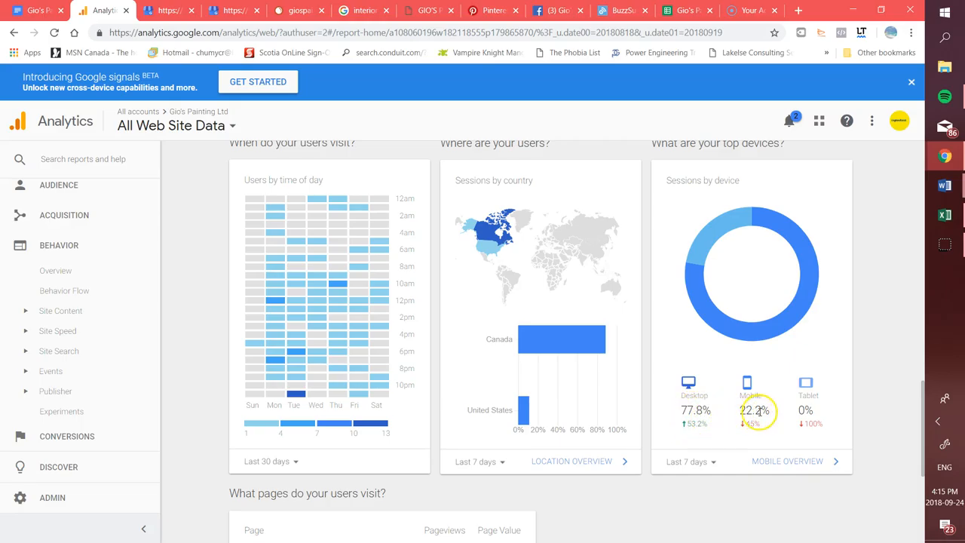
pyautogui.moveTo(807, 410)
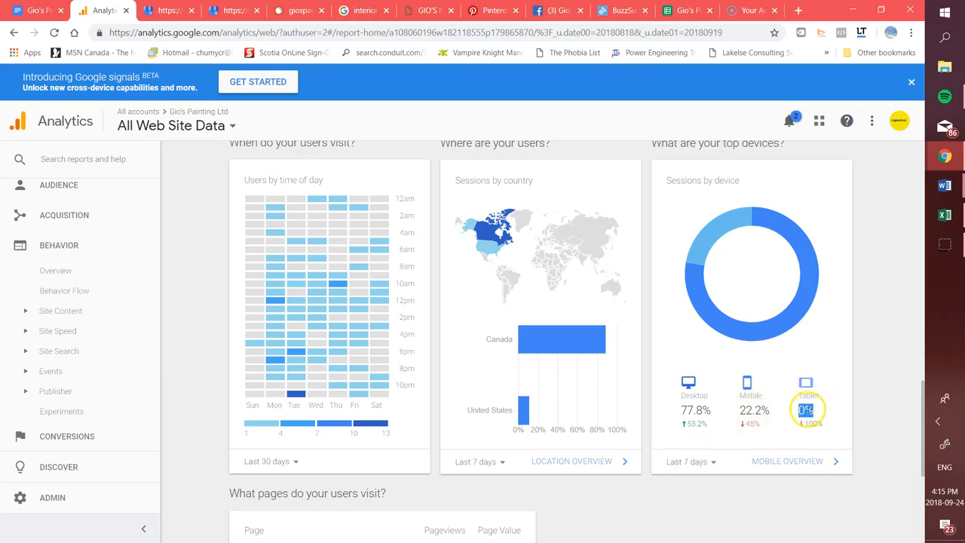
pyautogui.scroll(-3)
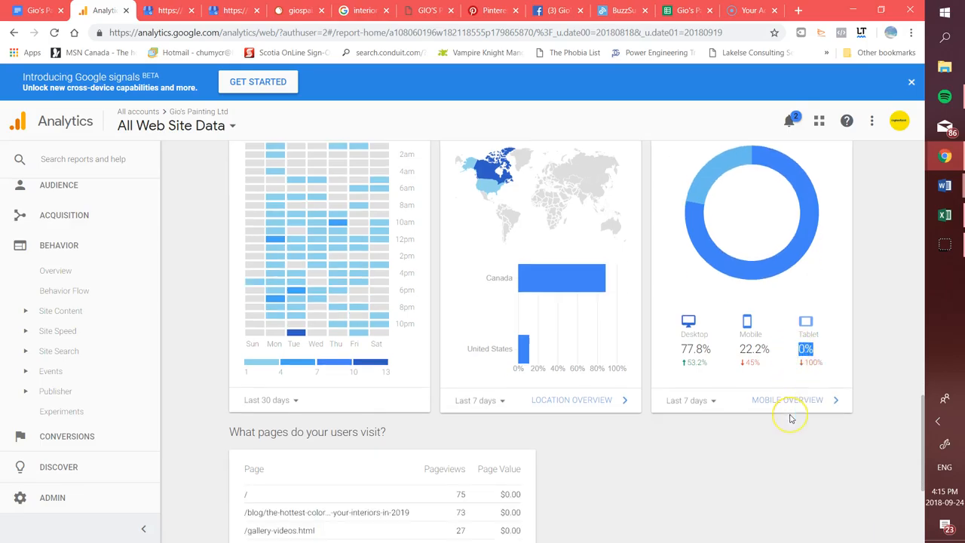
# Step: Review top pages by pageviews: homepage 75, 2019 interior colours post 73, gallery videos 27
pyautogui.scroll(-3)
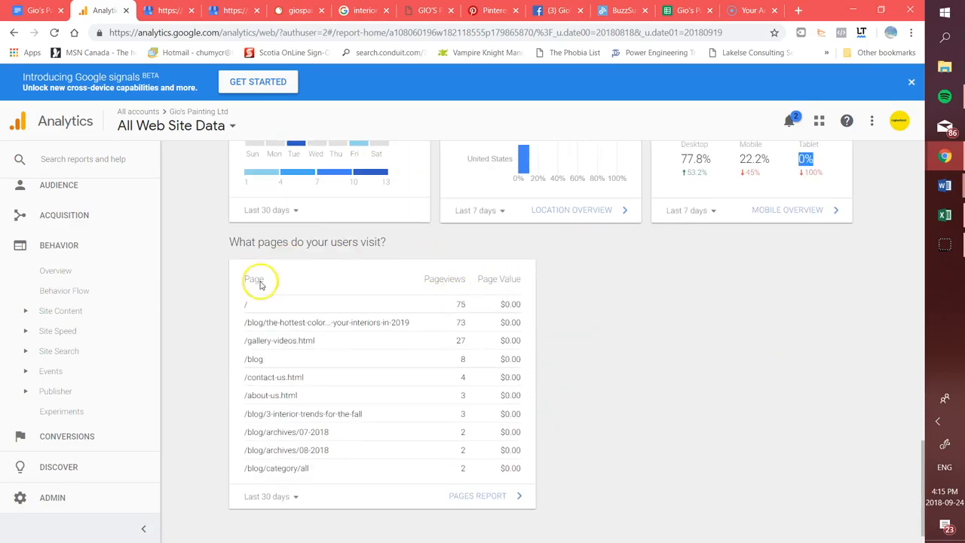
pyautogui.moveTo(428, 462)
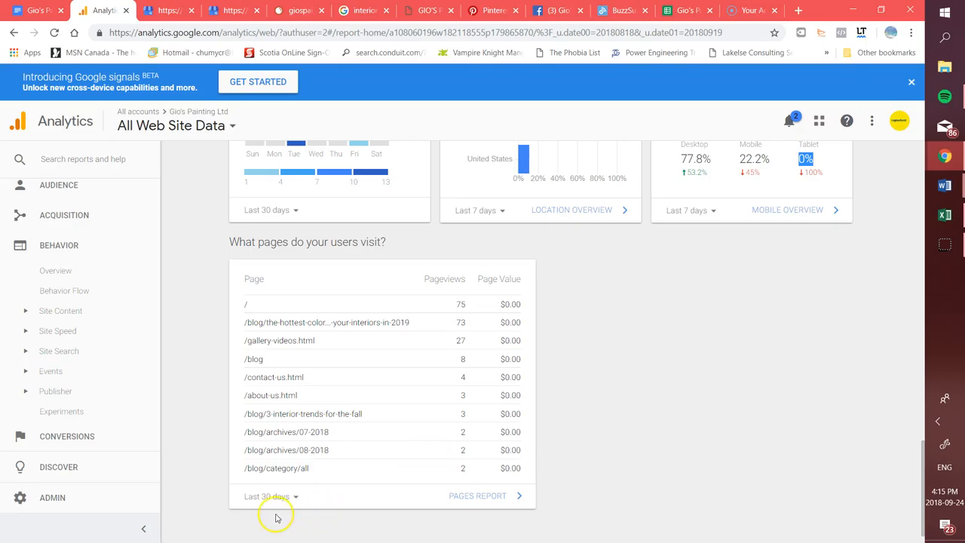
pyautogui.moveTo(279, 366)
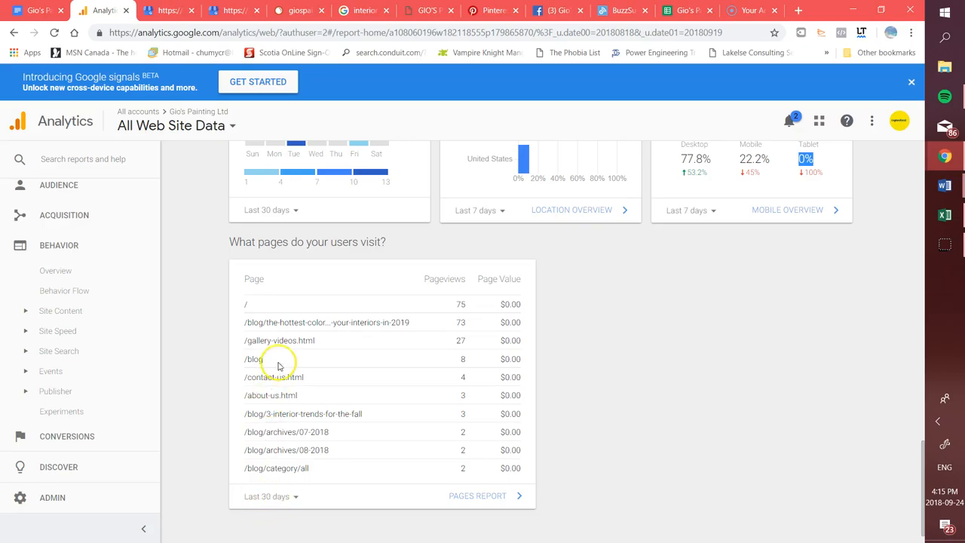
pyautogui.moveTo(262, 309)
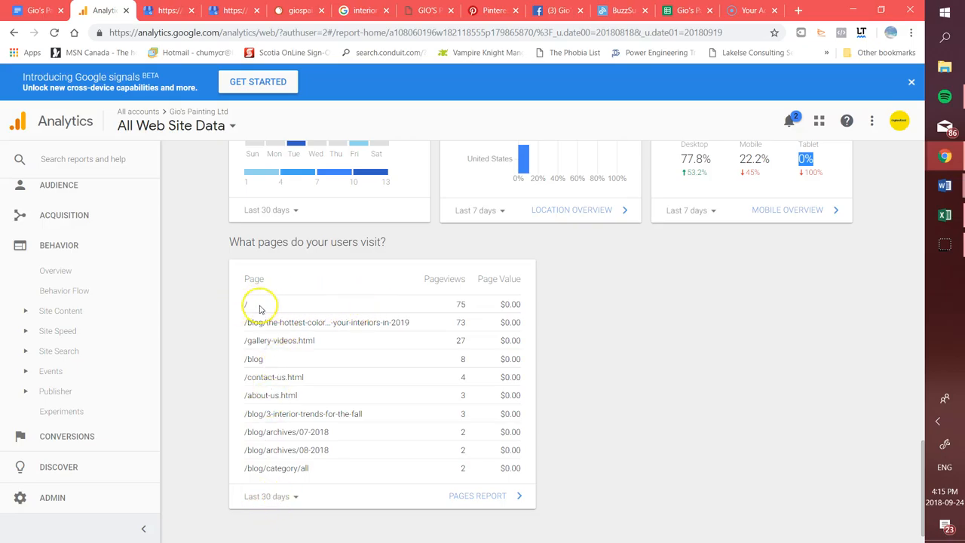
pyautogui.moveTo(305, 313)
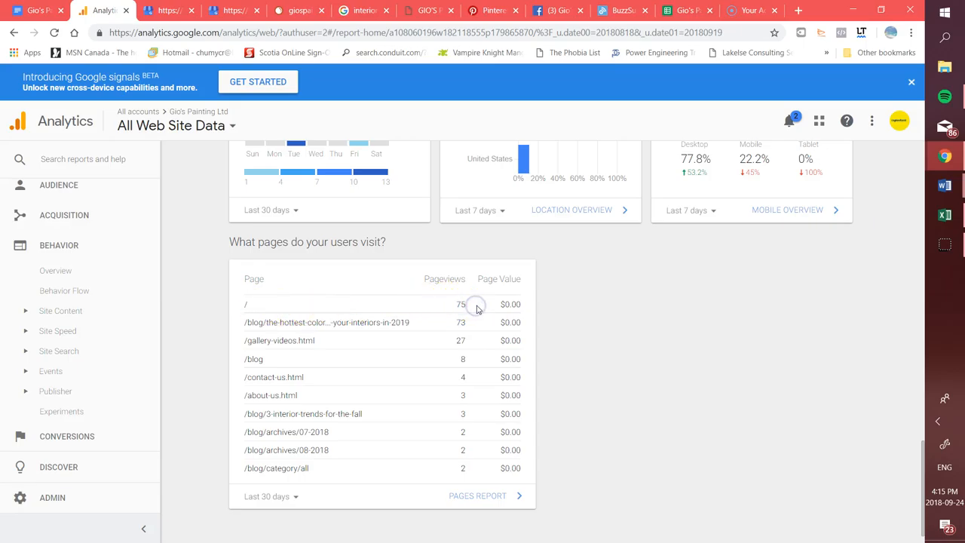
pyautogui.moveTo(473, 305)
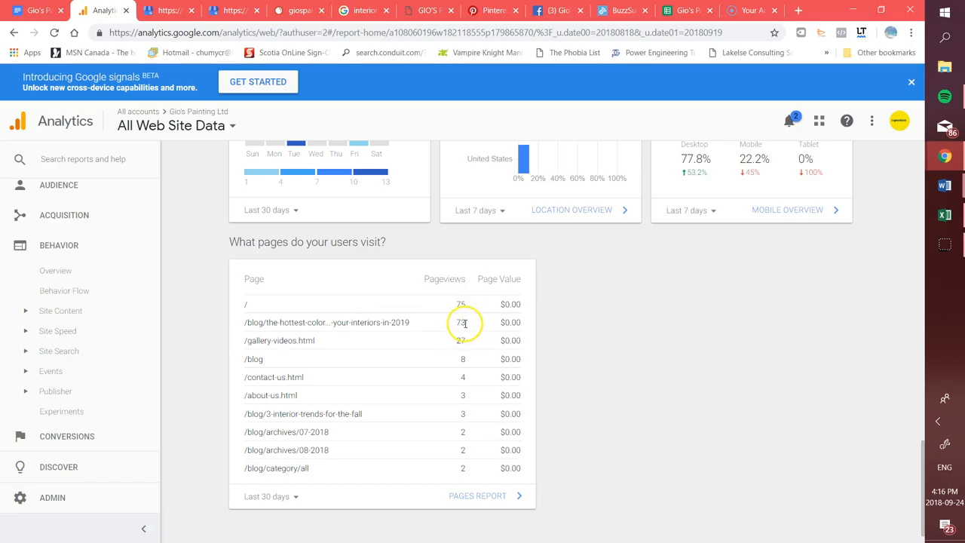
pyautogui.doubleClick(327, 321)
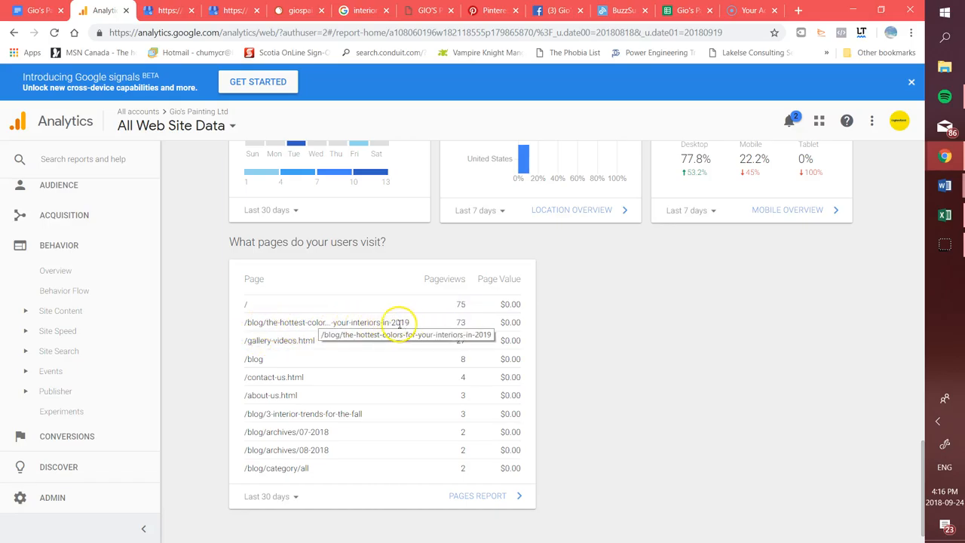
pyautogui.moveTo(409, 309)
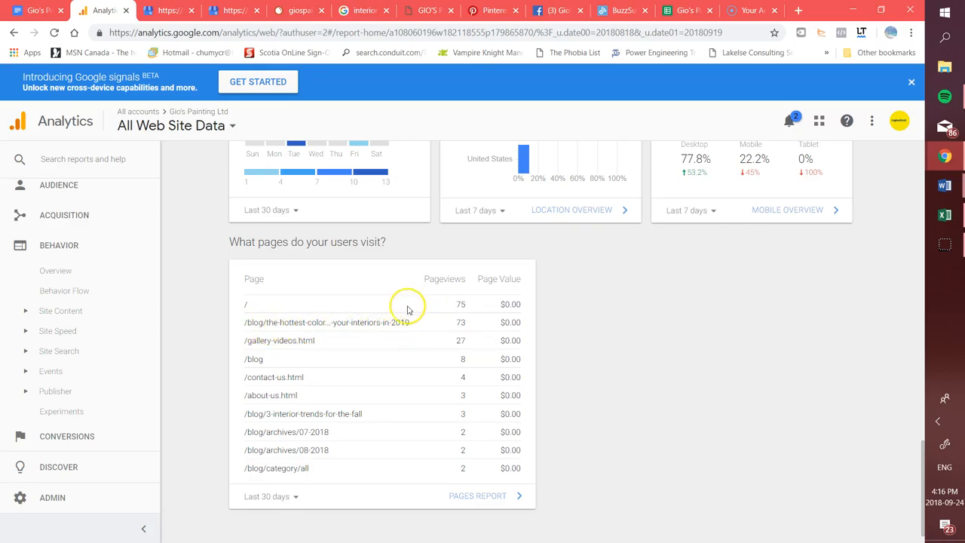
pyautogui.moveTo(409, 322)
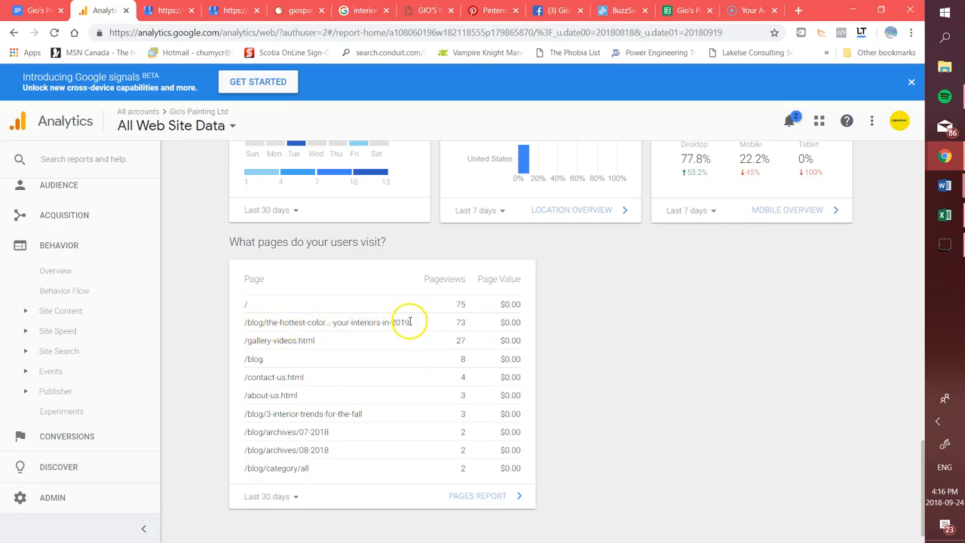
pyautogui.moveTo(463, 320)
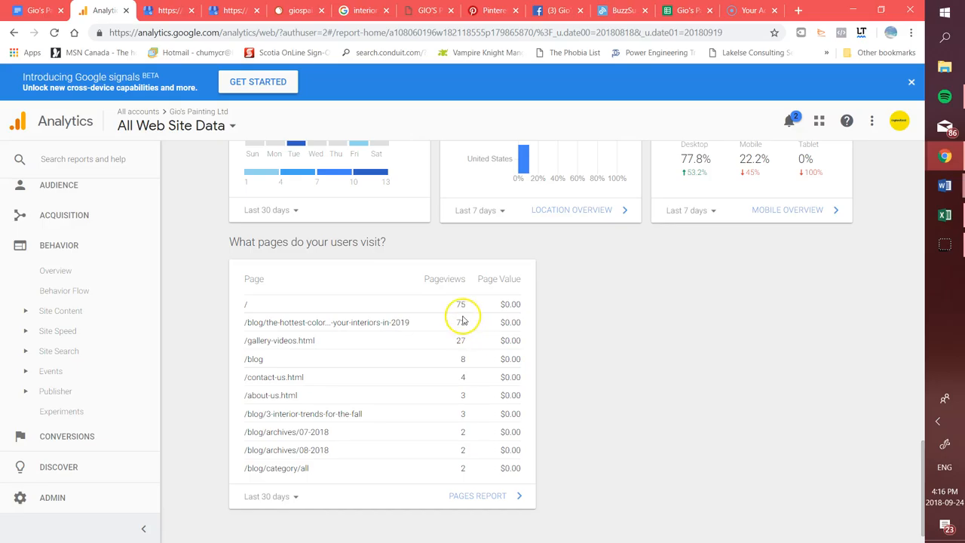
pyautogui.moveTo(370, 359)
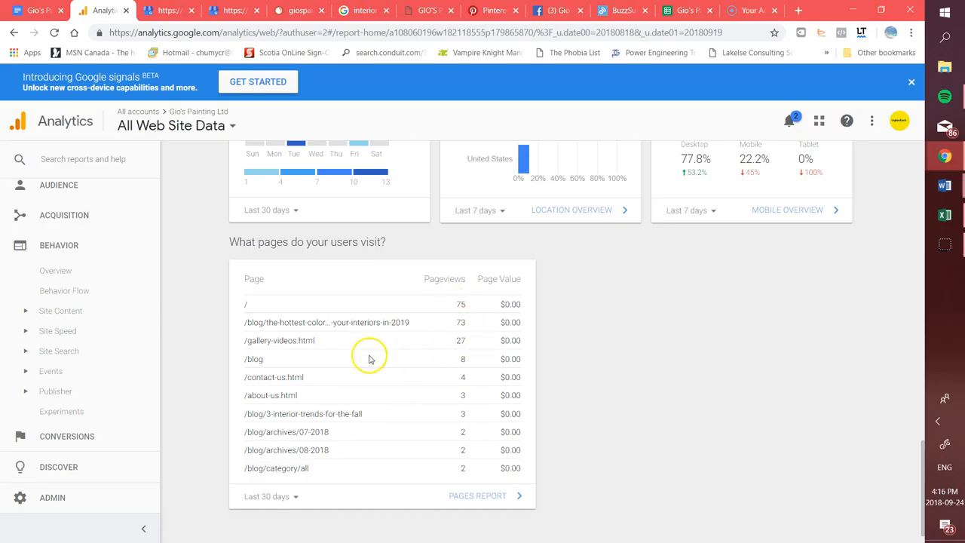
pyautogui.moveTo(294, 377)
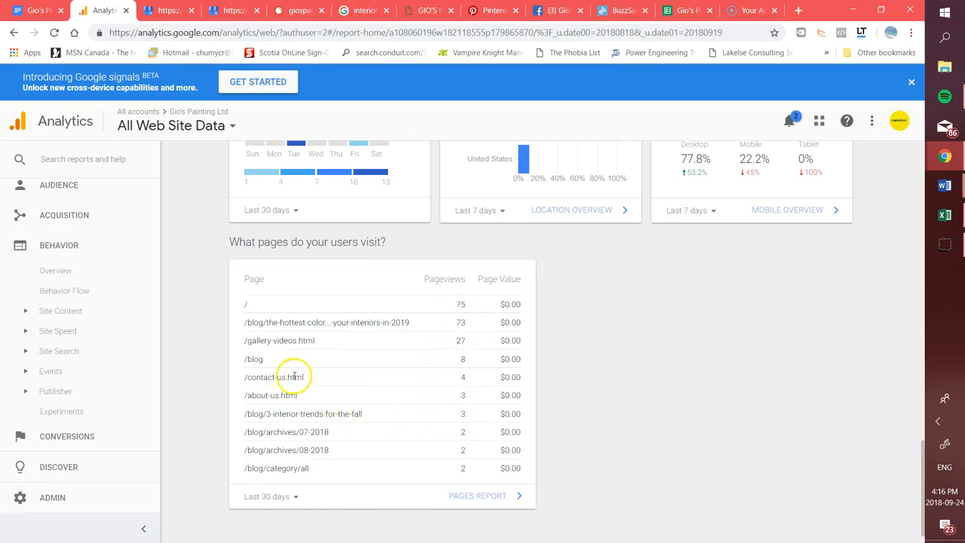
pyautogui.moveTo(474, 346)
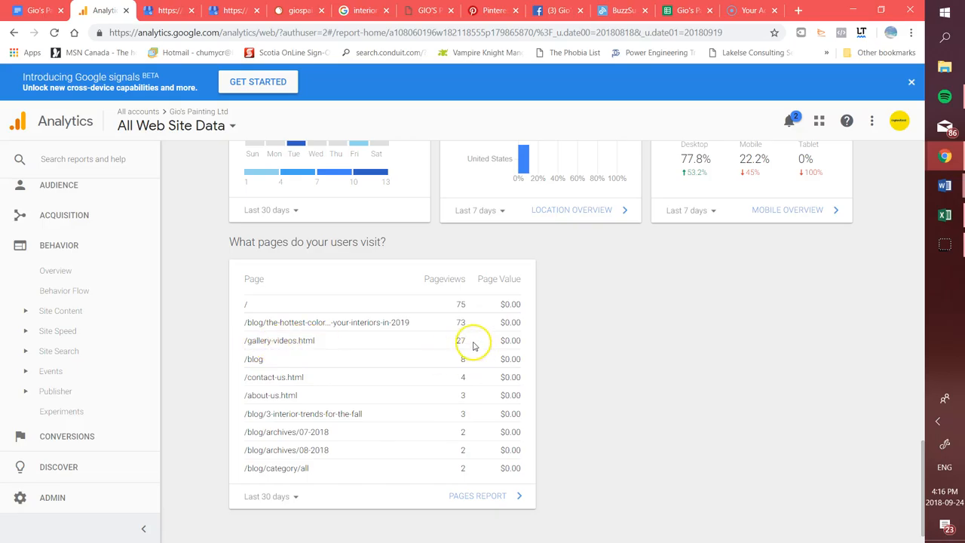
pyautogui.moveTo(465, 354)
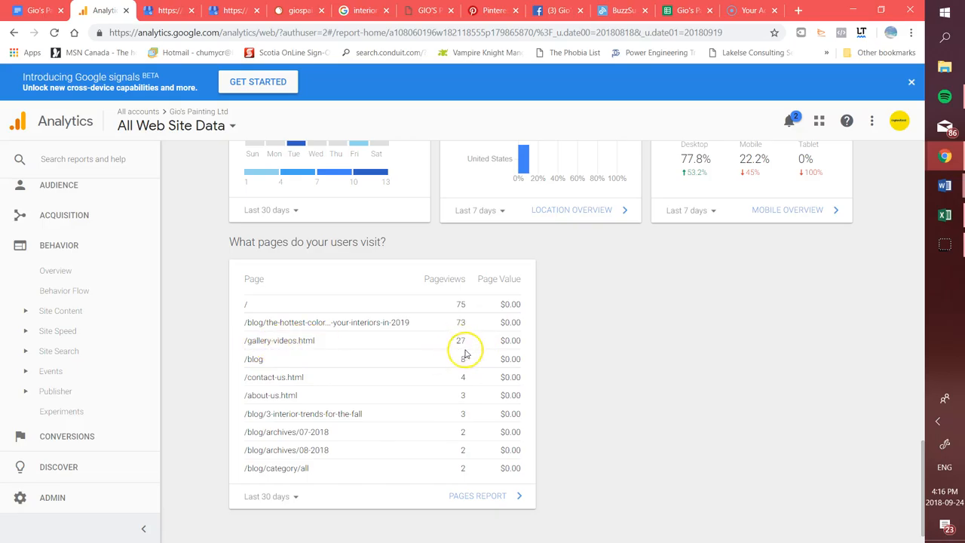
pyautogui.moveTo(253, 359)
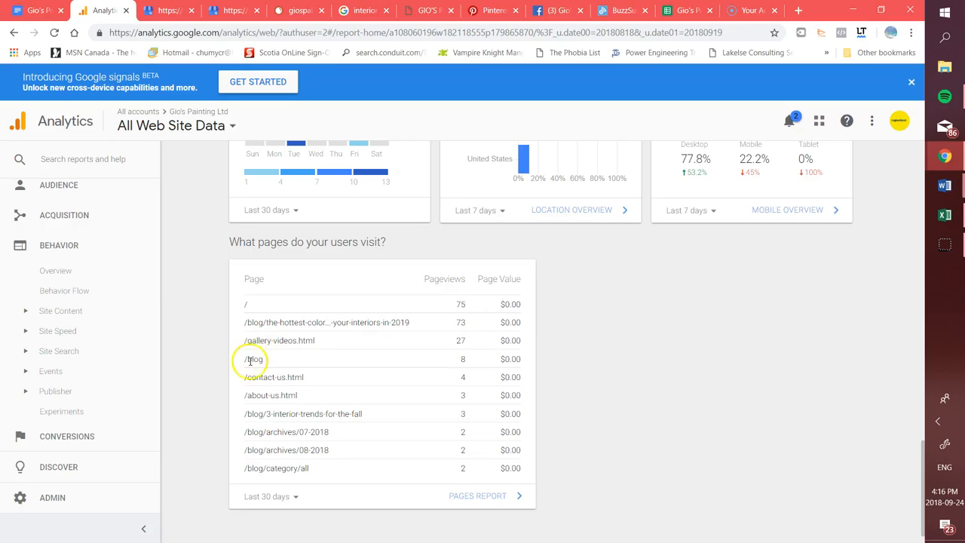
pyautogui.moveTo(260, 377)
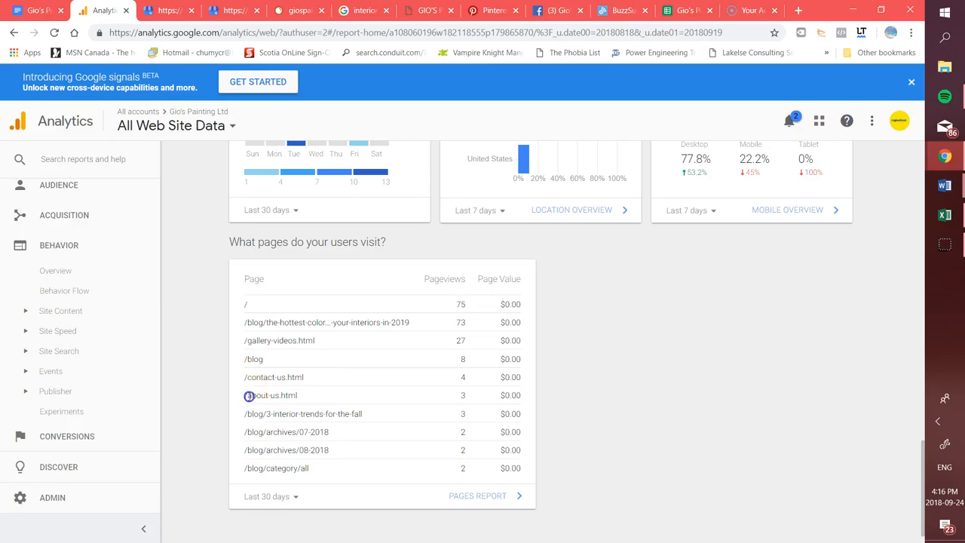
pyautogui.moveTo(247, 394)
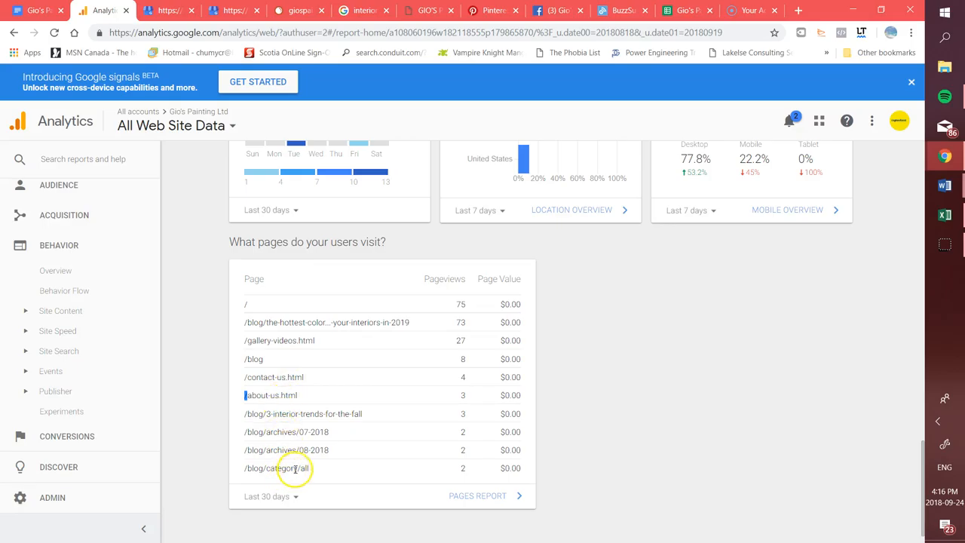
pyautogui.moveTo(428, 423)
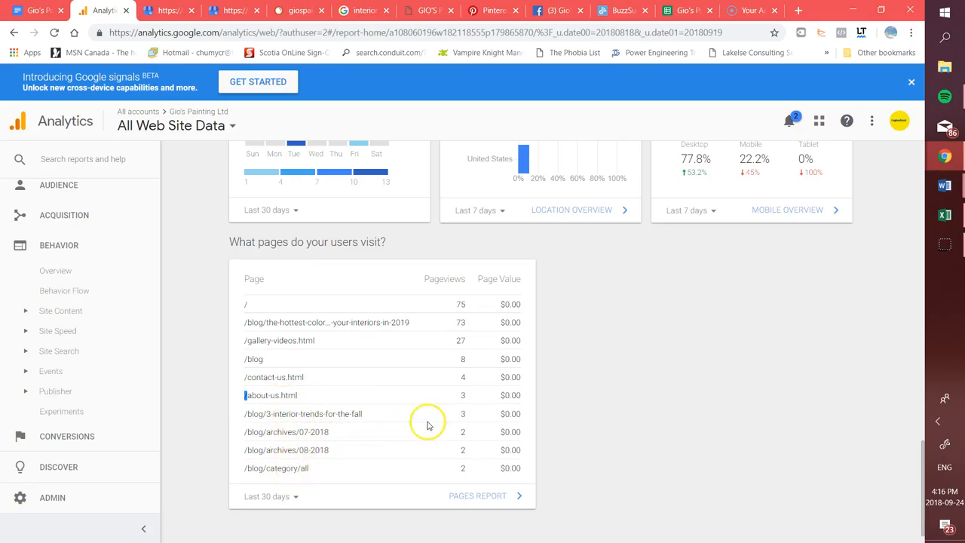
pyautogui.moveTo(432, 396)
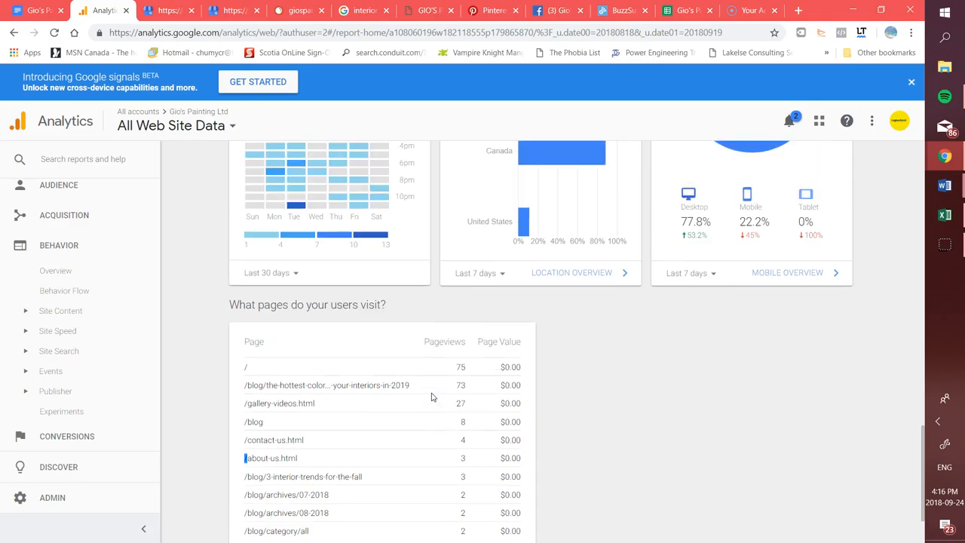
pyautogui.scroll(-3)
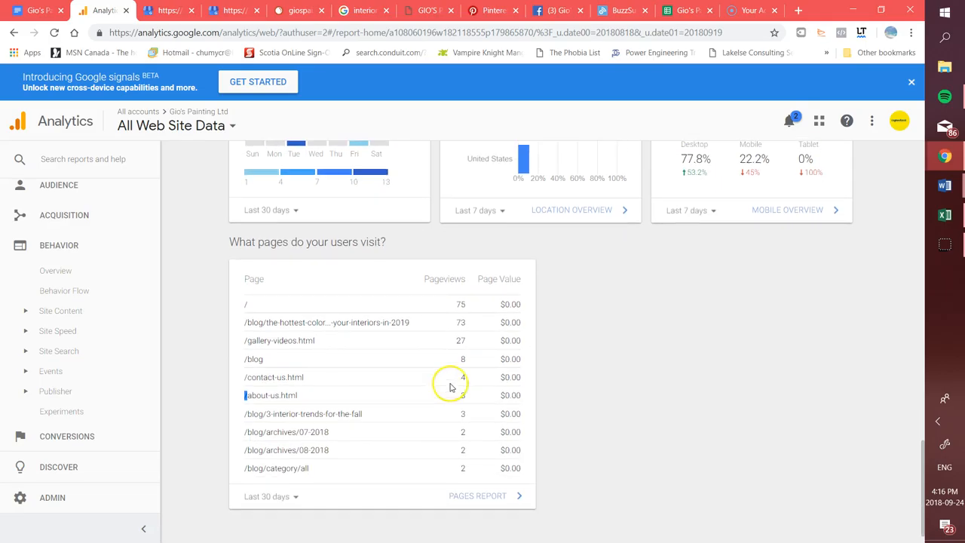
pyautogui.moveTo(466, 420)
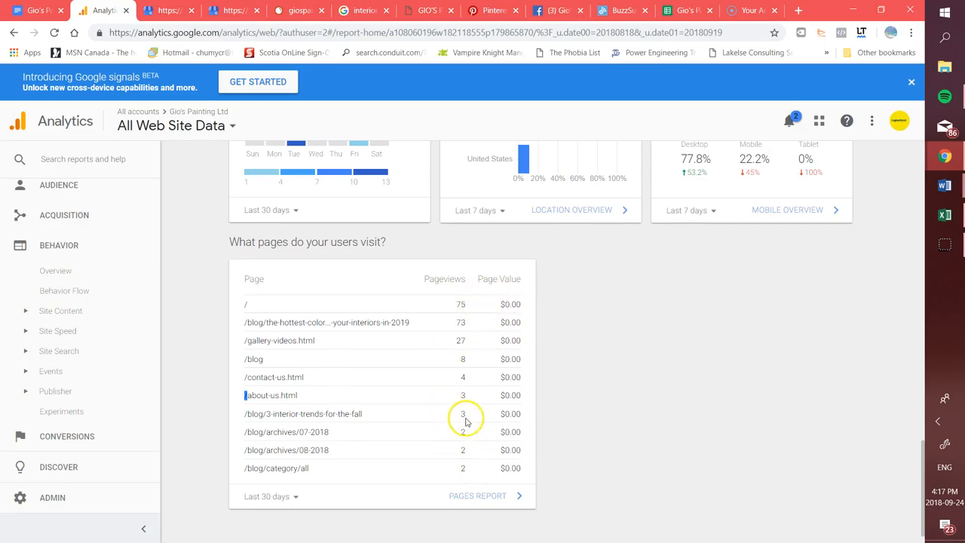
pyautogui.scroll(3)
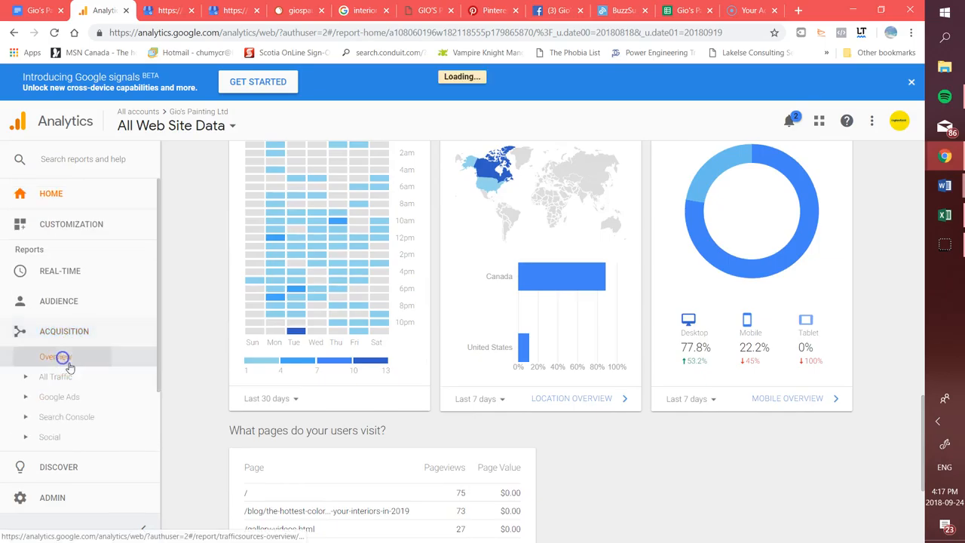
# Step: View the Acquisition Overview of top traffic channels, then return to Analytics Home
pyautogui.click(55, 356)
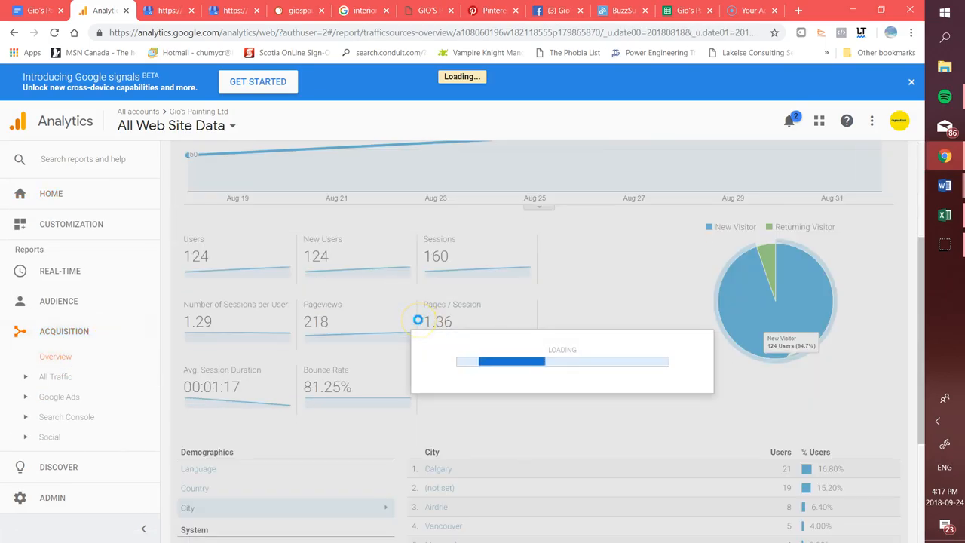
pyautogui.scroll(3)
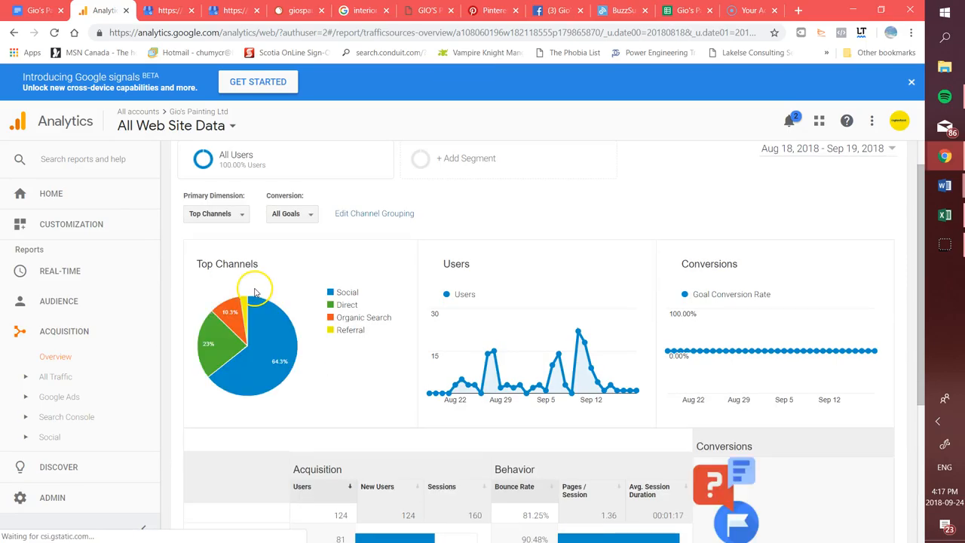
pyautogui.scroll(-3)
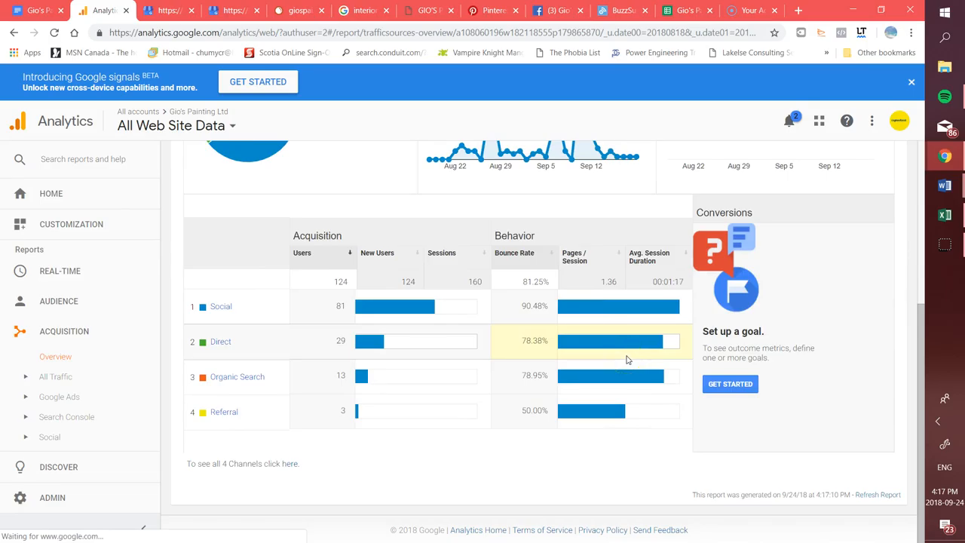
pyautogui.click(51, 193)
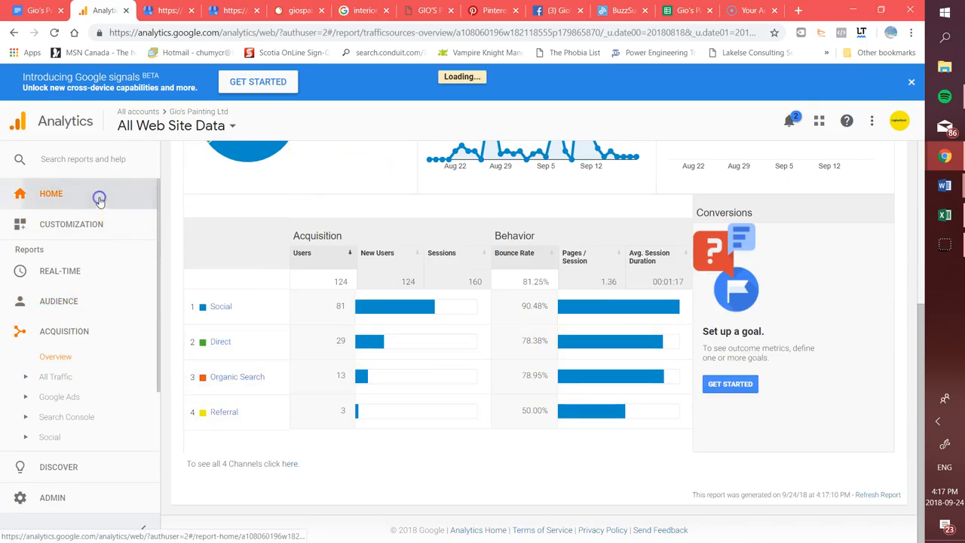
# Step: Select the GMB item in the report outline, then open Google My Business Home
pyautogui.click(50, 193)
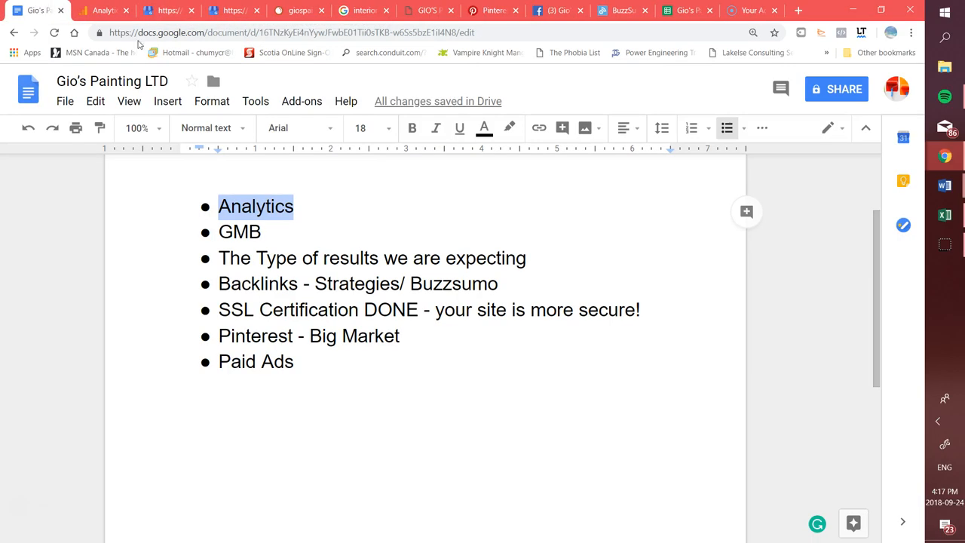
pyautogui.doubleClick(239, 231)
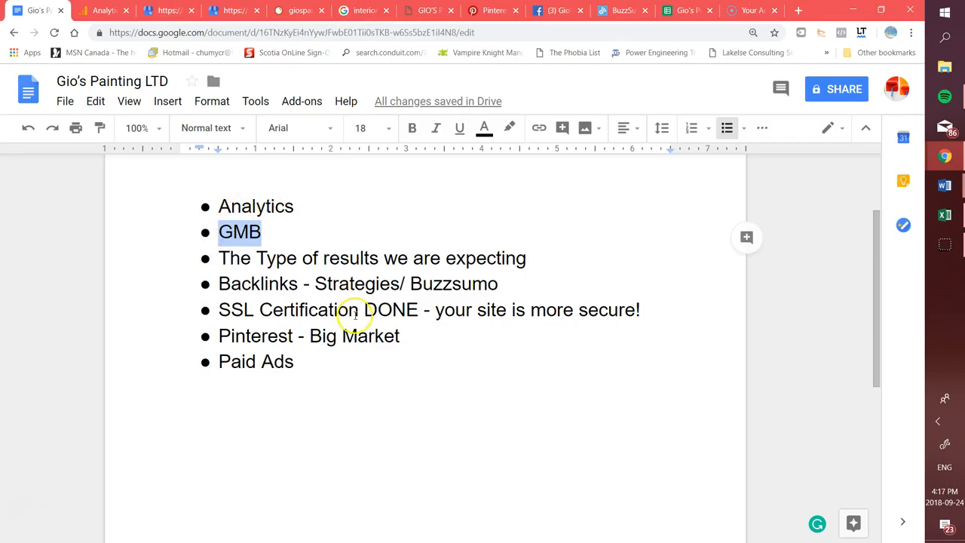
pyautogui.click(168, 10)
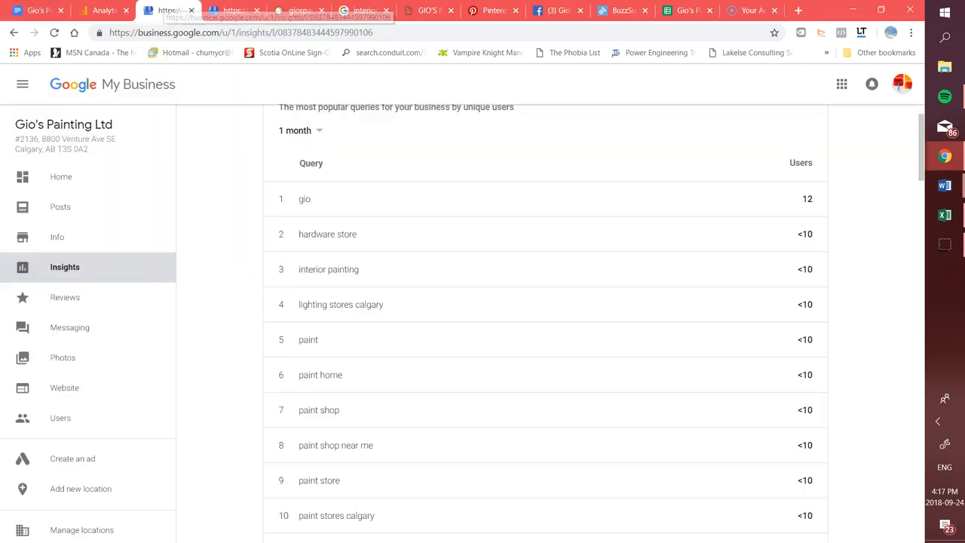
pyautogui.scroll(3)
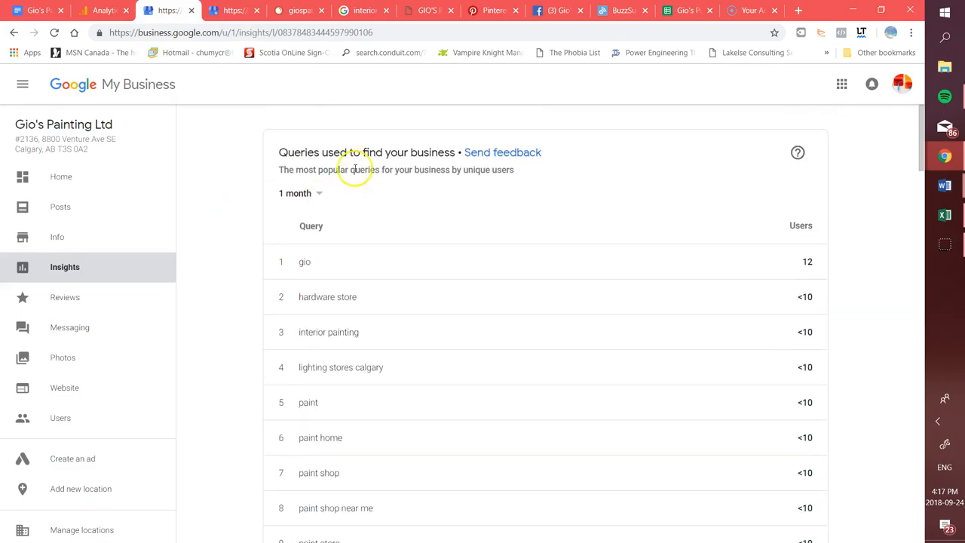
pyautogui.click(61, 177)
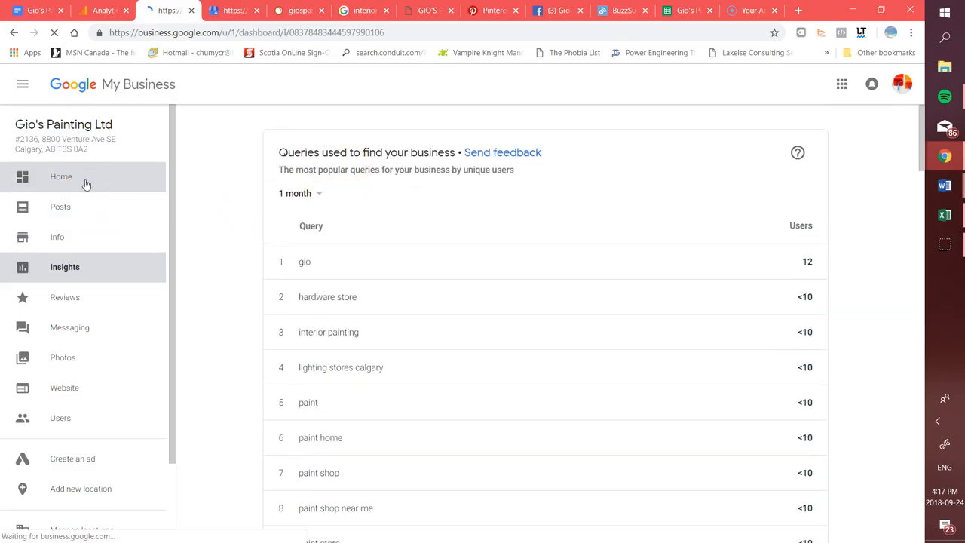
# Step: Review the Views, Searches and Actions breakdowns: 554 actions, 540 photo views, 12 website visits
pyautogui.click(61, 177)
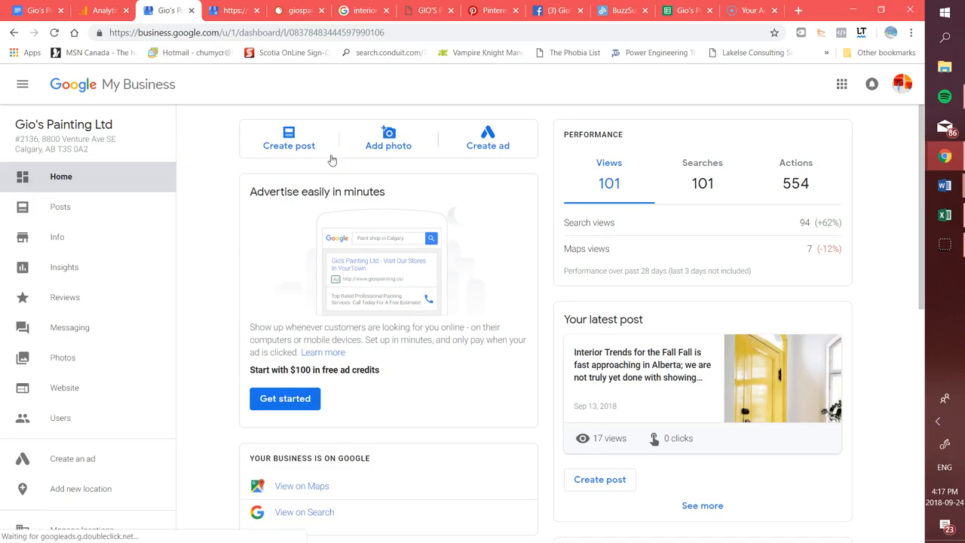
pyautogui.click(609, 183)
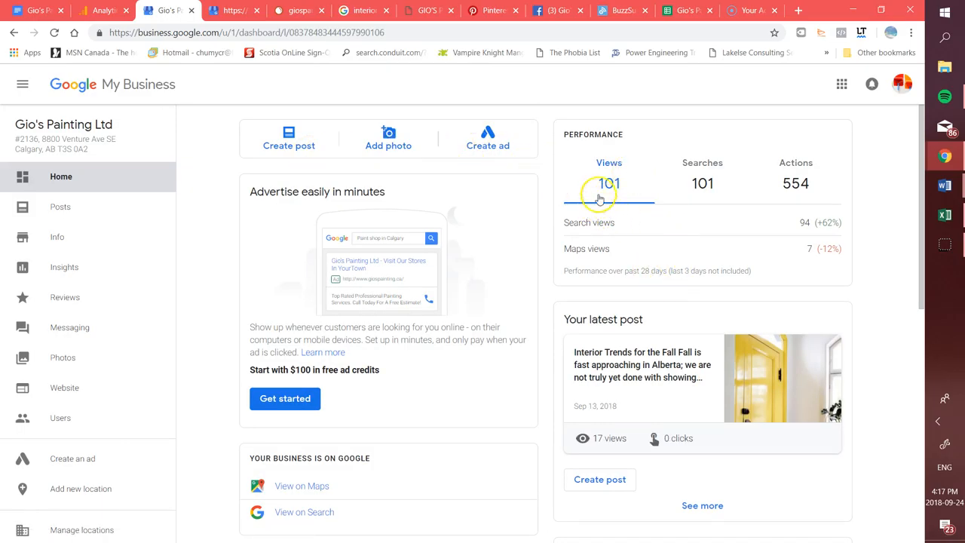
pyautogui.moveTo(614, 228)
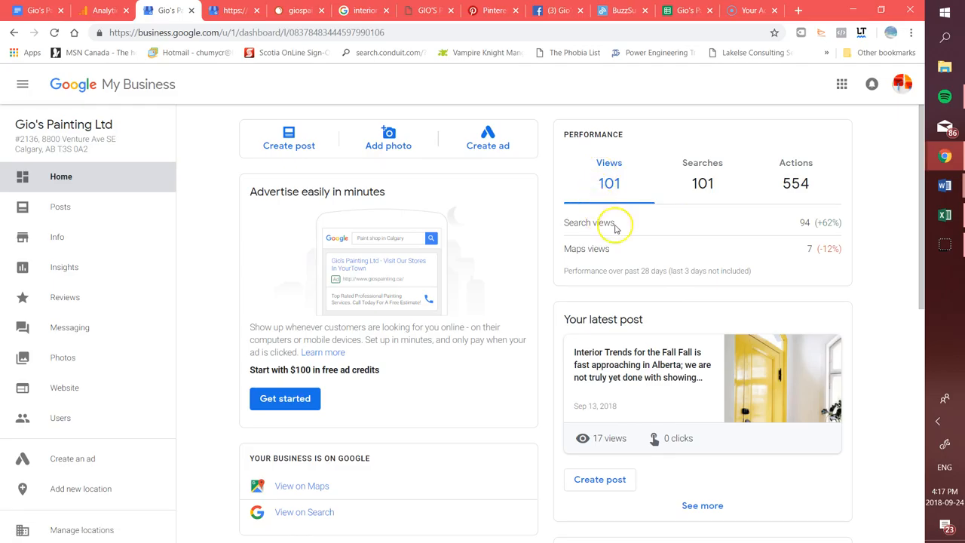
pyautogui.moveTo(806, 225)
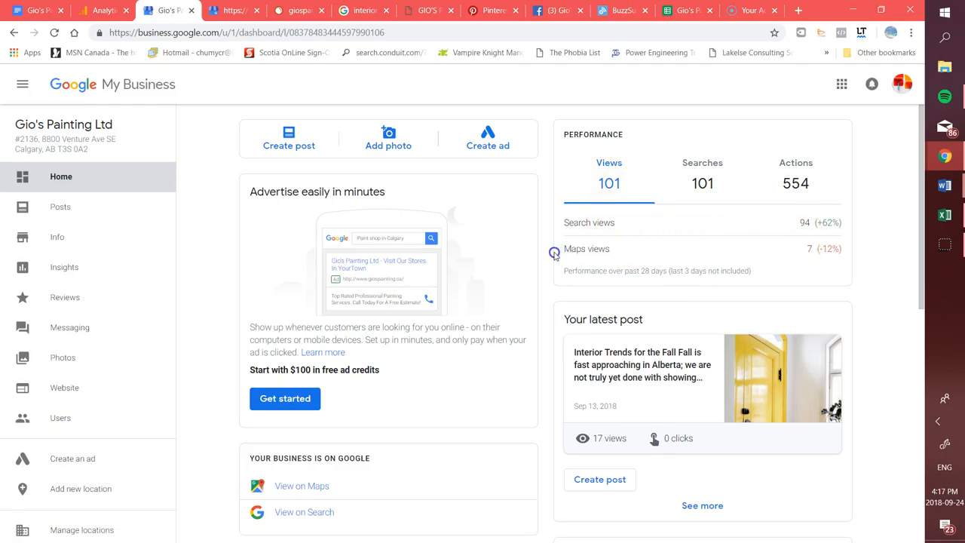
pyautogui.doubleClick(586, 248)
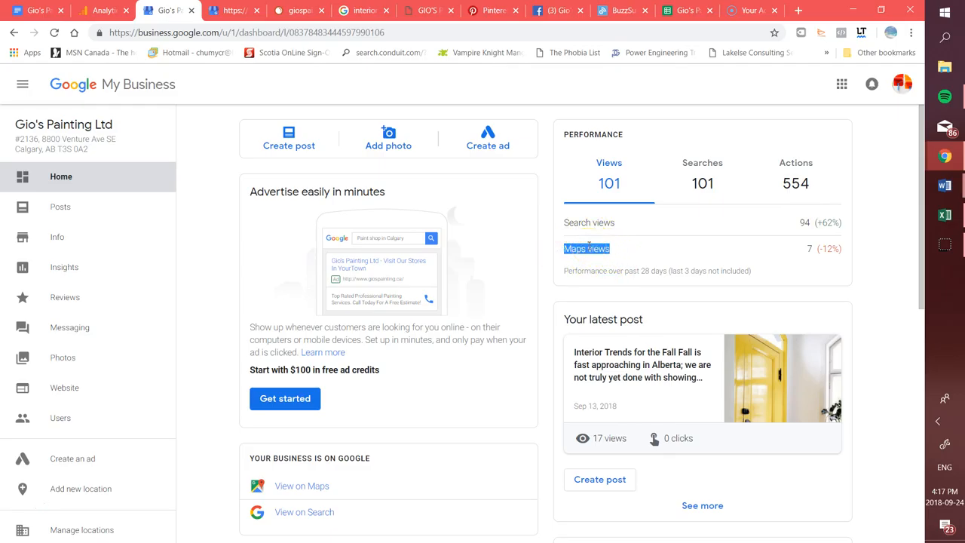
pyautogui.moveTo(851, 255)
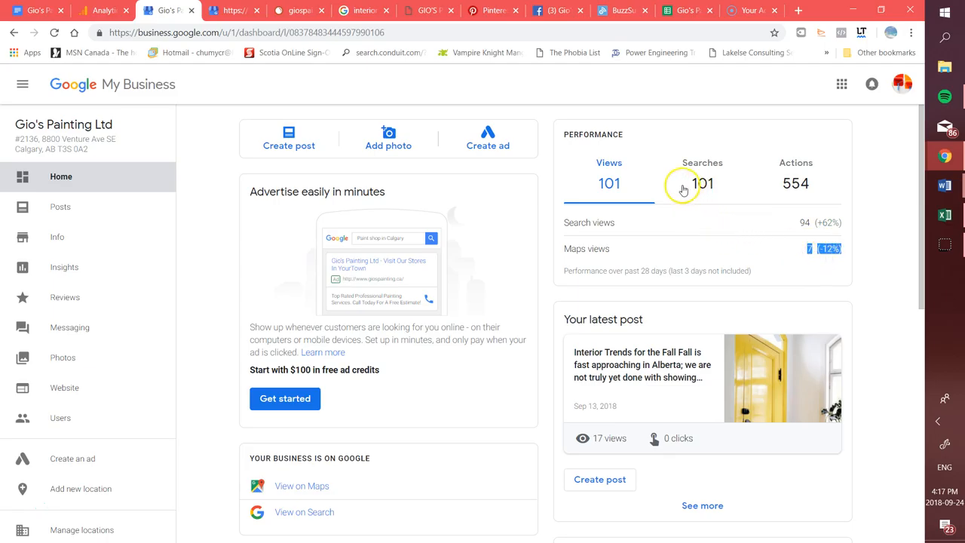
pyautogui.click(702, 172)
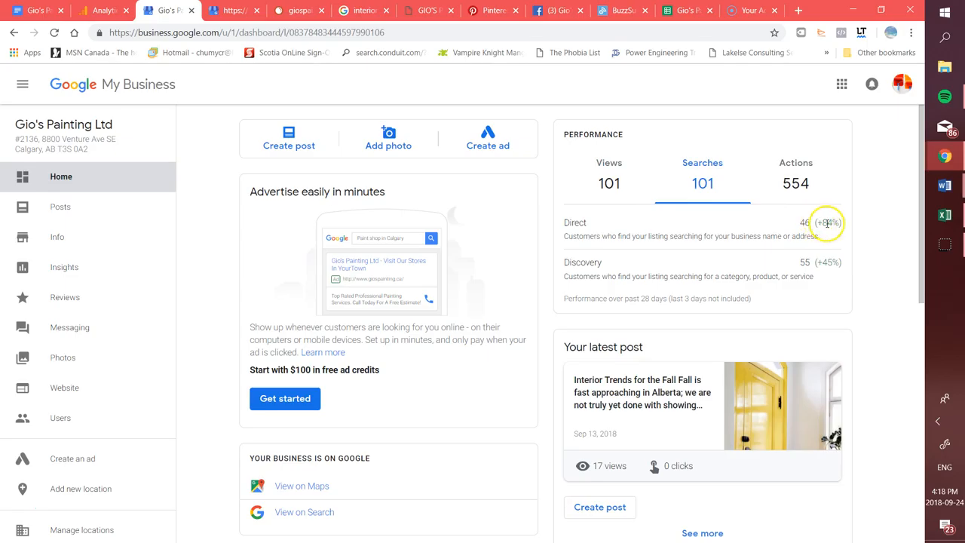
pyautogui.moveTo(828, 262)
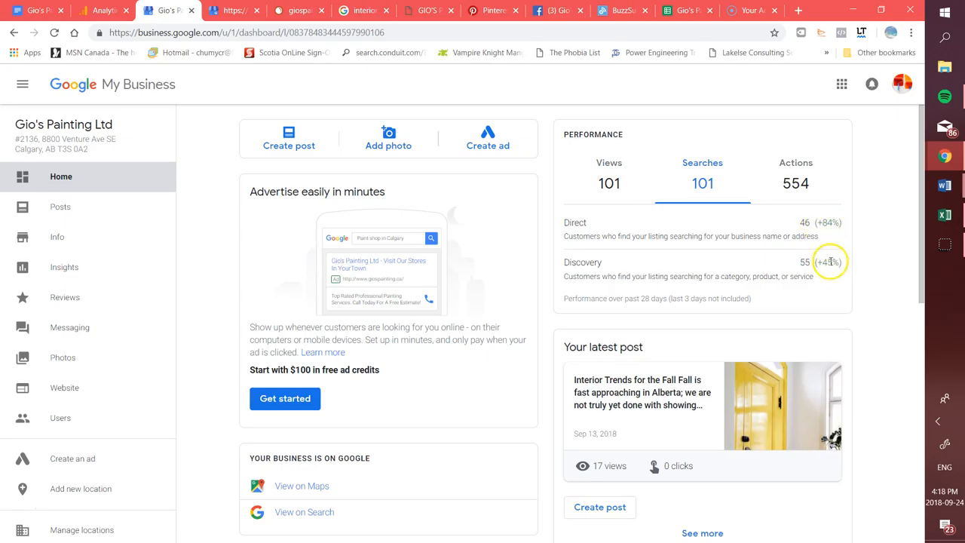
pyautogui.moveTo(582, 262)
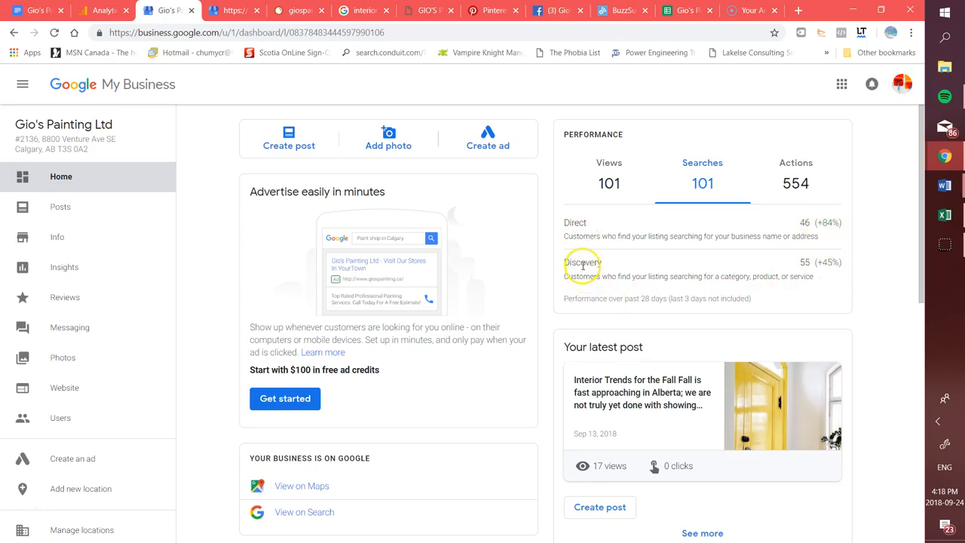
pyautogui.moveTo(582, 230)
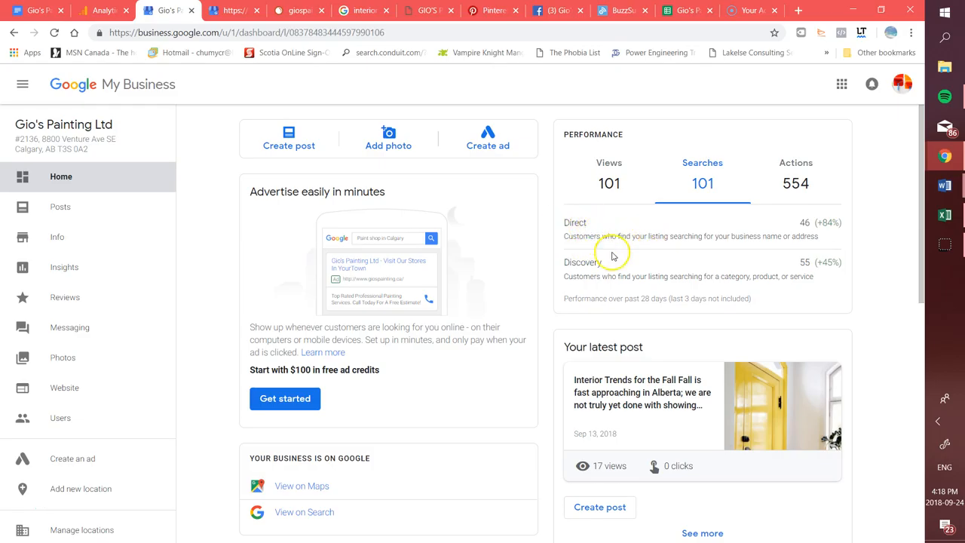
pyautogui.doubleClick(582, 262)
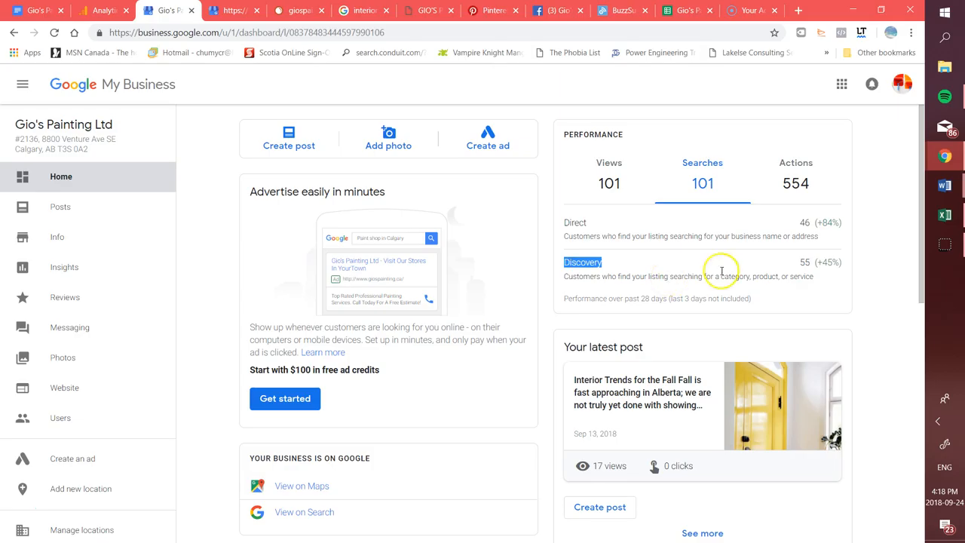
pyautogui.moveTo(835, 251)
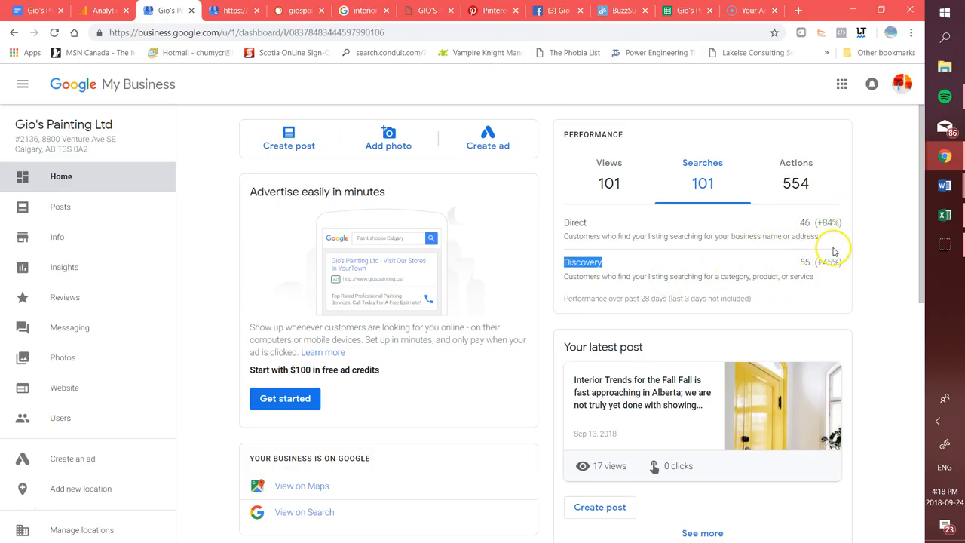
pyautogui.click(795, 173)
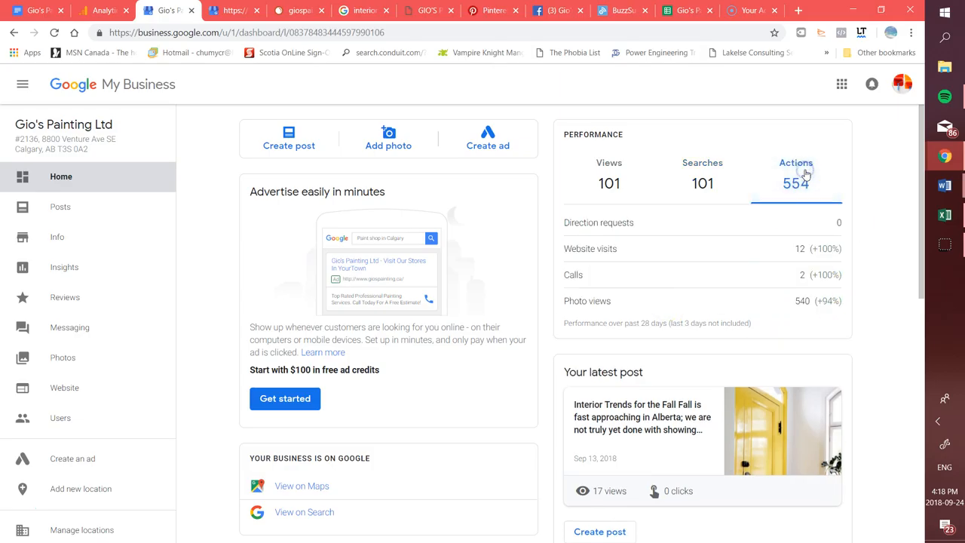
pyautogui.moveTo(819, 231)
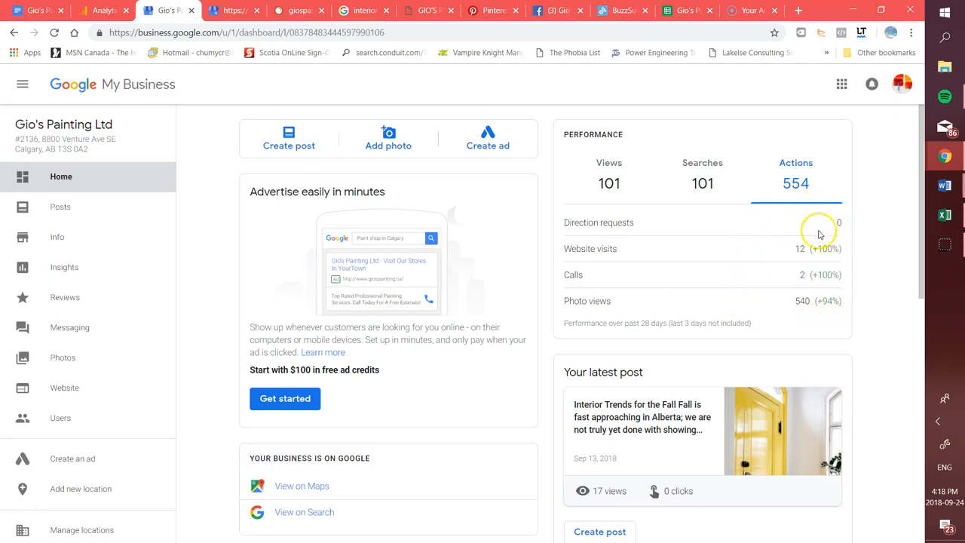
pyautogui.moveTo(594, 311)
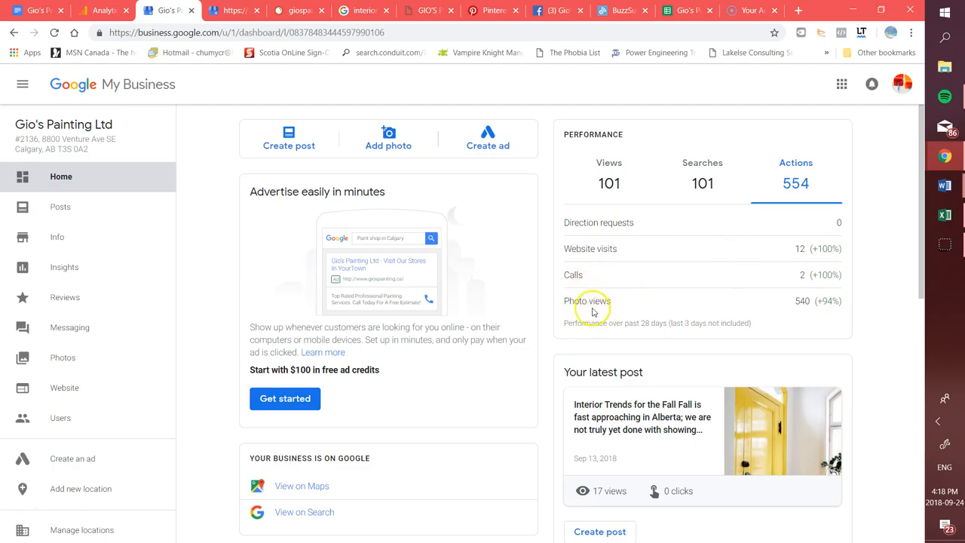
pyautogui.scroll(-3)
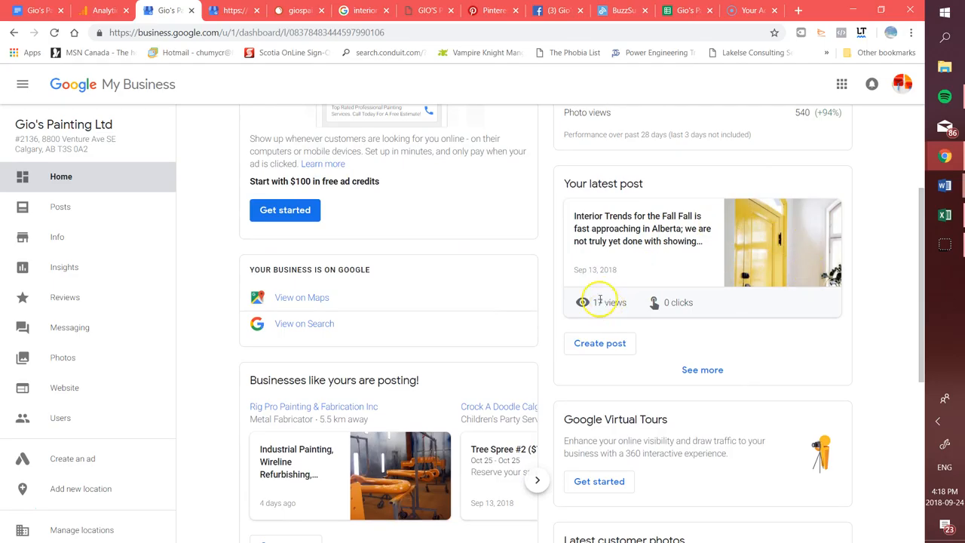
pyautogui.click(702, 369)
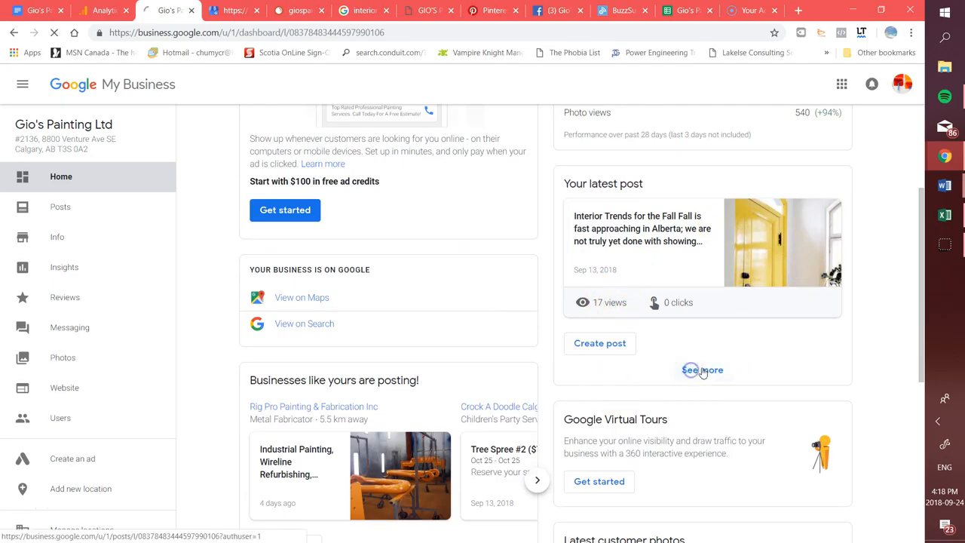
pyautogui.click(701, 369)
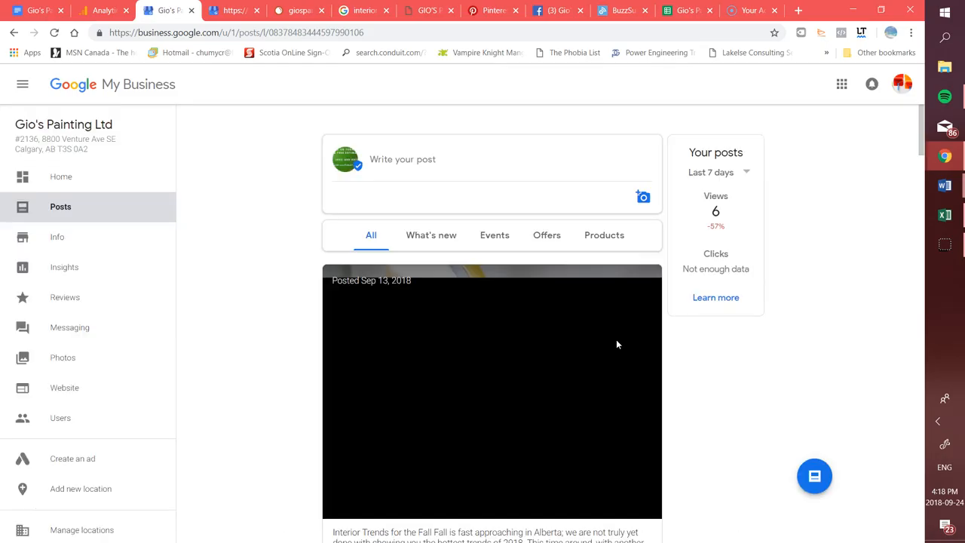
pyautogui.scroll(-3)
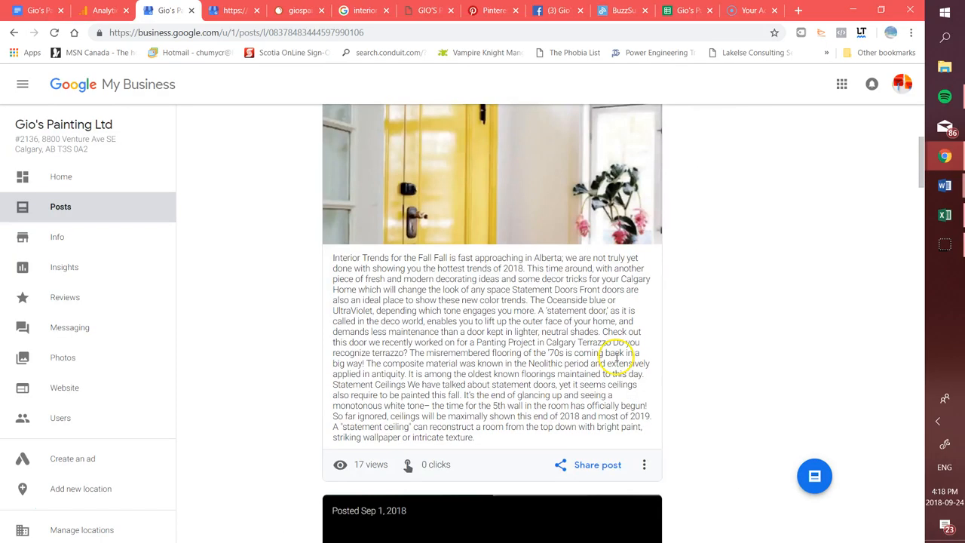
pyautogui.scroll(-3)
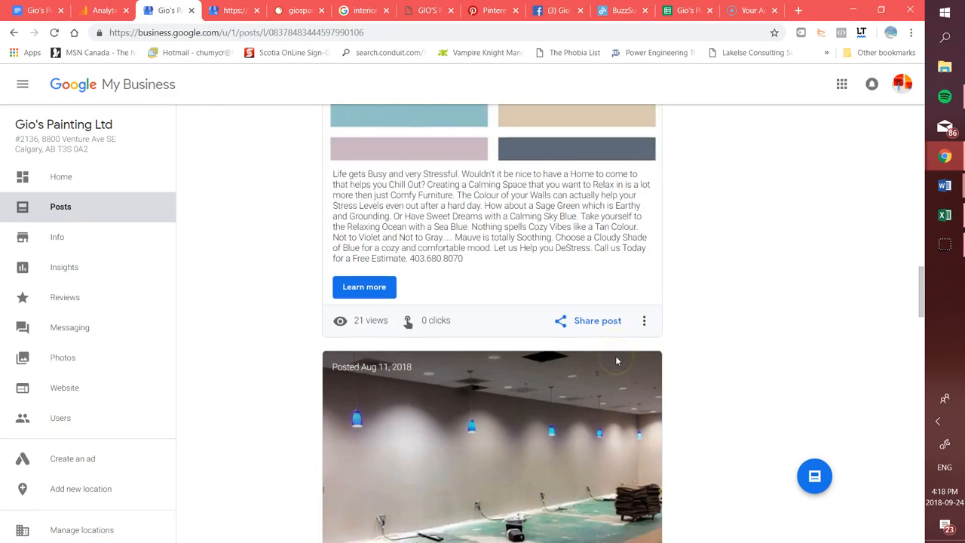
pyautogui.scroll(-3)
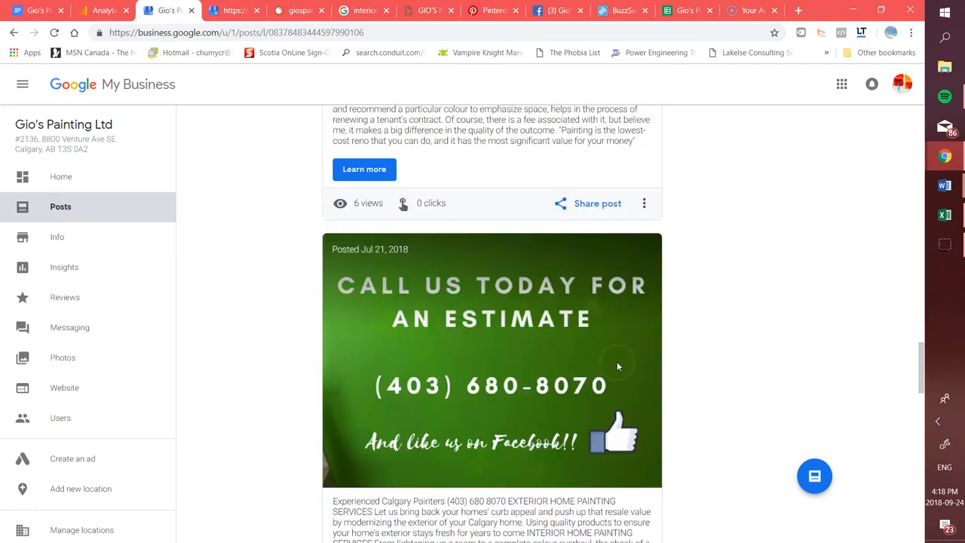
pyautogui.scroll(-3)
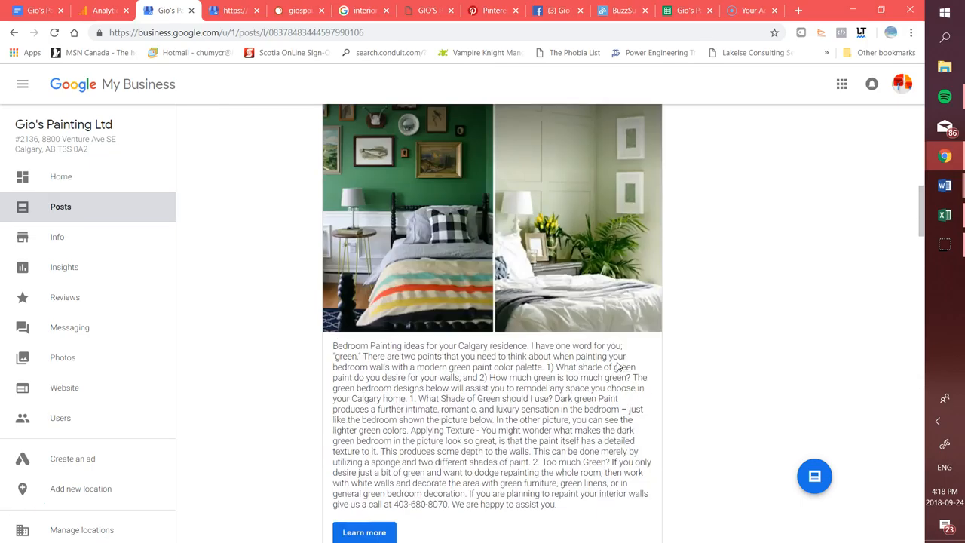
pyautogui.scroll(3)
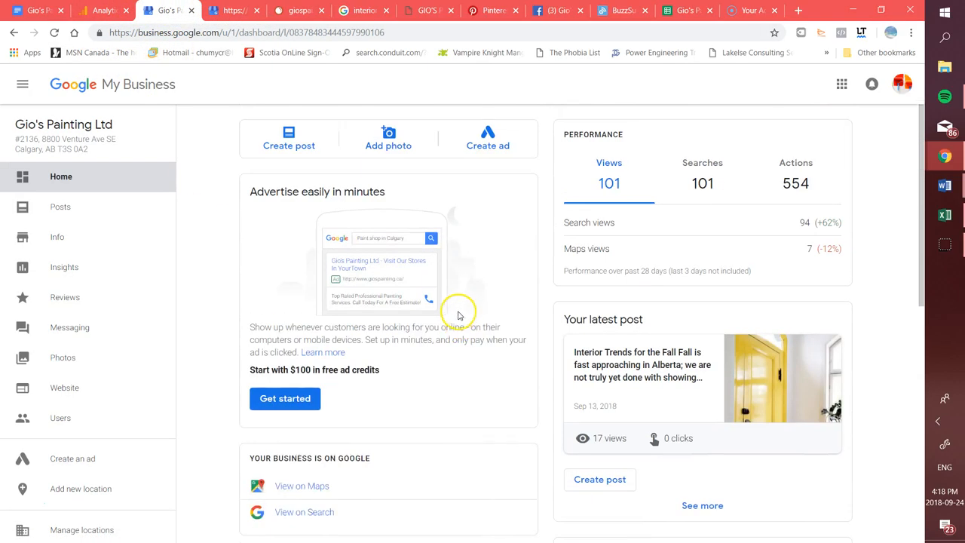
# Step: Scroll the second listing's Insights: 1,529 searches, 2.32K views and 86 customer actions
pyautogui.scroll(-3)
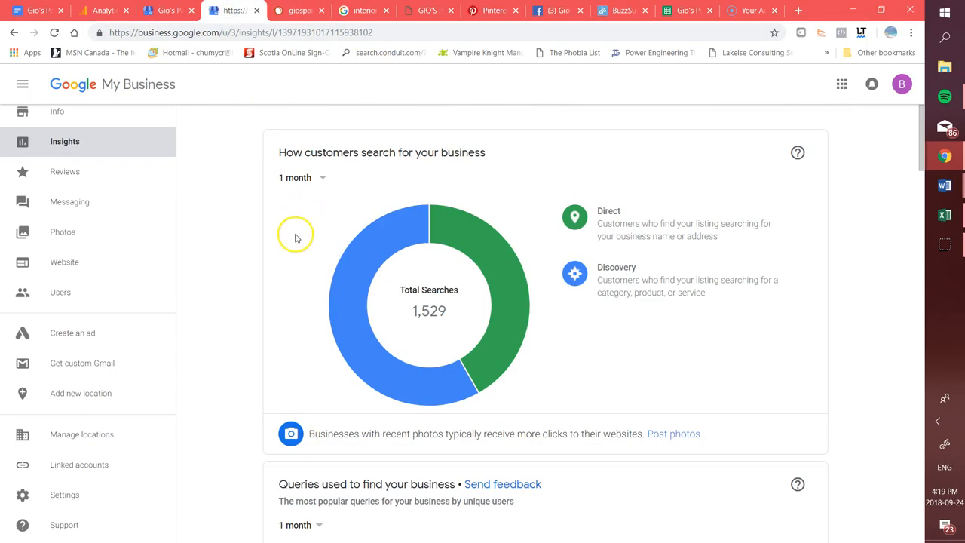
pyautogui.scroll(-3)
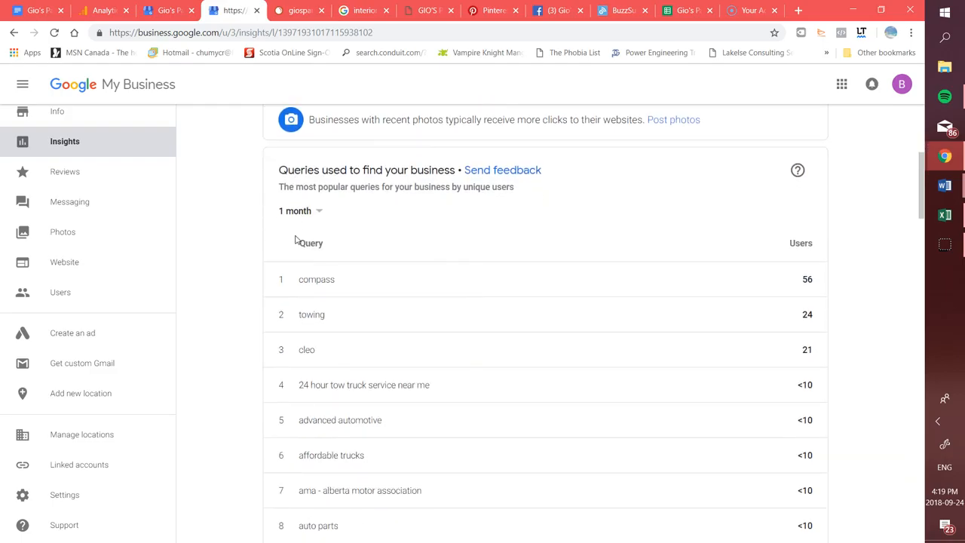
pyautogui.scroll(-3)
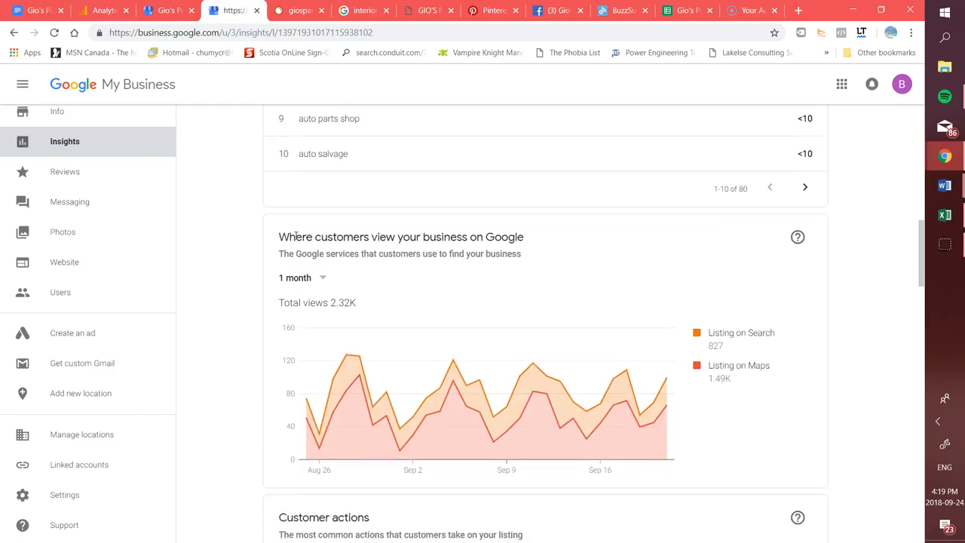
pyautogui.scroll(-3)
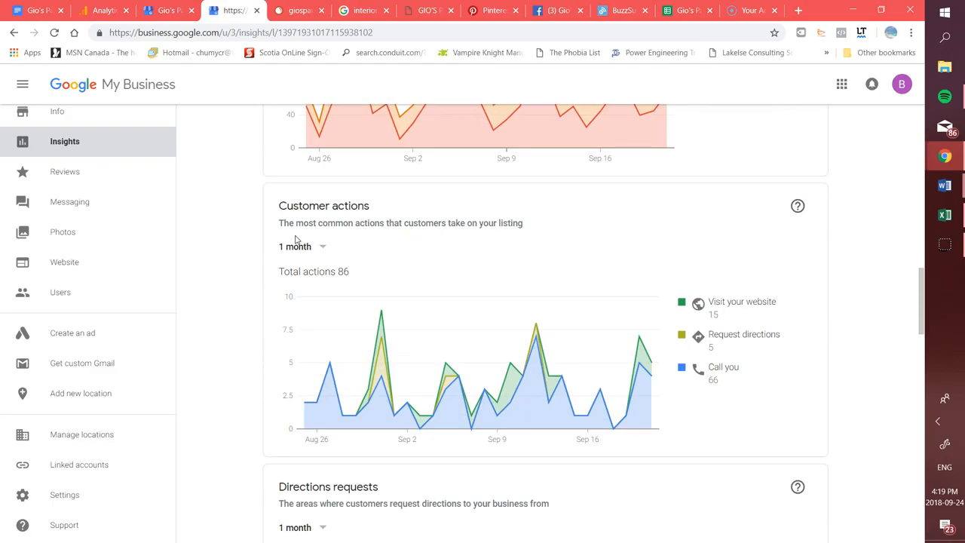
pyautogui.scroll(-3)
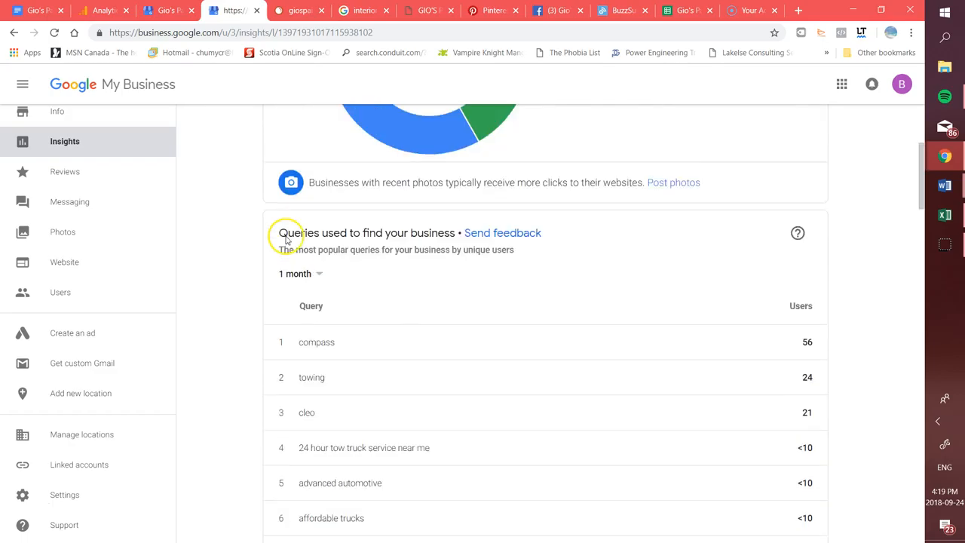
pyautogui.scroll(3)
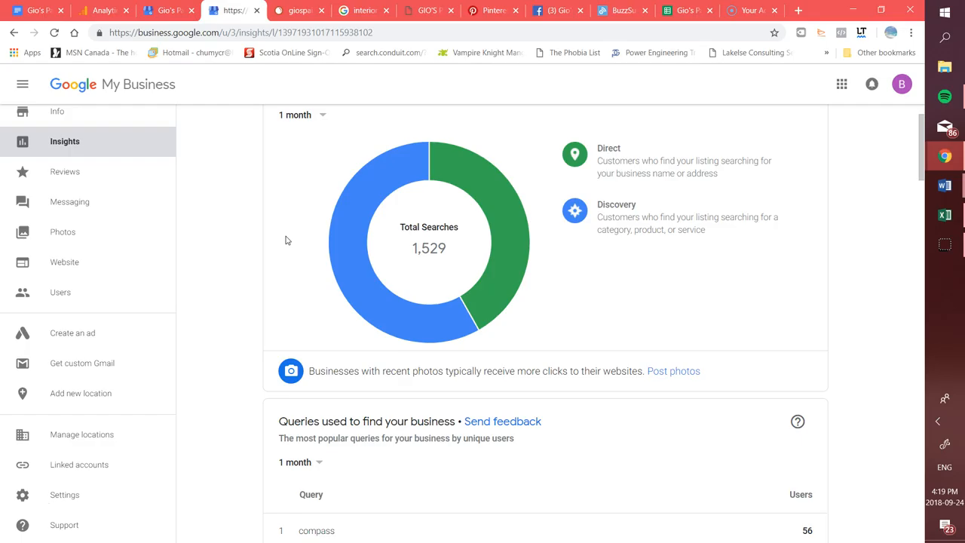
pyautogui.moveTo(490, 143)
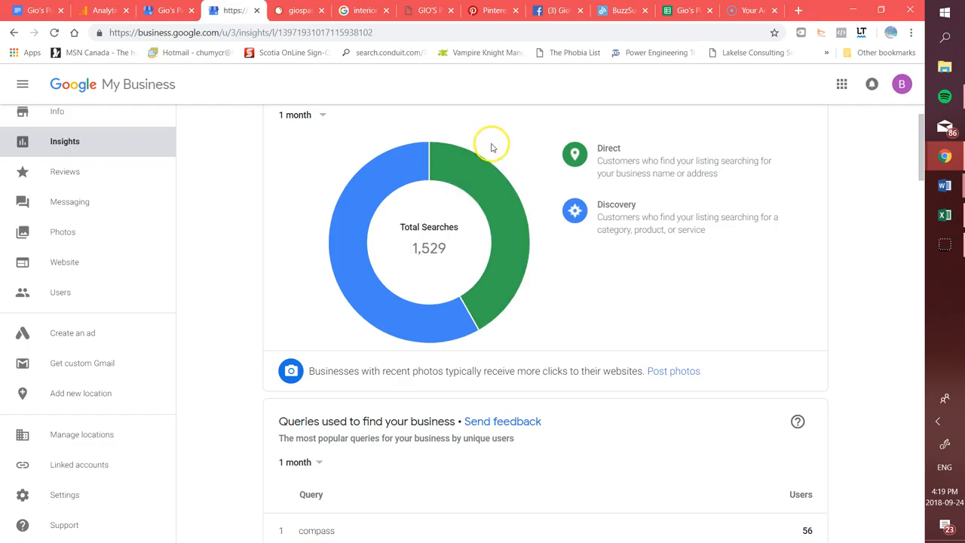
pyautogui.moveTo(592, 307)
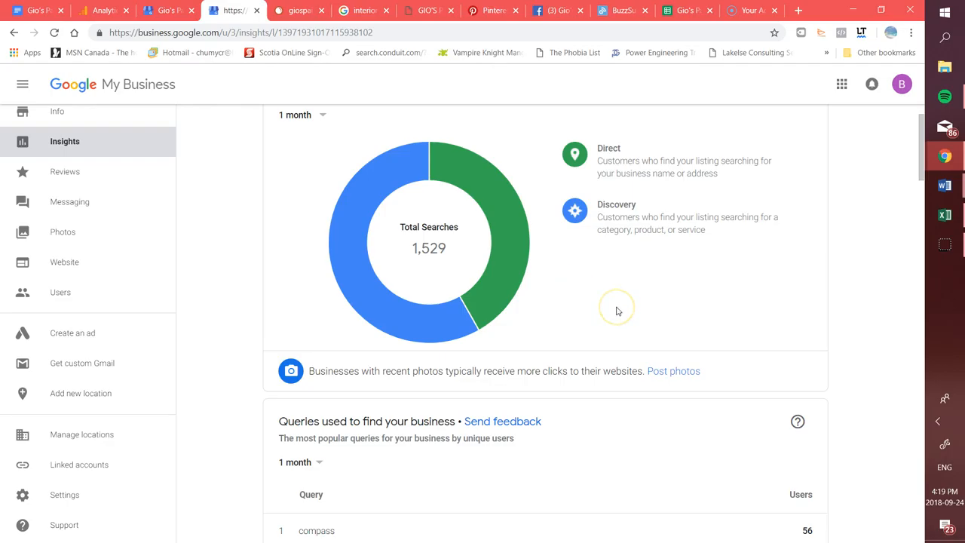
pyautogui.moveTo(618, 311)
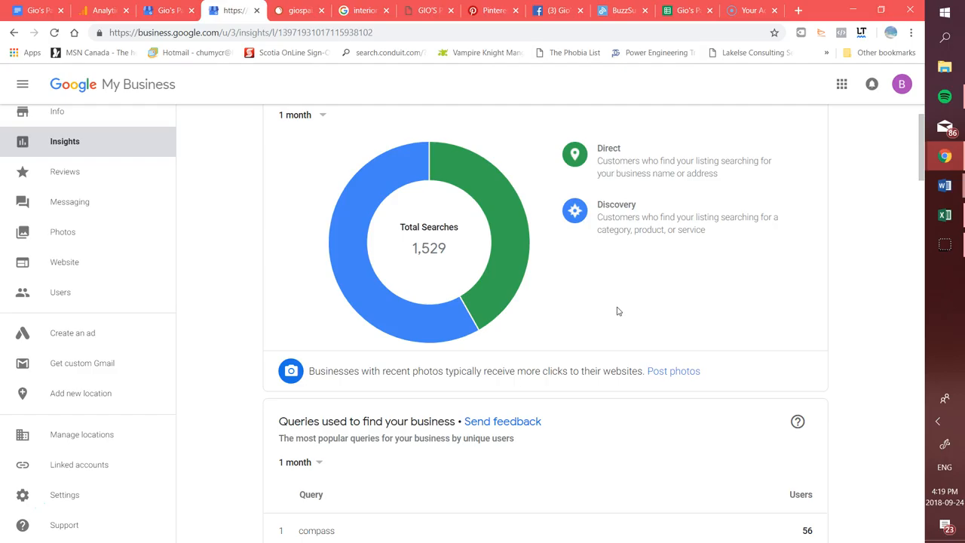
pyautogui.scroll(-3)
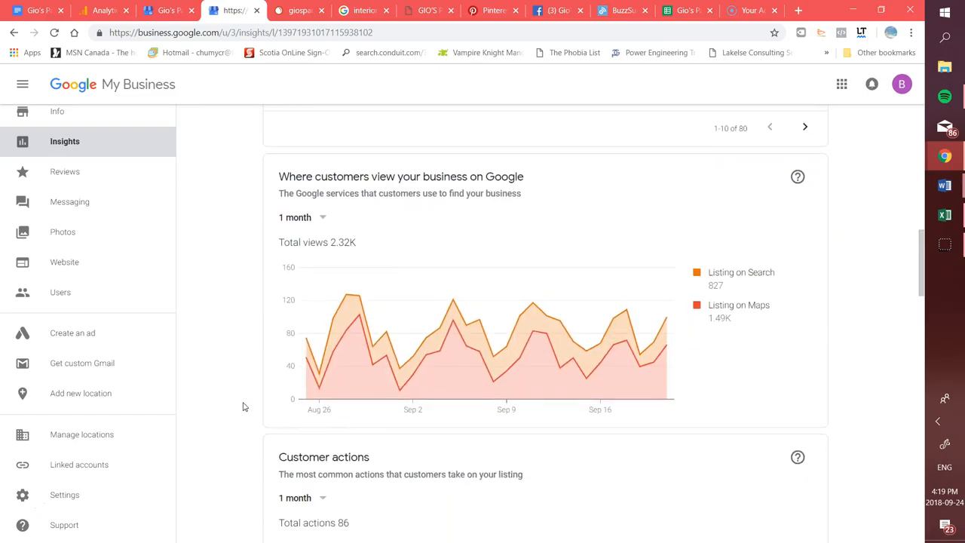
pyautogui.moveTo(601, 347)
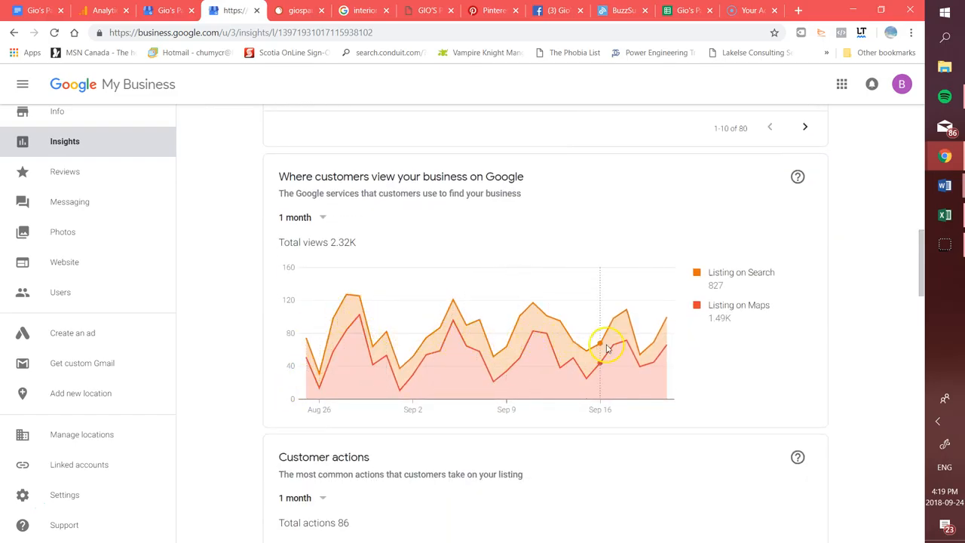
pyautogui.moveTo(626, 355)
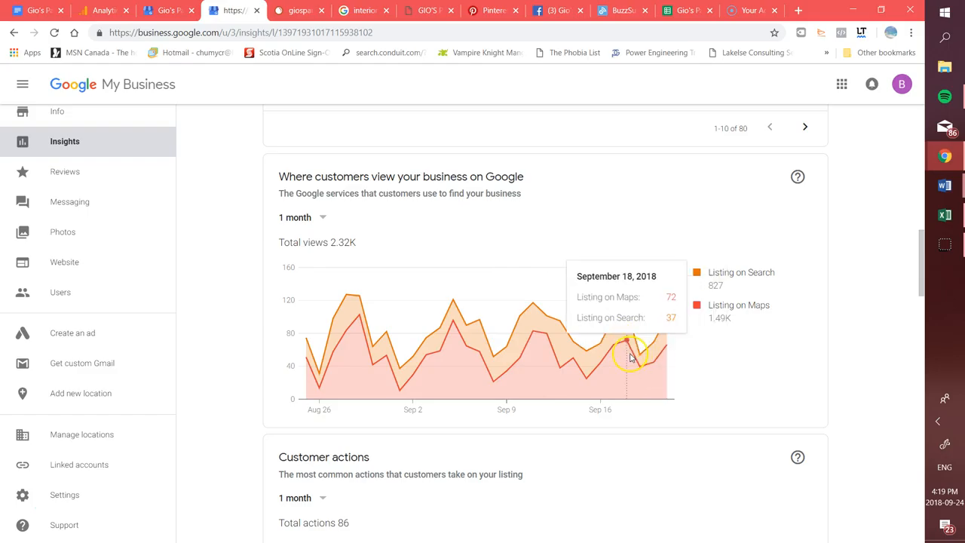
pyautogui.moveTo(412, 340)
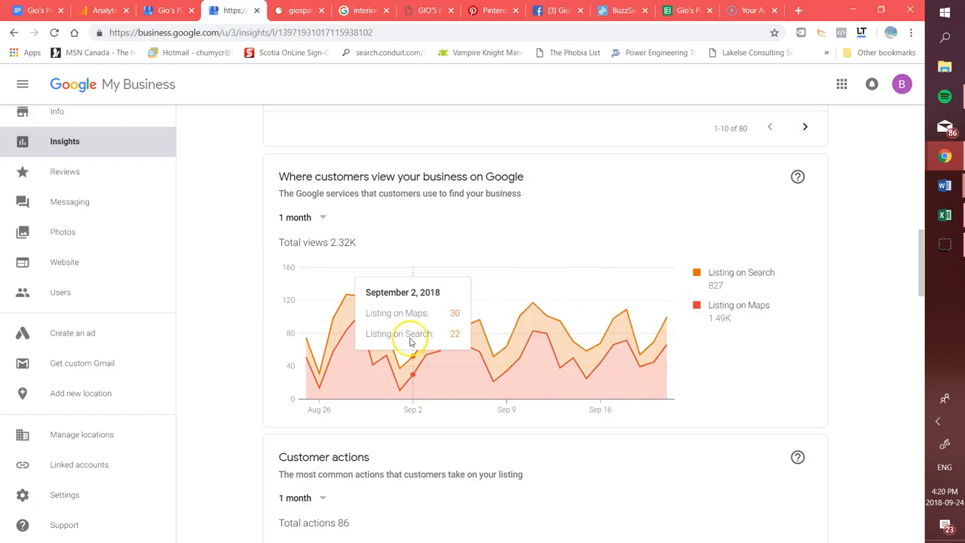
pyautogui.moveTo(412, 340)
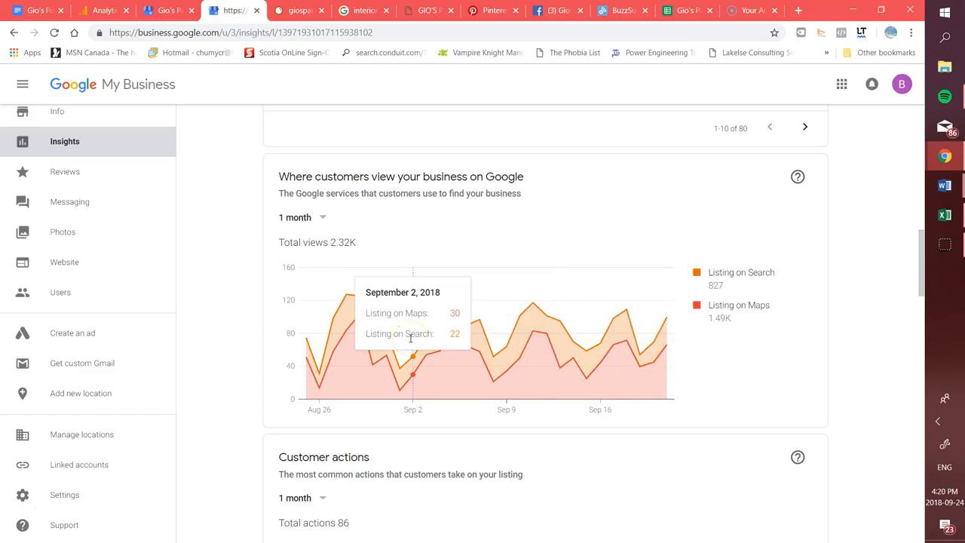
# Step: Scroll through the second listing's phone calls chart, showing 66 calls
pyautogui.scroll(-3)
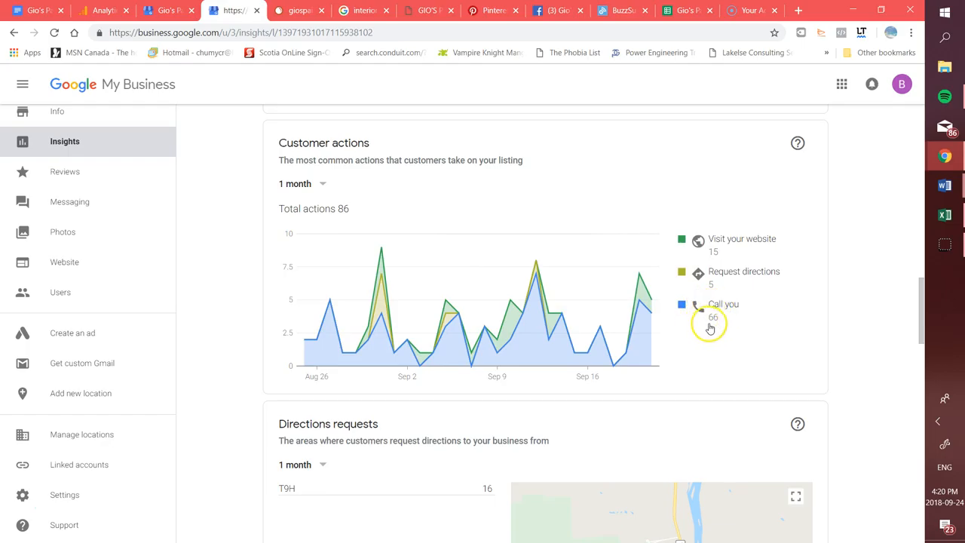
pyautogui.moveTo(721, 316)
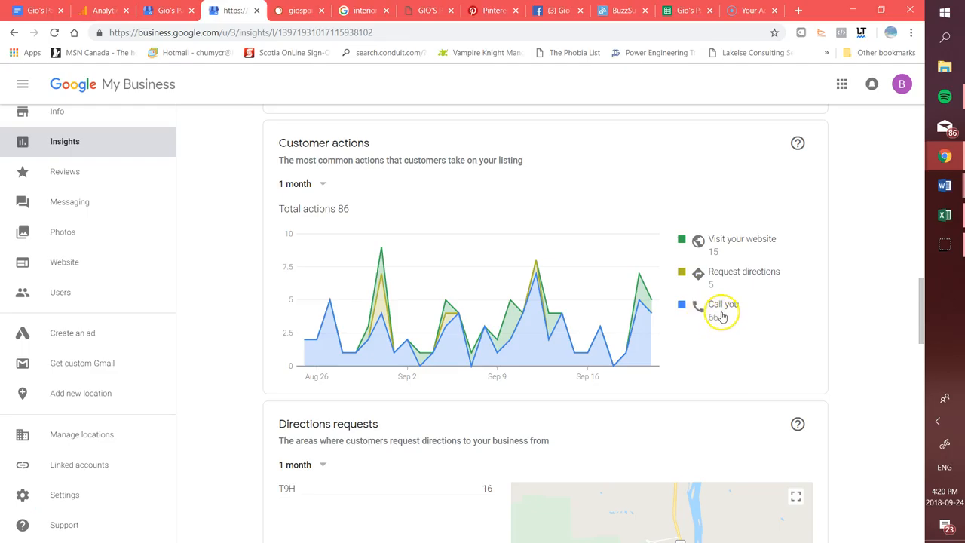
pyautogui.scroll(-3)
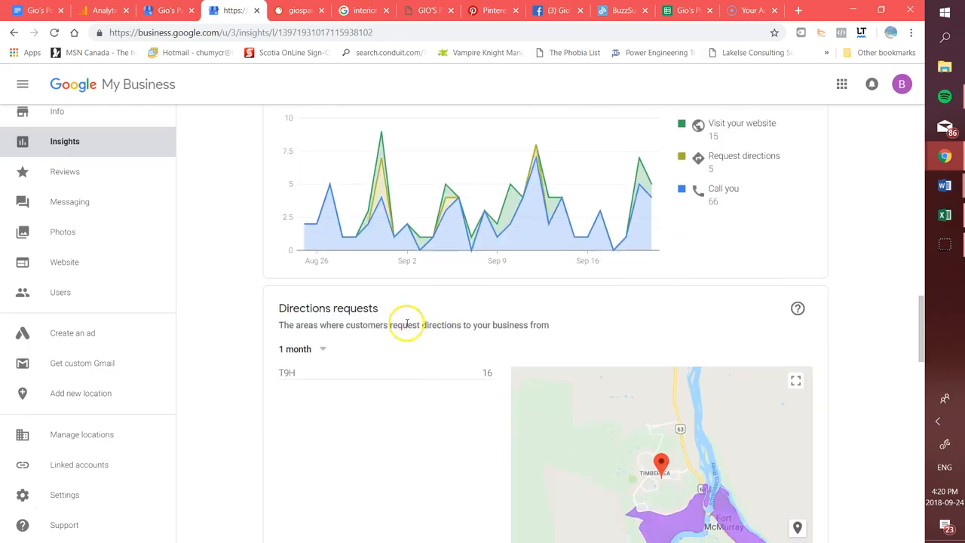
pyautogui.scroll(-3)
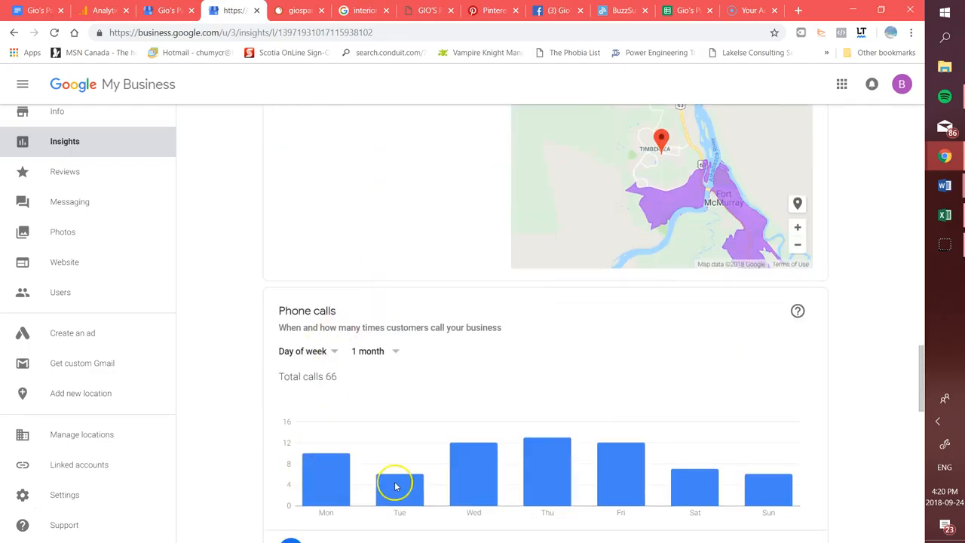
pyautogui.scroll(-3)
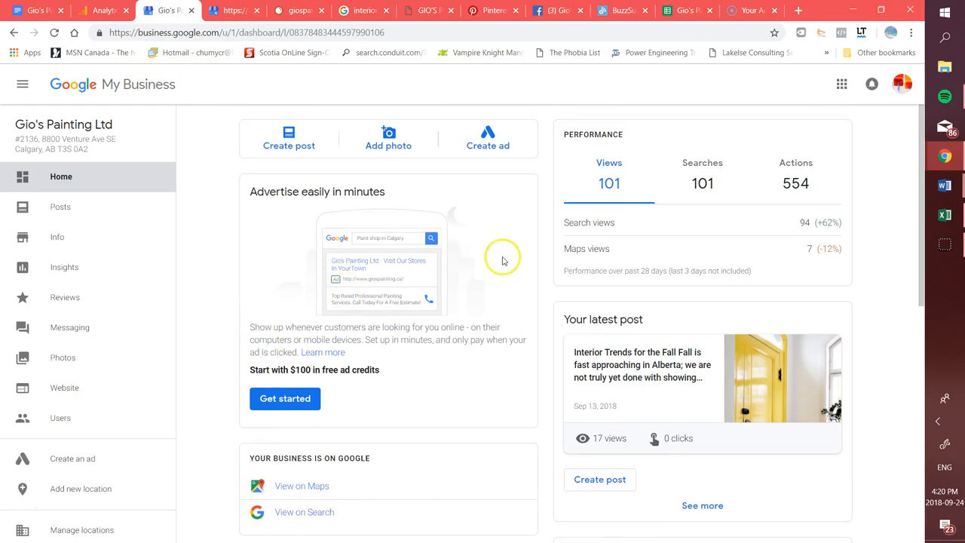
# Step: Scroll the Home dashboard, revisit the phone calls Insights, then open giospainting.ca backlinks
pyautogui.scroll(-3)
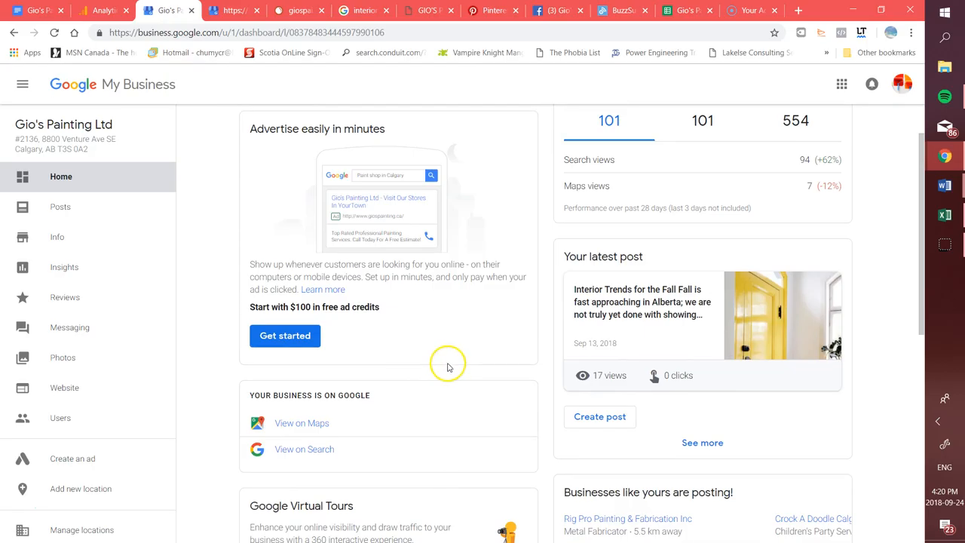
pyautogui.scroll(-3)
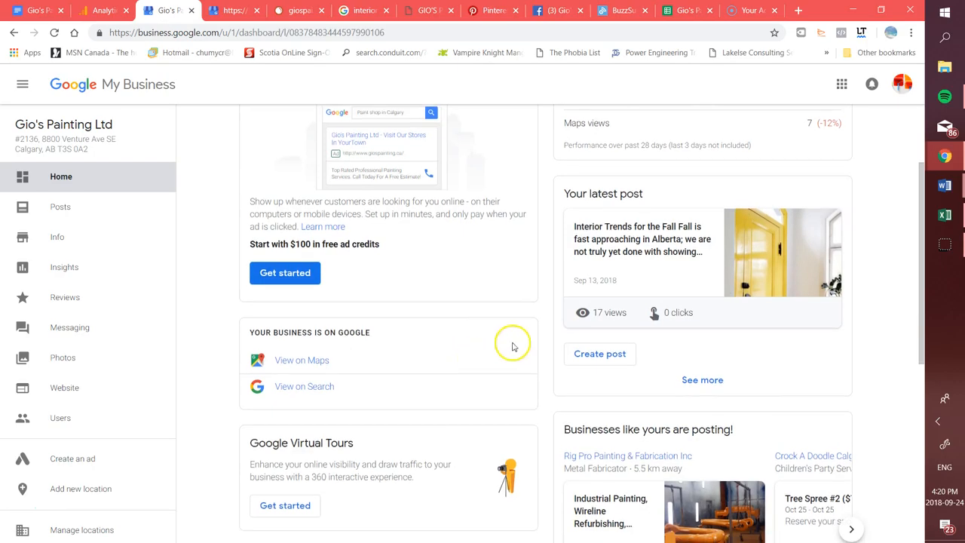
pyautogui.scroll(-3)
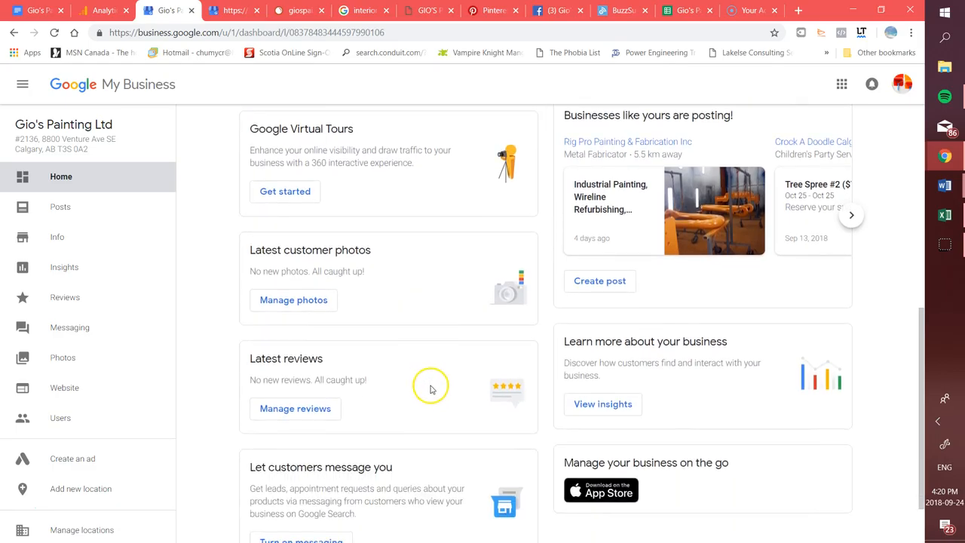
pyautogui.scroll(3)
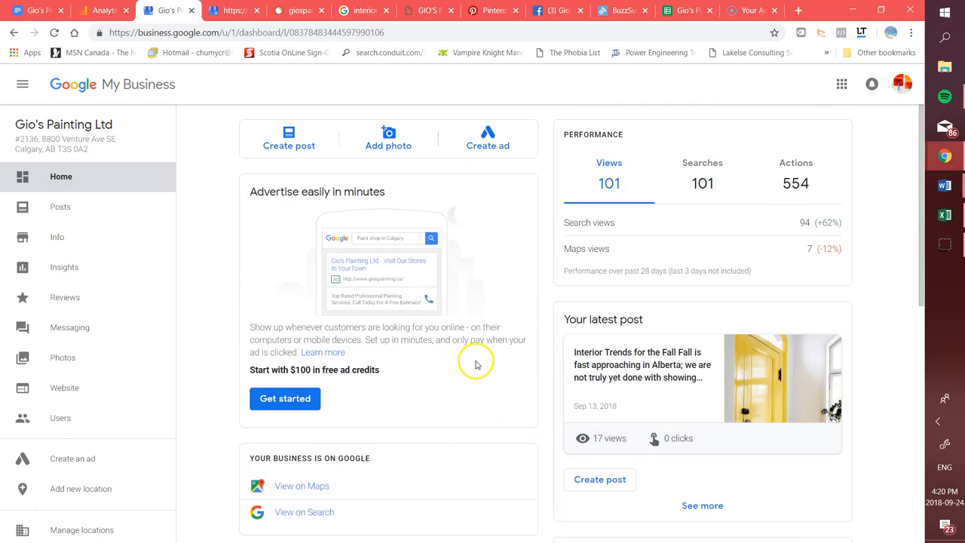
pyautogui.click(64, 266)
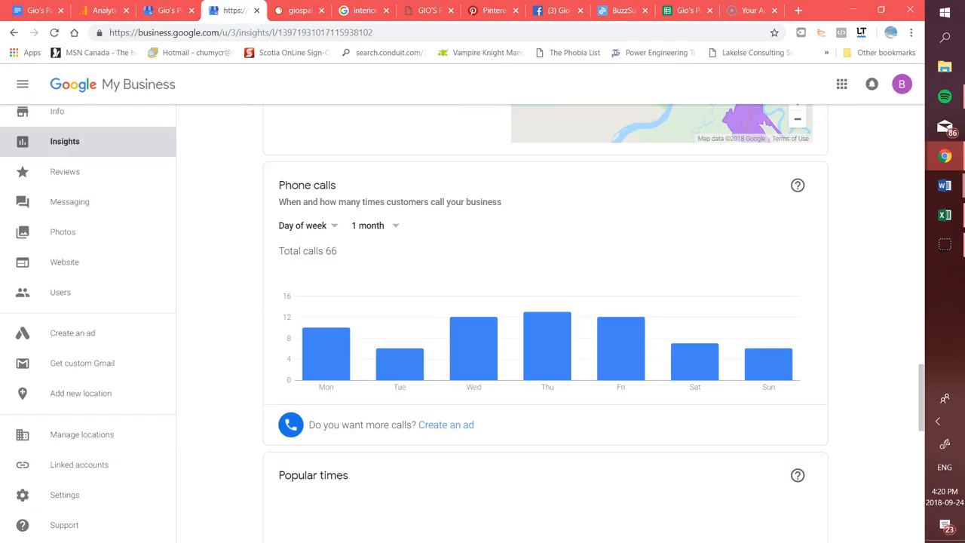
pyautogui.moveTo(499, 371)
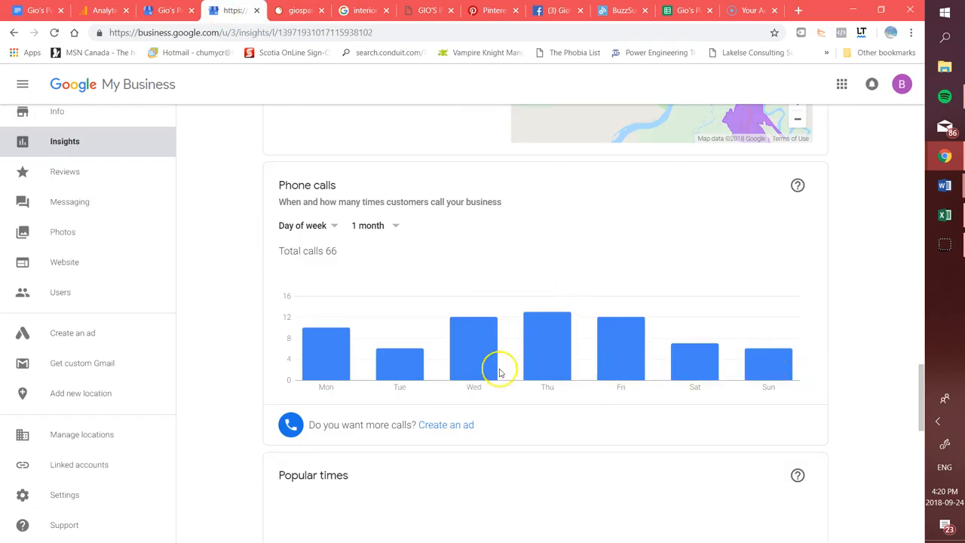
pyautogui.click(297, 10)
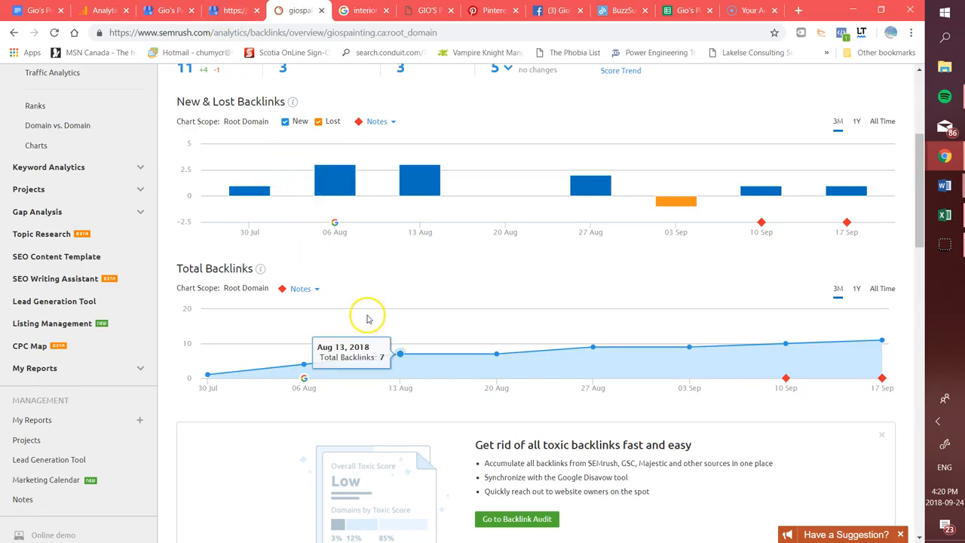
pyautogui.moveTo(249, 181)
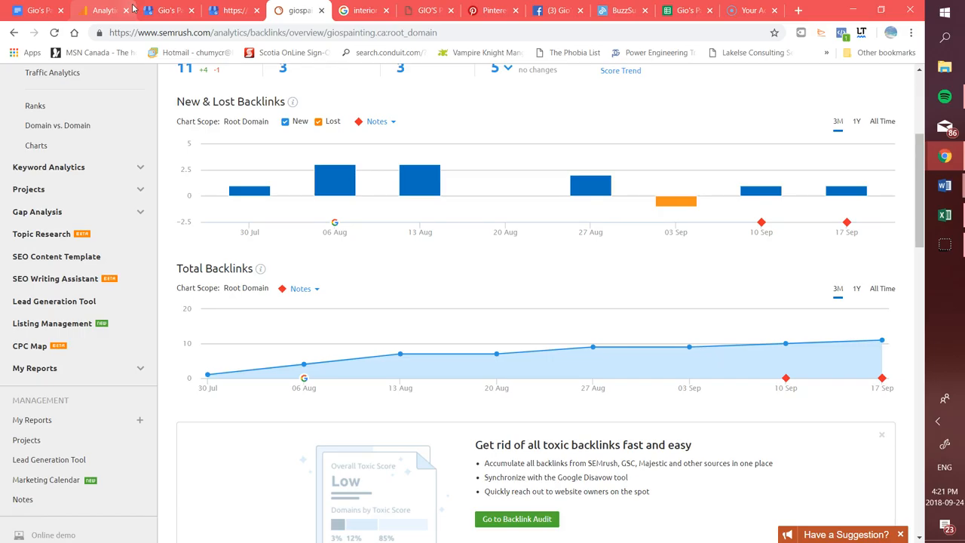
pyautogui.moveTo(202, 32)
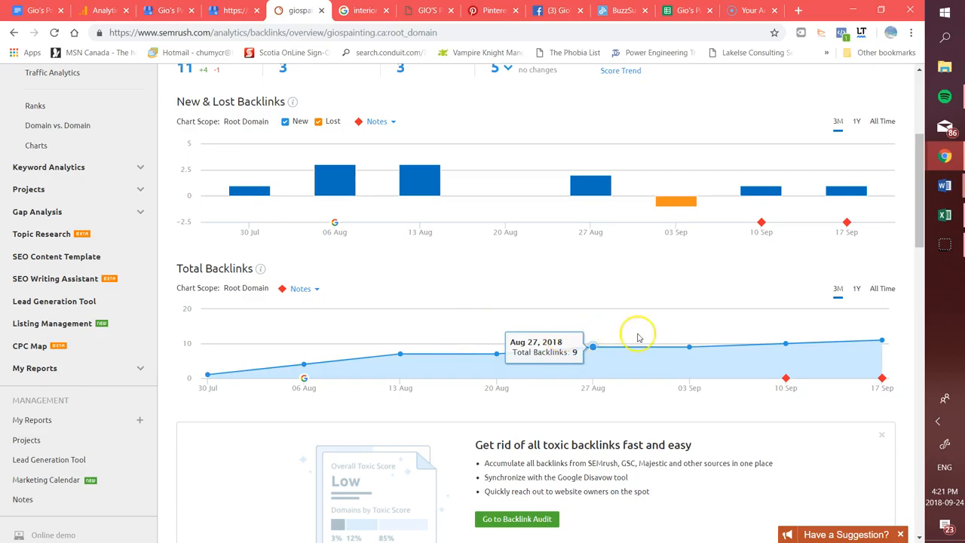
pyautogui.moveTo(784, 345)
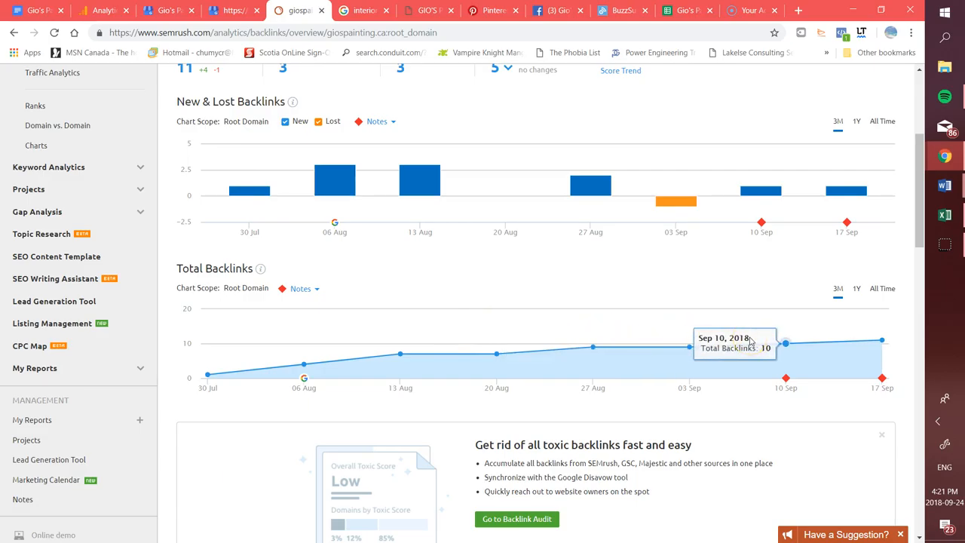
pyautogui.moveTo(462, 359)
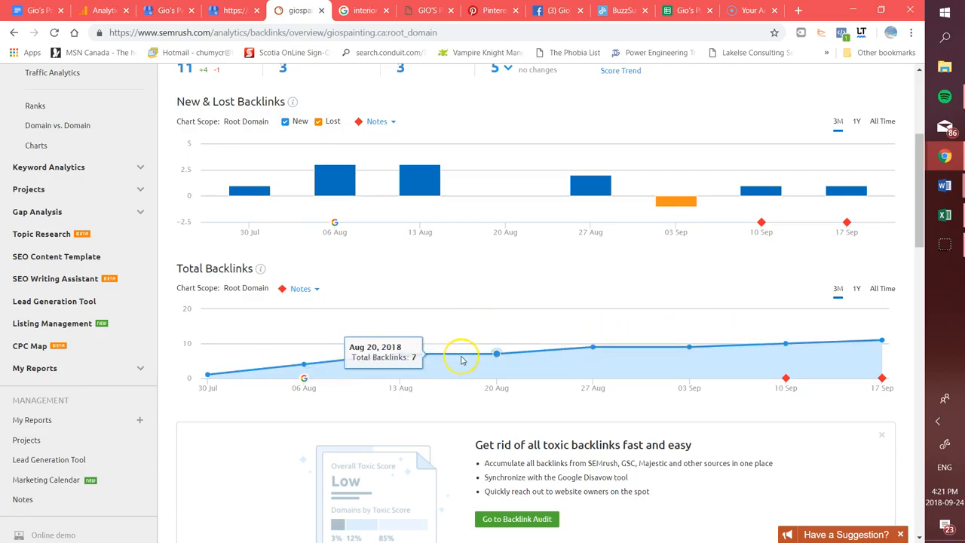
pyautogui.moveTo(856, 358)
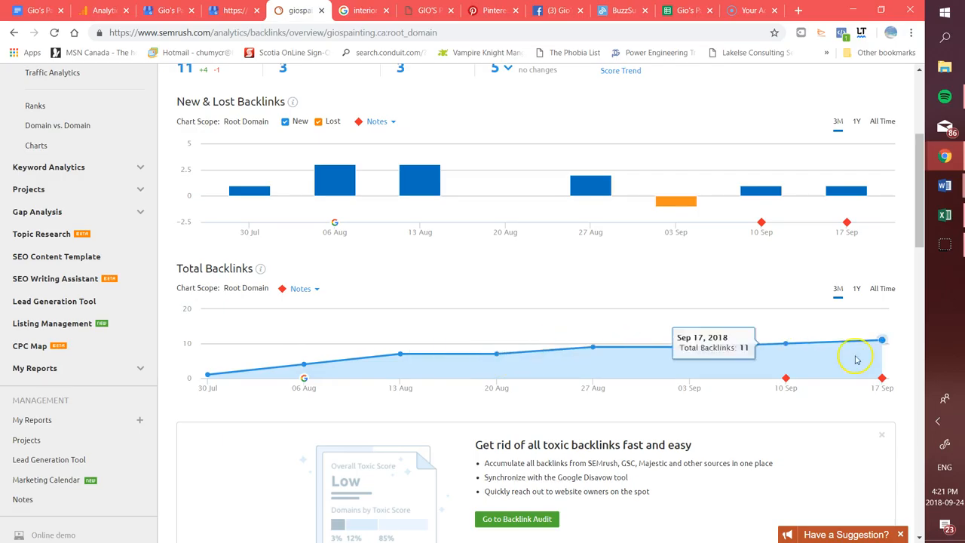
pyautogui.moveTo(882, 339)
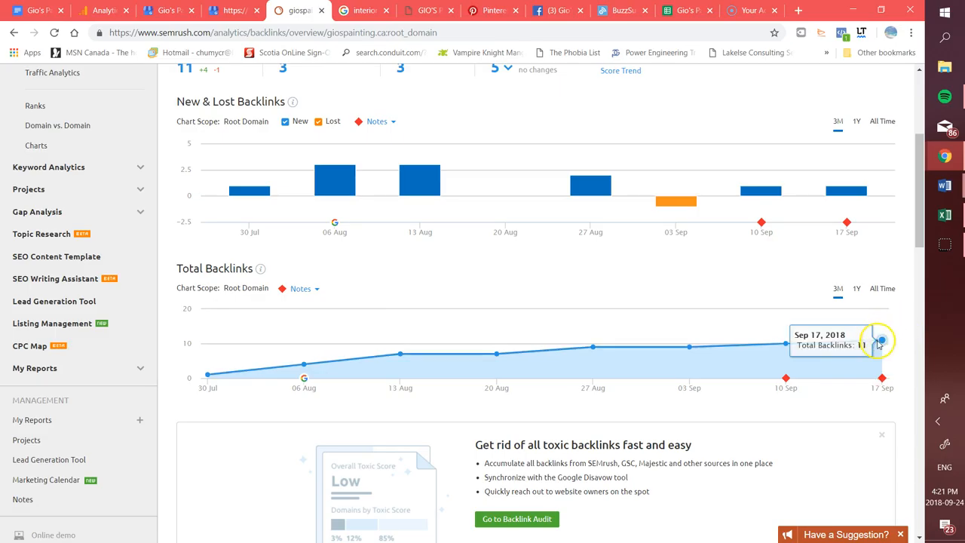
pyautogui.moveTo(882, 340)
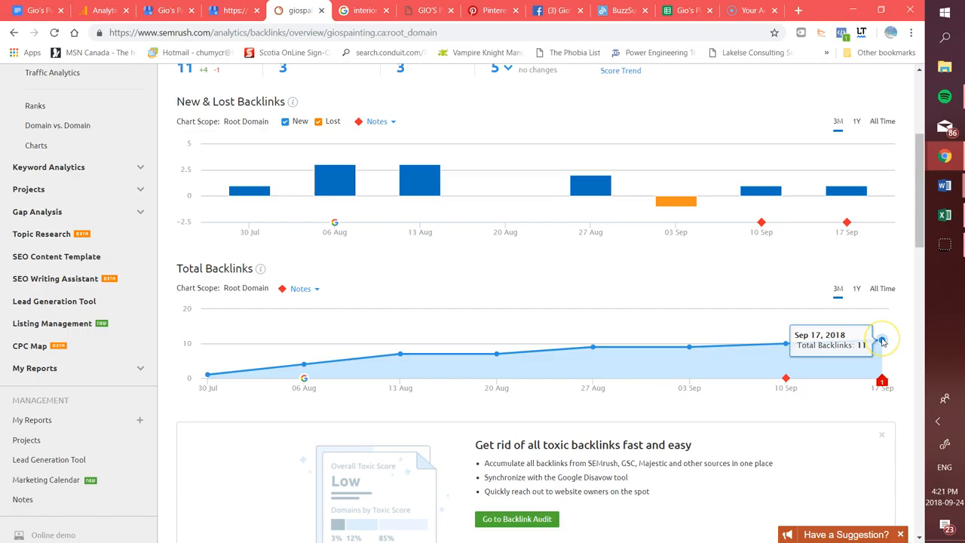
pyautogui.moveTo(882, 340)
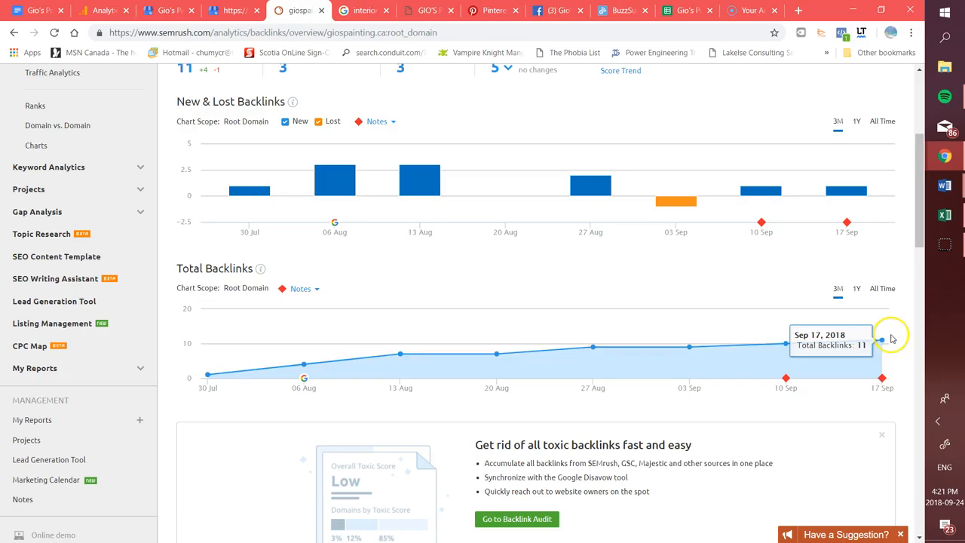
pyautogui.scroll(-3)
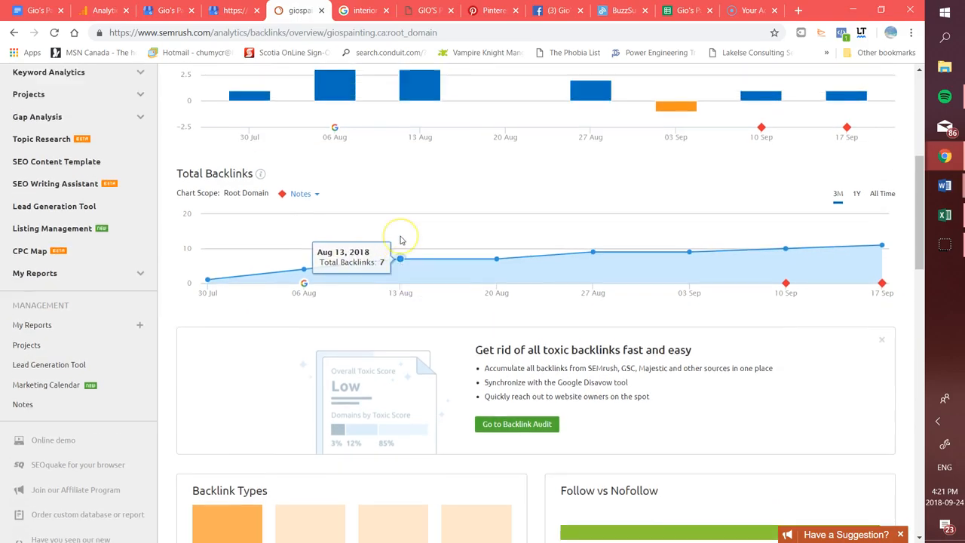
pyautogui.scroll(-3)
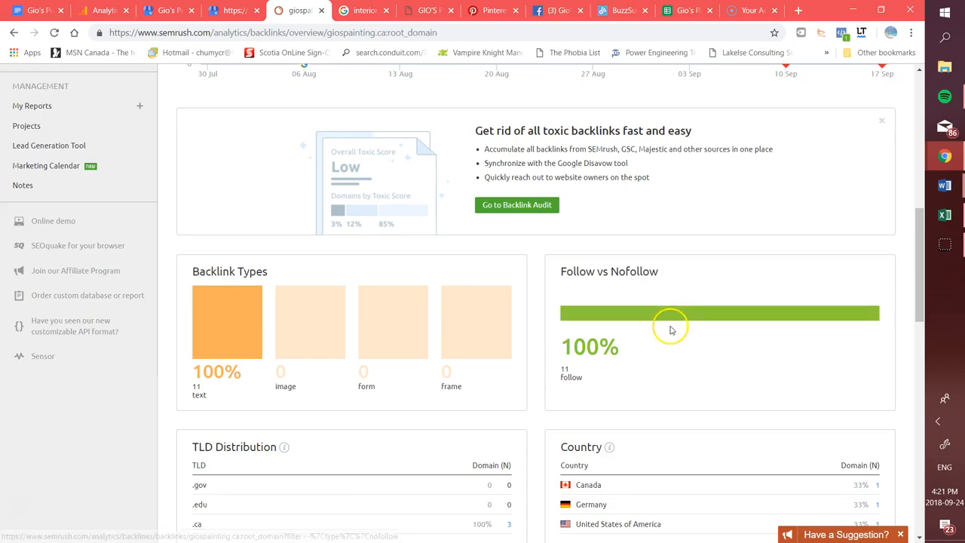
pyautogui.moveTo(669, 317)
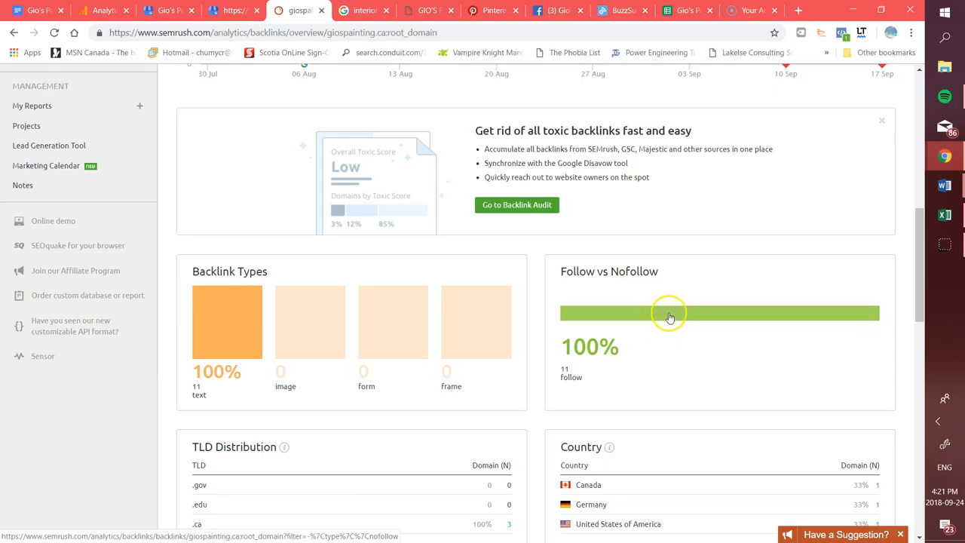
pyautogui.moveTo(673, 316)
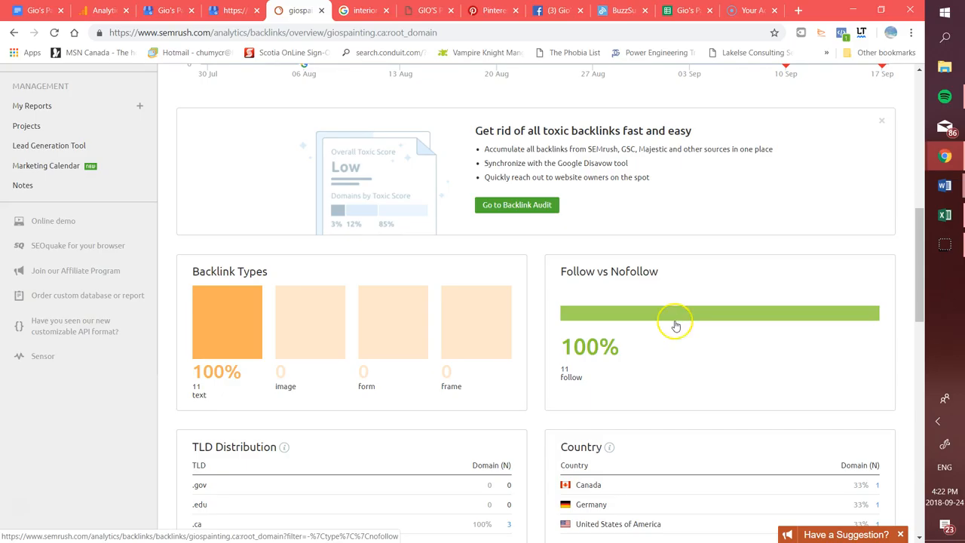
pyautogui.moveTo(690, 330)
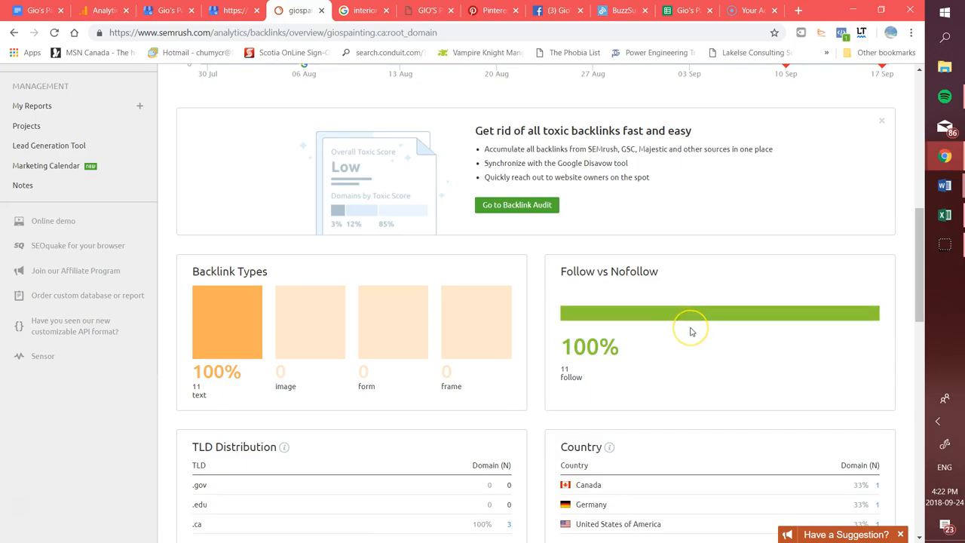
pyautogui.scroll(3)
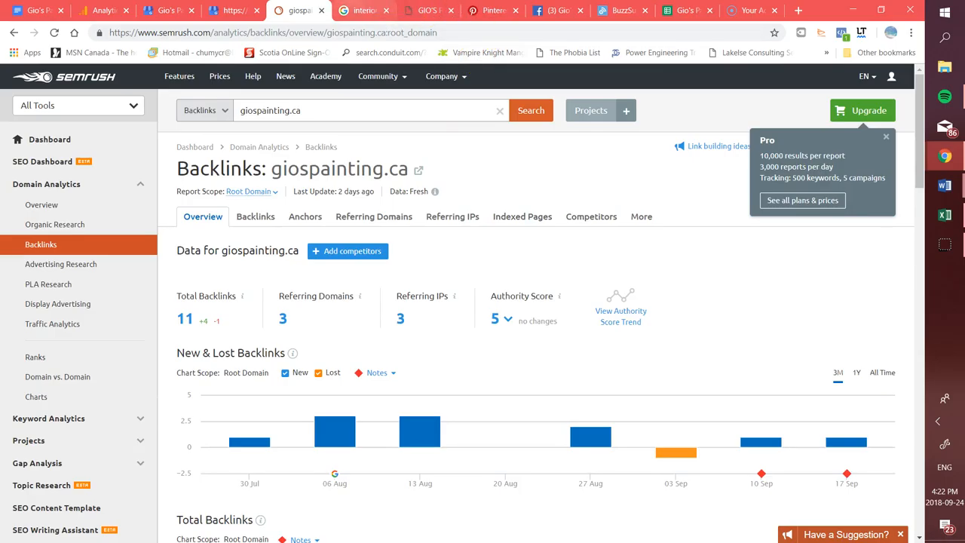
# Step: Bring up the 'interior painting blogs' search results and scroll to the top
pyautogui.click(364, 10)
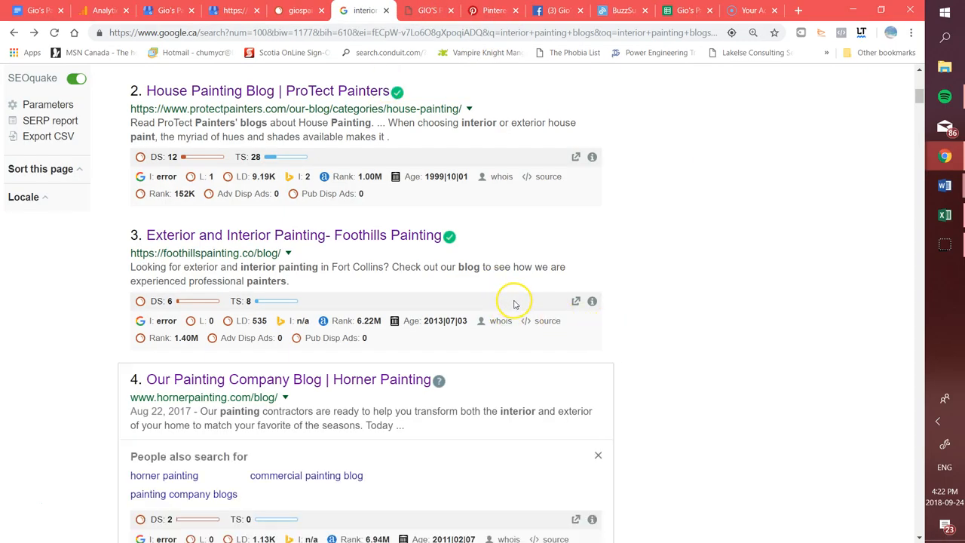
pyautogui.moveTo(434, 261)
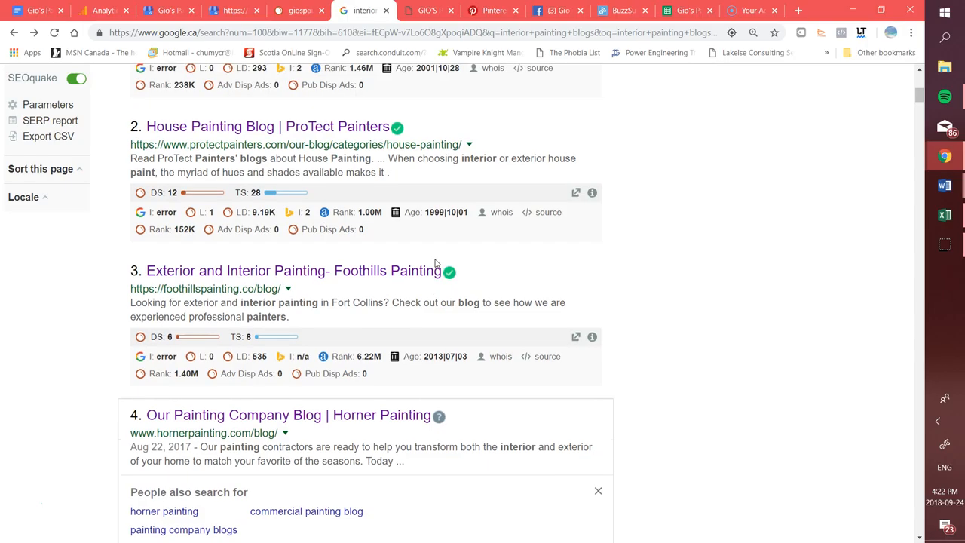
pyautogui.scroll(3)
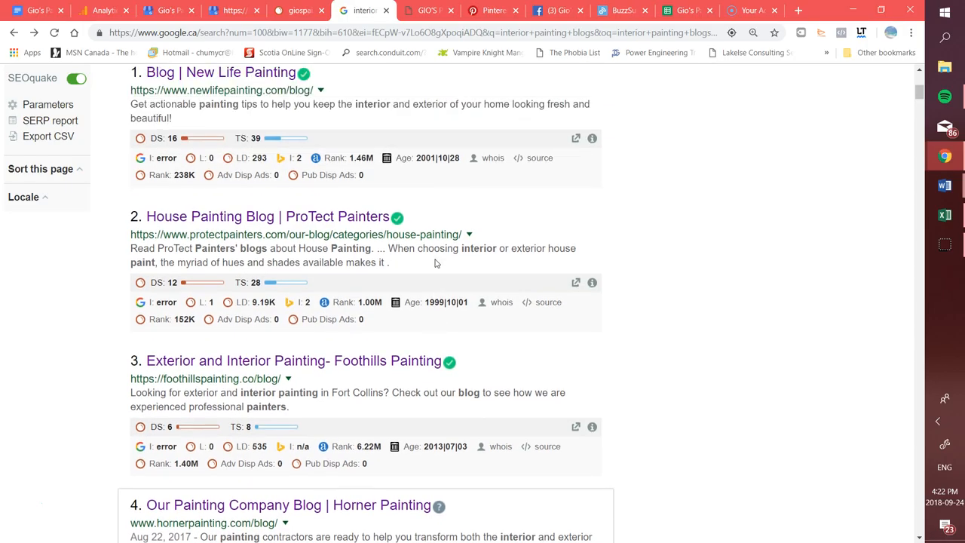
pyautogui.scroll(3)
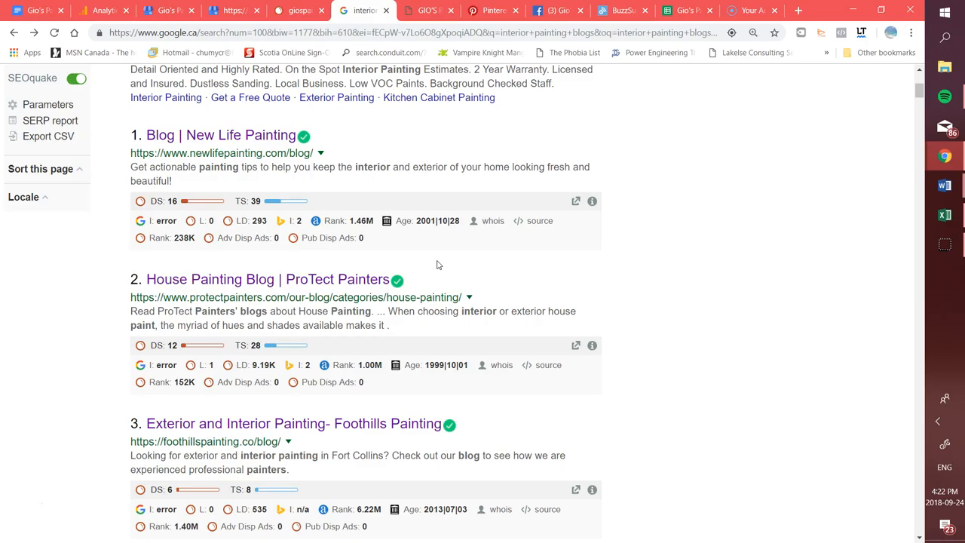
pyautogui.scroll(3)
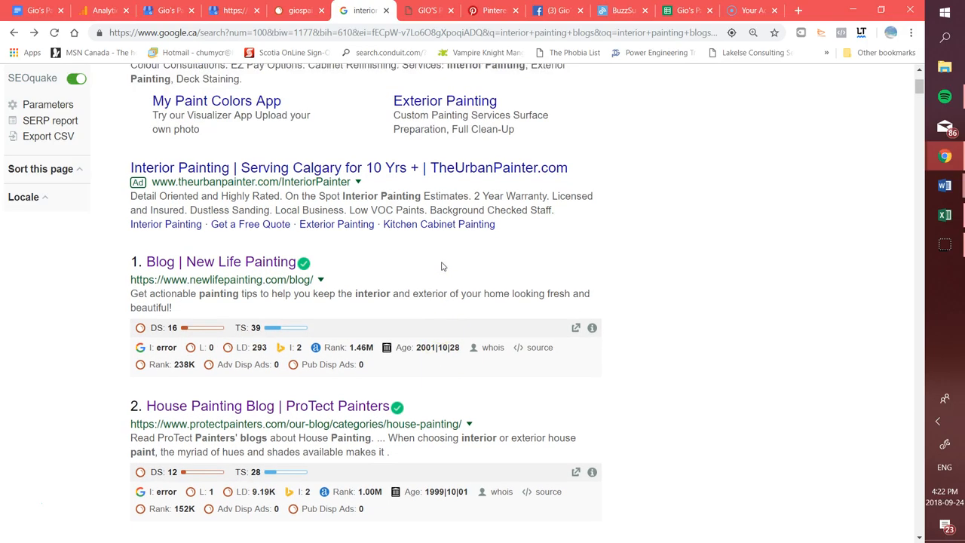
pyautogui.scroll(3)
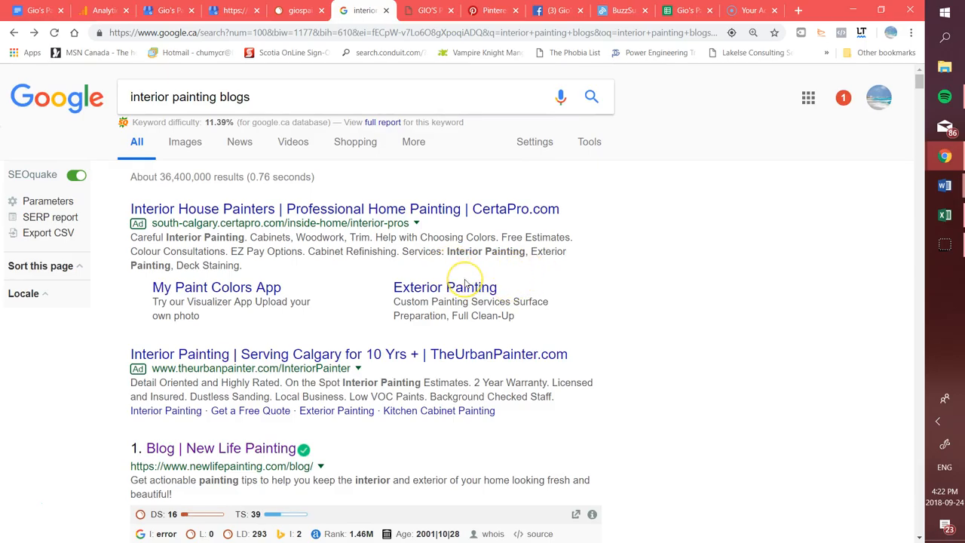
pyautogui.moveTo(397, 315)
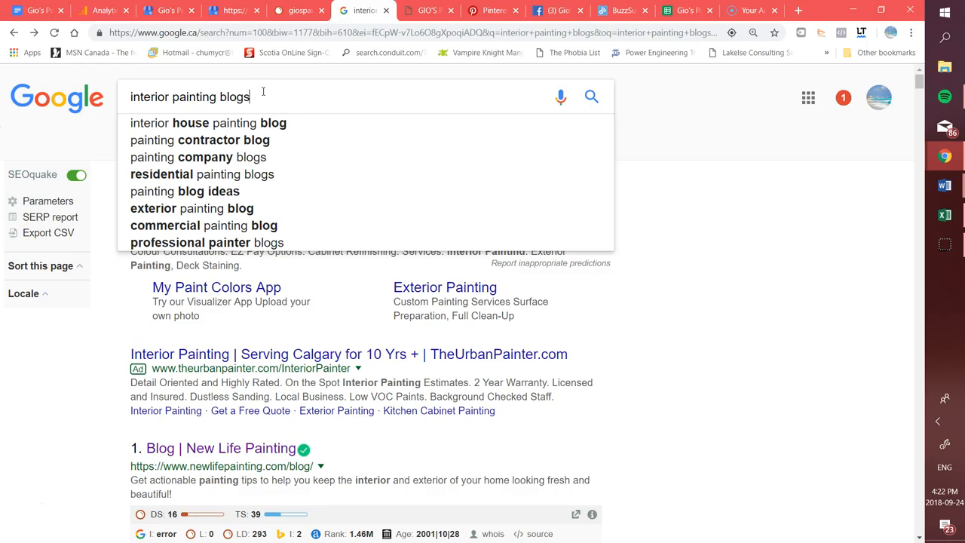
# Step: Scroll through the top-ranked interior painting blogs, checking their SEOquake metrics
pyautogui.scroll(-3)
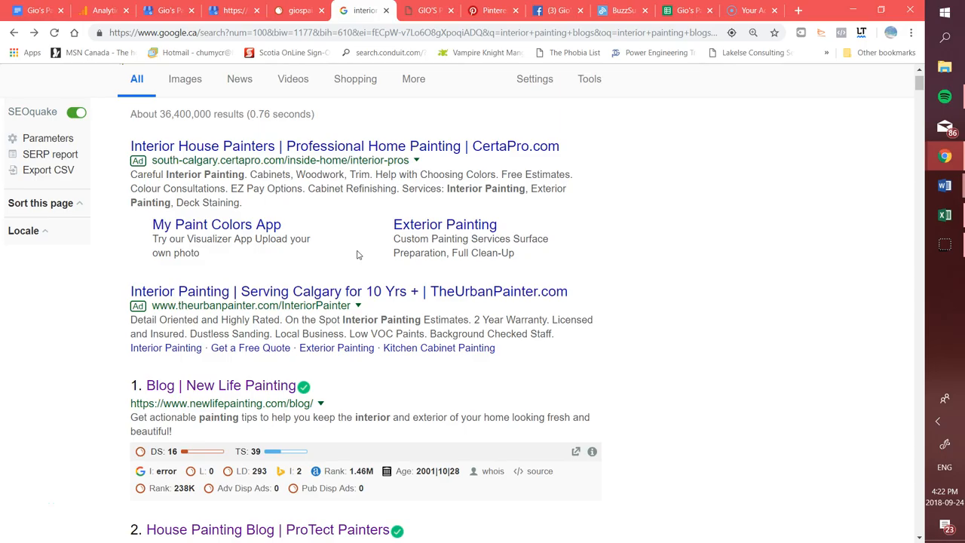
pyautogui.scroll(-3)
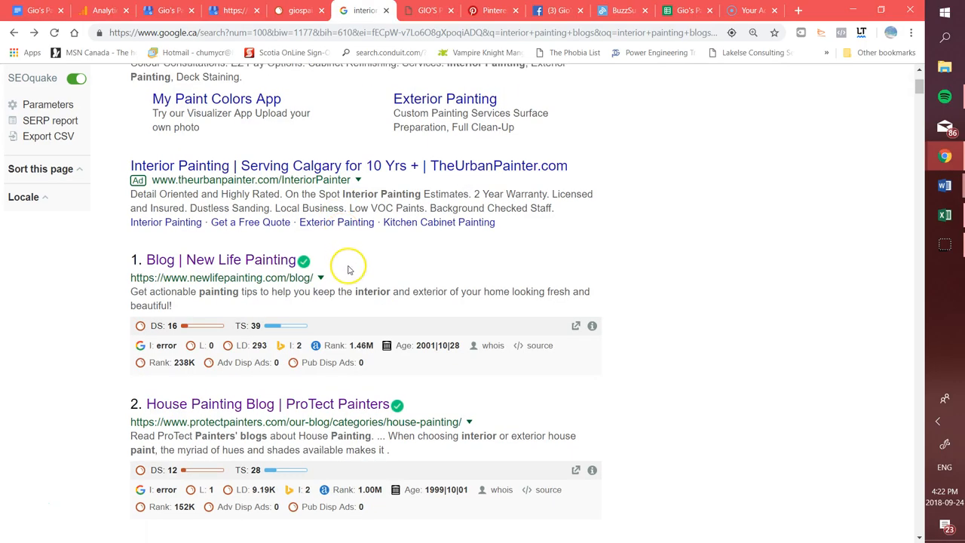
pyautogui.scroll(-3)
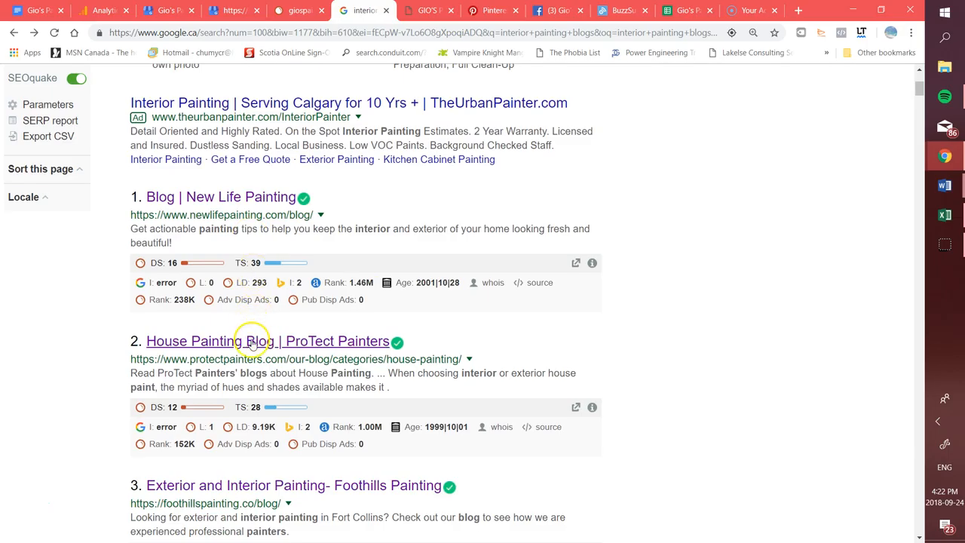
pyautogui.scroll(-3)
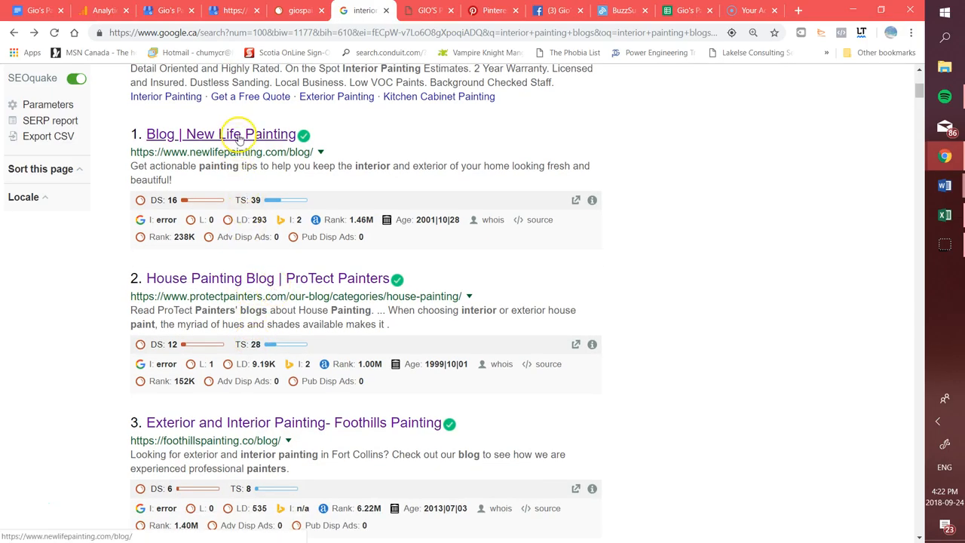
pyautogui.moveTo(270, 422)
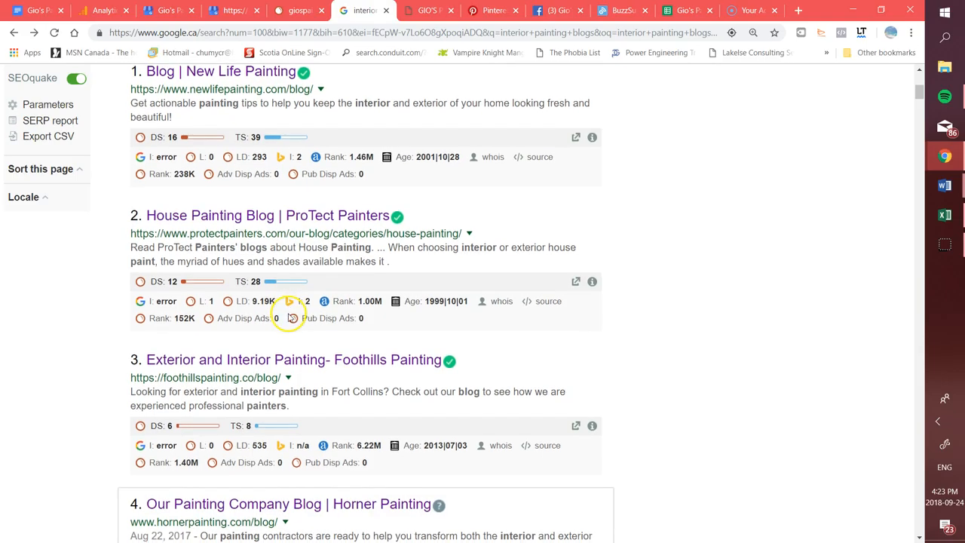
pyautogui.moveTo(480, 332)
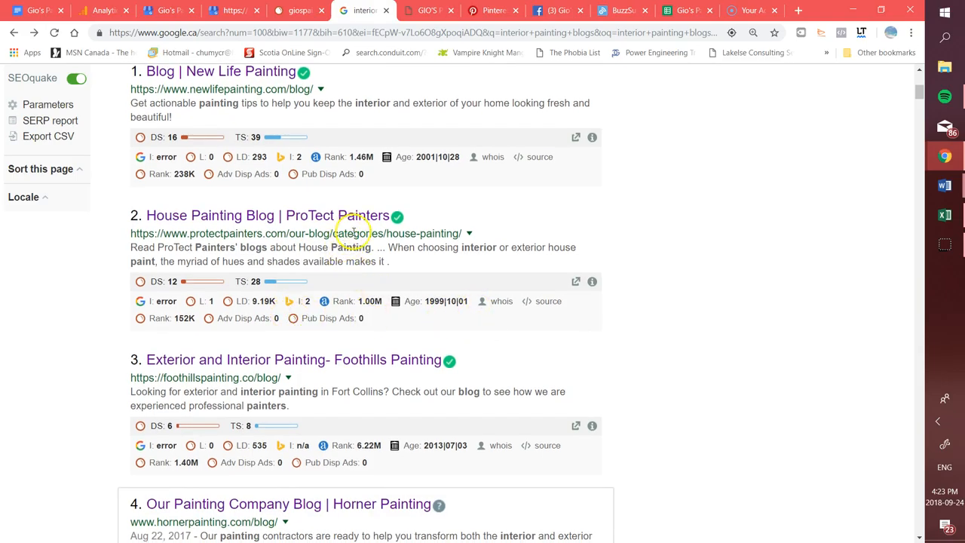
pyautogui.moveTo(354, 215)
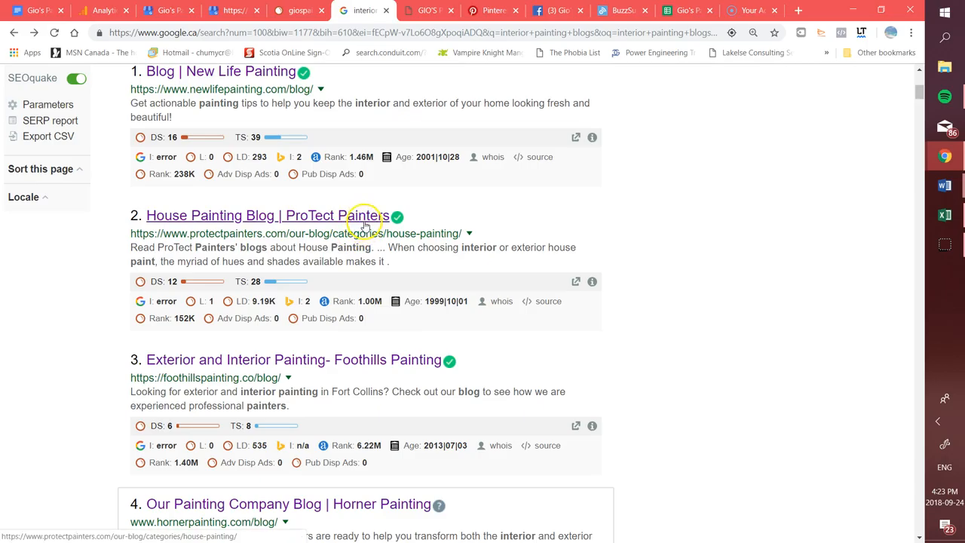
pyautogui.moveTo(340, 334)
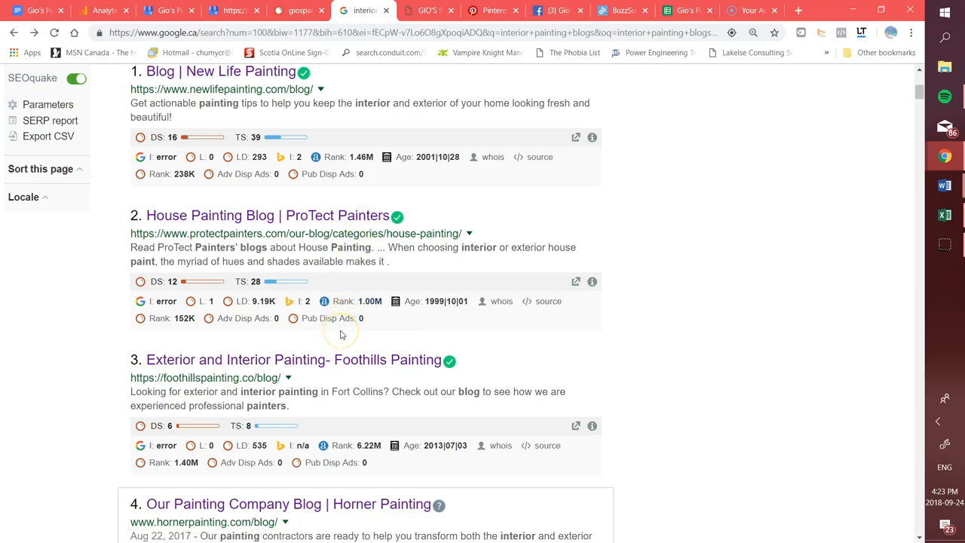
pyautogui.moveTo(340, 334)
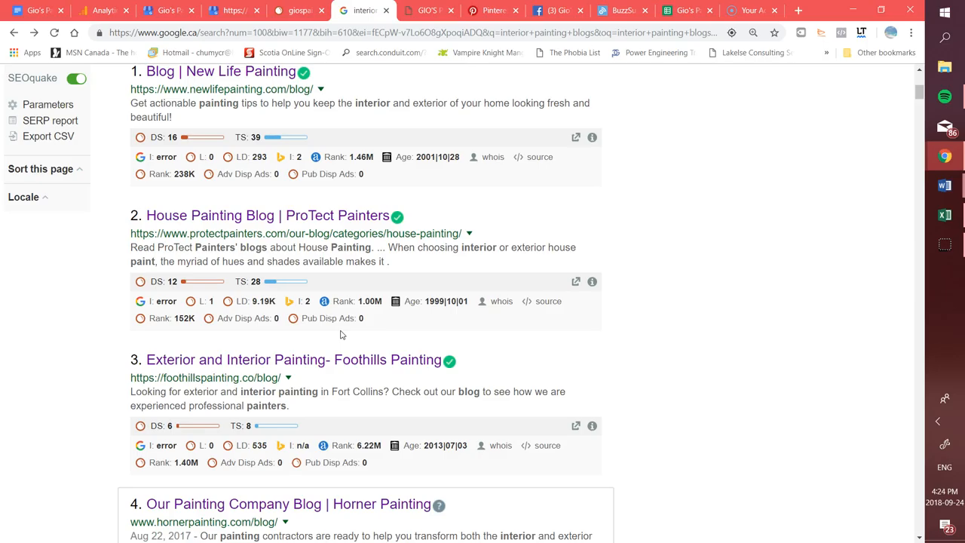
pyautogui.moveTo(369, 324)
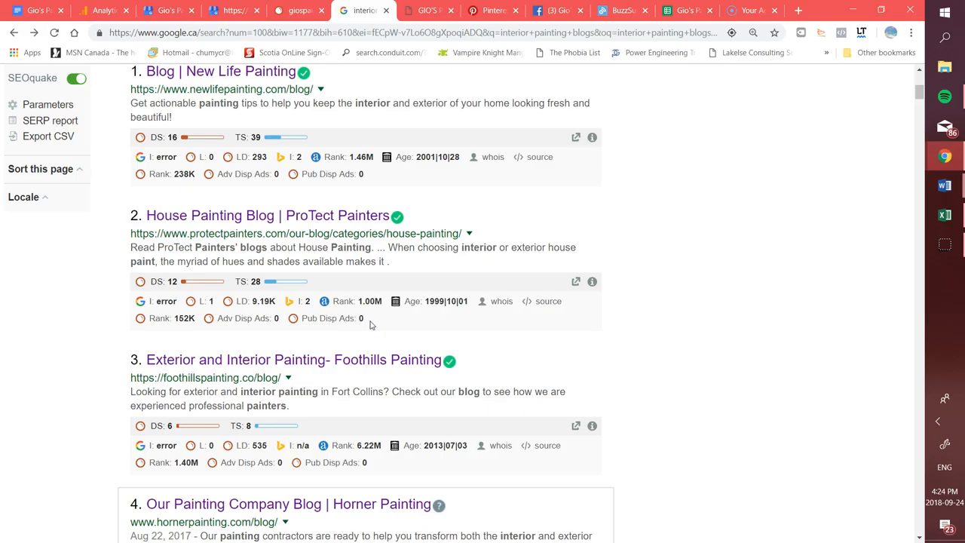
pyautogui.moveTo(373, 335)
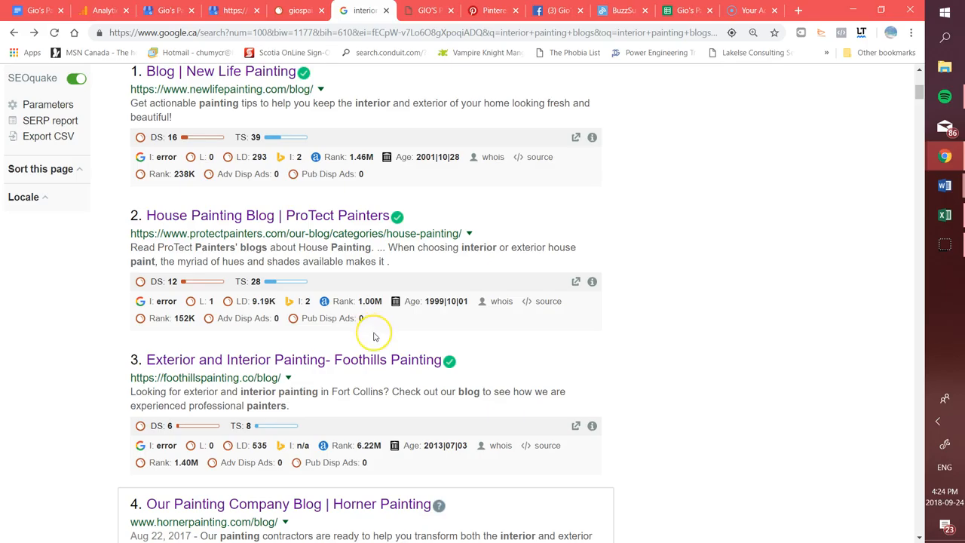
pyautogui.scroll(3)
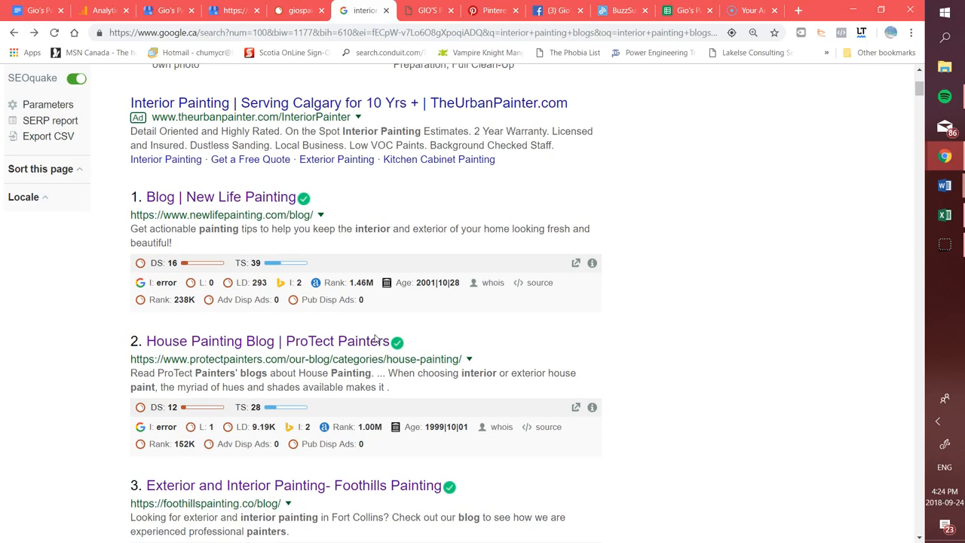
pyautogui.scroll(-3)
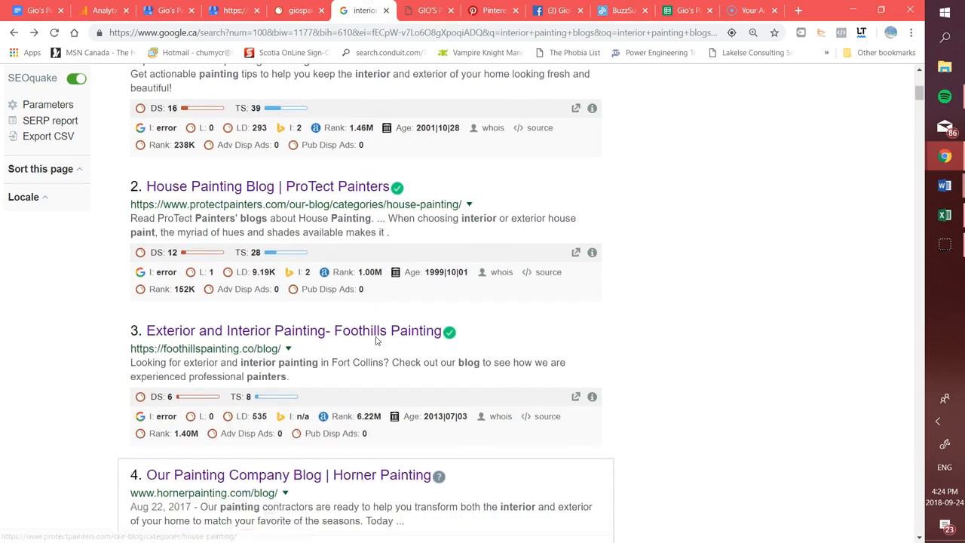
pyautogui.scroll(-3)
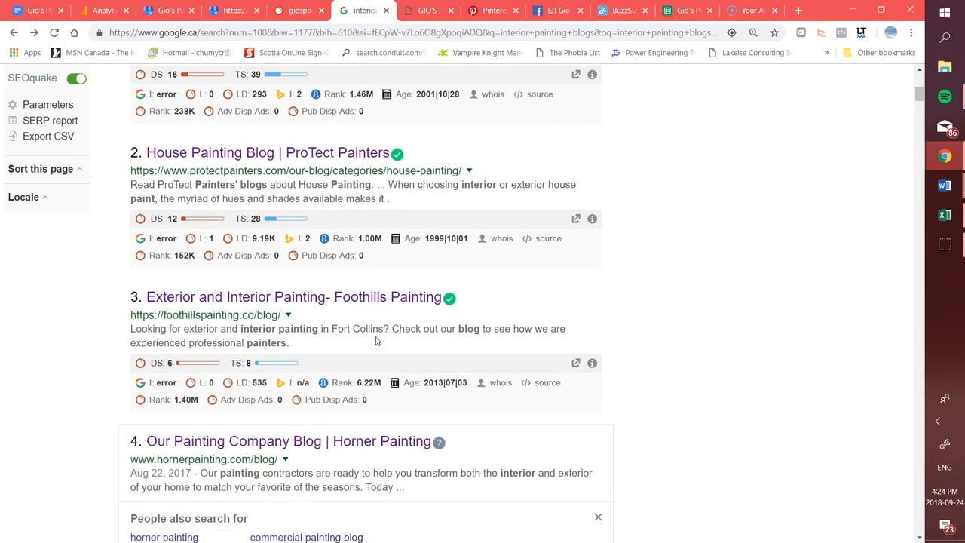
pyautogui.moveTo(584, 350)
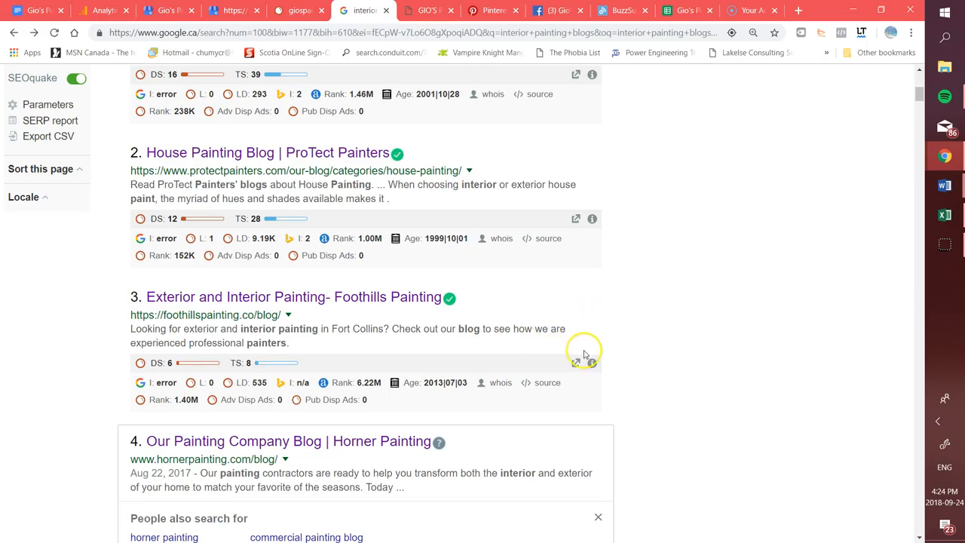
pyautogui.moveTo(709, 355)
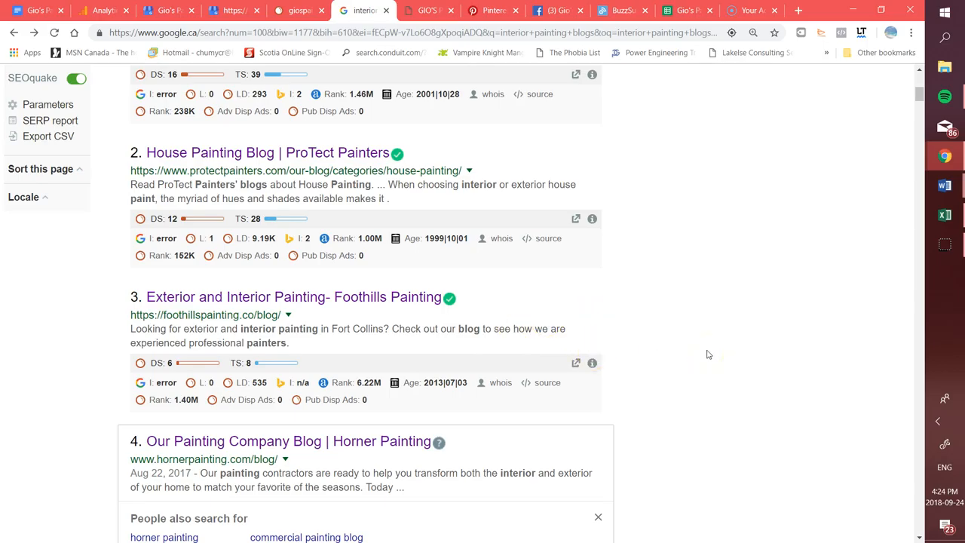
pyautogui.scroll(-3)
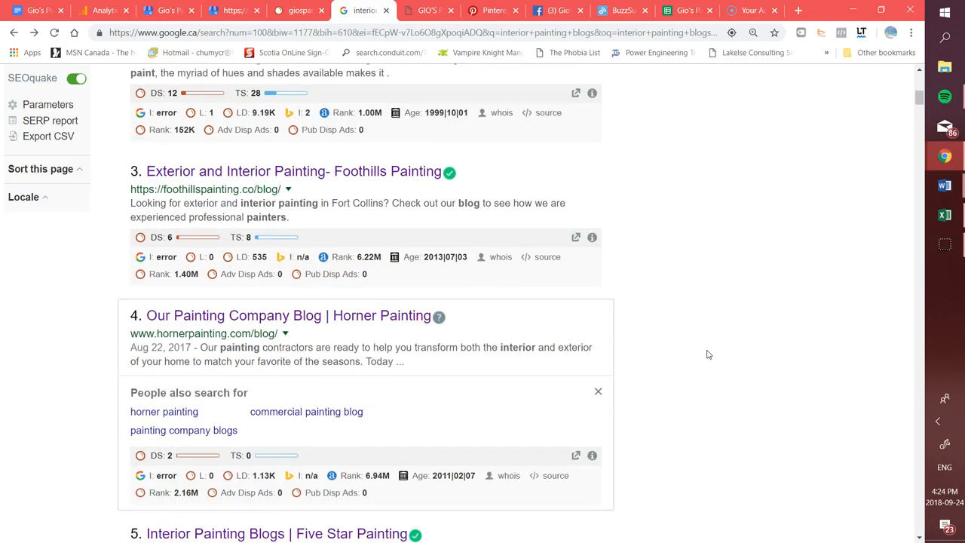
pyautogui.scroll(3)
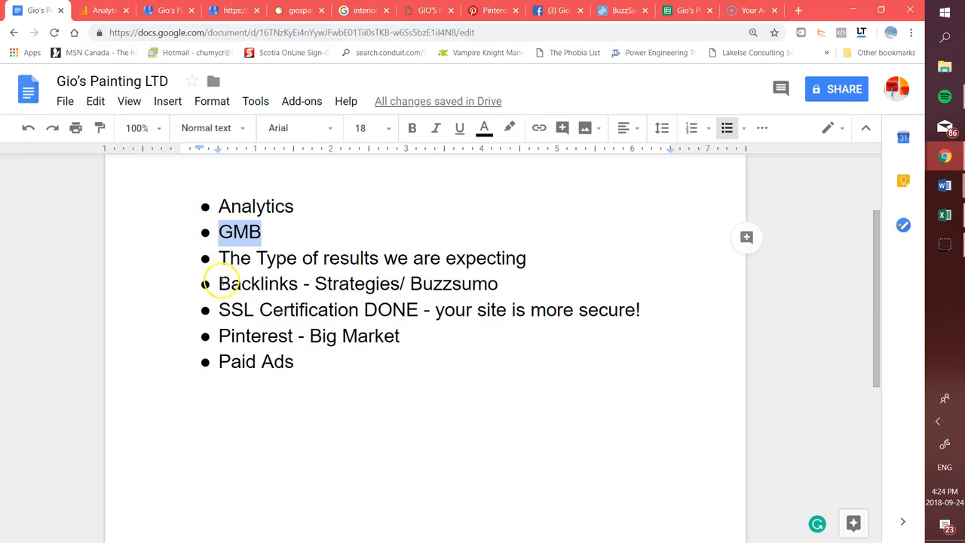
# Step: Highlight 'SSL Certification DONE' in the outline and switch to the giospainting.ca/blog tab
pyautogui.doubleClick(258, 284)
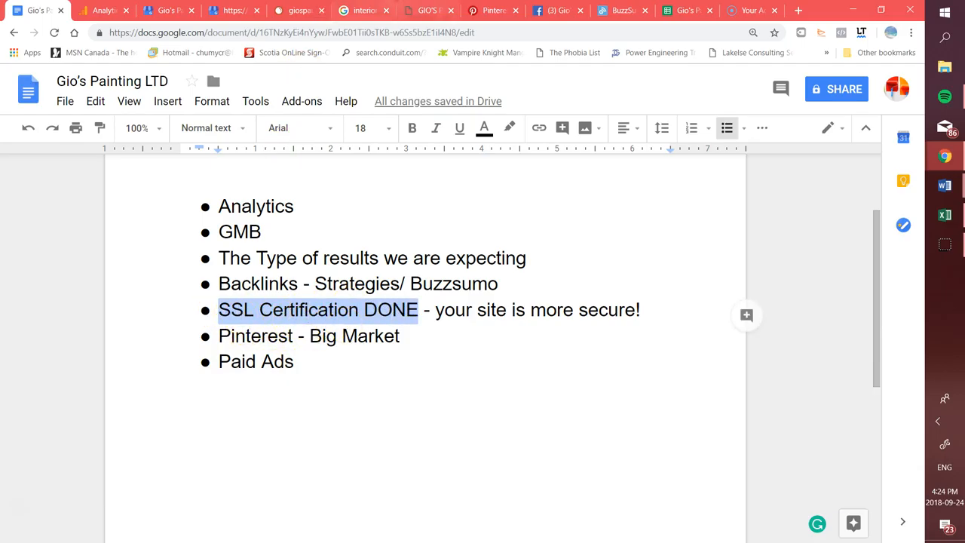
pyautogui.click(428, 10)
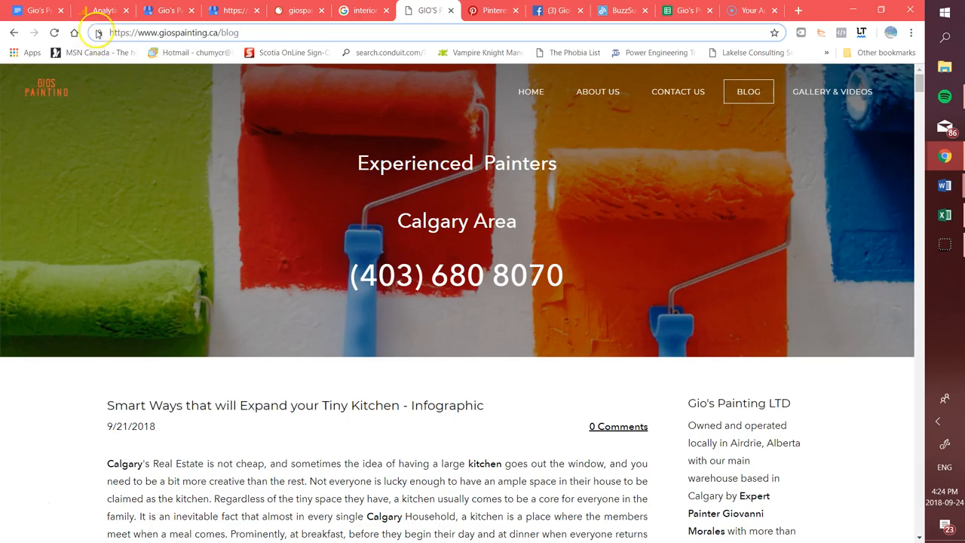
pyautogui.moveTo(121, 45)
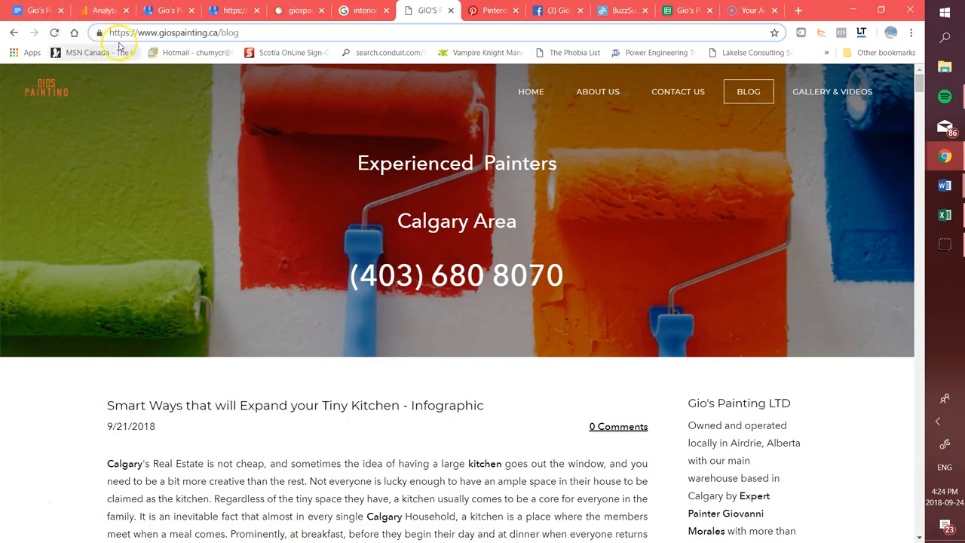
pyautogui.moveTo(128, 45)
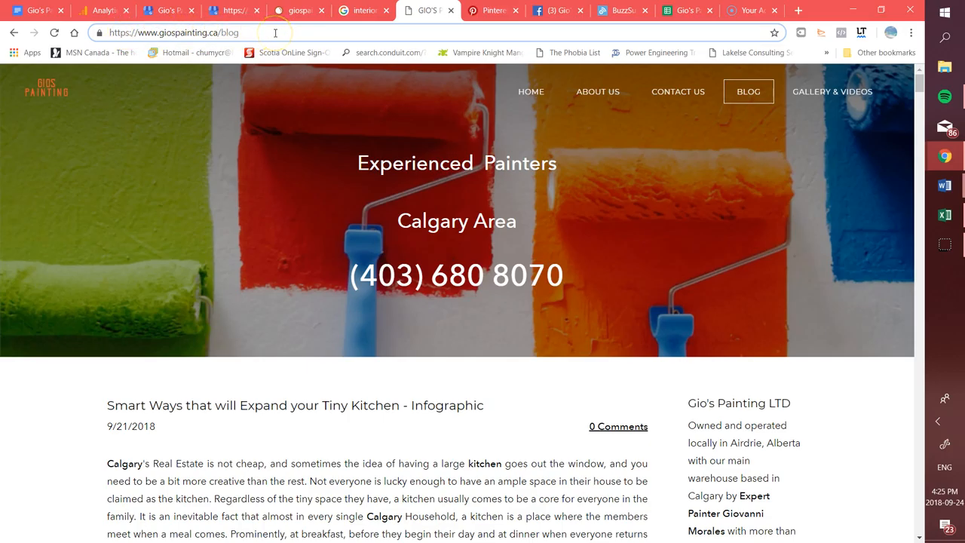
pyautogui.moveTo(132, 32)
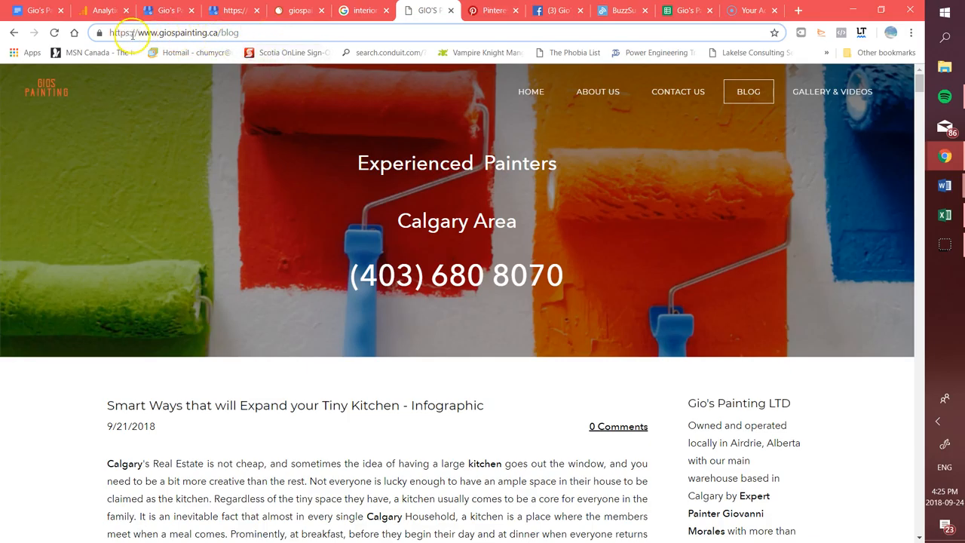
pyautogui.moveTo(292, 85)
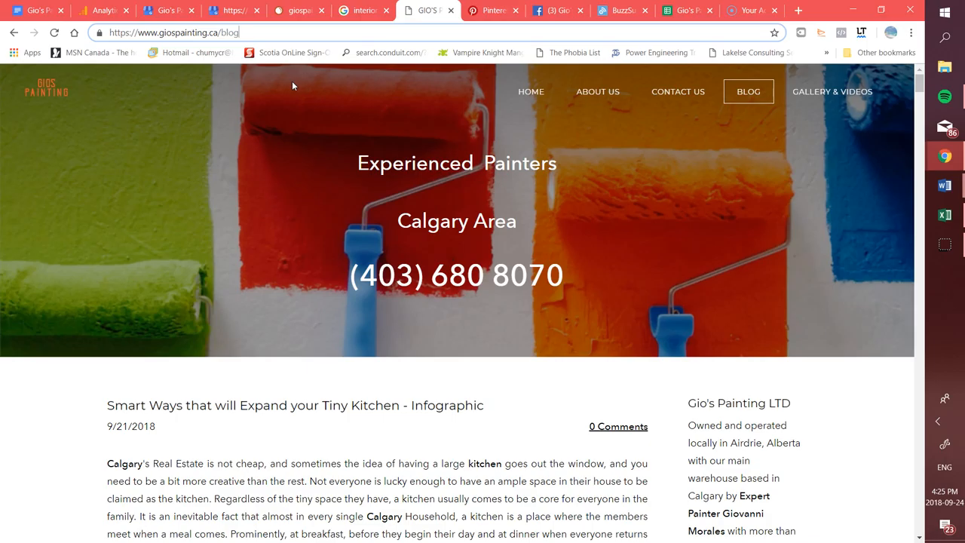
pyautogui.moveTo(320, 134)
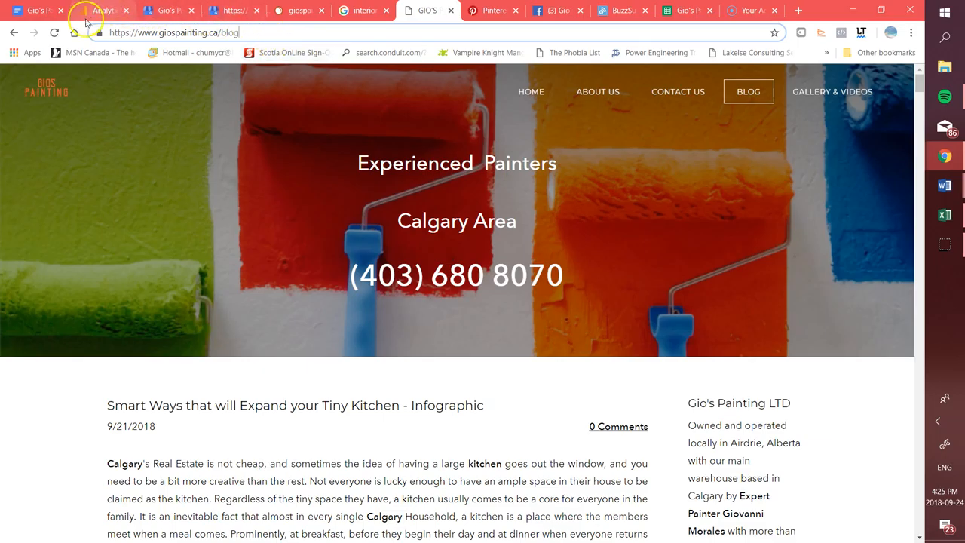
# Step: Read the Tiny Kitchen infographic post down to its closing kitchen photos, then reopen the blog list
pyautogui.scroll(-3)
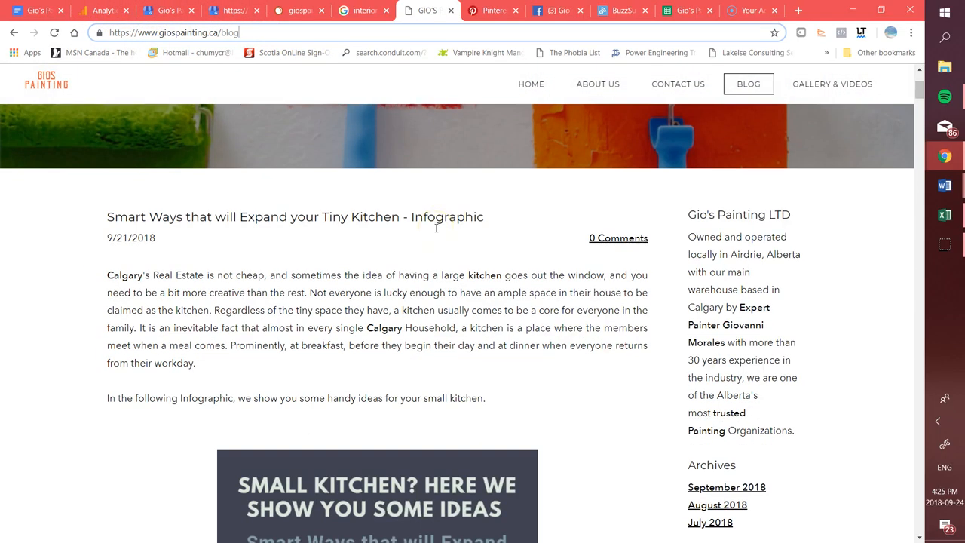
pyautogui.scroll(-3)
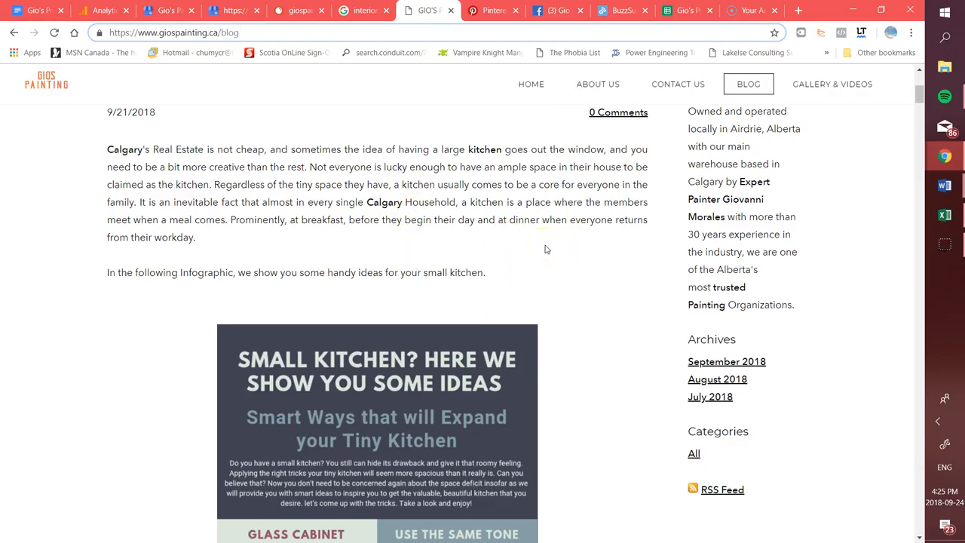
pyautogui.scroll(-3)
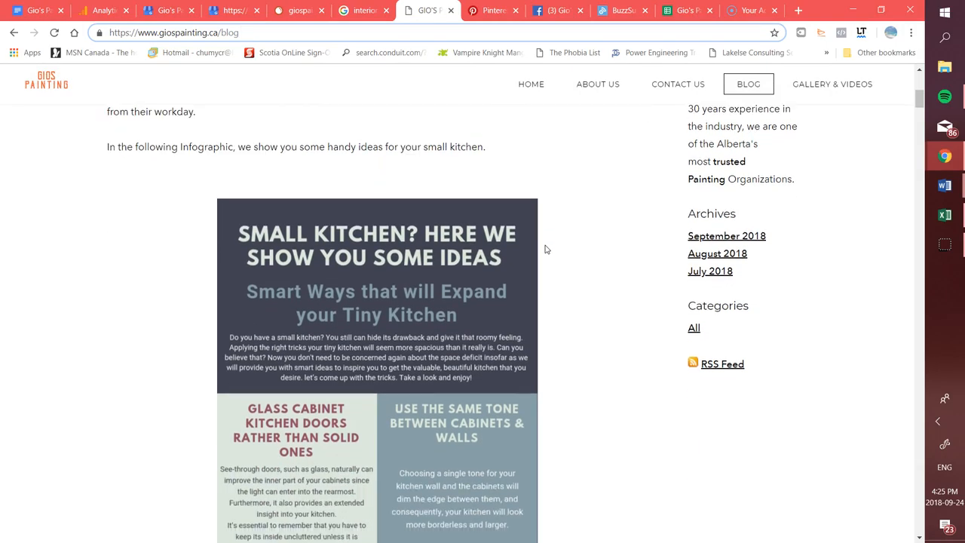
pyautogui.scroll(-3)
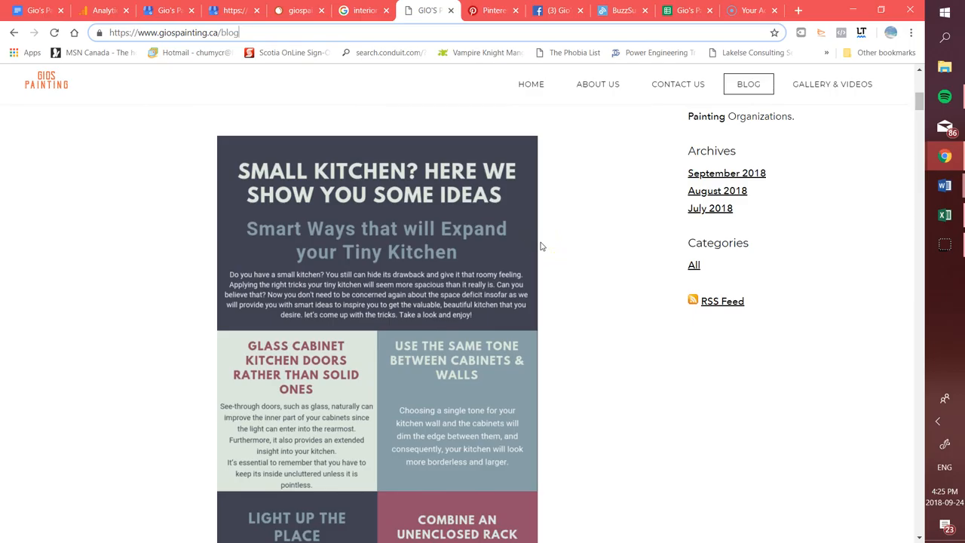
pyautogui.moveTo(275, 214)
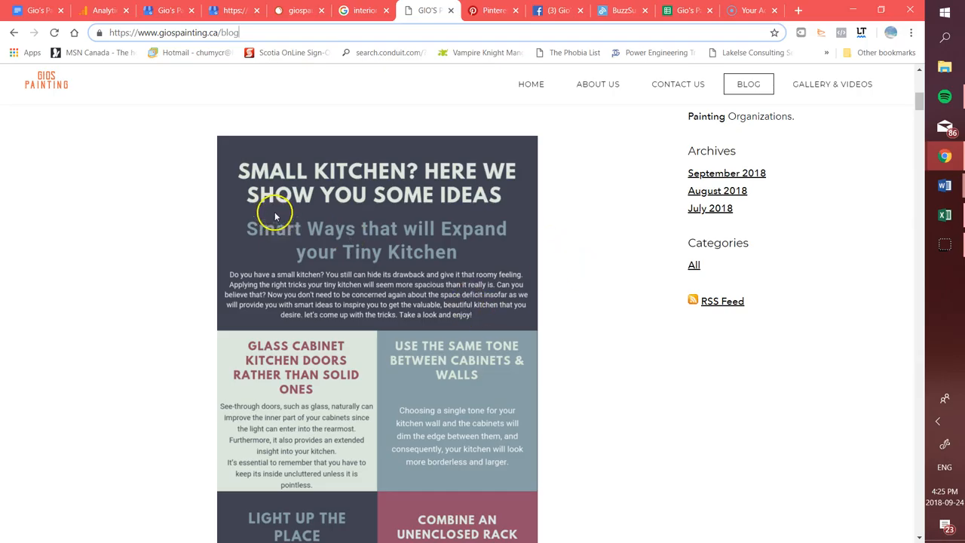
pyautogui.scroll(-3)
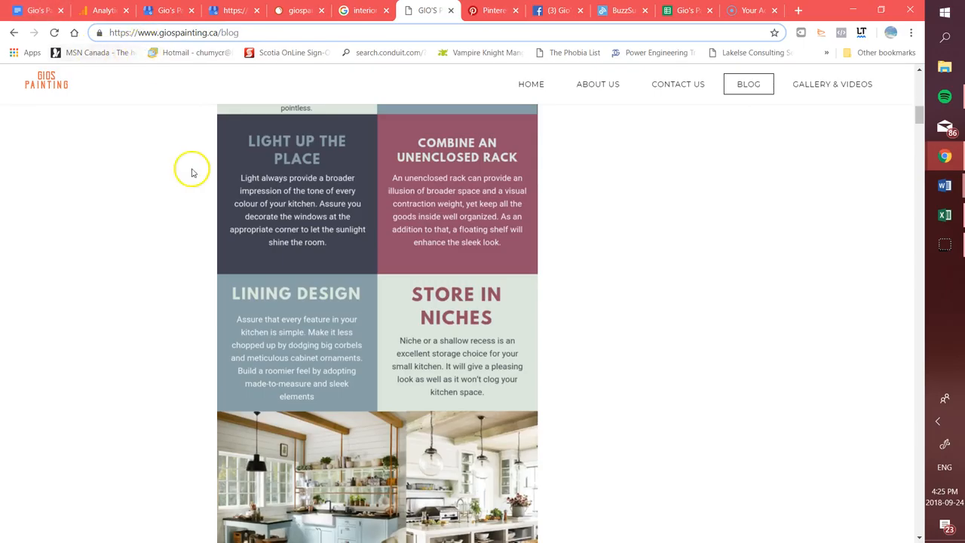
pyautogui.scroll(3)
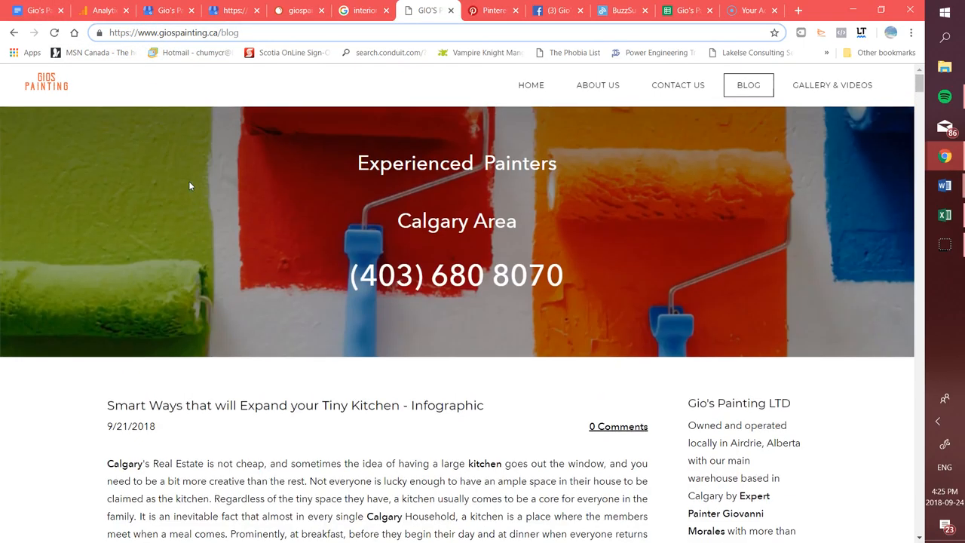
pyautogui.scroll(-3)
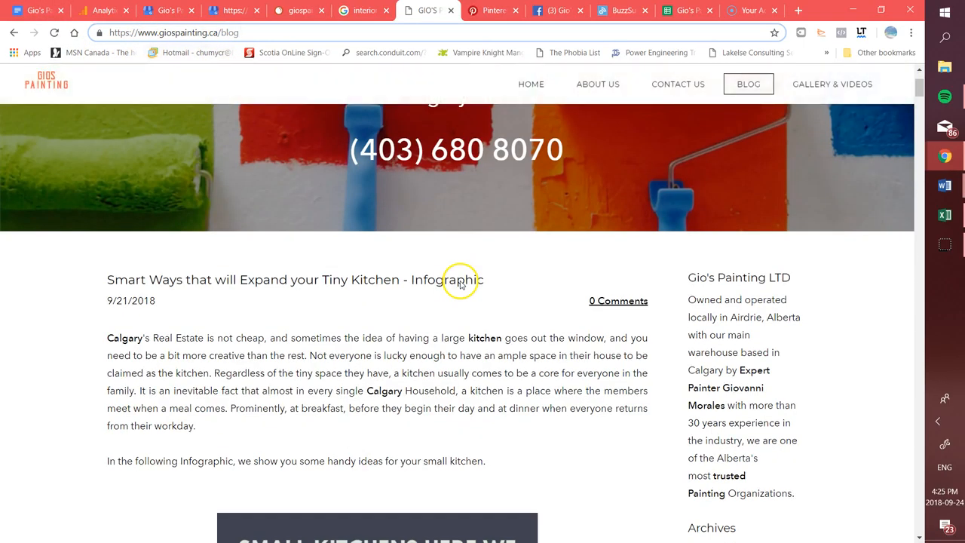
pyautogui.scroll(-3)
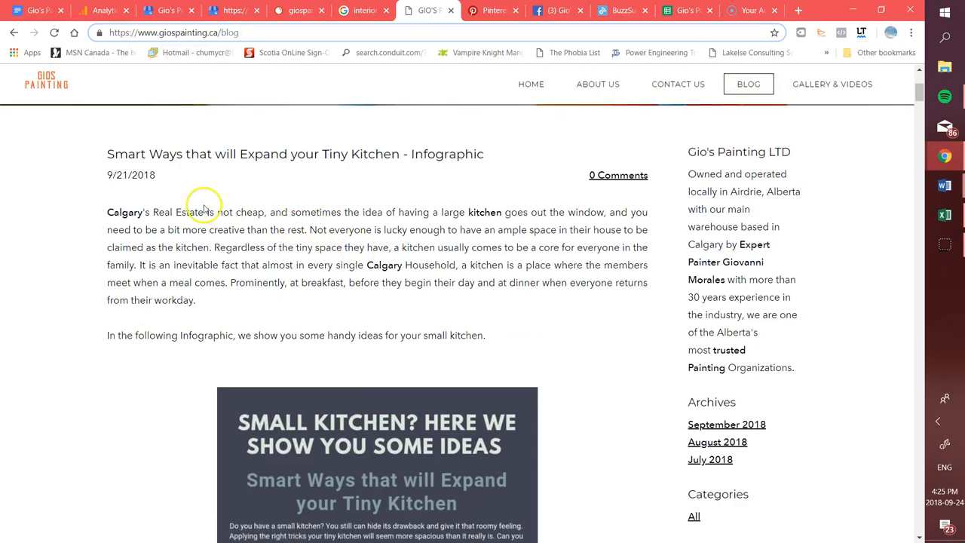
pyautogui.moveTo(156, 202)
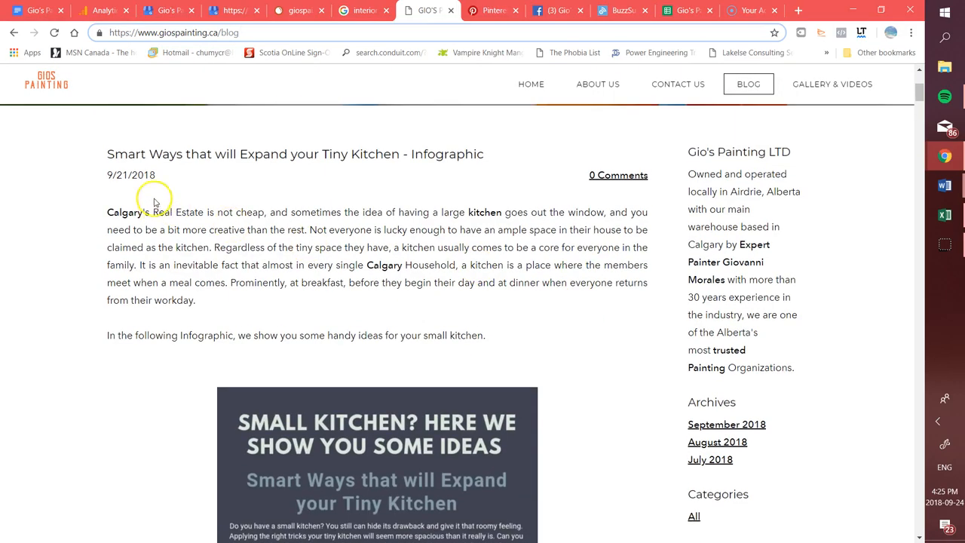
pyautogui.scroll(-3)
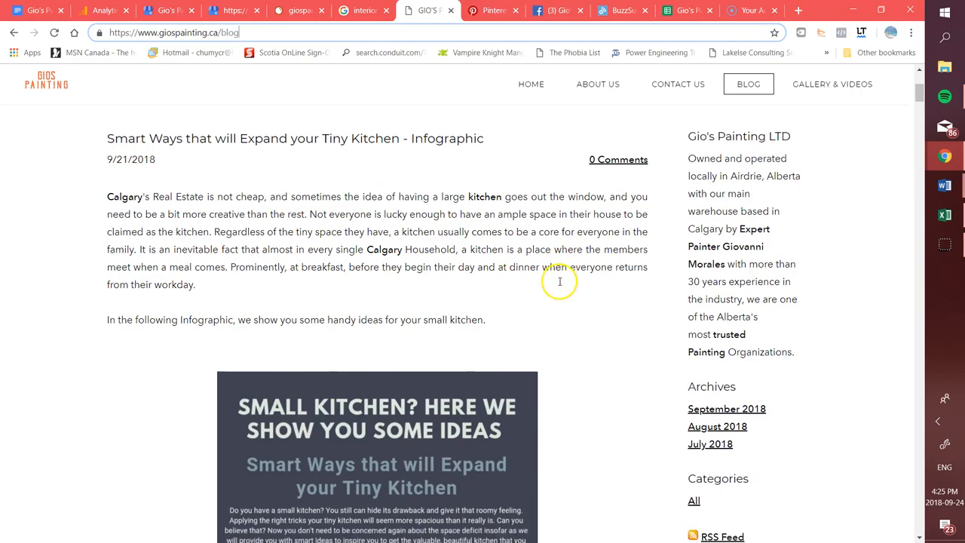
pyautogui.scroll(-3)
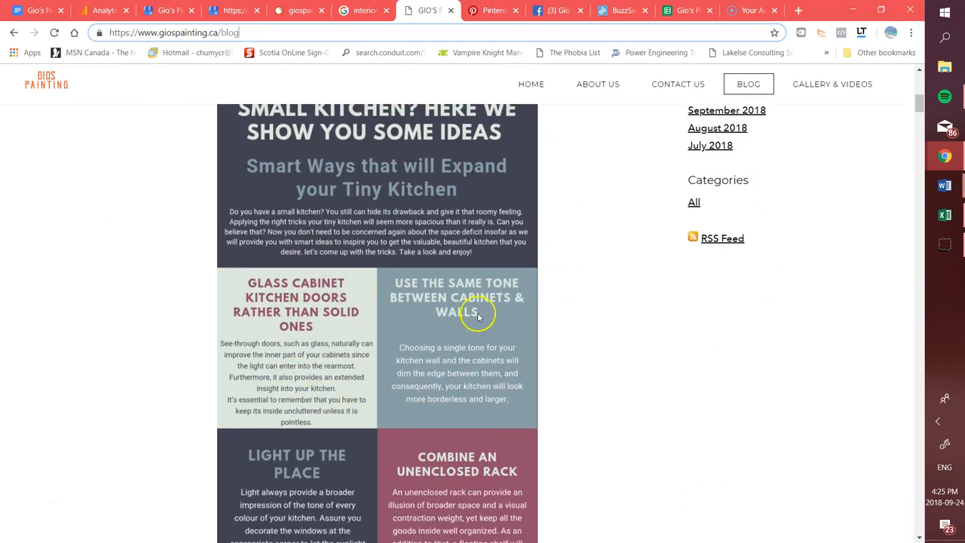
pyautogui.scroll(-3)
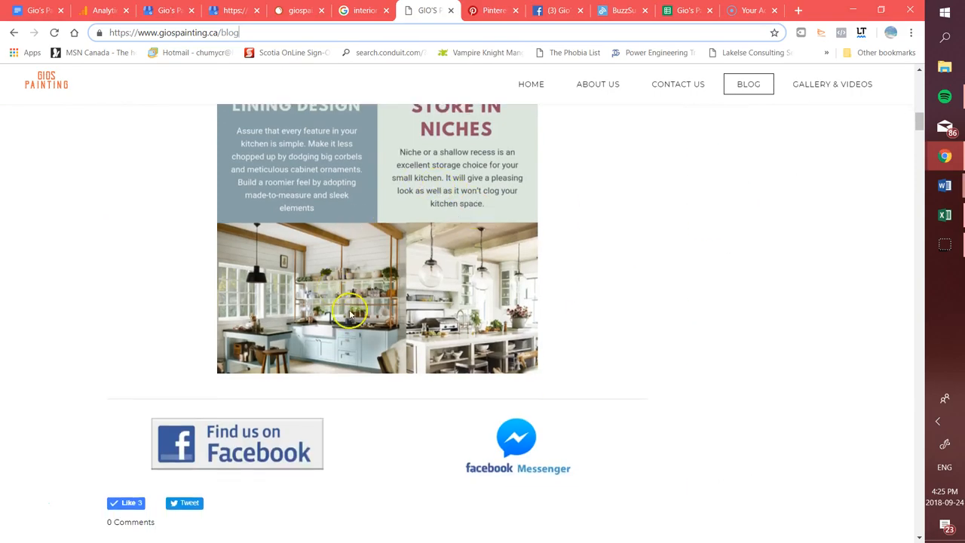
pyautogui.scroll(3)
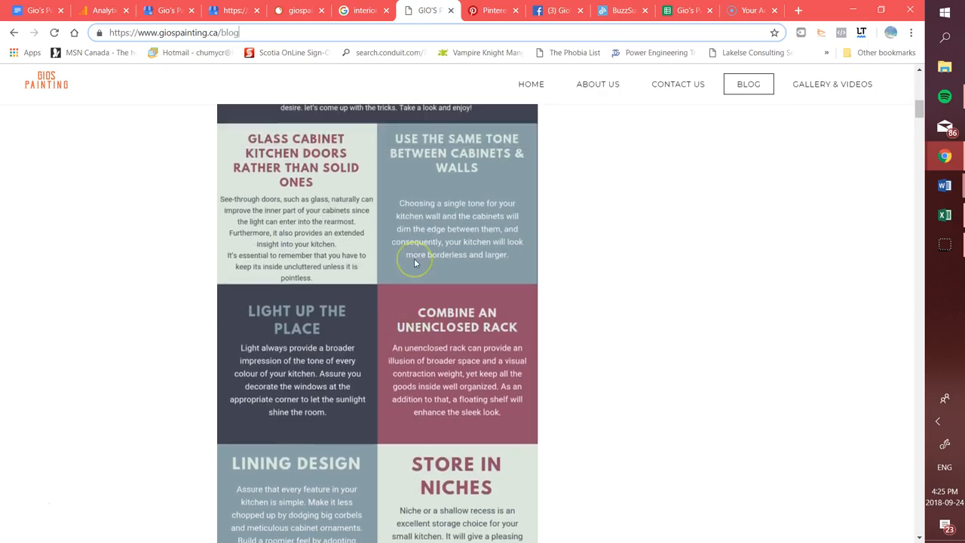
pyautogui.scroll(-3)
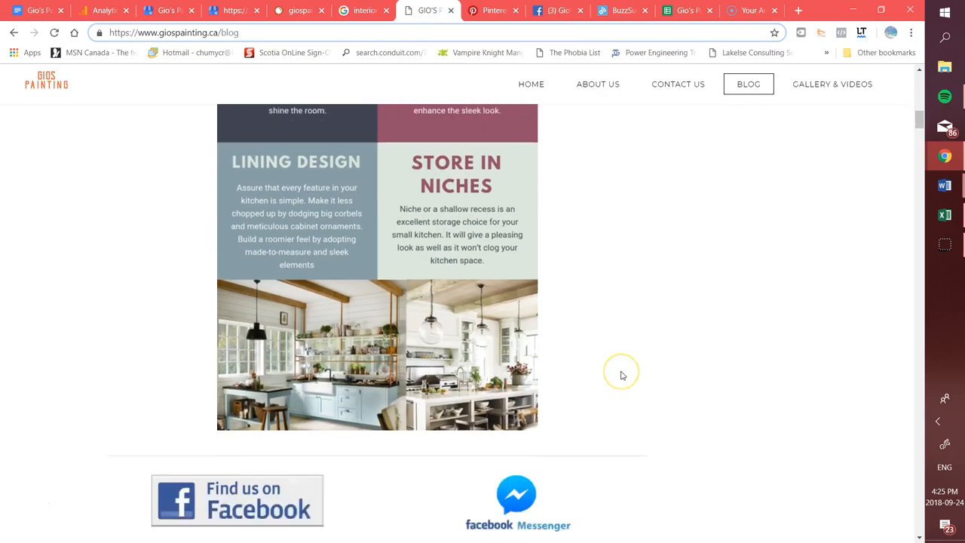
pyautogui.click(747, 84)
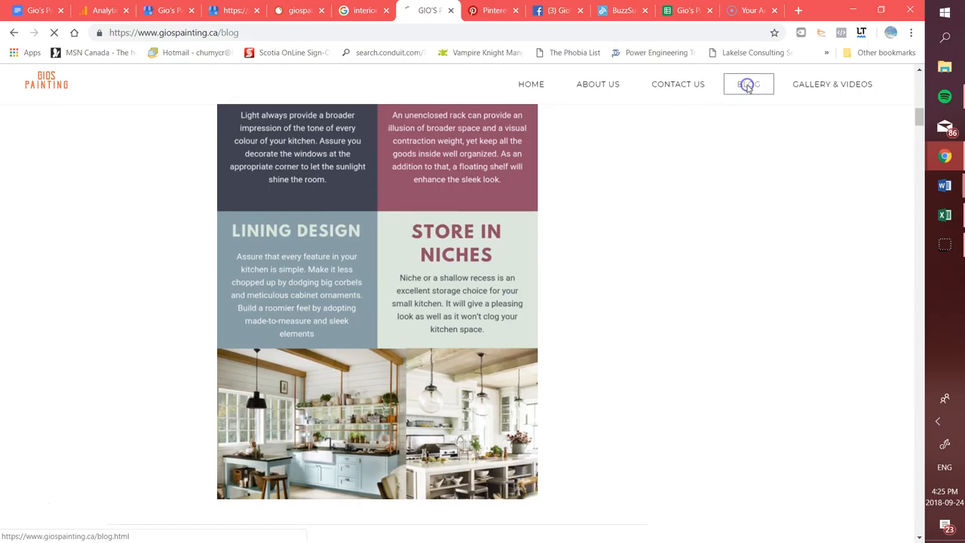
# Step: Scroll the blog past '3 Interior Trends for the Fall' and 'The hottest colors' posts
pyautogui.click(747, 84)
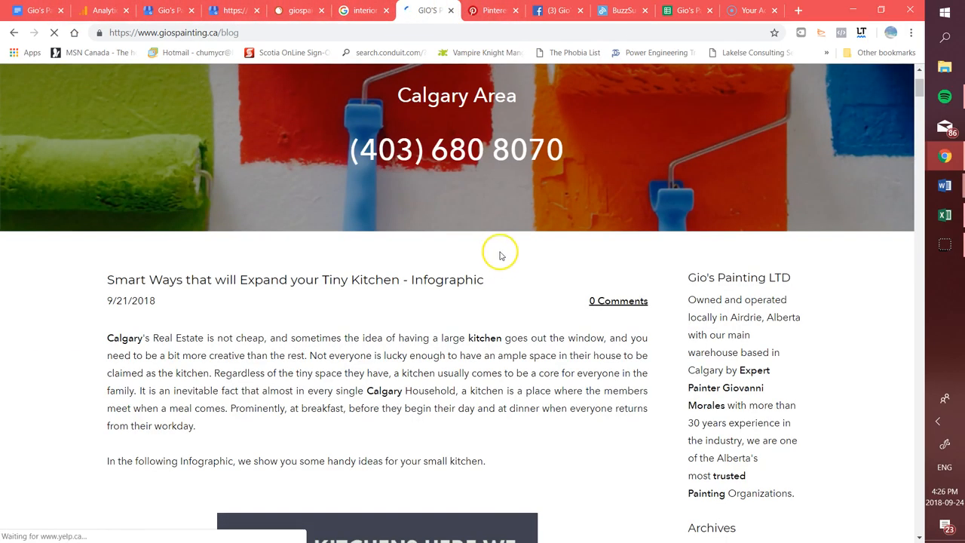
pyautogui.scroll(-3)
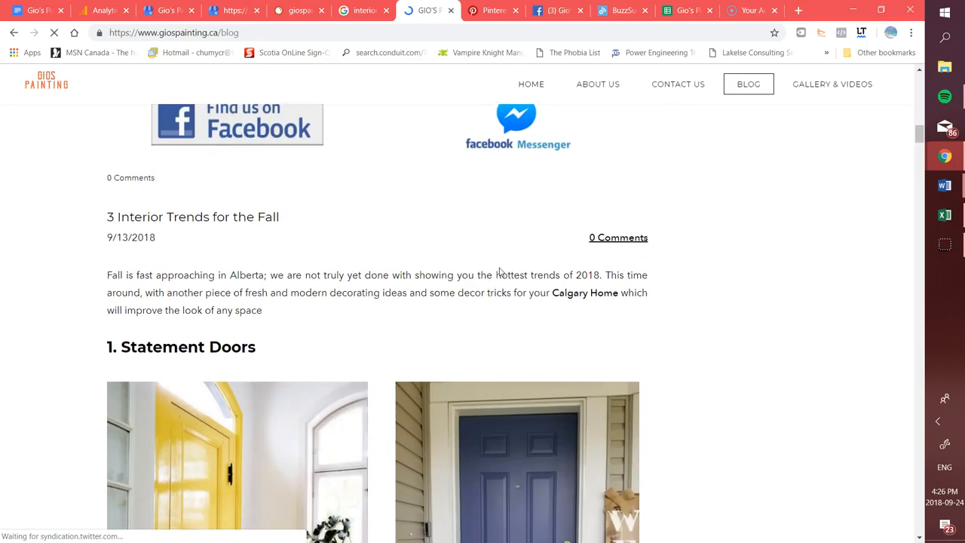
pyautogui.scroll(-3)
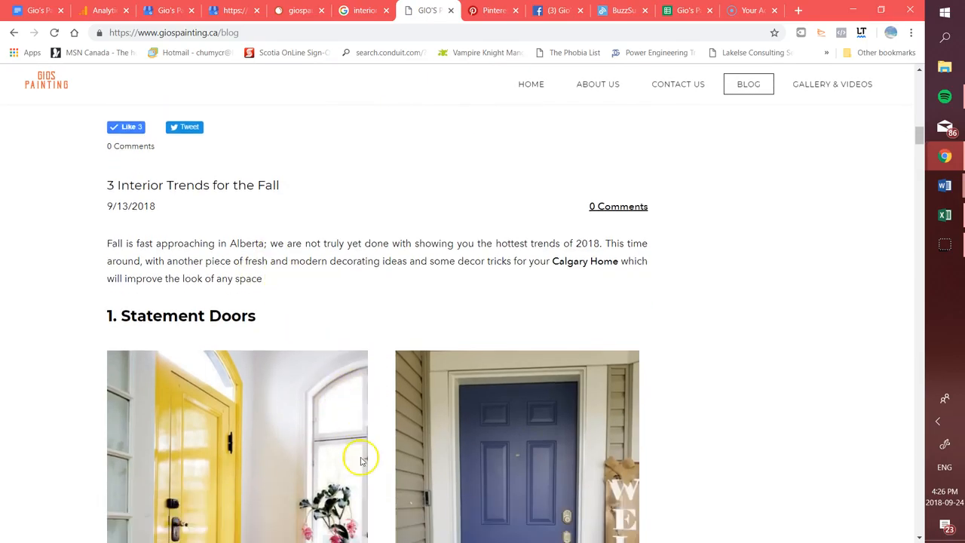
pyautogui.scroll(-3)
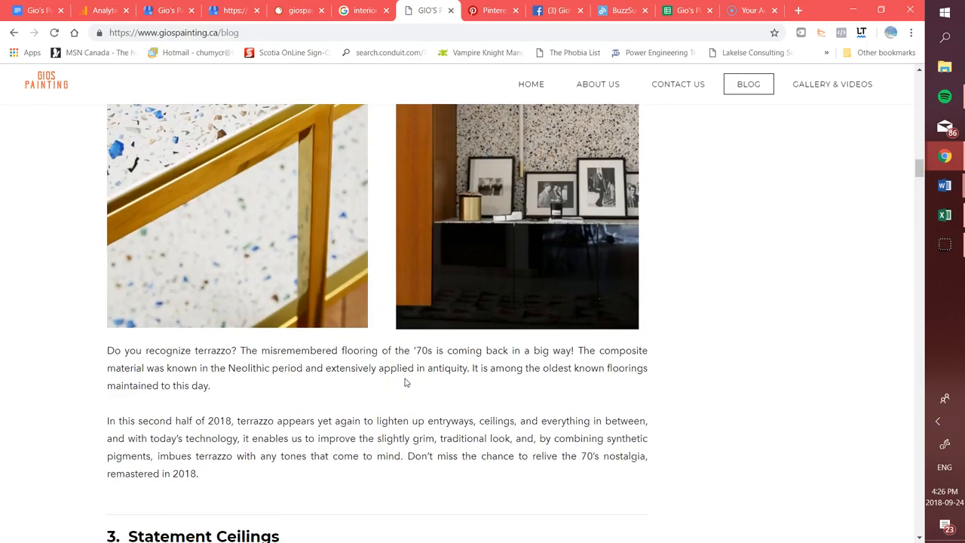
pyautogui.scroll(-3)
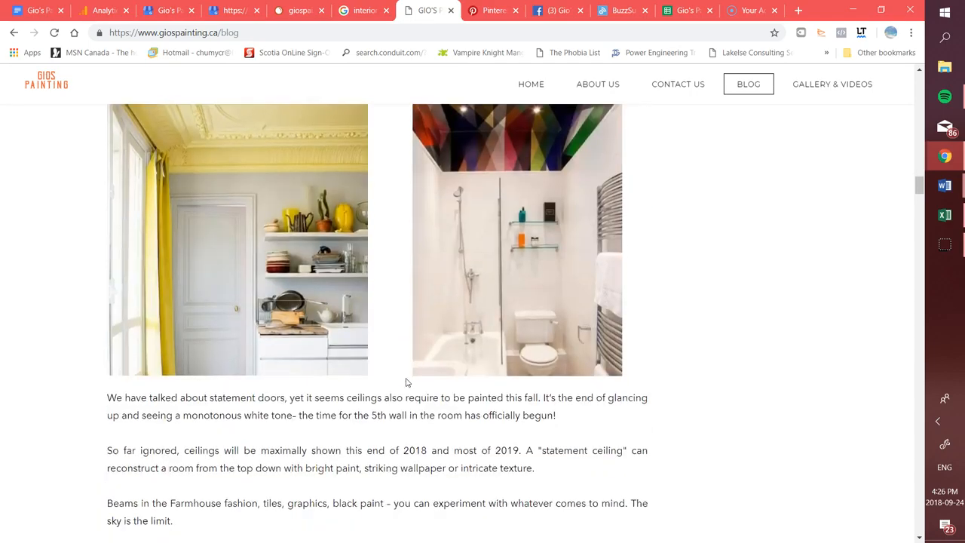
pyautogui.scroll(-3)
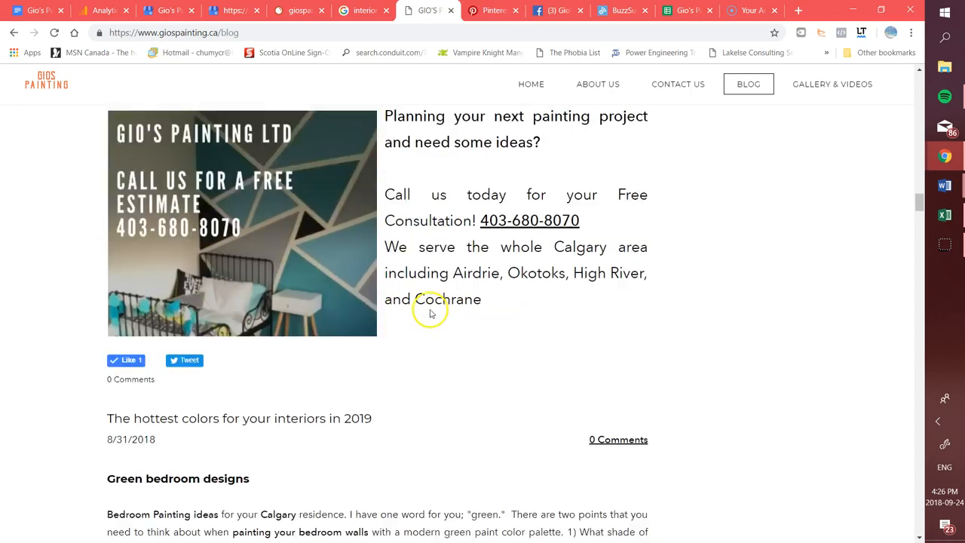
pyautogui.scroll(-3)
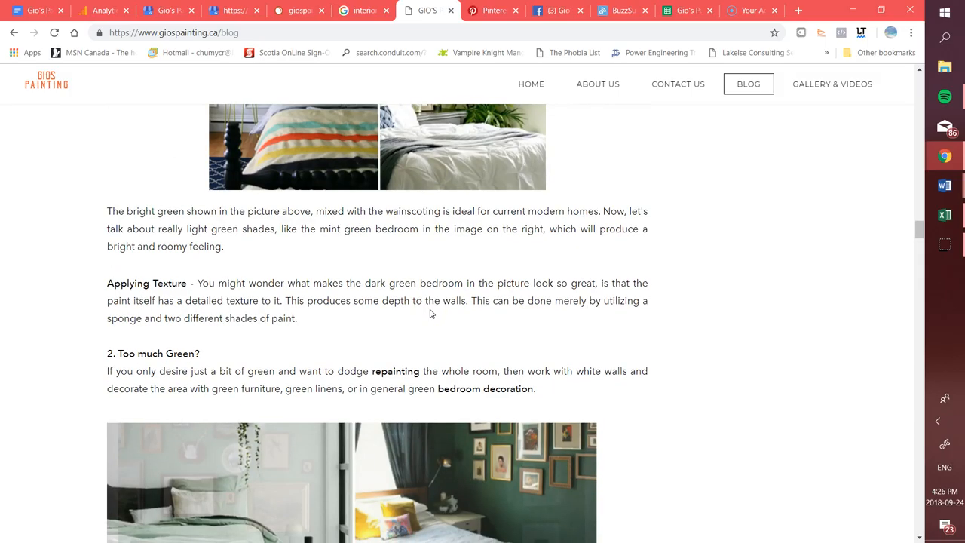
pyautogui.scroll(-3)
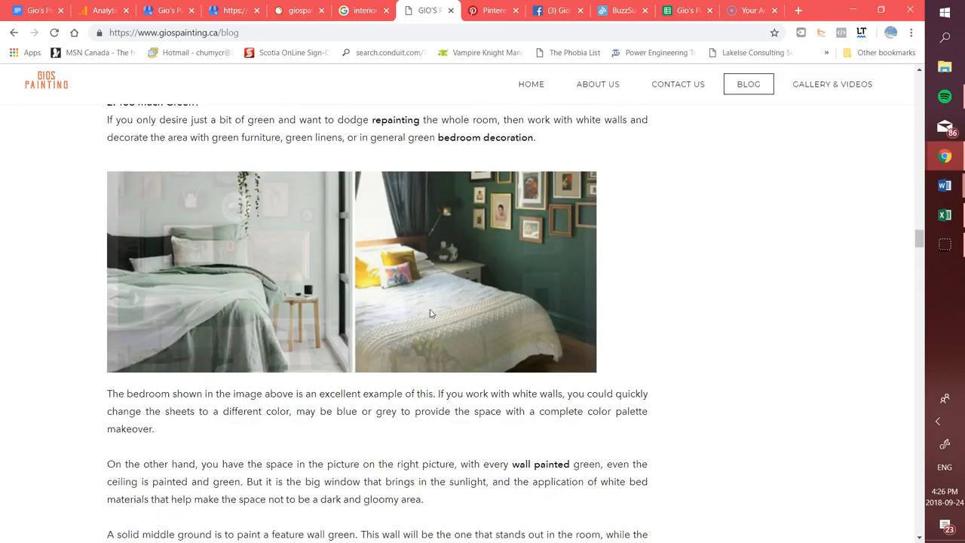
pyautogui.scroll(3)
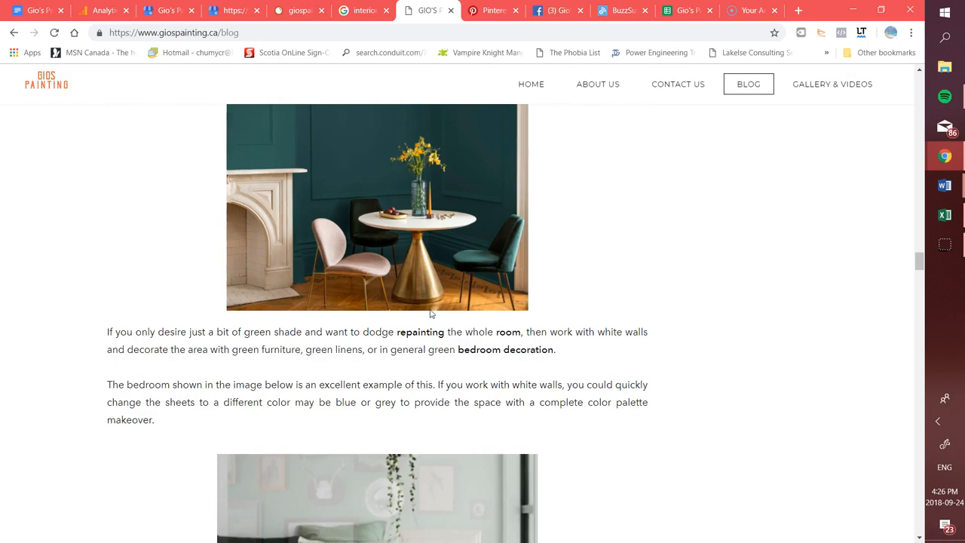
pyautogui.scroll(-3)
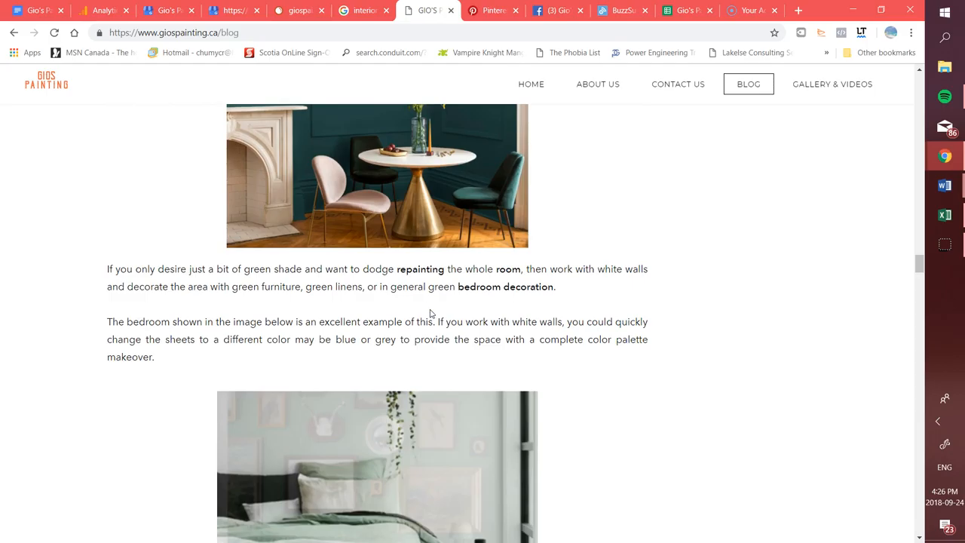
pyautogui.scroll(-3)
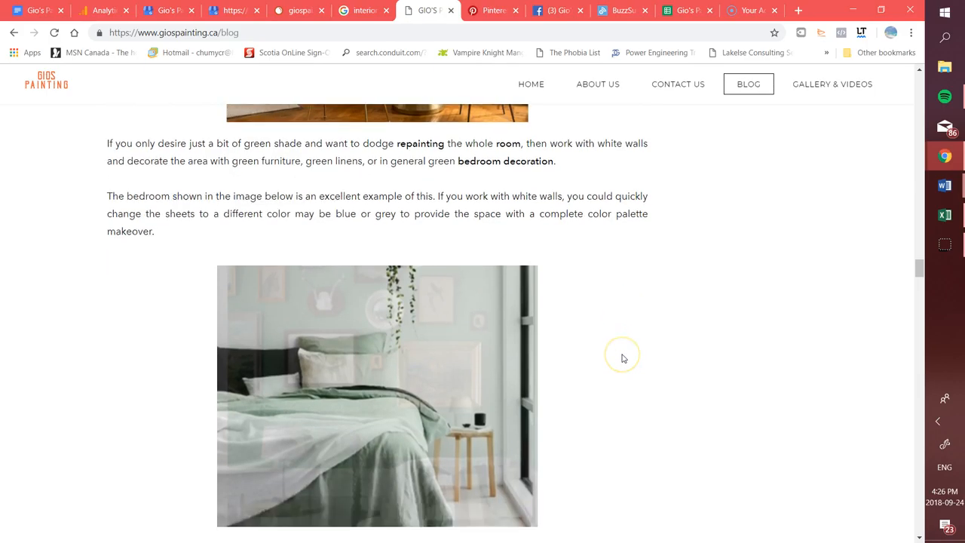
pyautogui.scroll(-3)
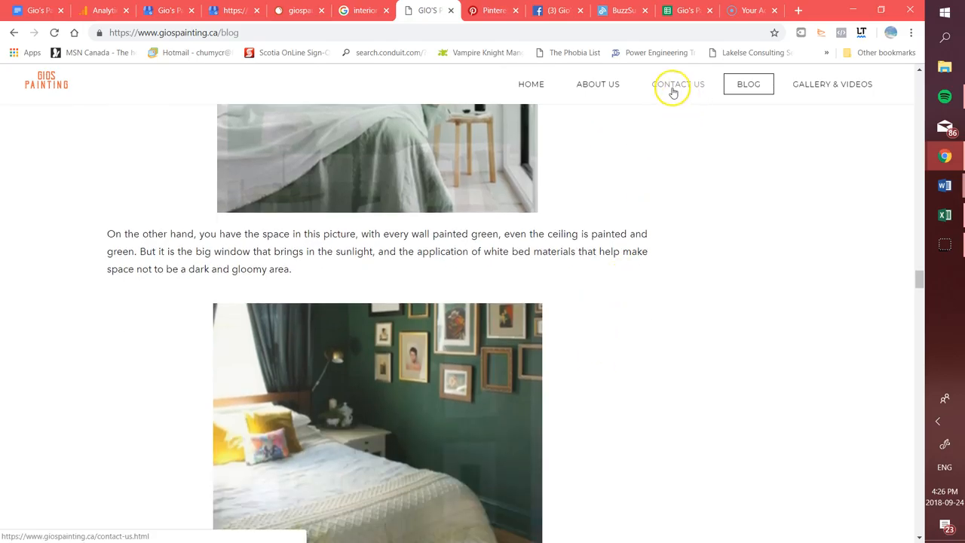
pyautogui.moveTo(587, 59)
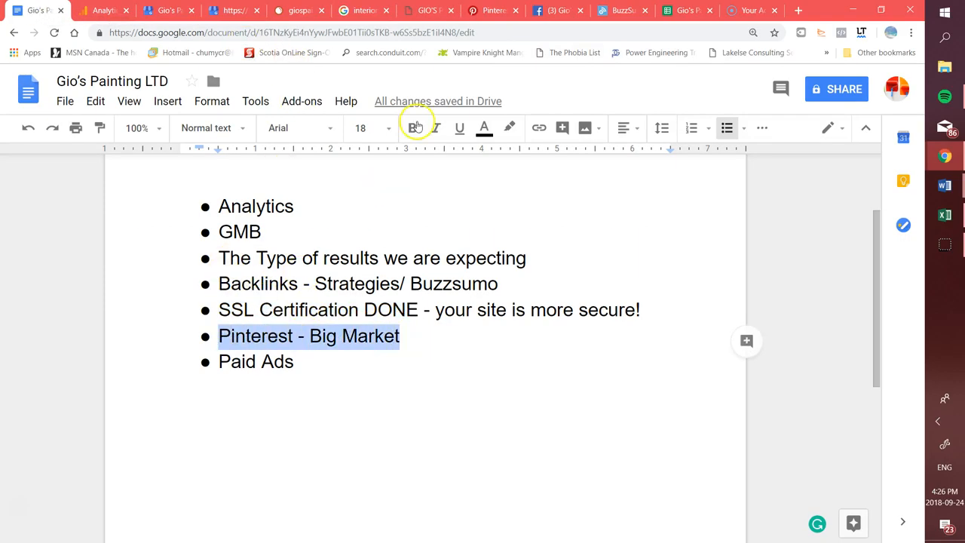
pyautogui.click(494, 11)
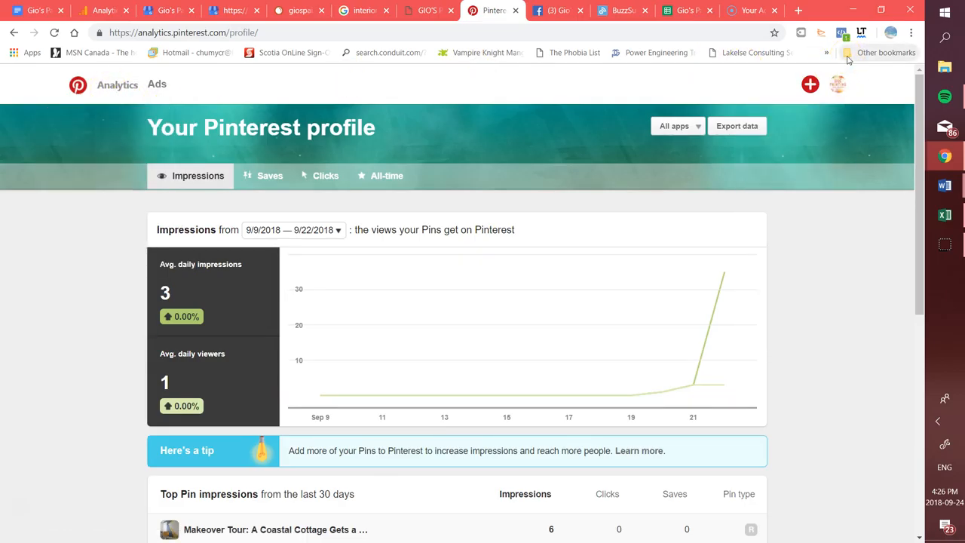
# Step: Open the Pinterest Analytics account menu listing My profile, Settings, Business settings, Billing and Logout
pyautogui.click(837, 84)
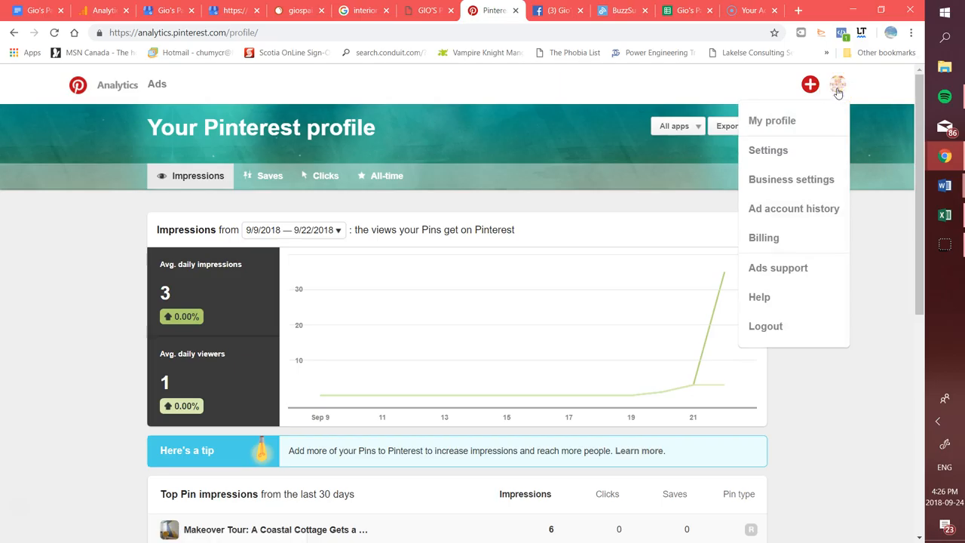
pyautogui.moveTo(808, 105)
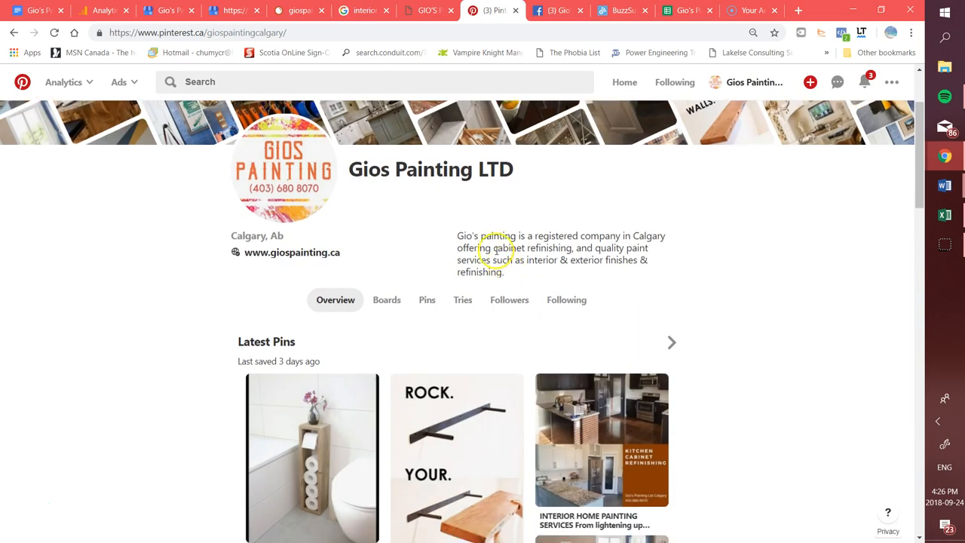
# Step: Browse the Gios Painting LTD Pinterest profile's latest pins and boards, then move to BuzzSumo
pyautogui.scroll(-3)
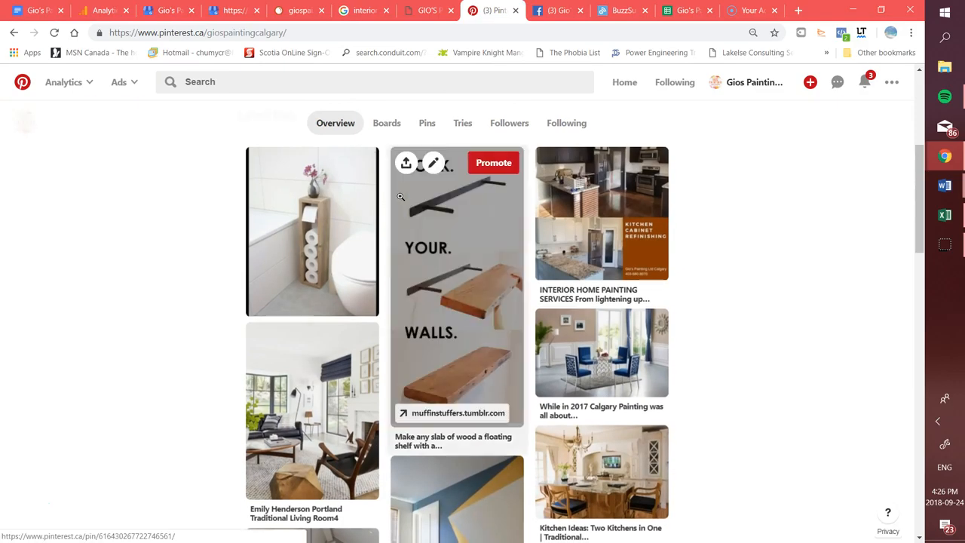
pyautogui.scroll(3)
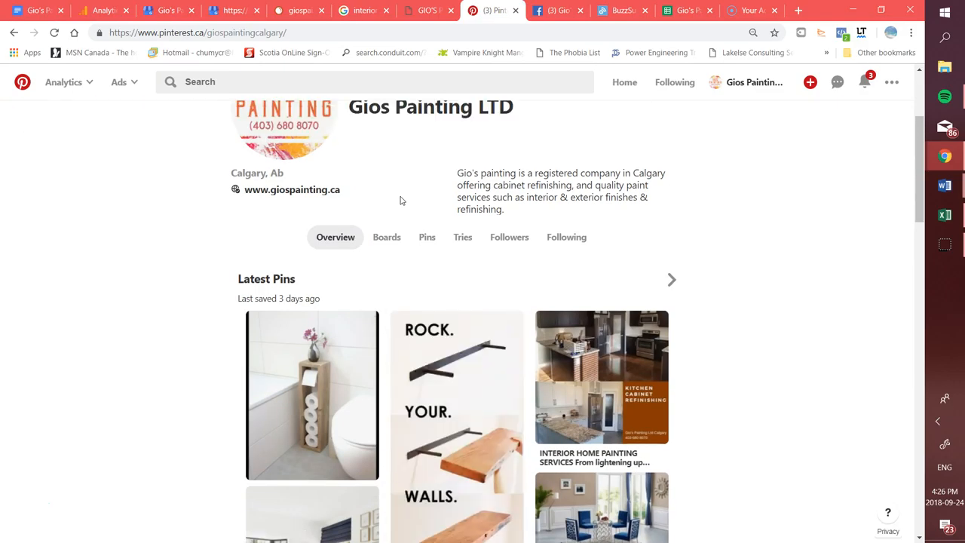
pyautogui.scroll(-3)
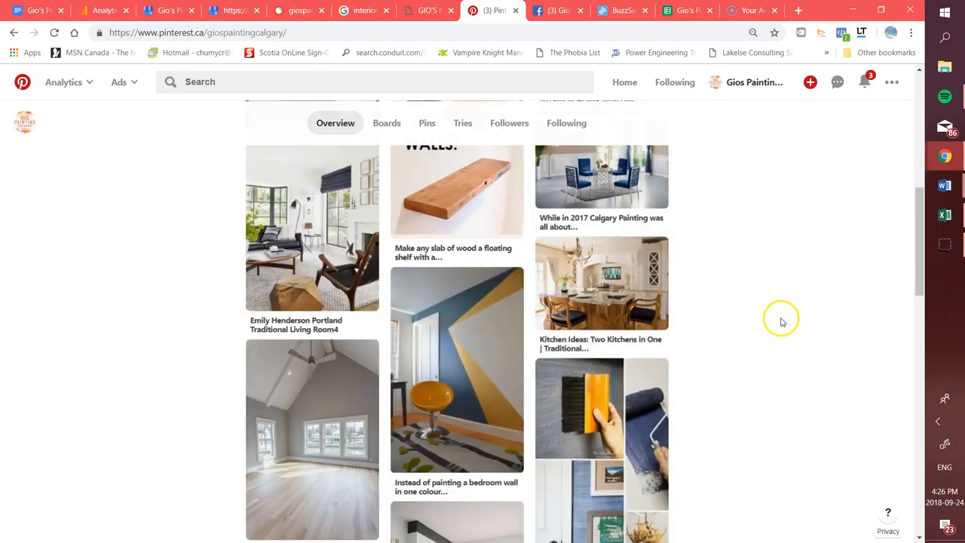
pyautogui.scroll(-3)
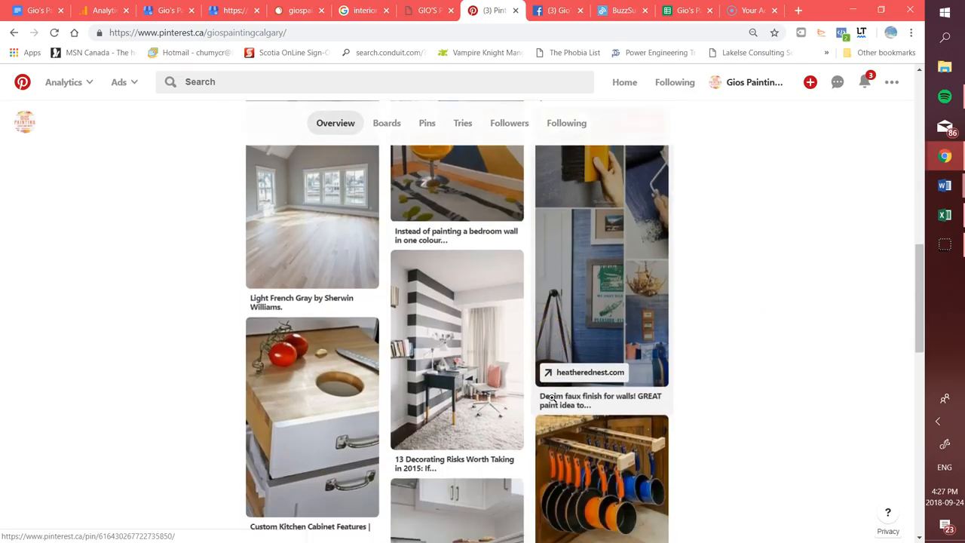
pyautogui.scroll(-3)
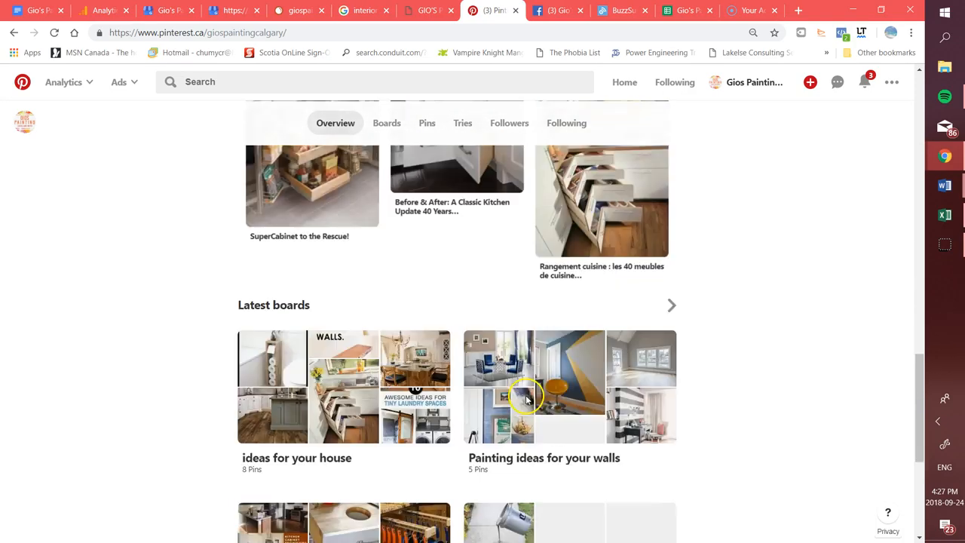
pyautogui.scroll(-3)
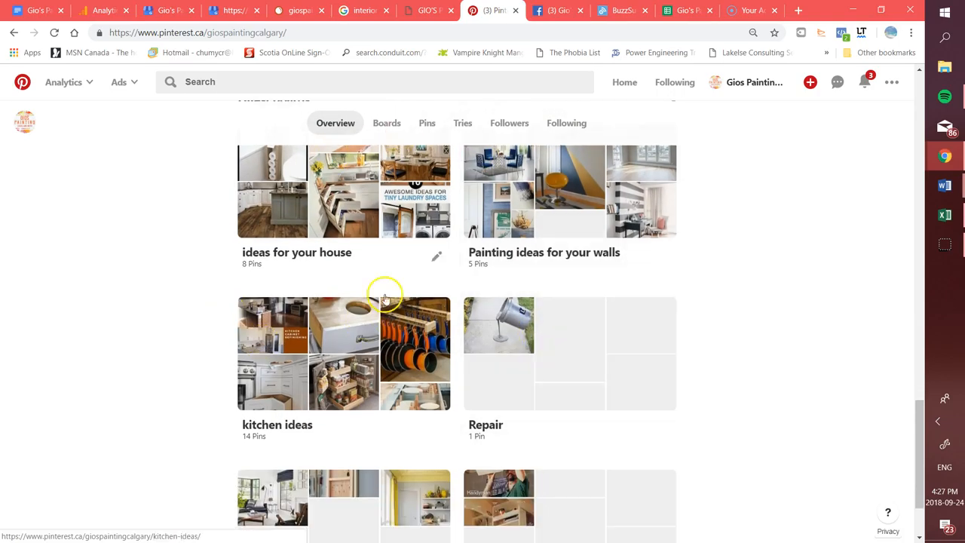
pyautogui.scroll(3)
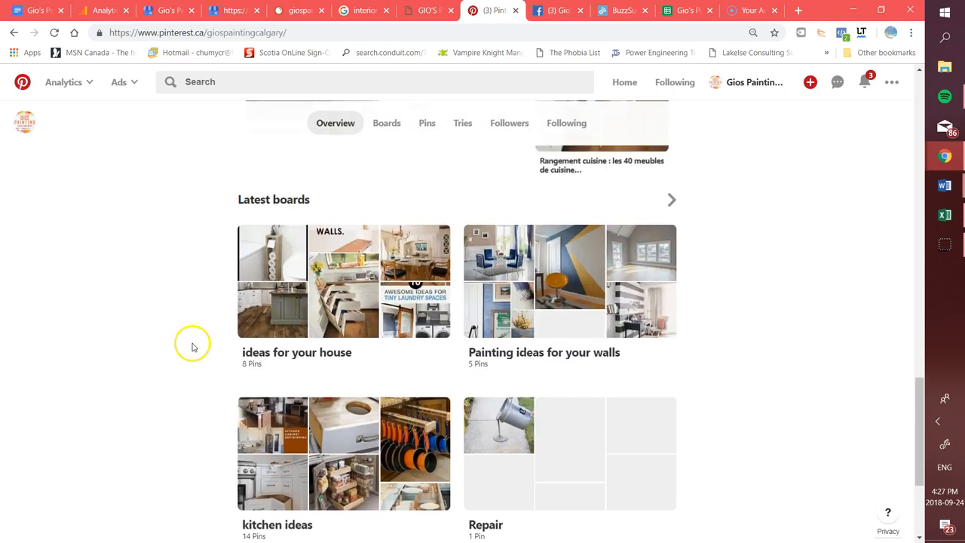
pyautogui.scroll(-3)
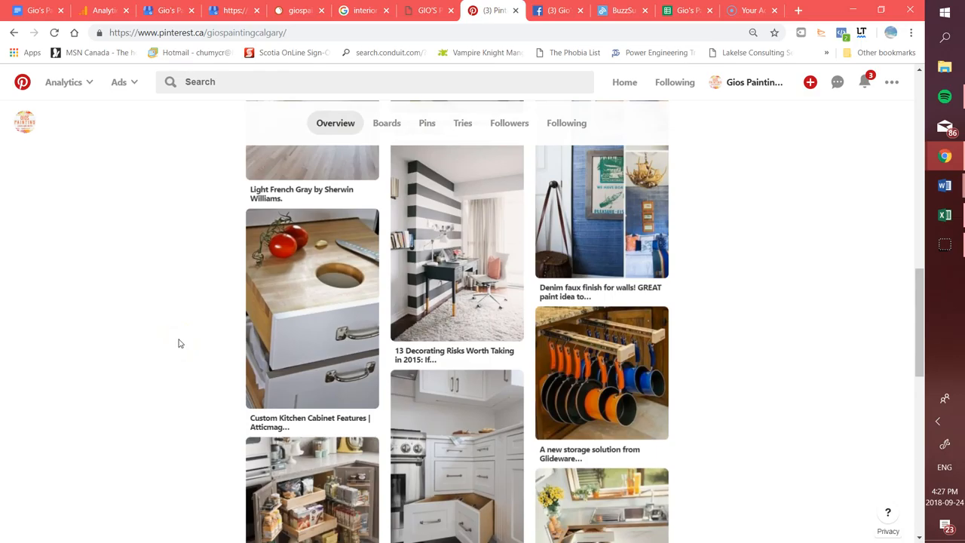
pyautogui.scroll(3)
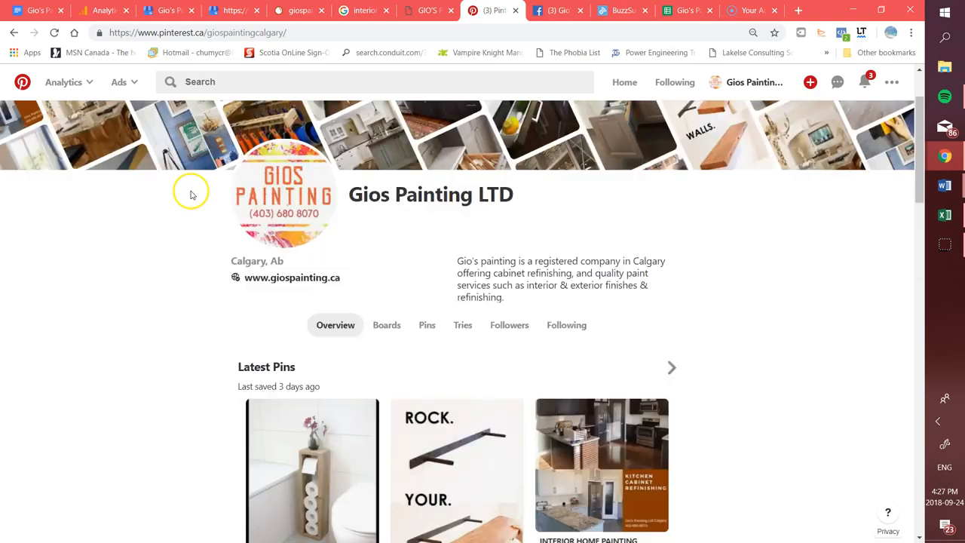
pyautogui.scroll(-3)
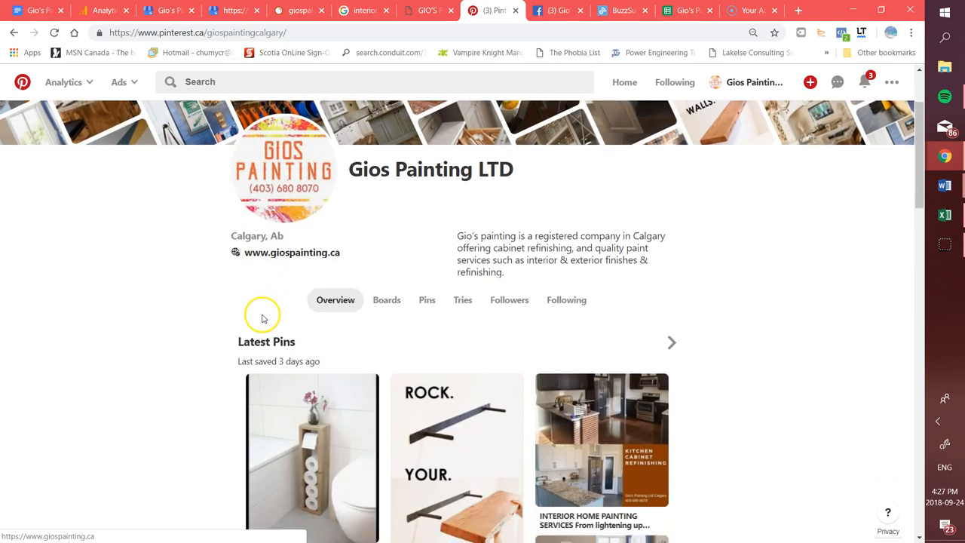
pyautogui.moveTo(264, 317)
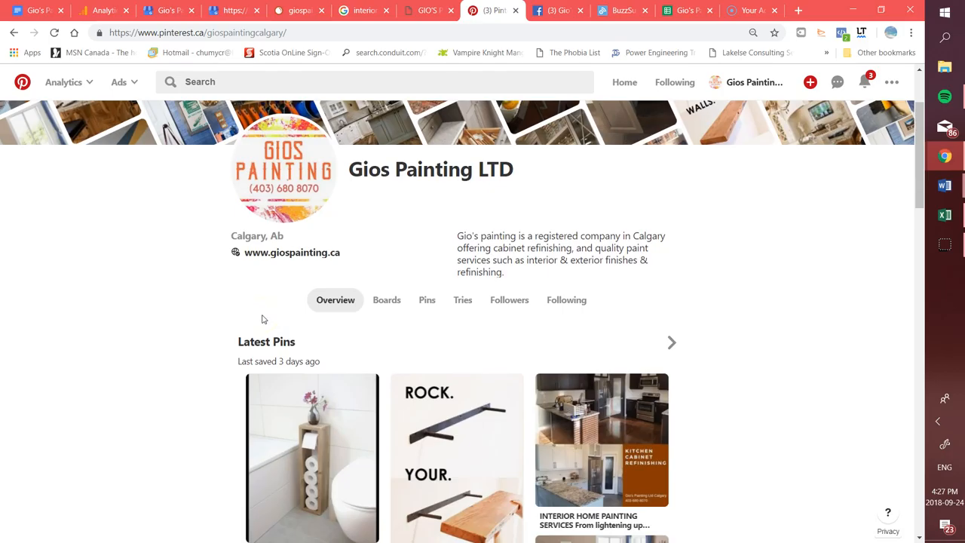
pyautogui.click(621, 10)
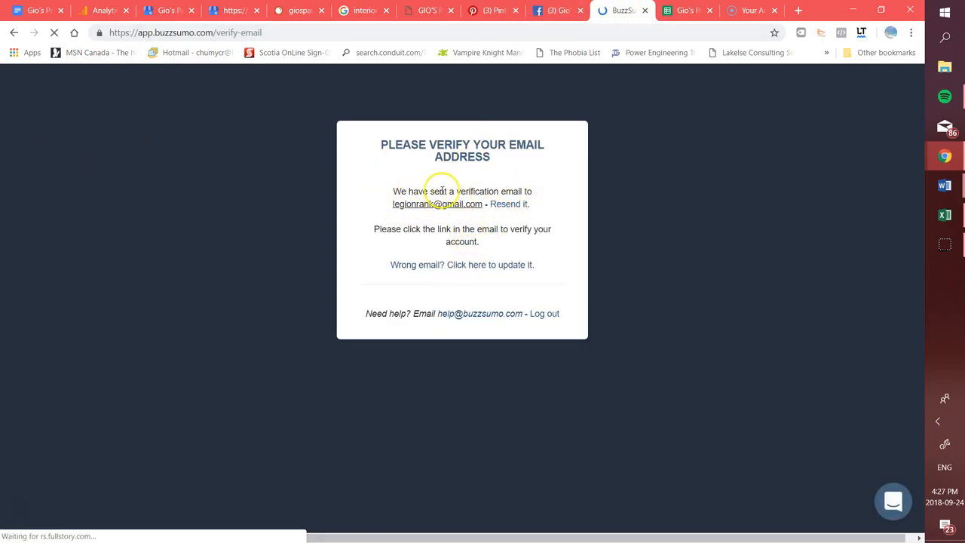
pyautogui.click(620, 10)
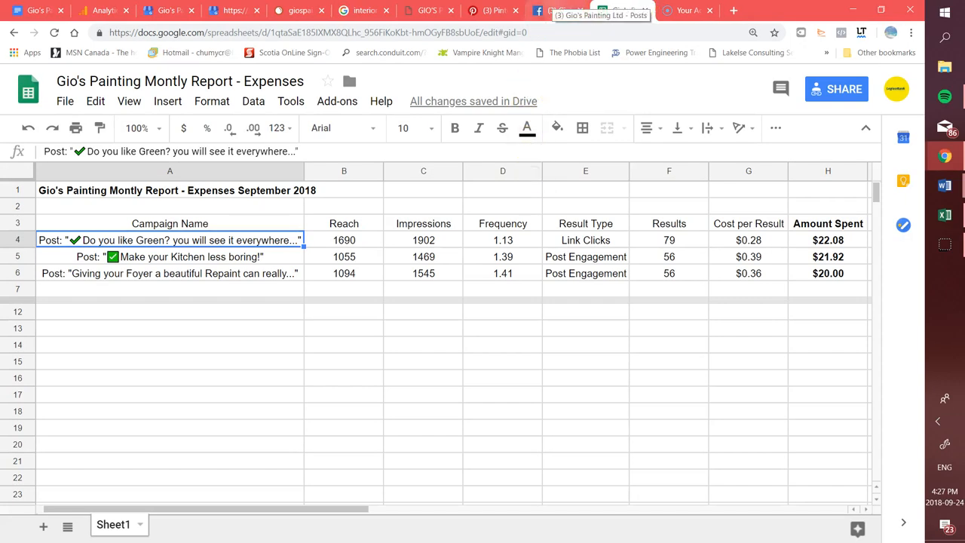
pyautogui.click(491, 10)
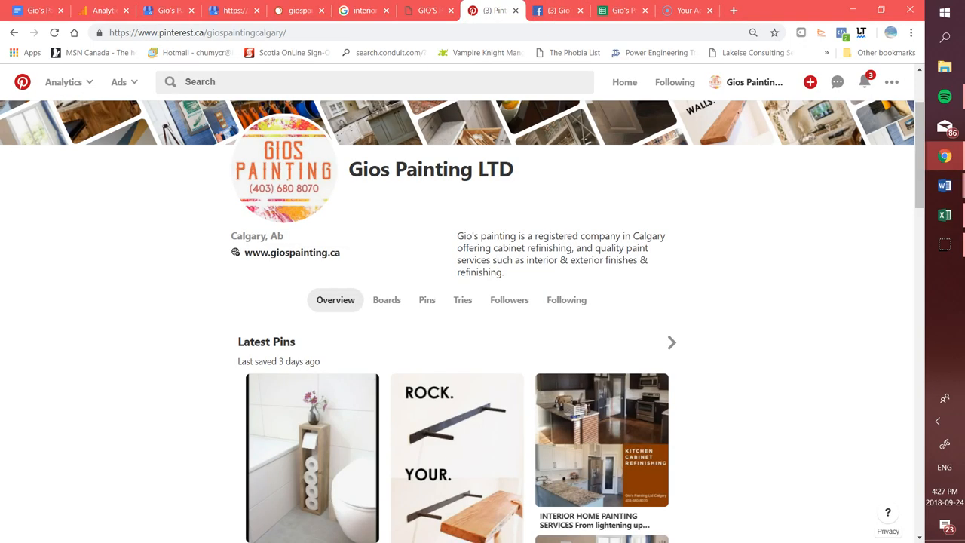
pyautogui.moveTo(509, 299)
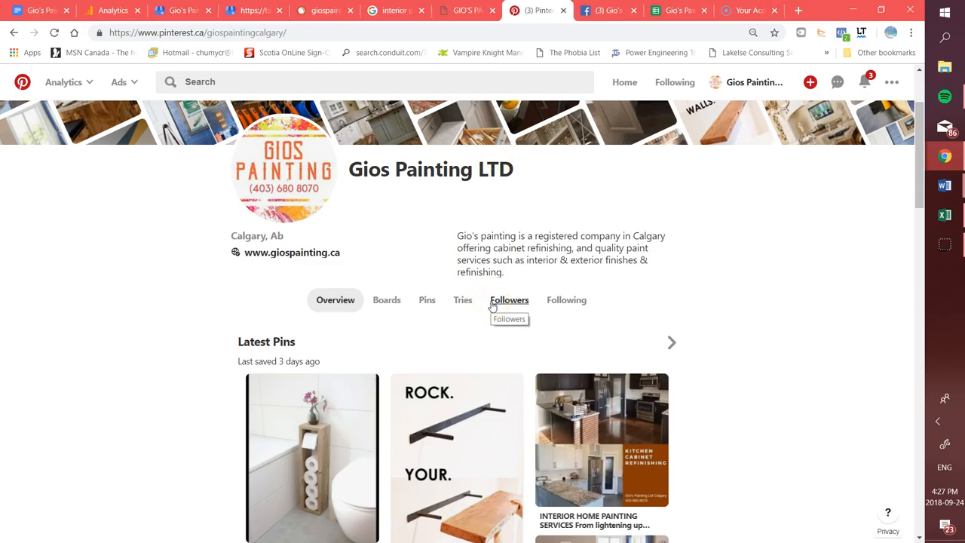
pyautogui.scroll(3)
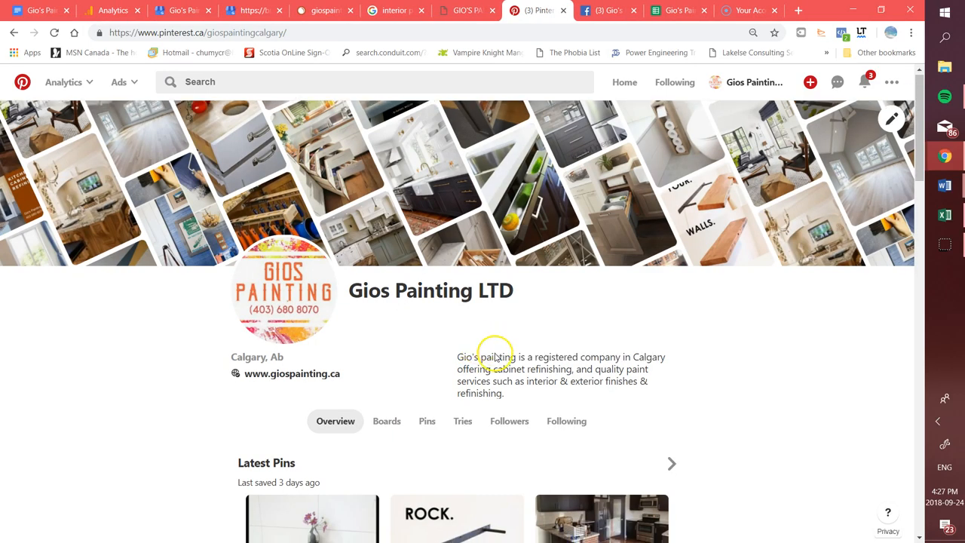
pyautogui.scroll(-3)
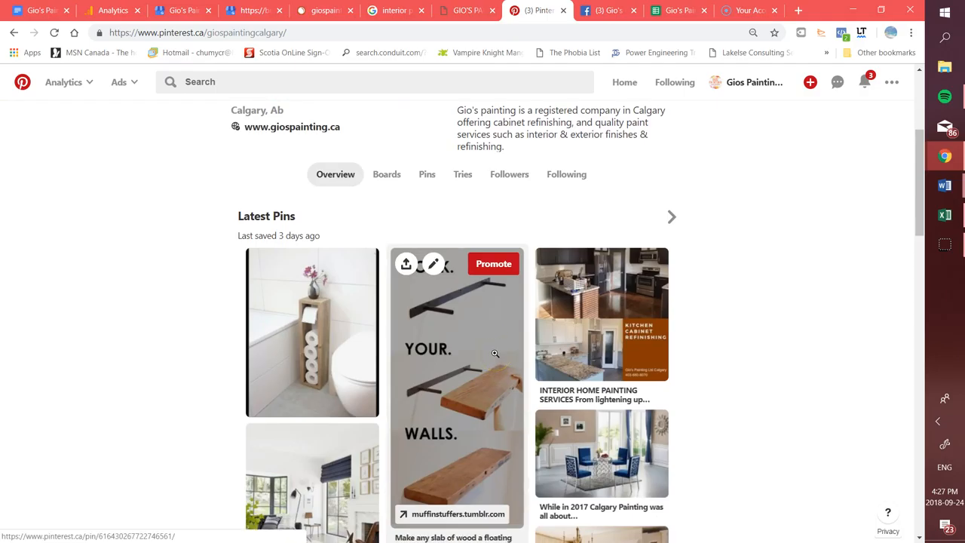
pyautogui.scroll(-3)
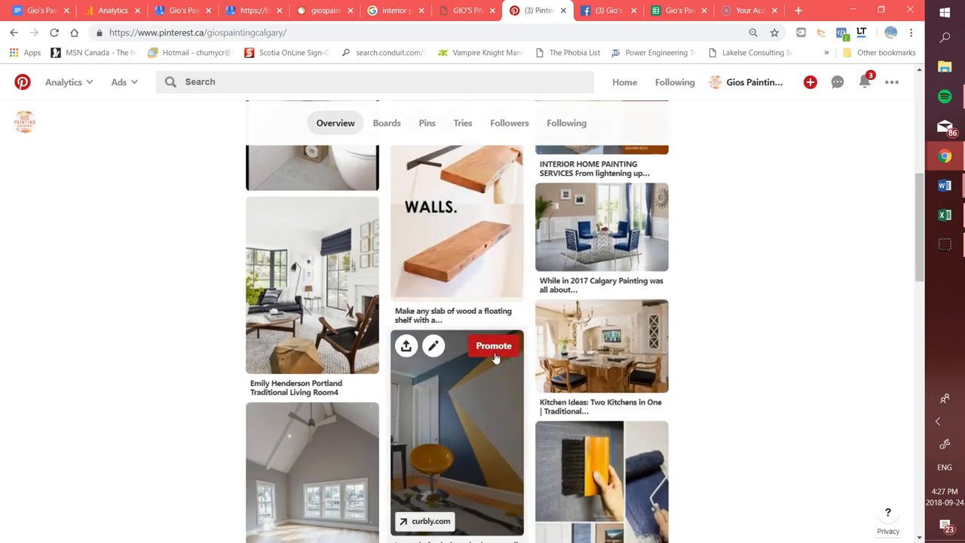
pyautogui.scroll(-3)
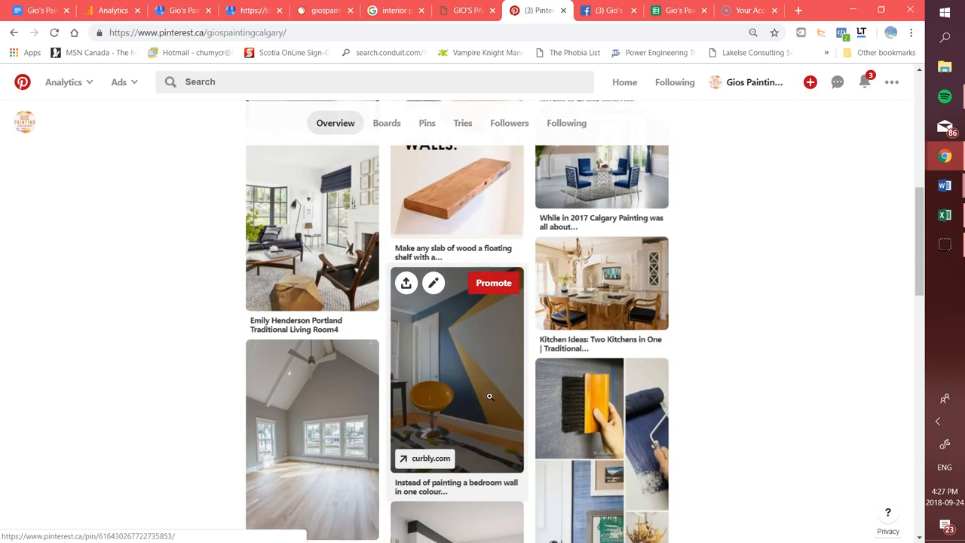
pyautogui.scroll(-3)
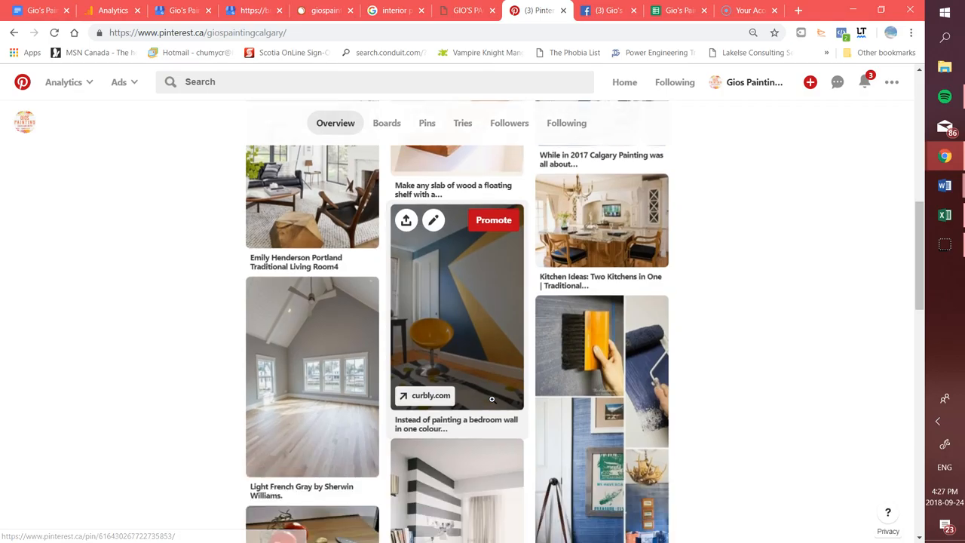
pyautogui.scroll(-3)
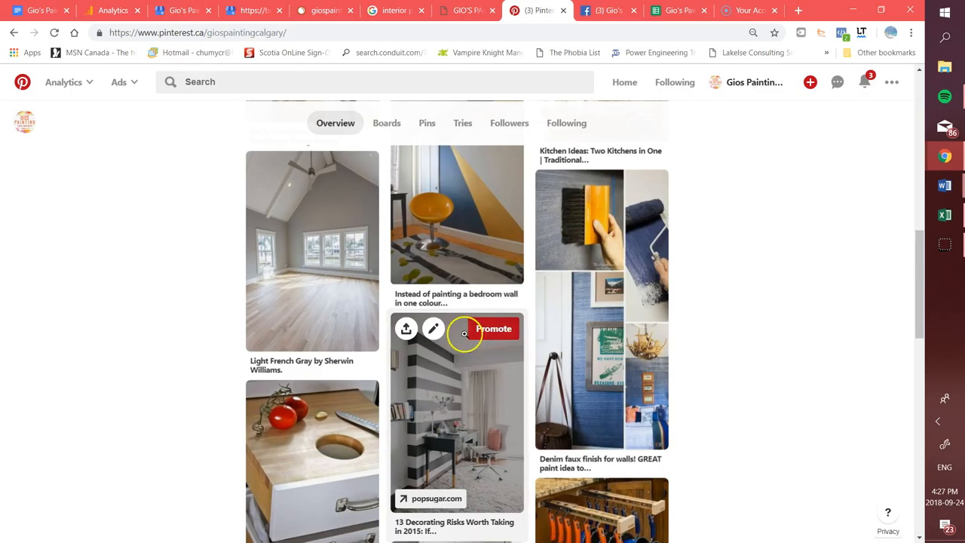
pyautogui.scroll(-3)
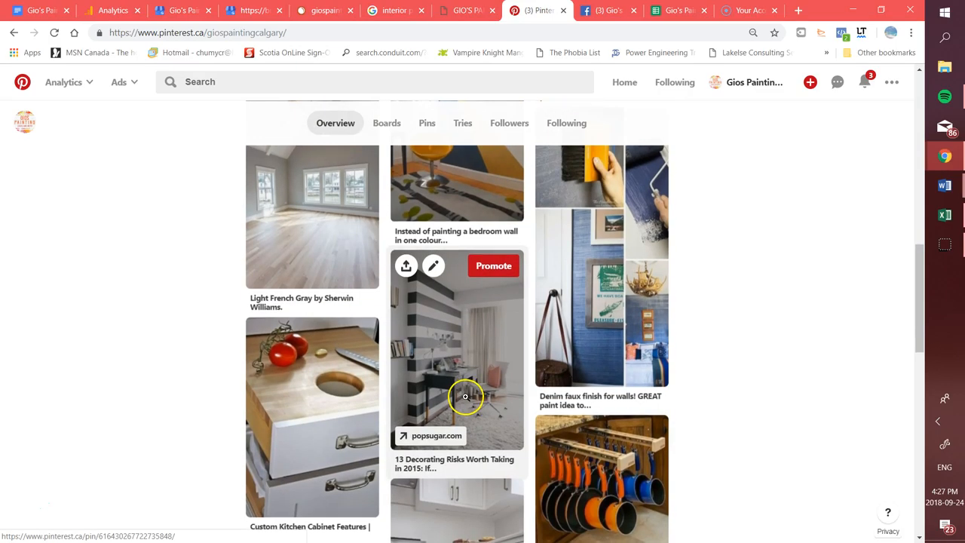
pyautogui.moveTo(588, 362)
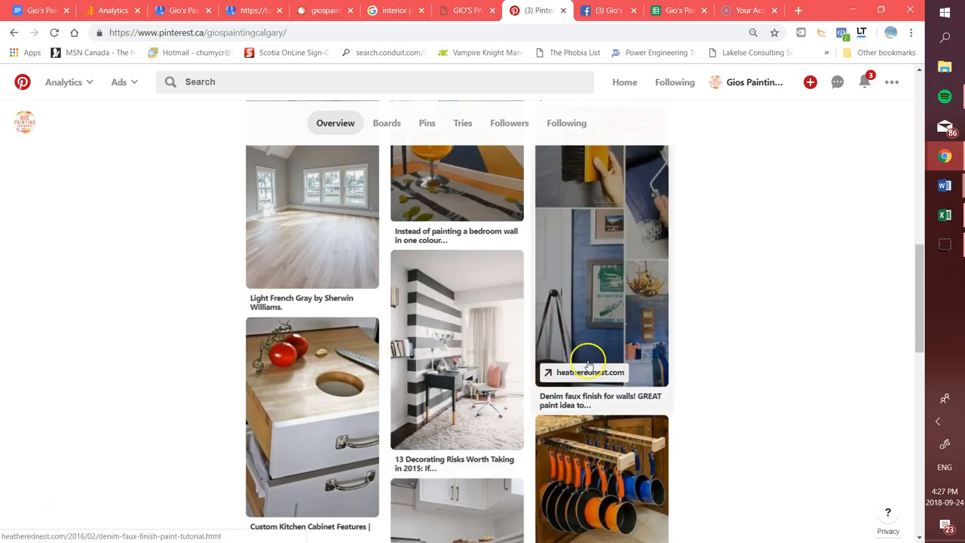
pyautogui.scroll(3)
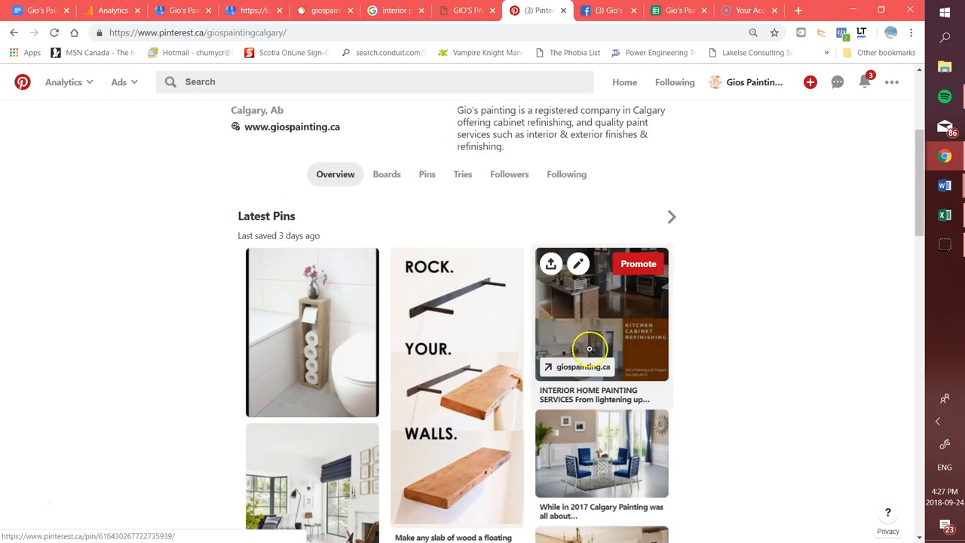
pyautogui.moveTo(78, 87)
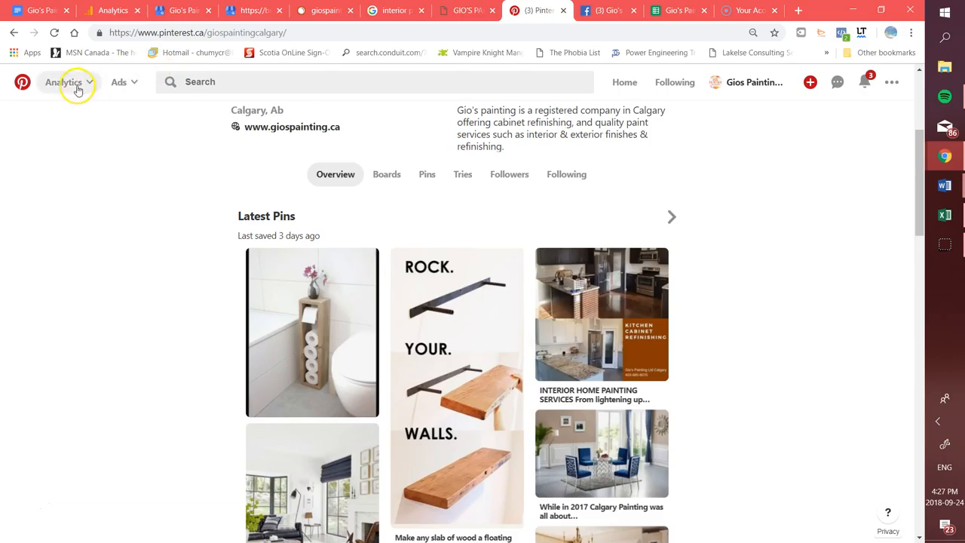
# Step: Choose Overview from the Analytics menu and scroll to the Top Pin impressions table
pyautogui.click(63, 81)
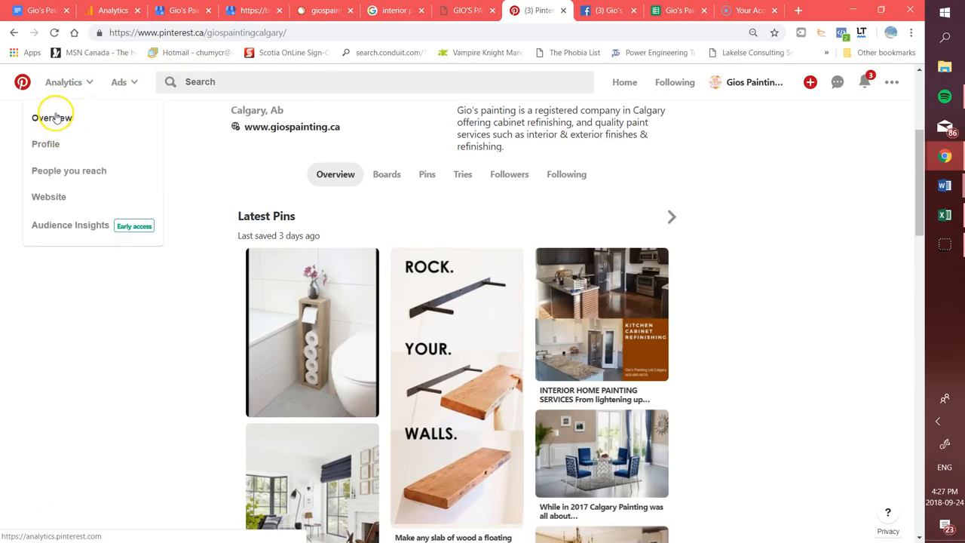
pyautogui.click(52, 117)
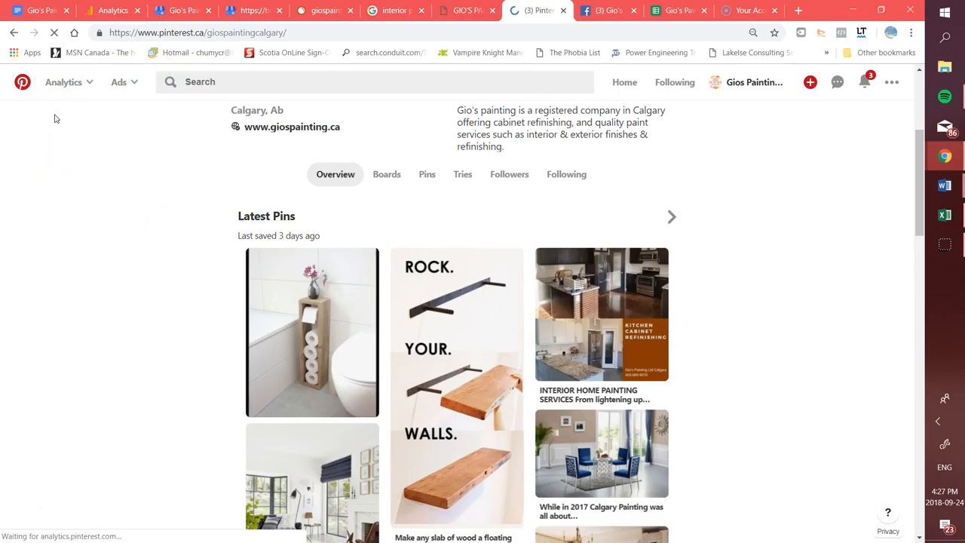
pyautogui.click(64, 81)
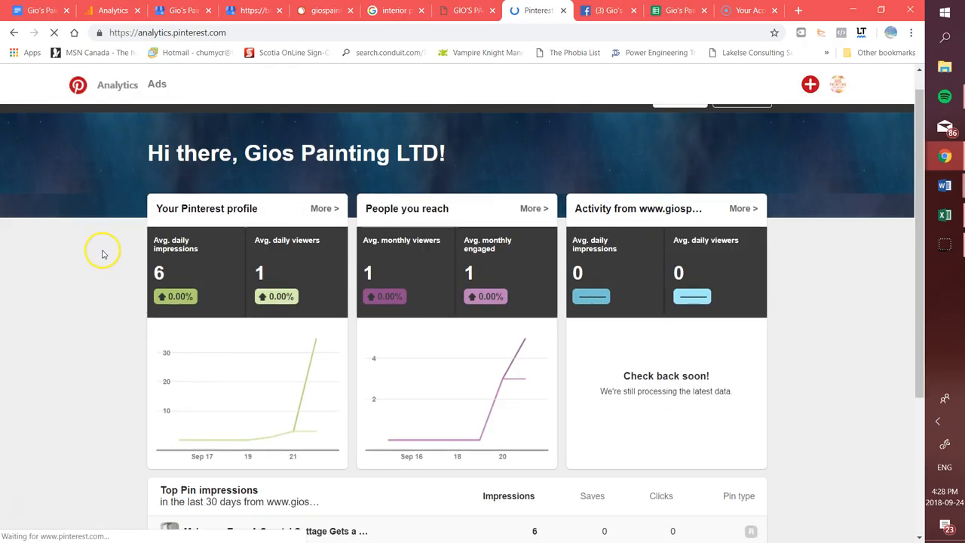
pyautogui.scroll(-3)
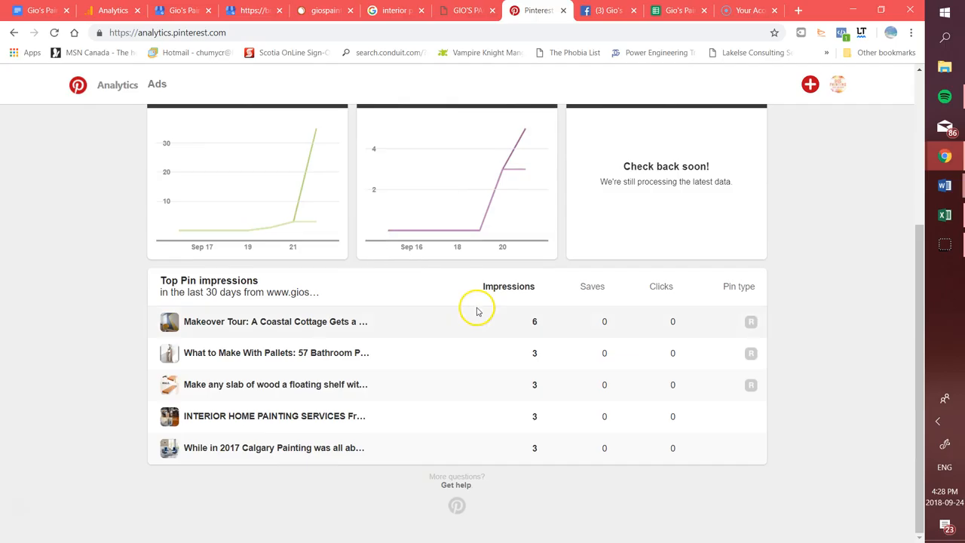
pyautogui.moveTo(254, 383)
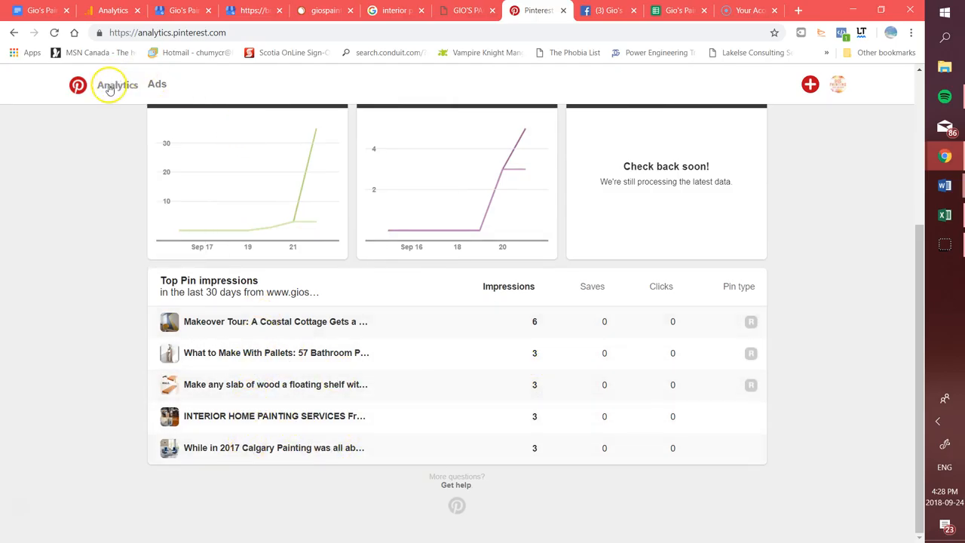
pyautogui.click(116, 84)
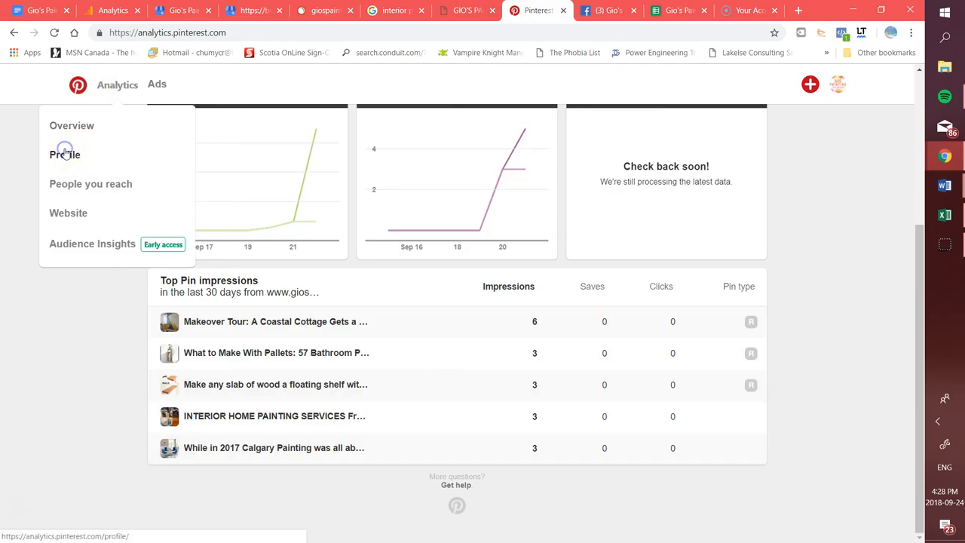
pyautogui.click(64, 155)
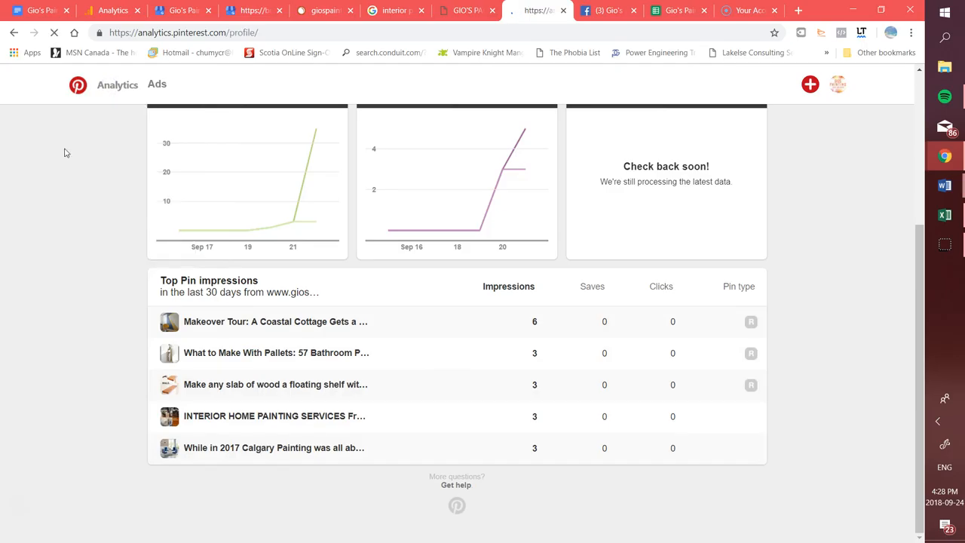
pyautogui.scroll(3)
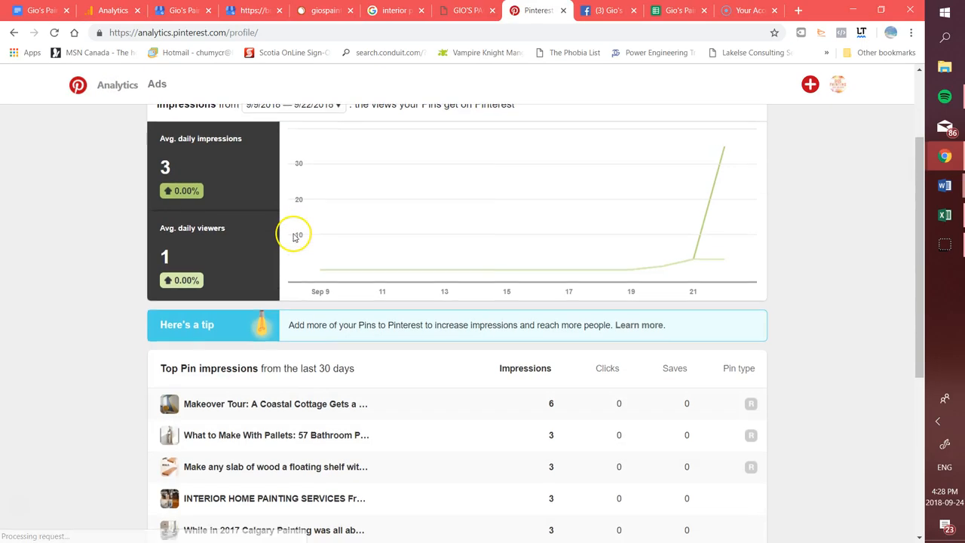
pyautogui.scroll(-3)
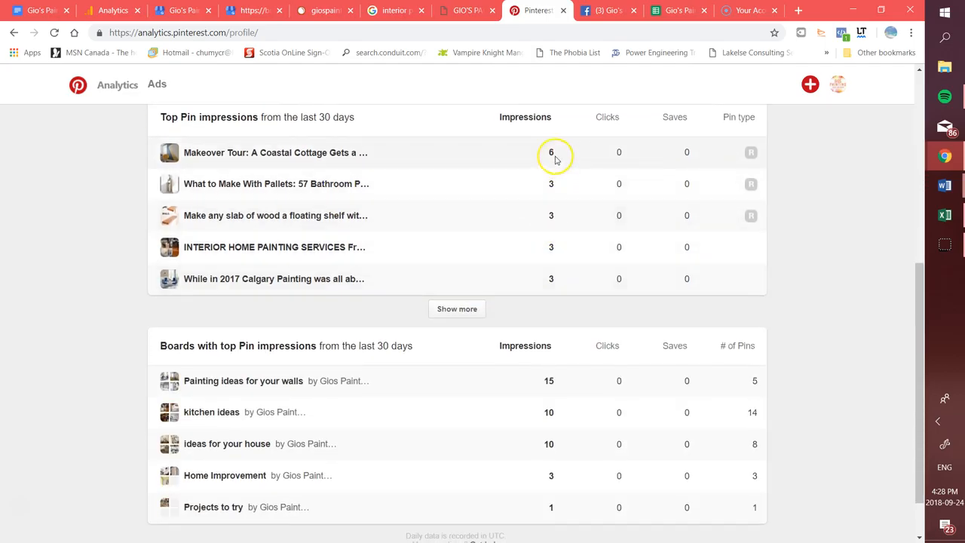
pyautogui.scroll(-3)
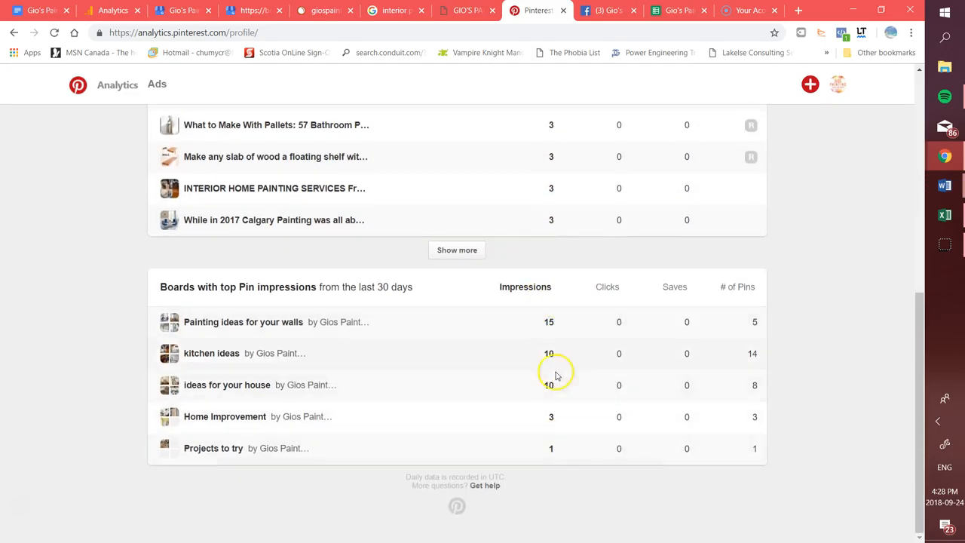
pyautogui.scroll(3)
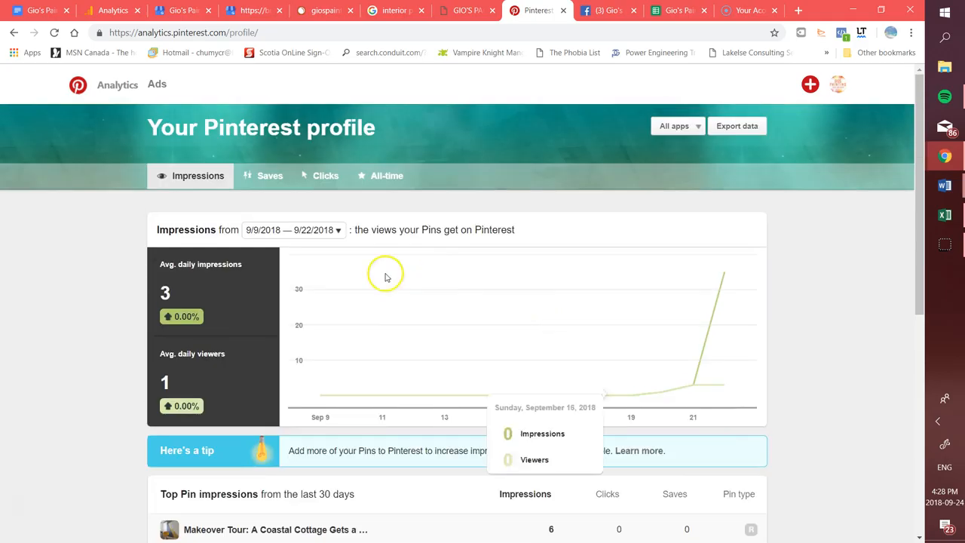
pyautogui.moveTo(495, 217)
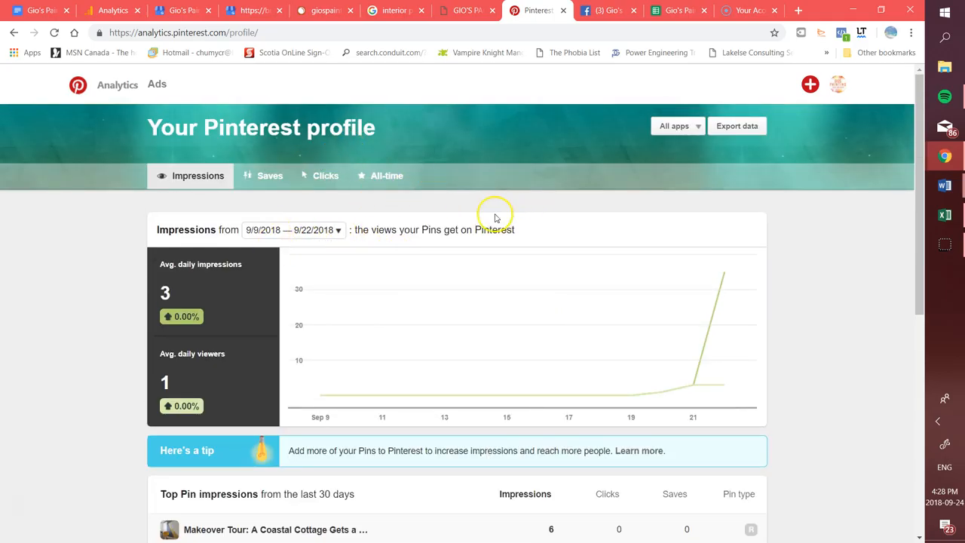
pyautogui.moveTo(716, 320)
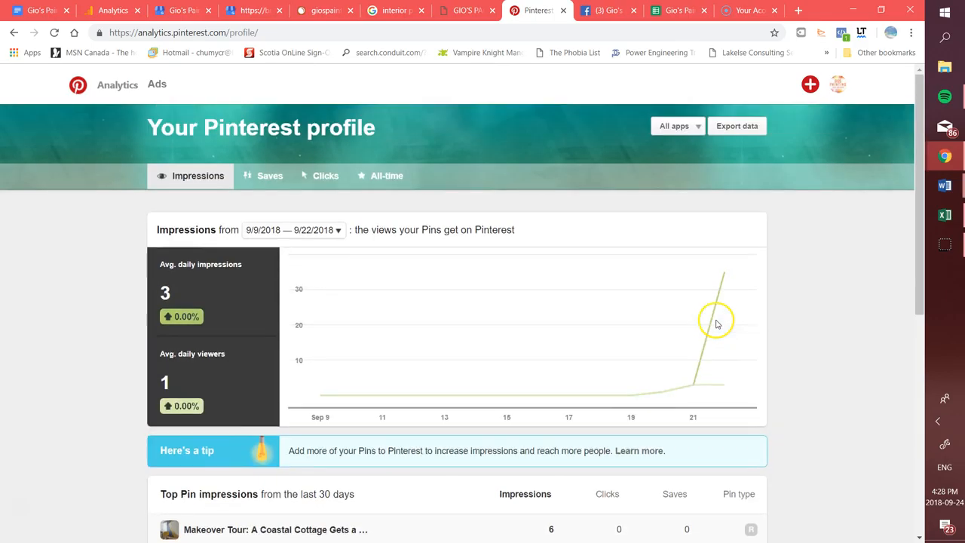
pyautogui.moveTo(593, 134)
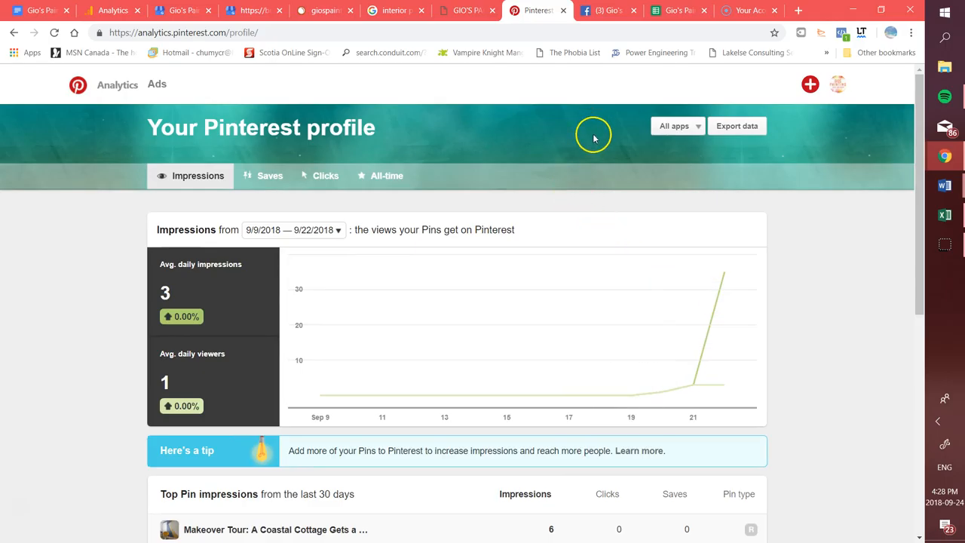
pyautogui.moveTo(563, 95)
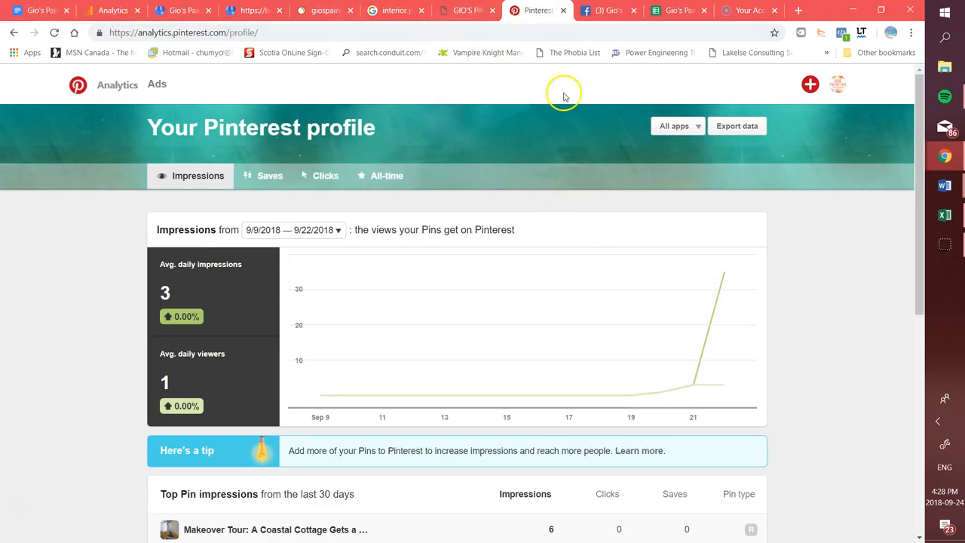
pyautogui.moveTo(689, 232)
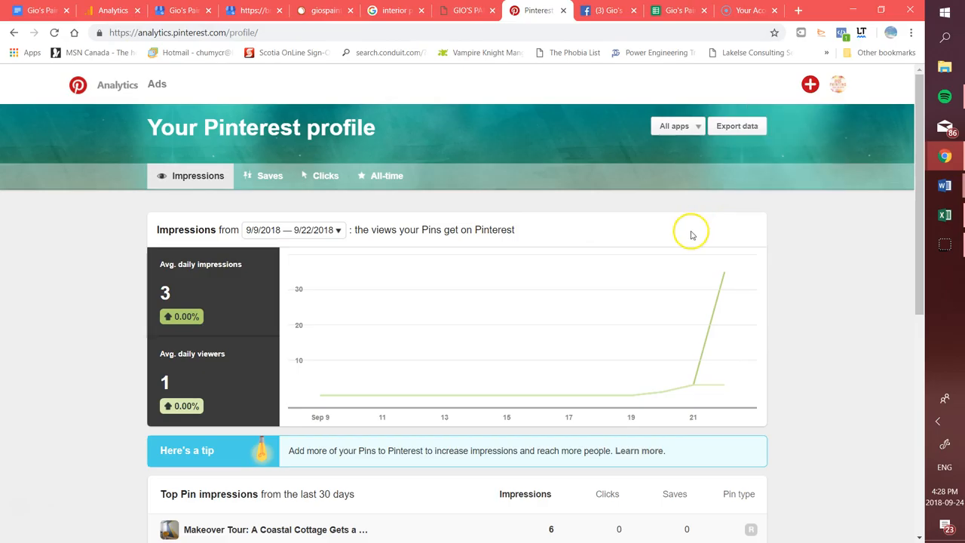
pyautogui.moveTo(691, 231)
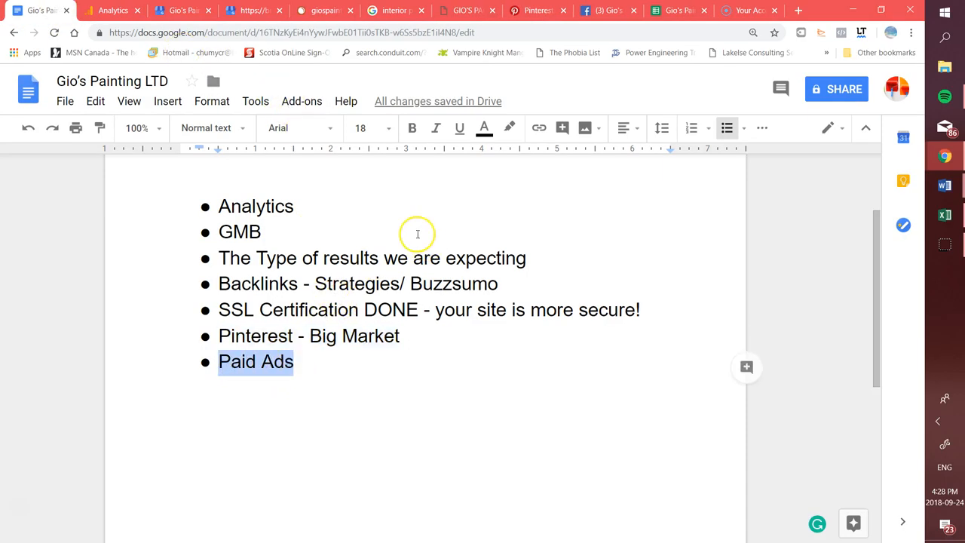
pyautogui.moveTo(266, 83)
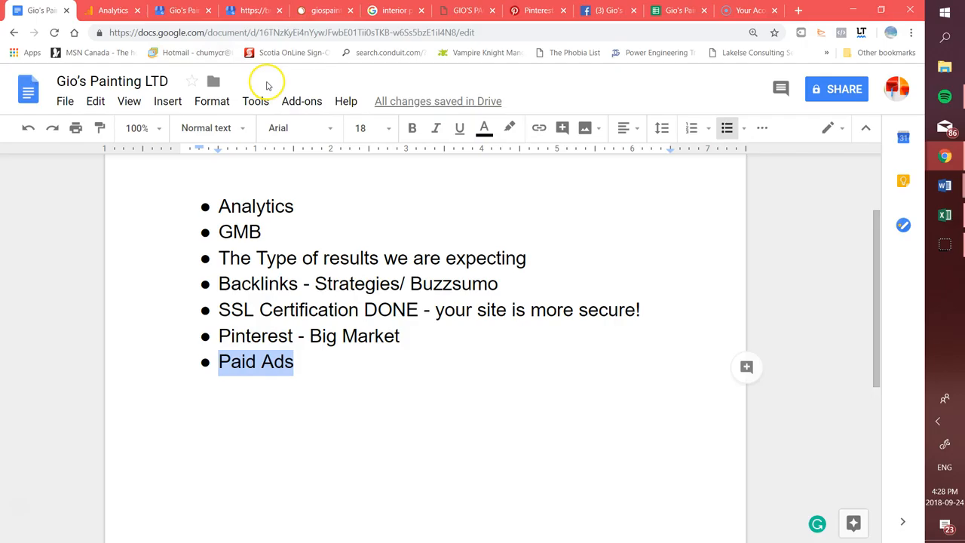
# Step: Move from the outline's Paid Ads topic to the Gio's Painting expenses spreadsheet
pyautogui.click(603, 10)
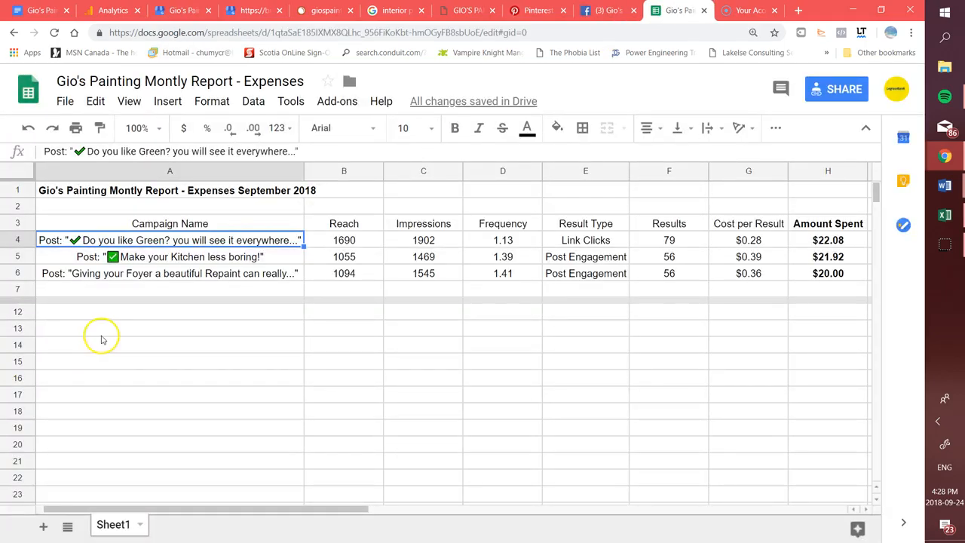
pyautogui.moveTo(135, 275)
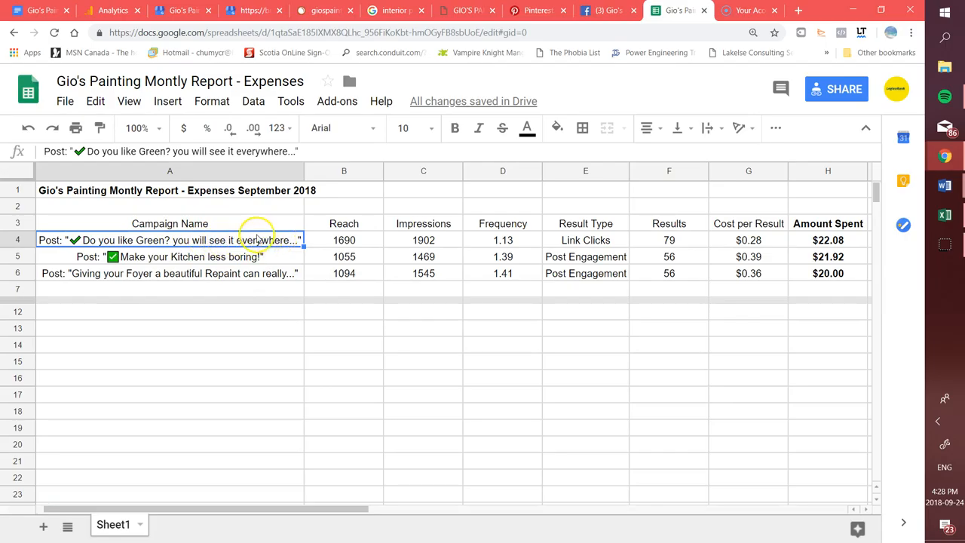
# Step: Check the three campaign costs in the expenses sheet, then go to the Facebook posts page
pyautogui.click(603, 10)
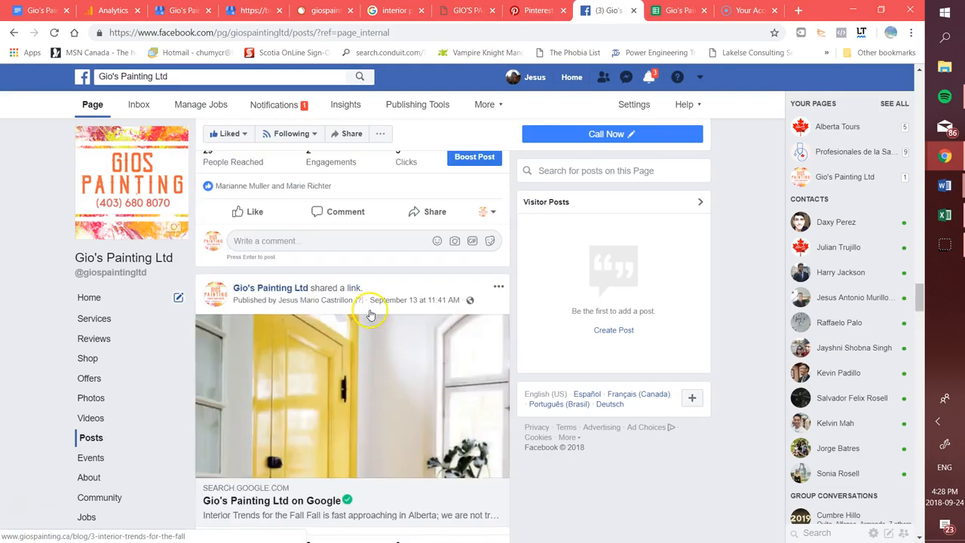
# Step: Scroll Facebook posts to the 'time for a change?' boosted post (1.1K reached, 56 engagements)
pyautogui.scroll(-3)
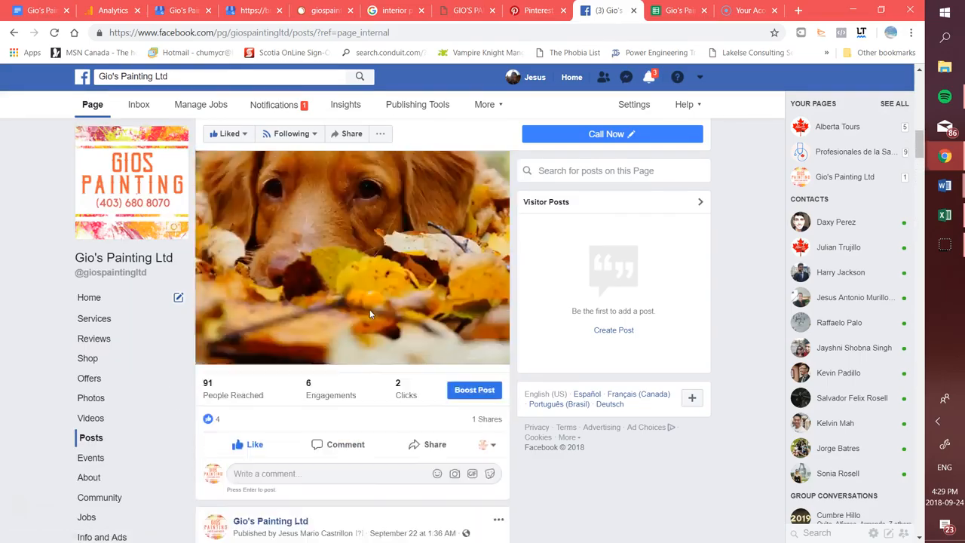
pyautogui.scroll(-3)
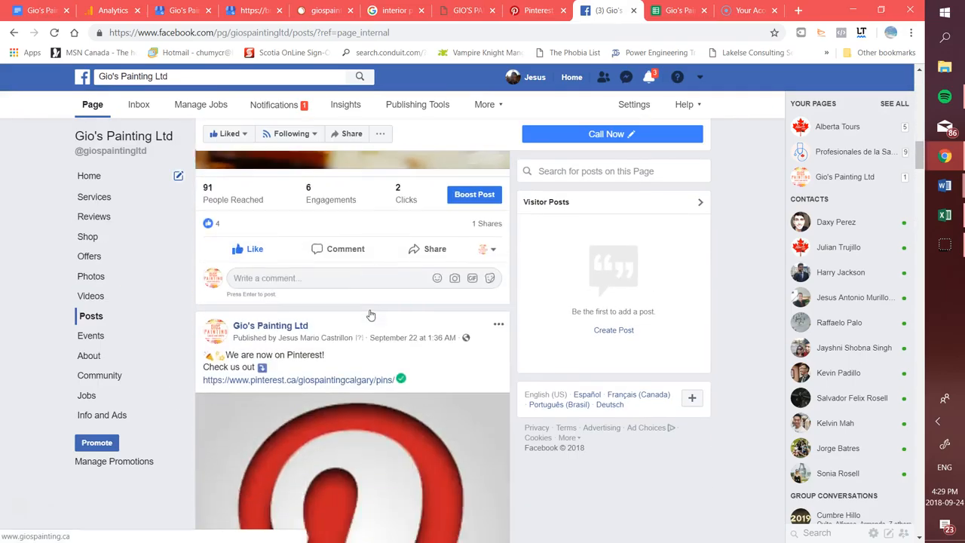
pyautogui.scroll(-3)
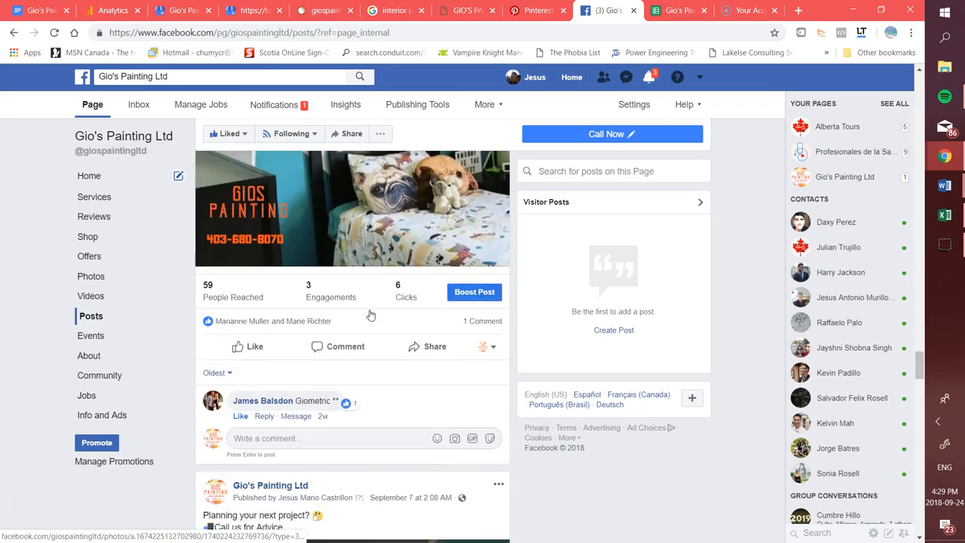
pyautogui.scroll(-3)
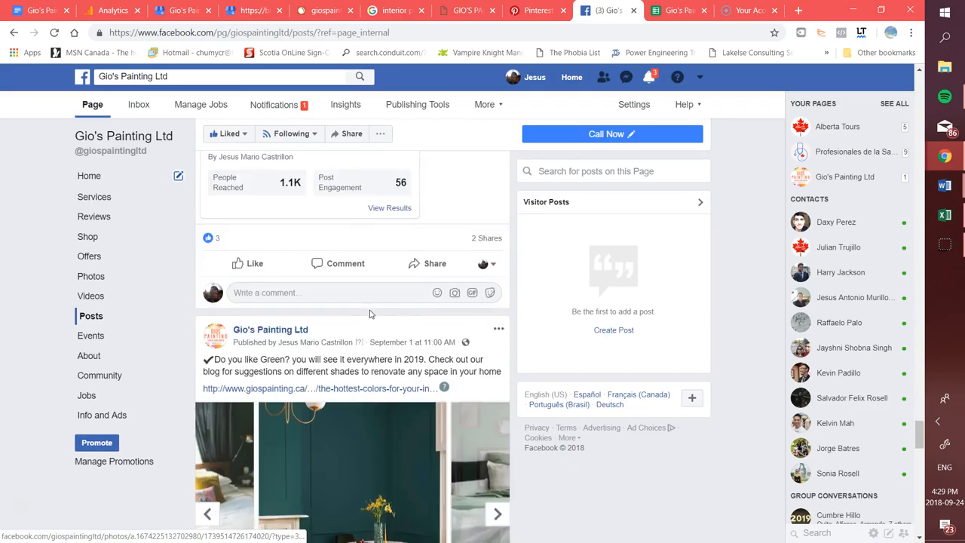
pyautogui.scroll(-3)
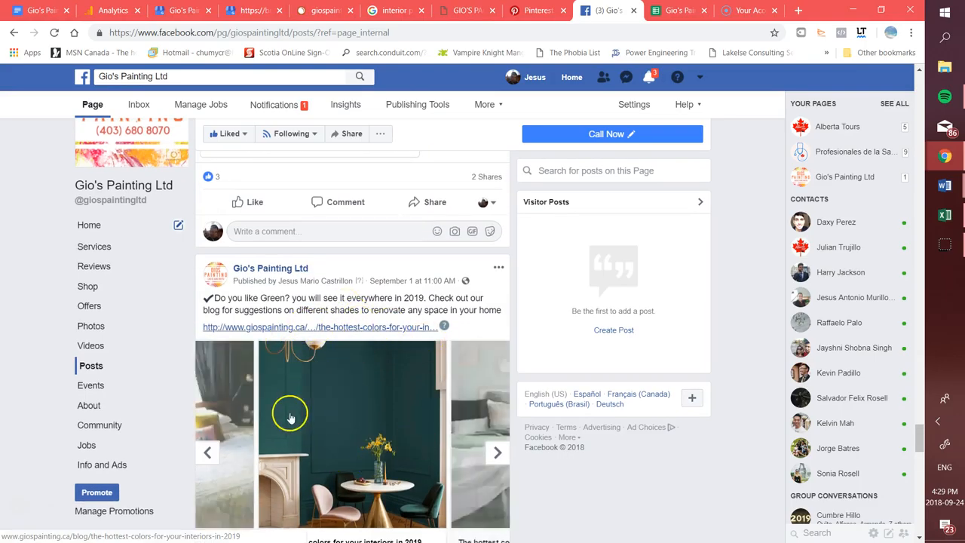
pyautogui.scroll(-3)
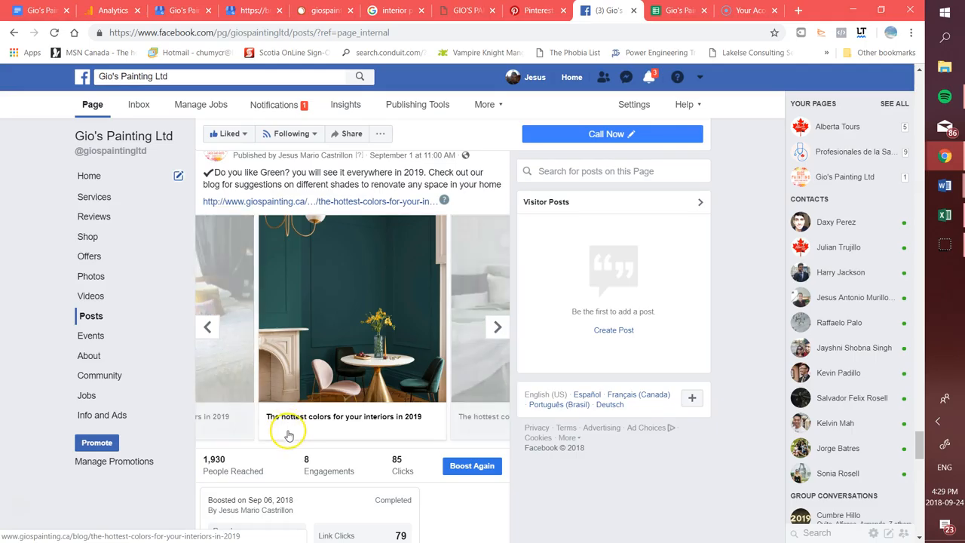
pyautogui.scroll(-3)
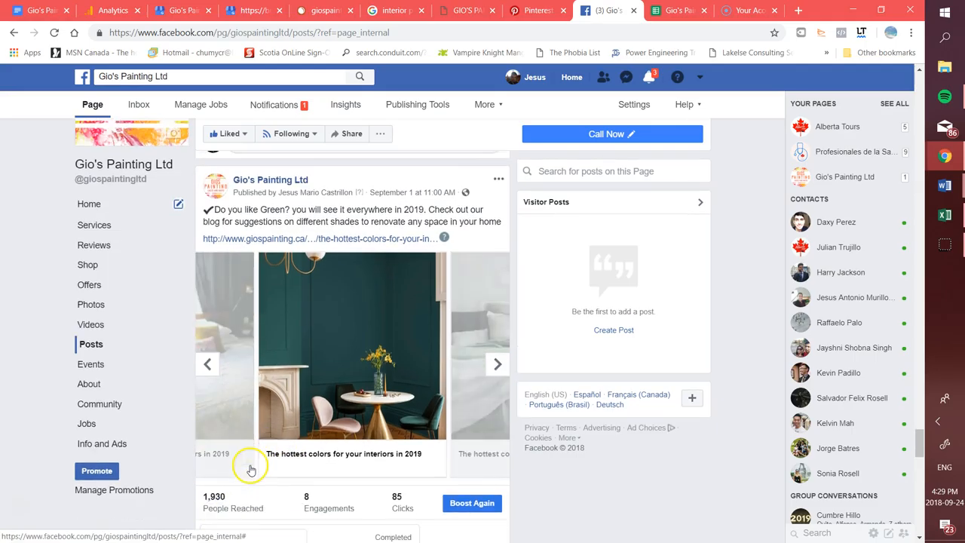
pyautogui.scroll(3)
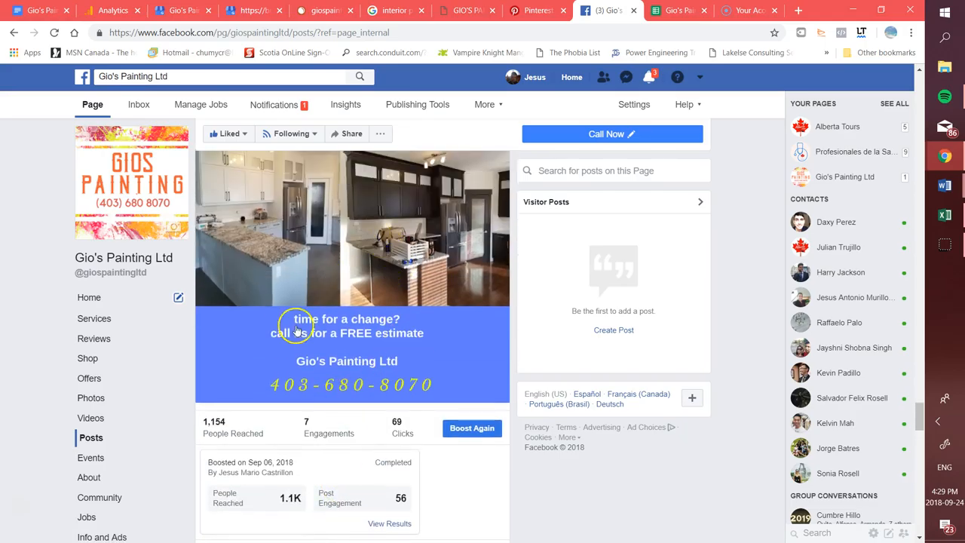
pyautogui.scroll(-3)
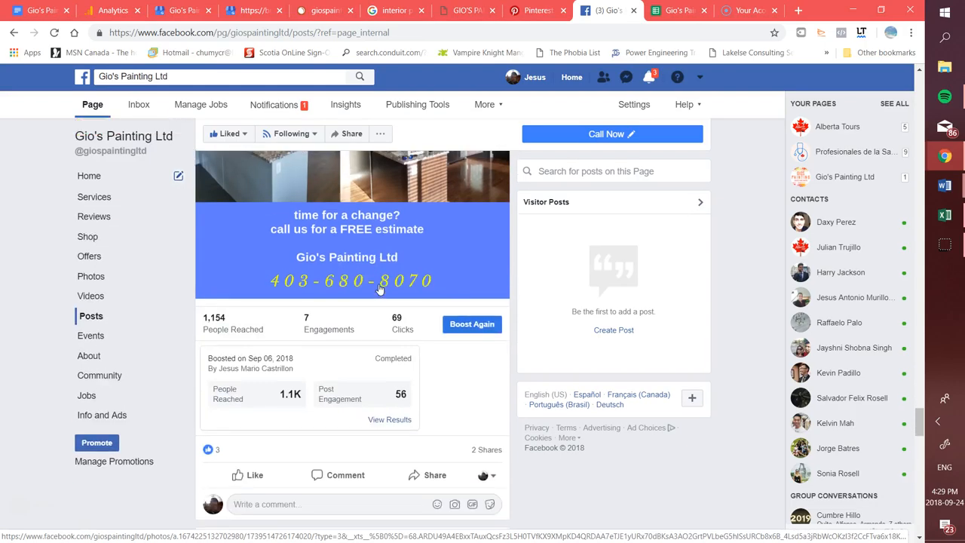
pyautogui.scroll(-3)
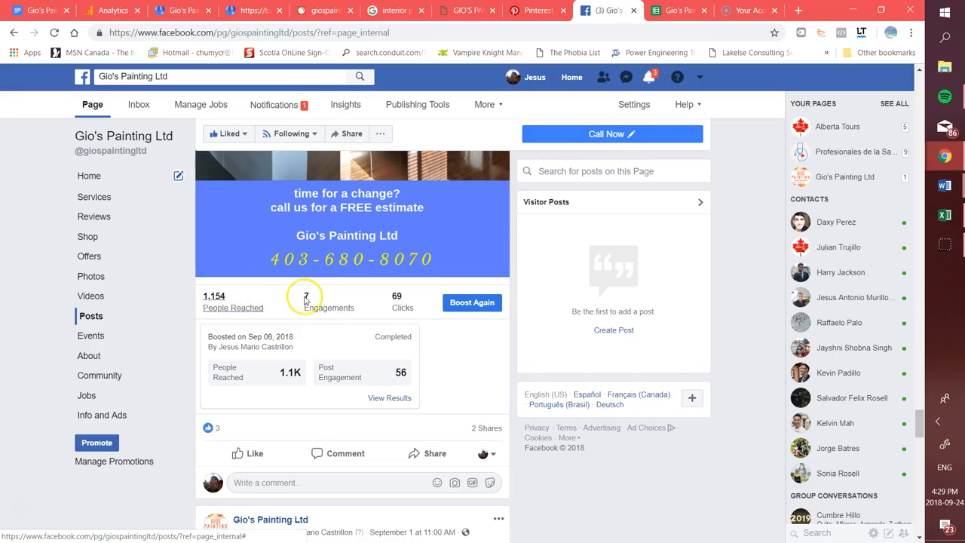
pyautogui.moveTo(424, 369)
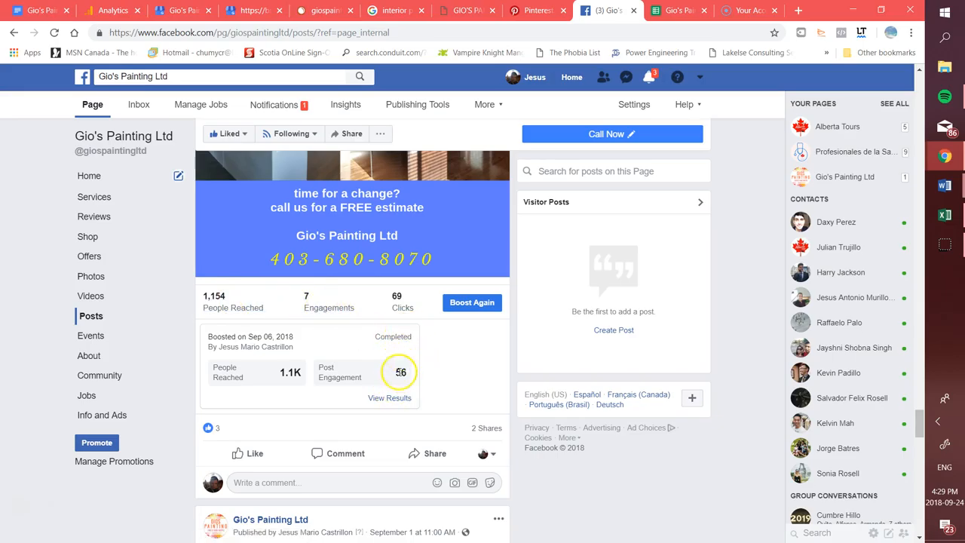
pyautogui.click(676, 10)
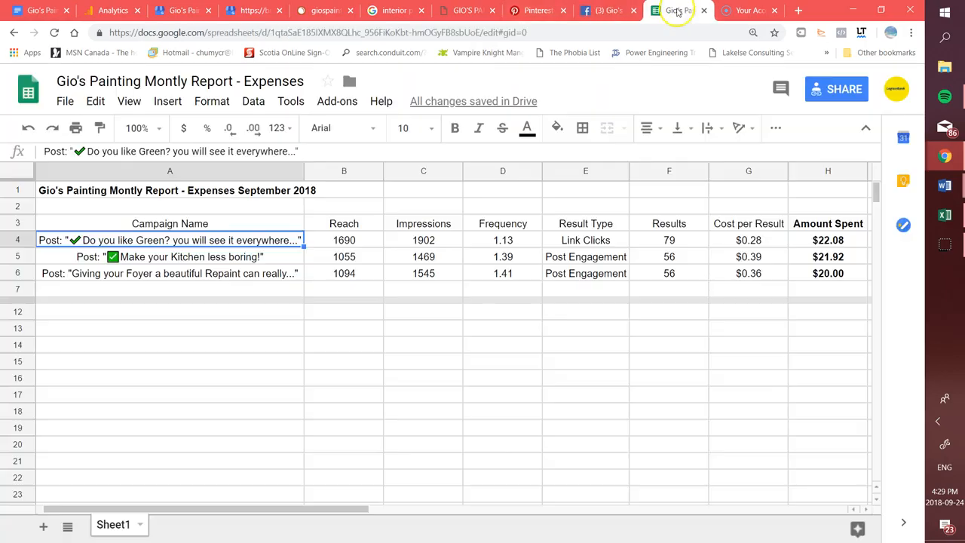
pyautogui.moveTo(153, 279)
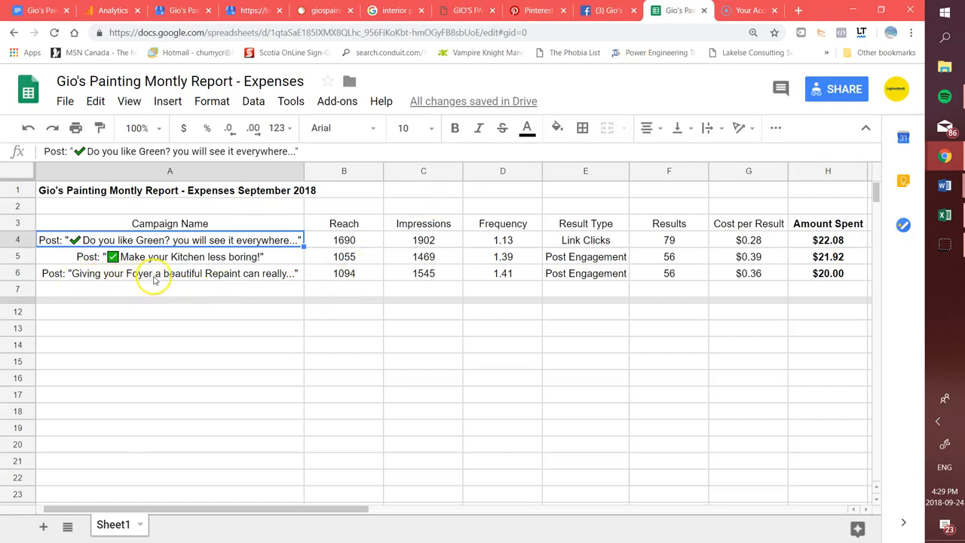
# Step: Select the Foyer repaint campaign row (1094 reach, $20.00 spent), then return to Facebook
pyautogui.click(170, 273)
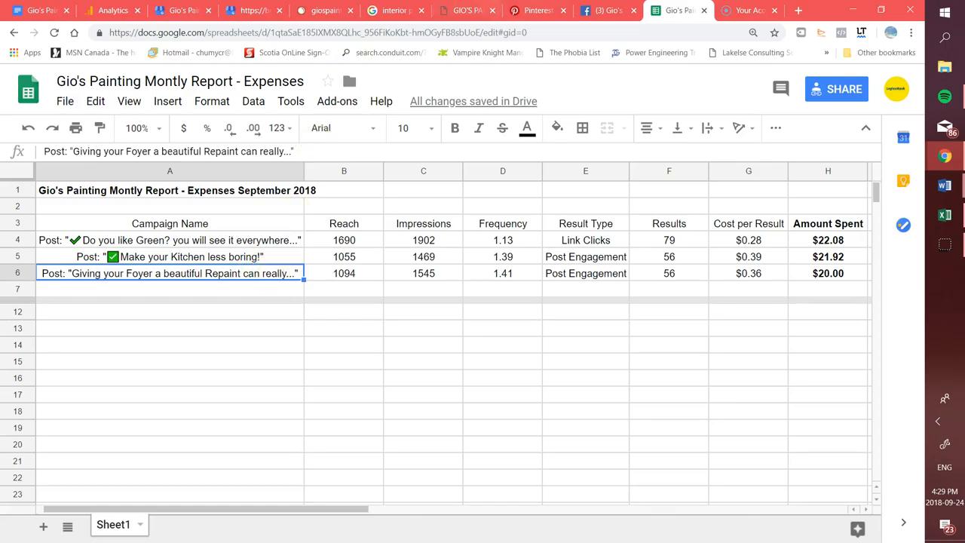
pyautogui.click(607, 9)
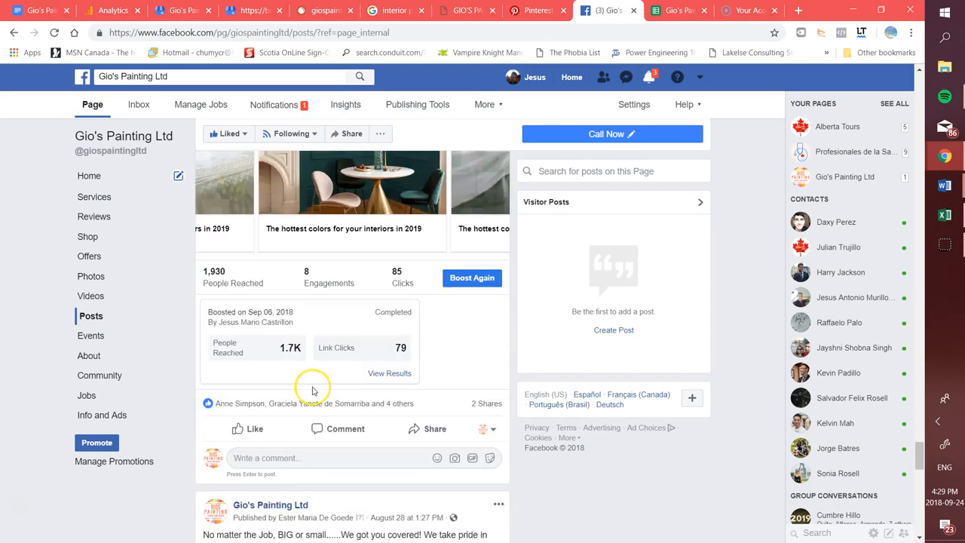
# Step: Scroll to the kid's bedroom geometric patterns post (59 reached), then return to Pinterest Analytics
pyautogui.scroll(-3)
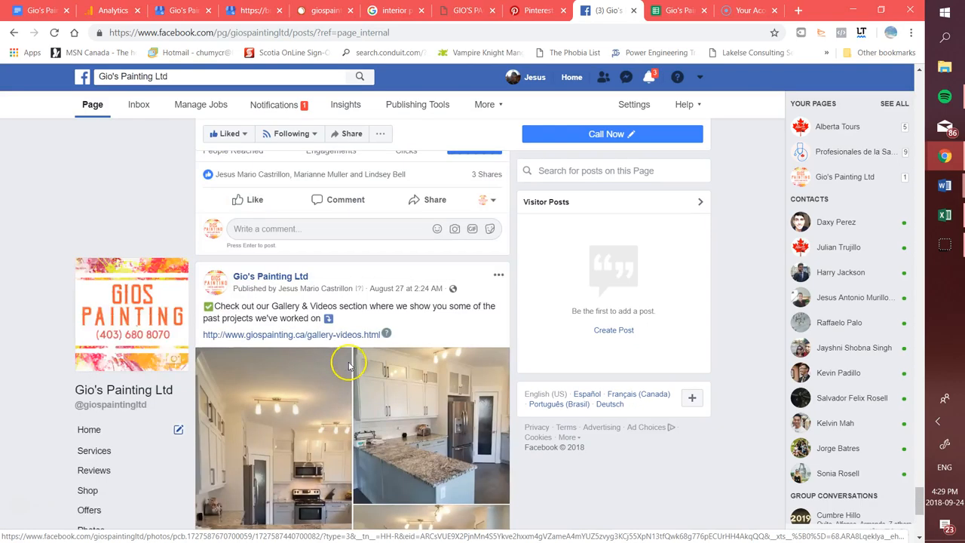
pyautogui.scroll(3)
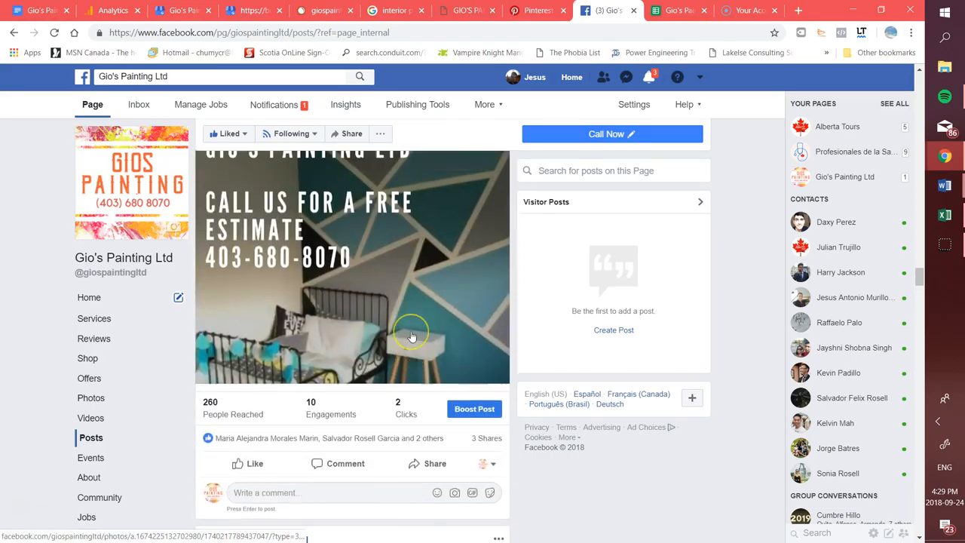
pyautogui.scroll(-3)
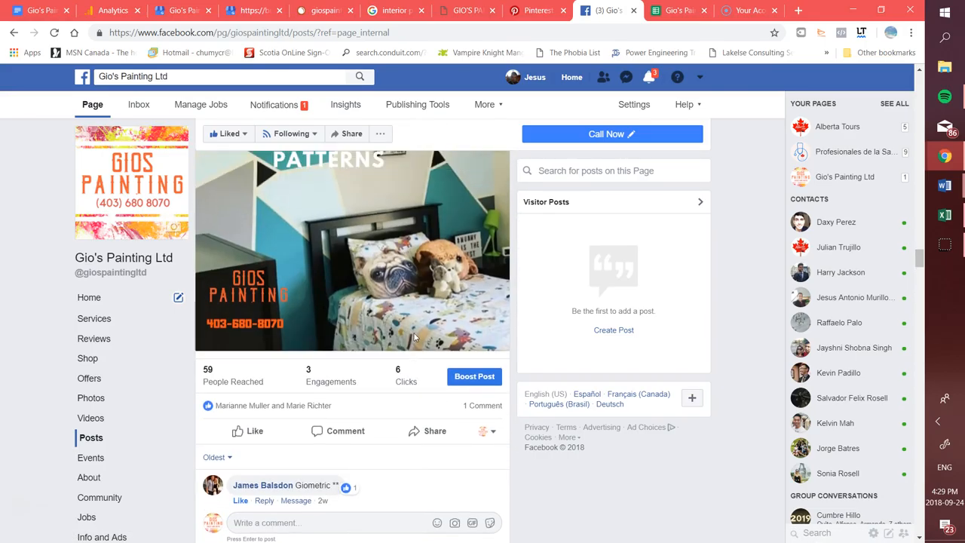
pyautogui.scroll(3)
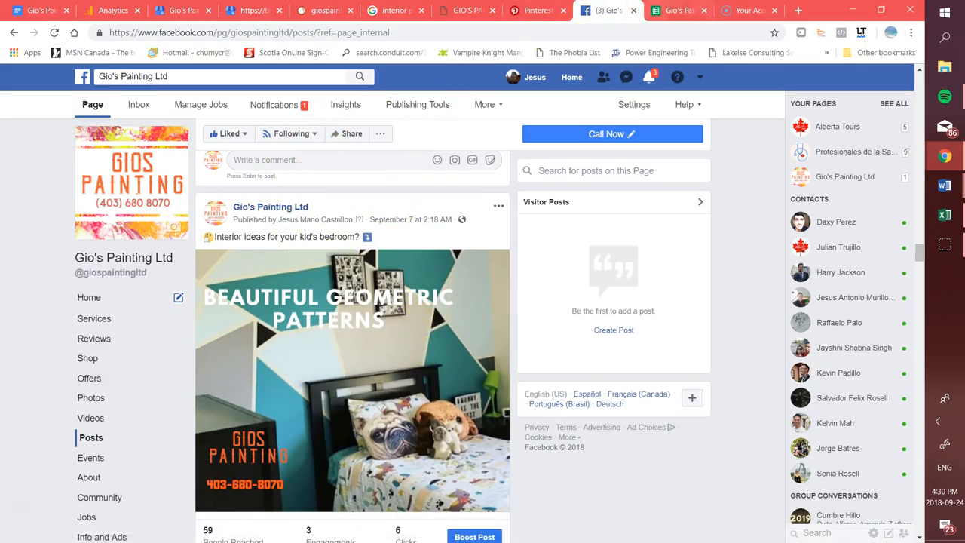
pyautogui.click(535, 10)
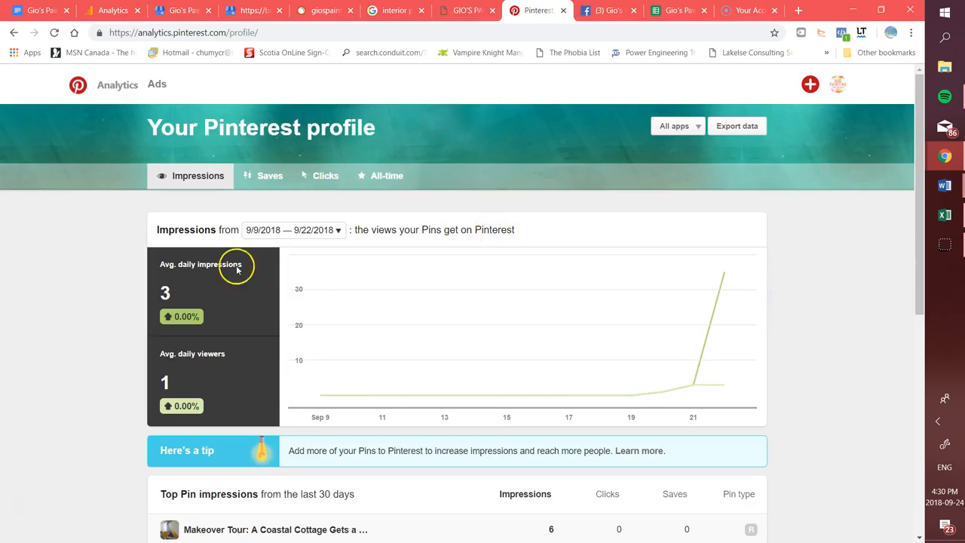
pyautogui.moveTo(414, 361)
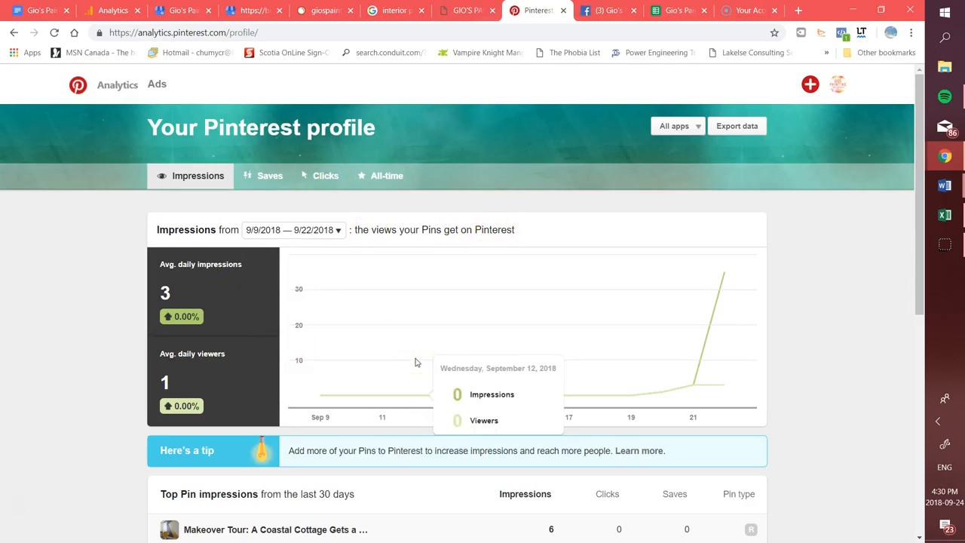
pyautogui.moveTo(36, 405)
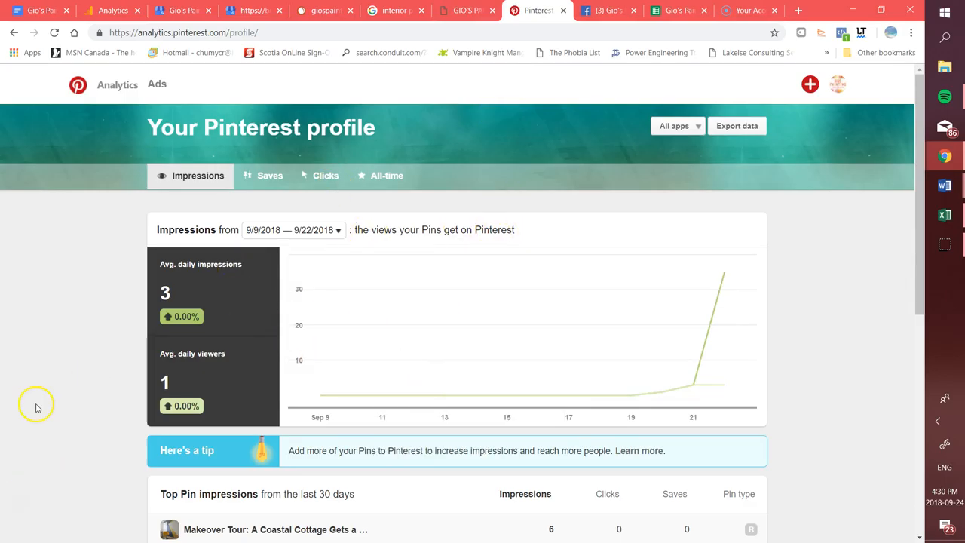
pyautogui.moveTo(79, 413)
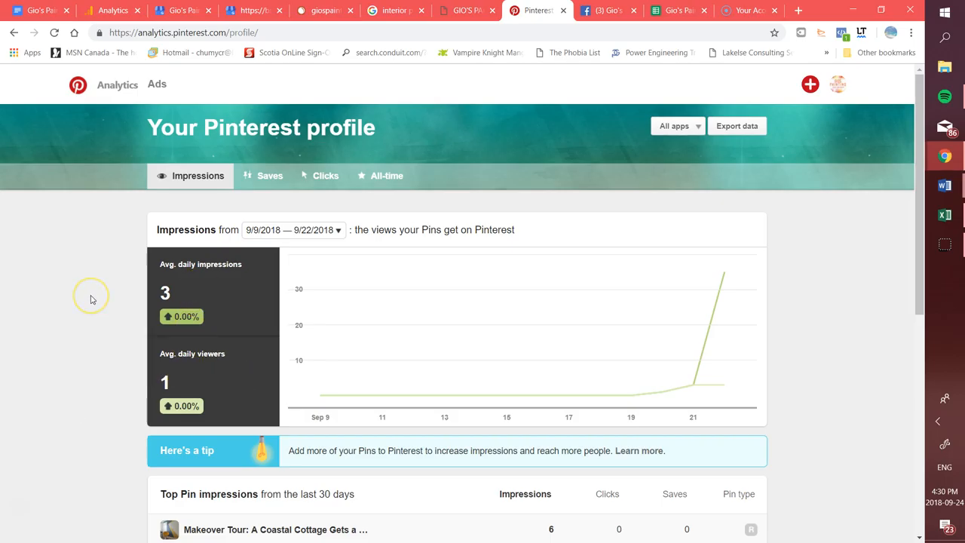
pyautogui.scroll(-3)
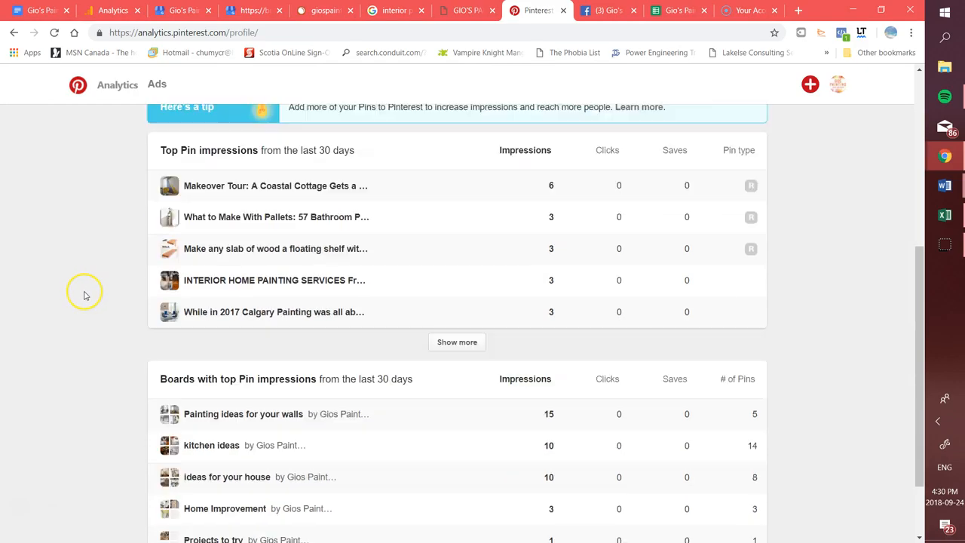
pyautogui.scroll(3)
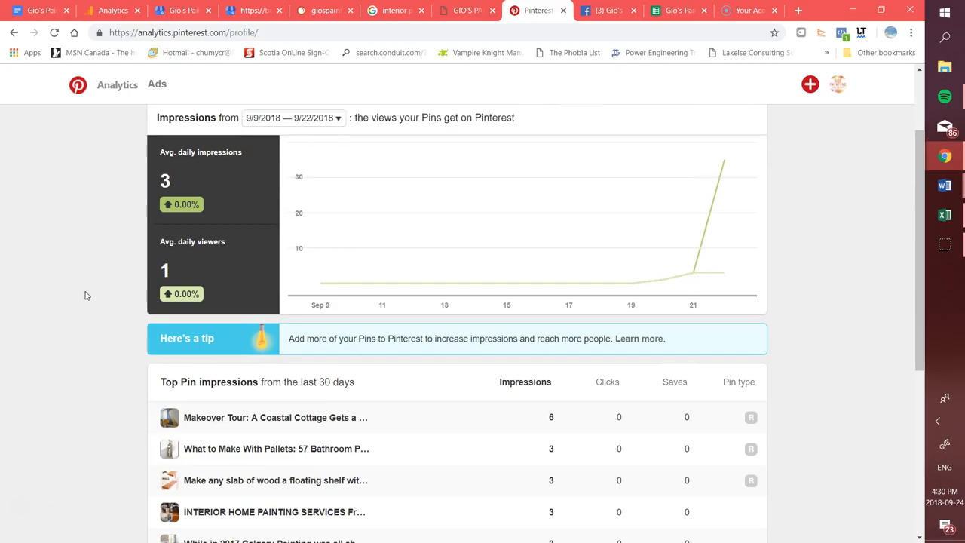
pyautogui.scroll(3)
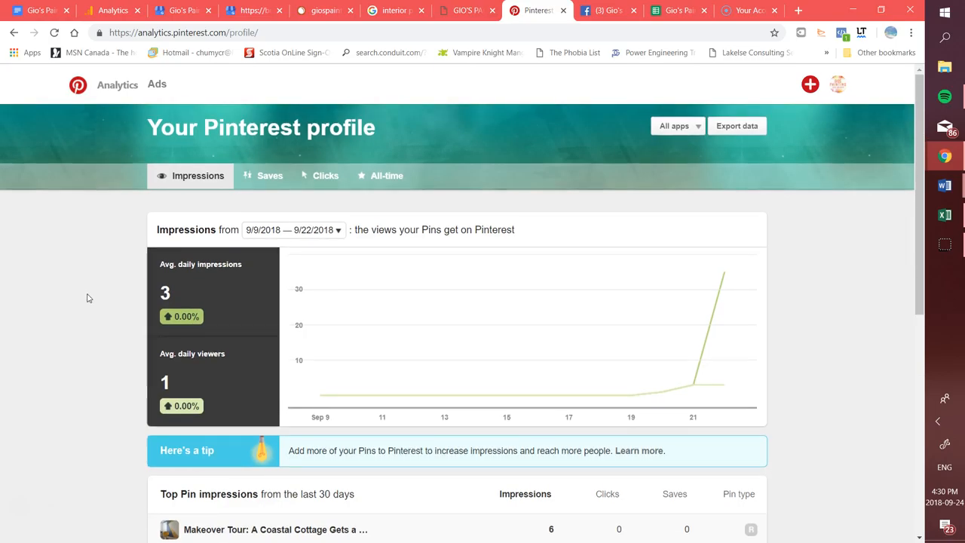